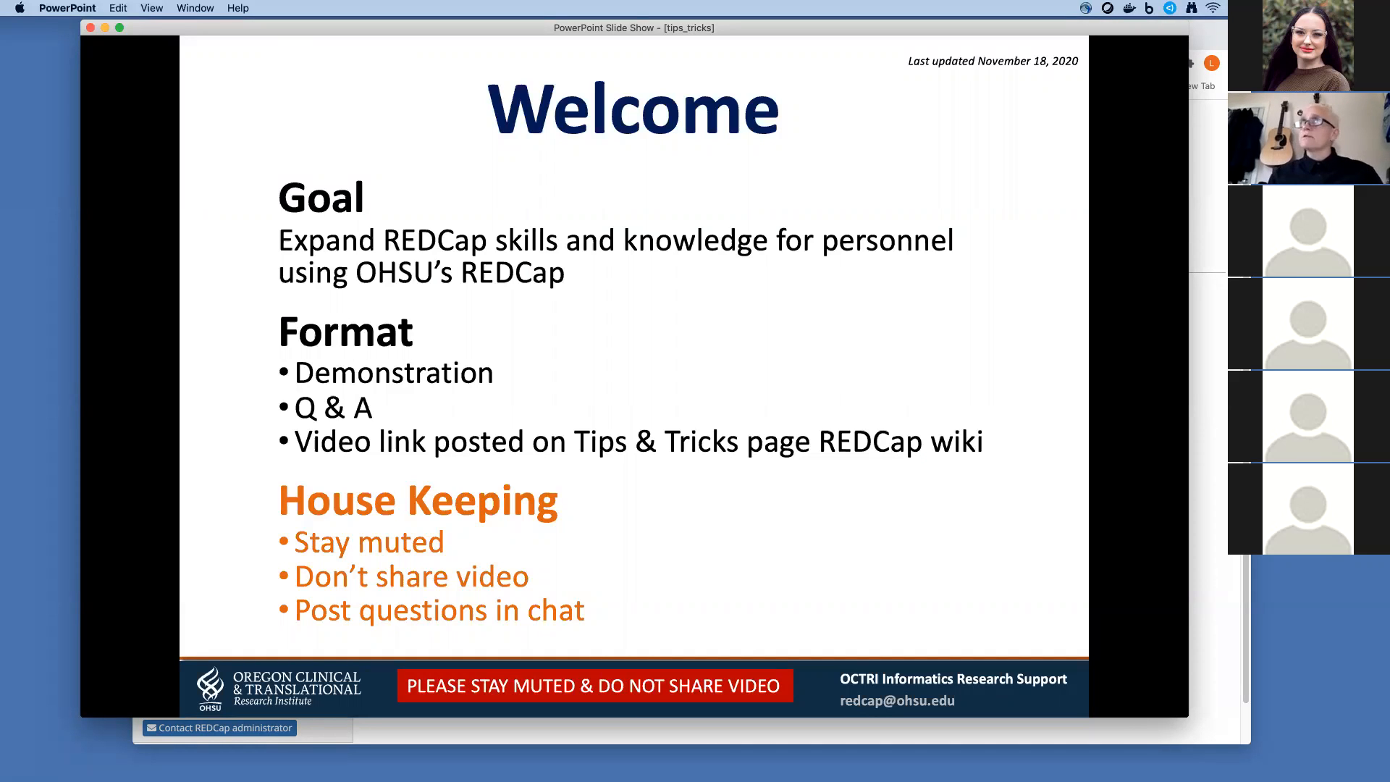
# Advance the slide show from the Welcome slide to the Requirements slide.
pyautogui.press('right')
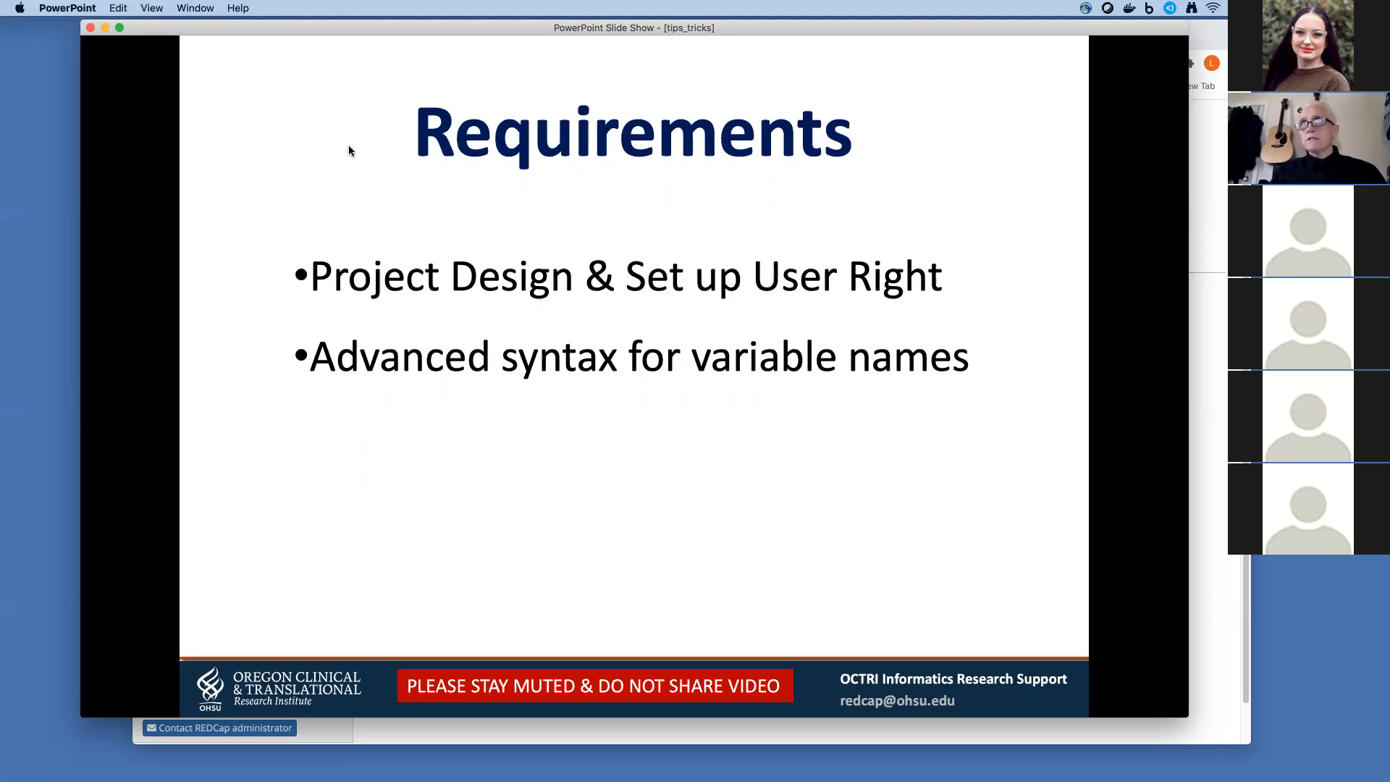
pyautogui.moveTo(1206, 298)
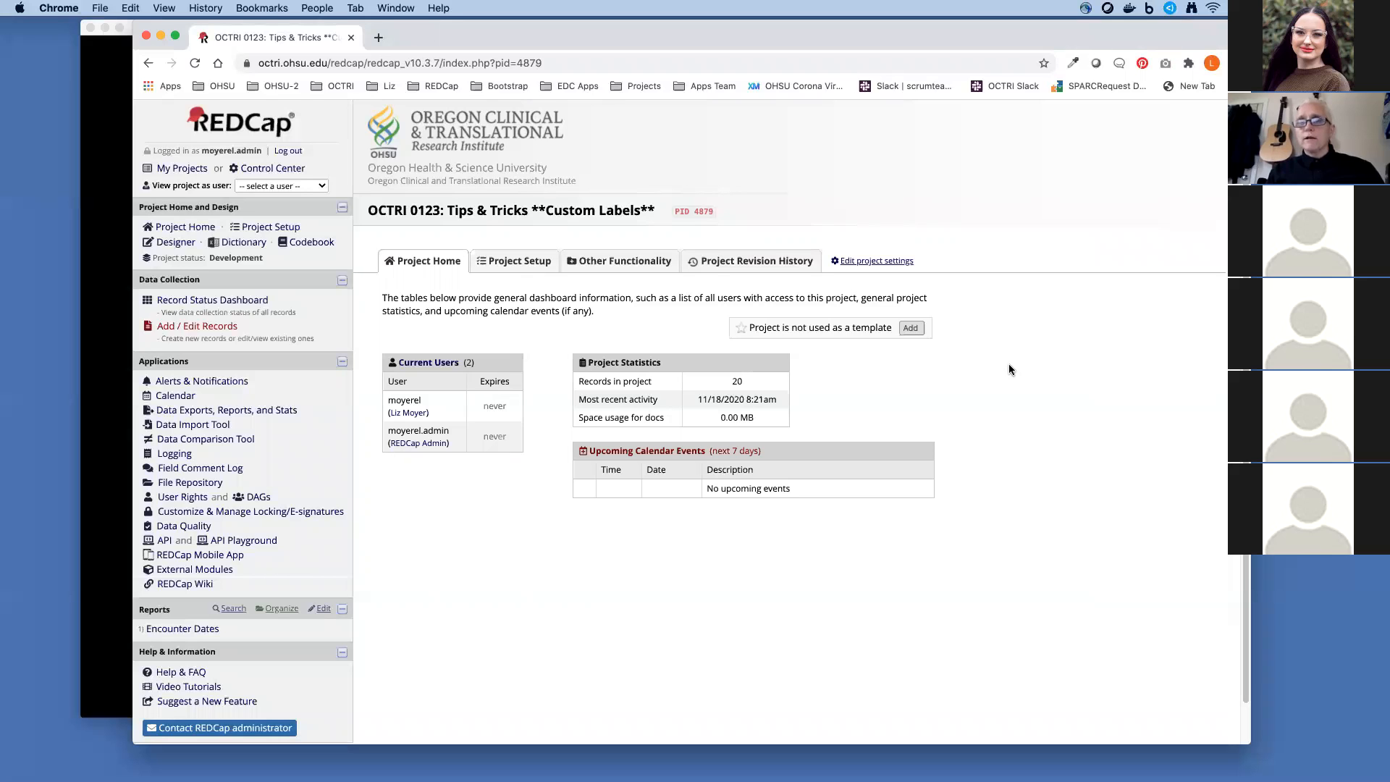
pyautogui.moveTo(374, 168)
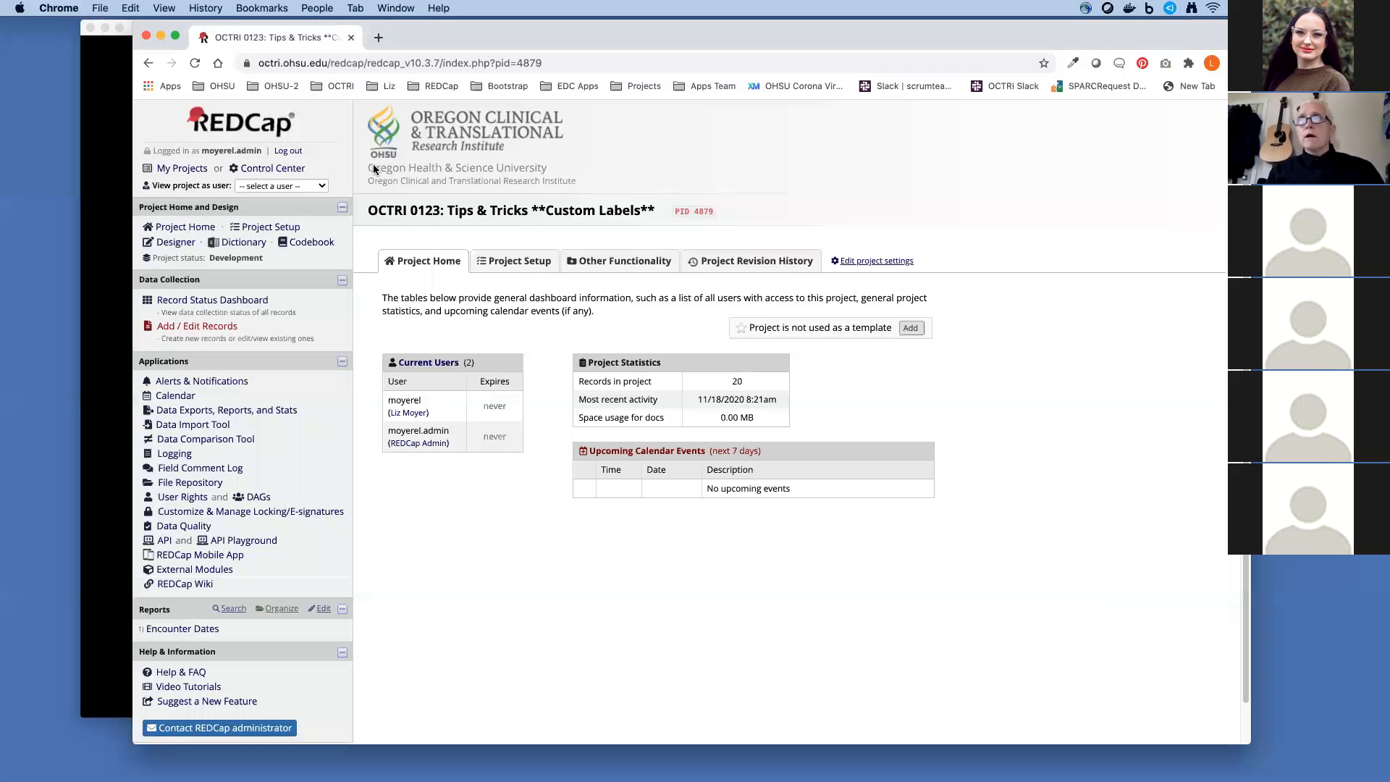
pyautogui.moveTo(310, 241)
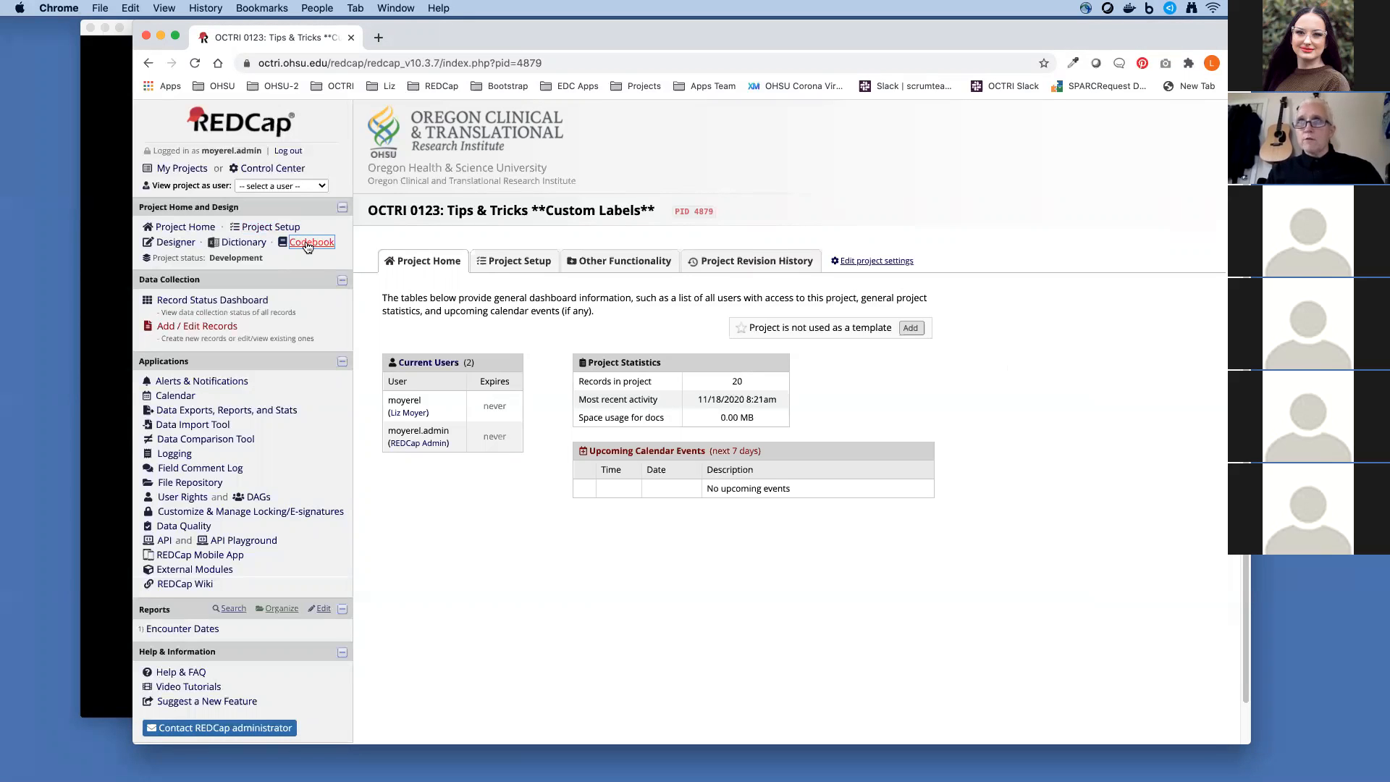
# Bring up the Data Dictionary Codebook and look through the Patient Information and Screening fields.
pyautogui.click(311, 242)
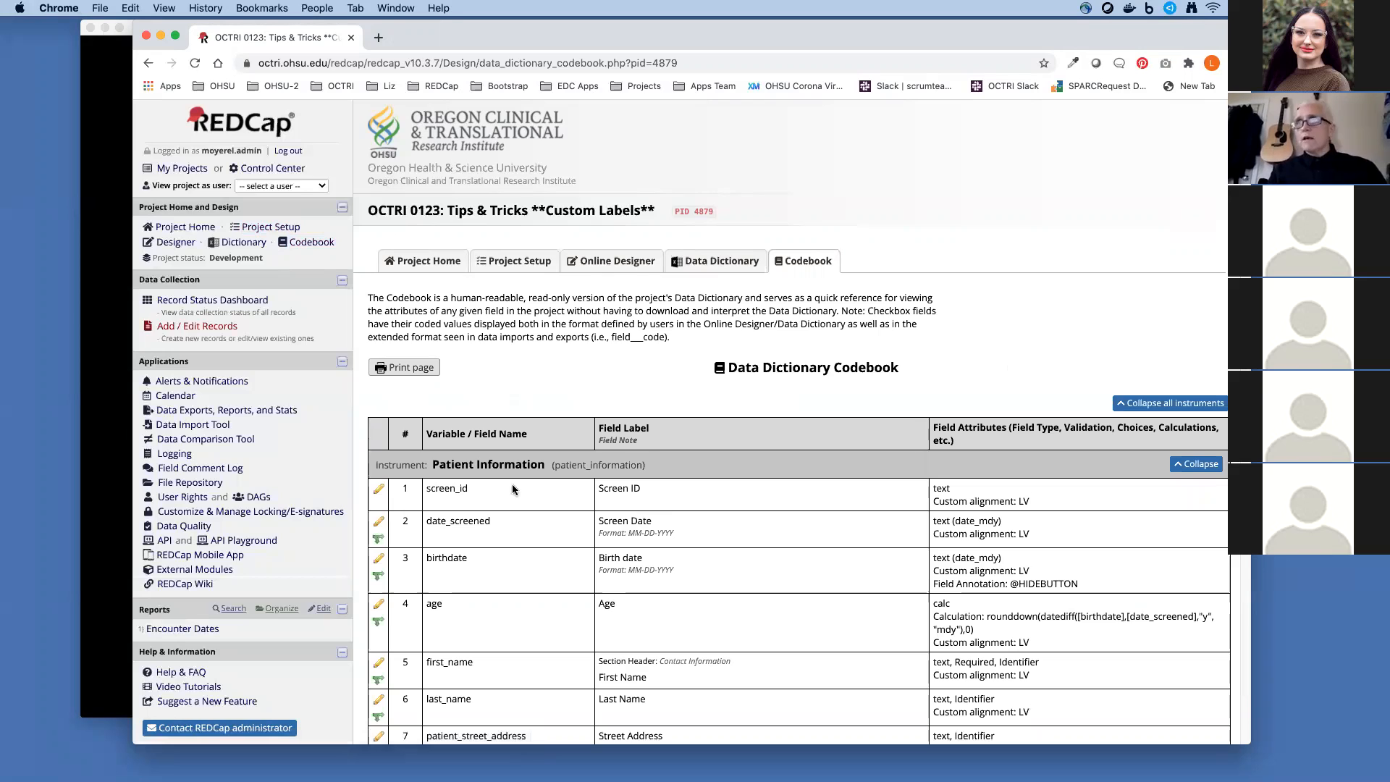
pyautogui.moveTo(495, 538)
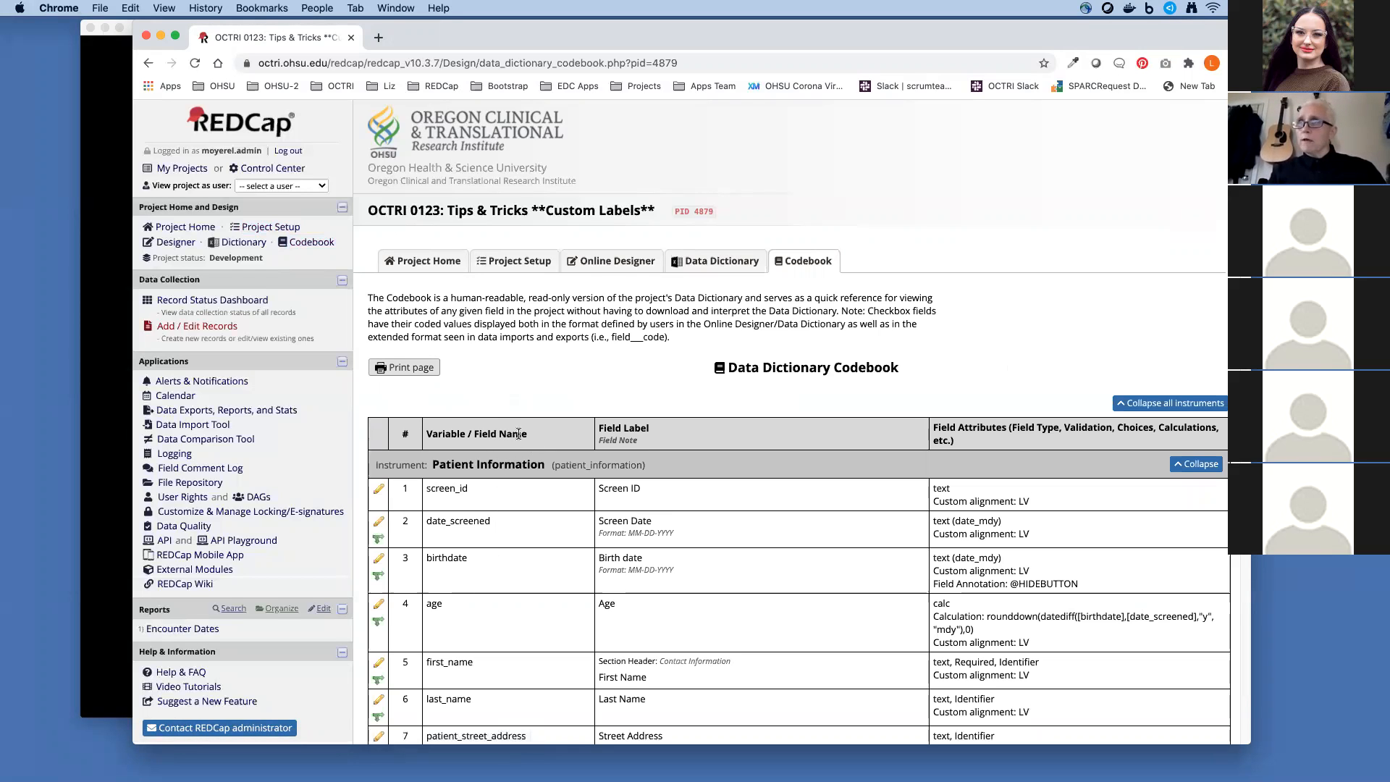
pyautogui.scroll(-3)
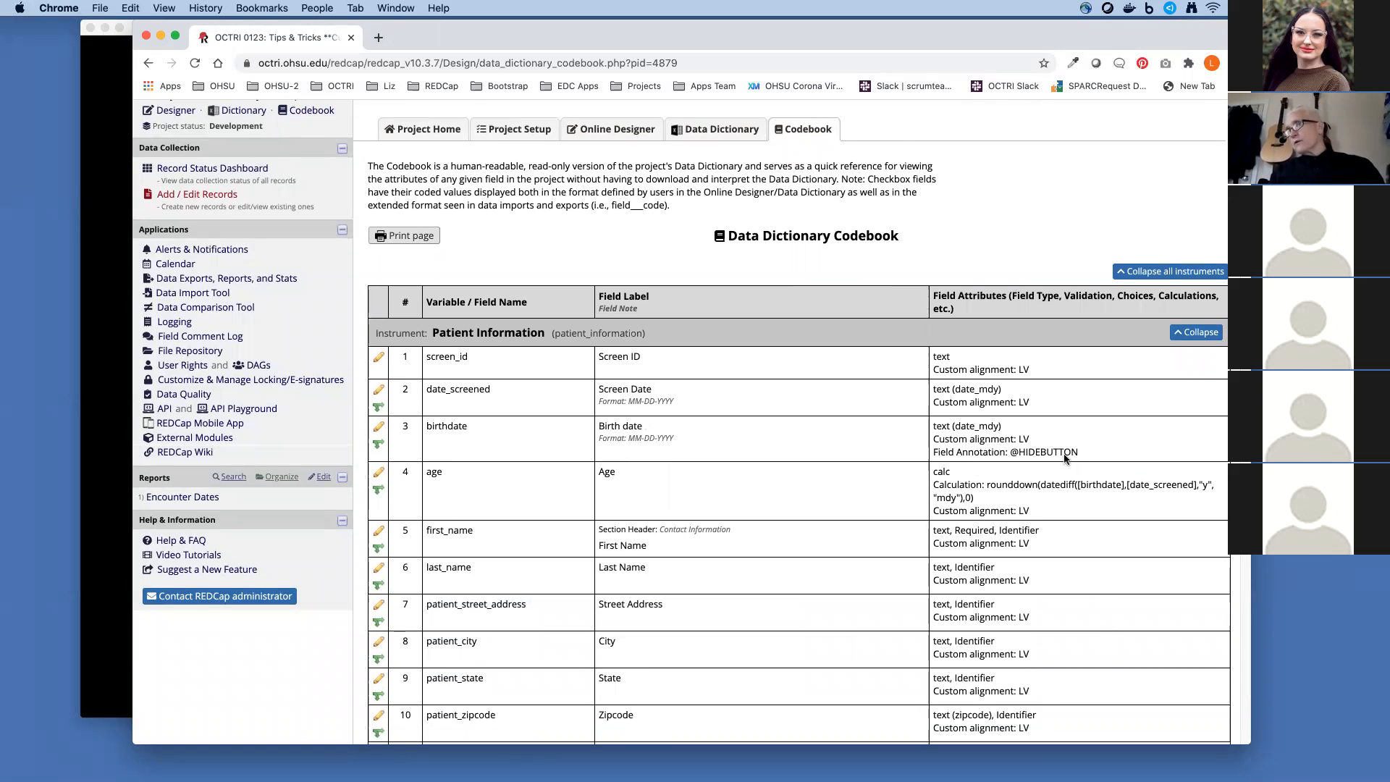
pyautogui.scroll(-3)
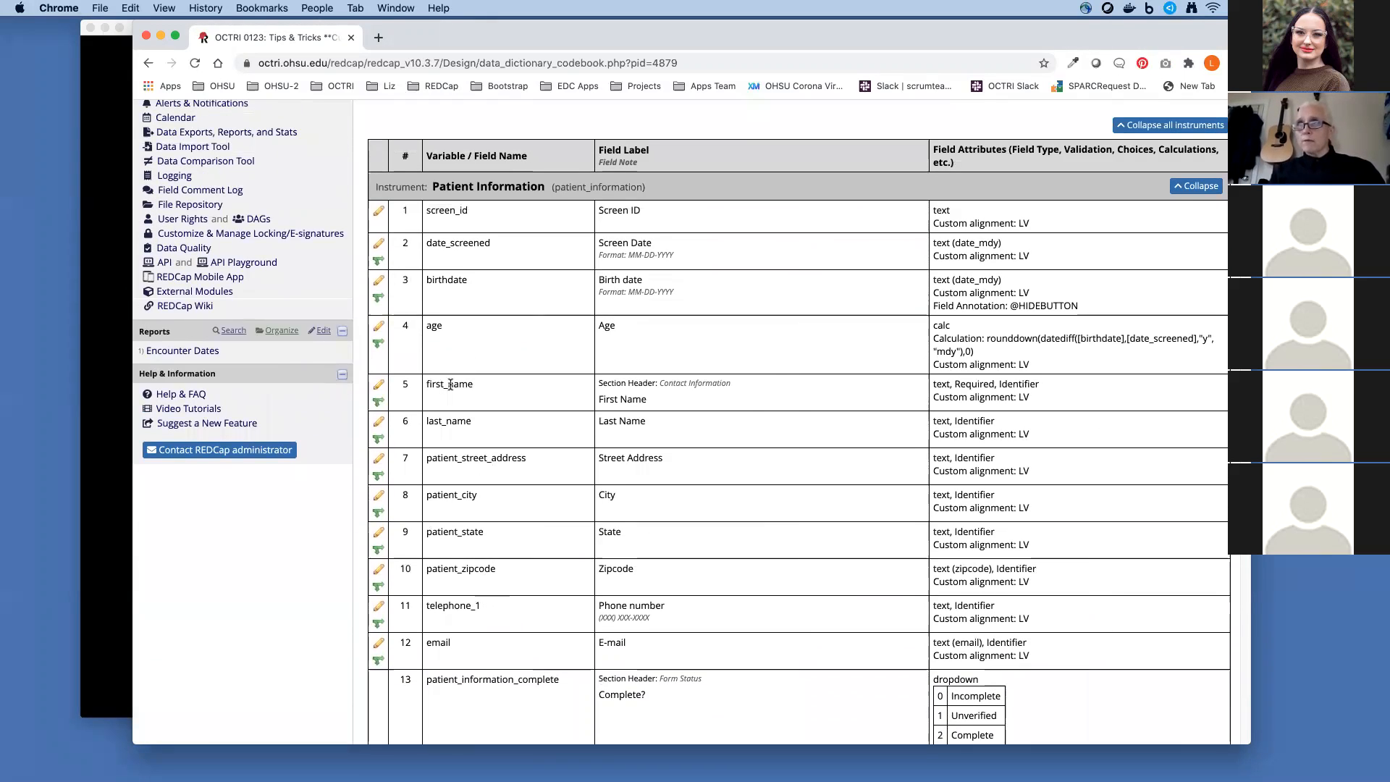
pyautogui.scroll(-3)
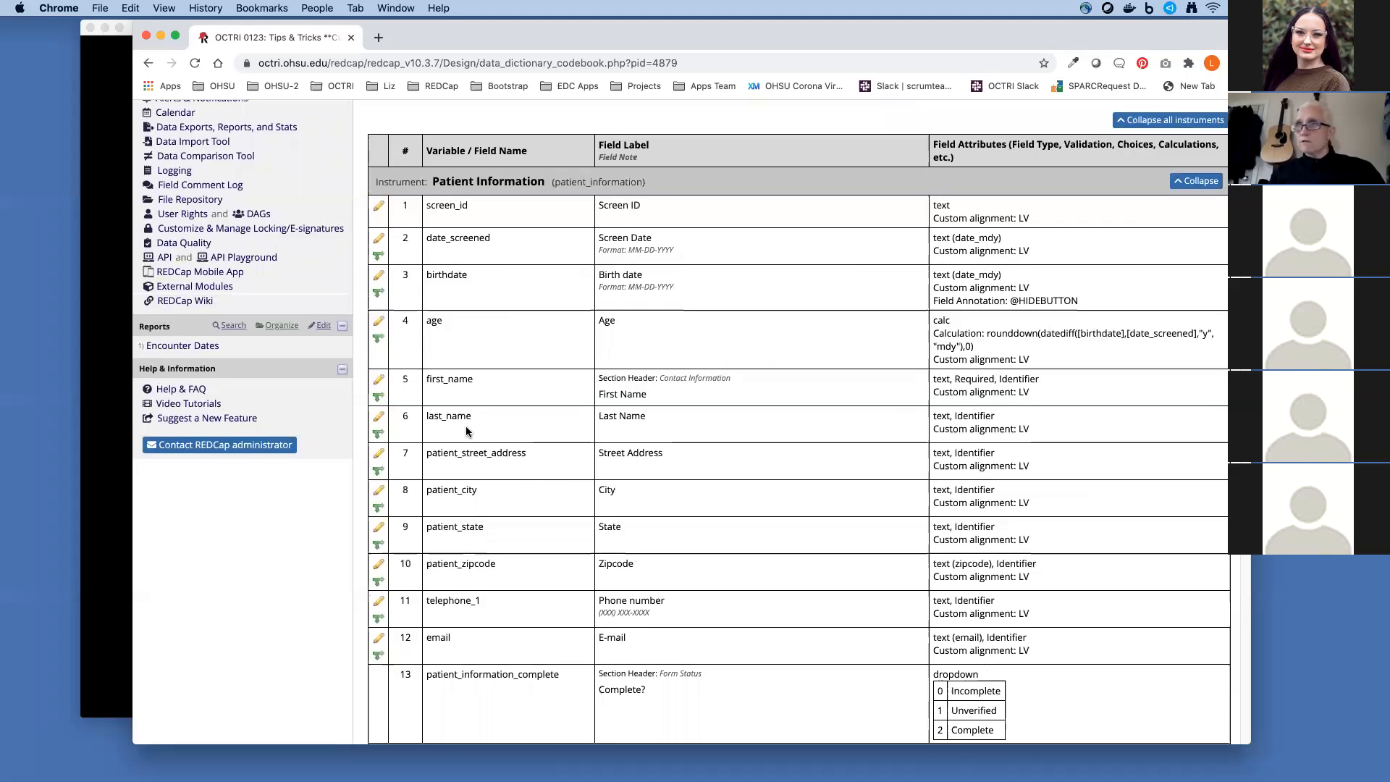
pyautogui.scroll(-3)
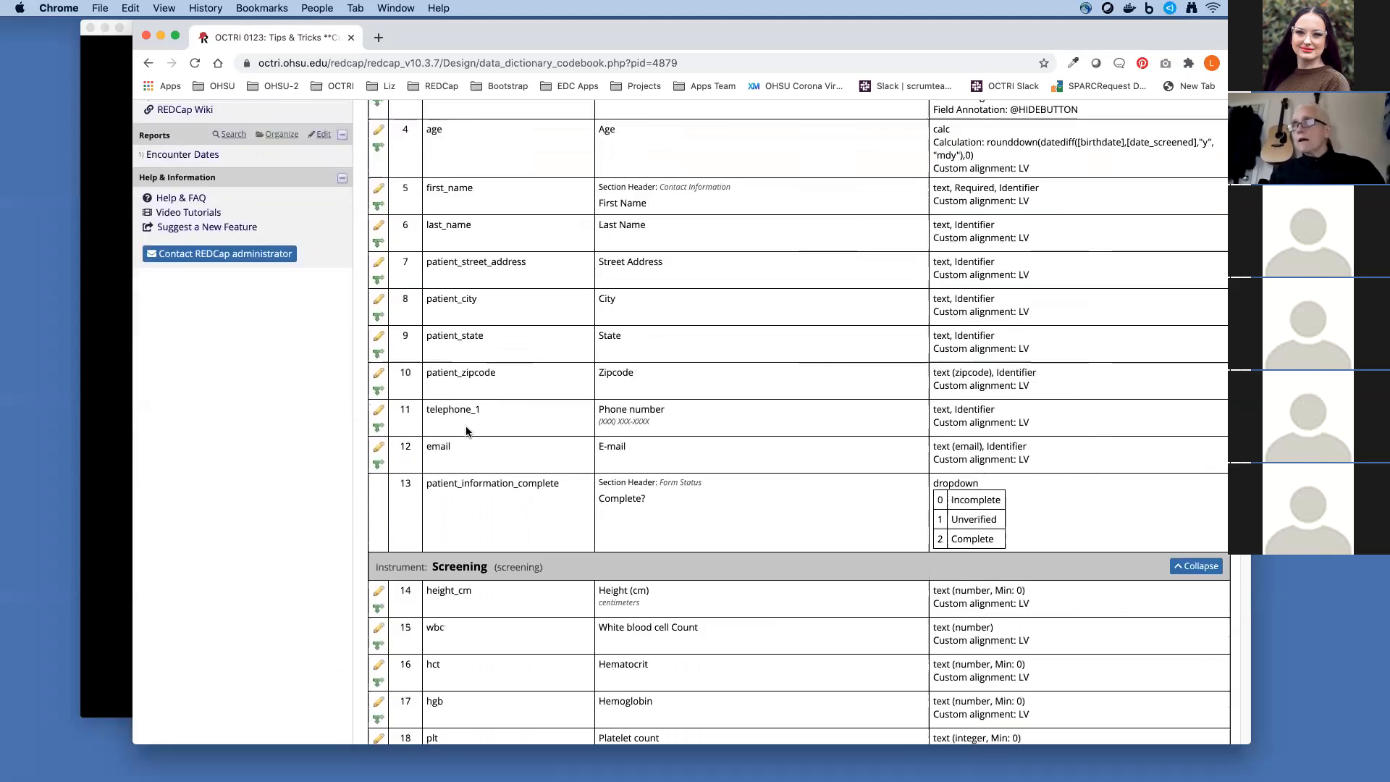
pyautogui.scroll(-3)
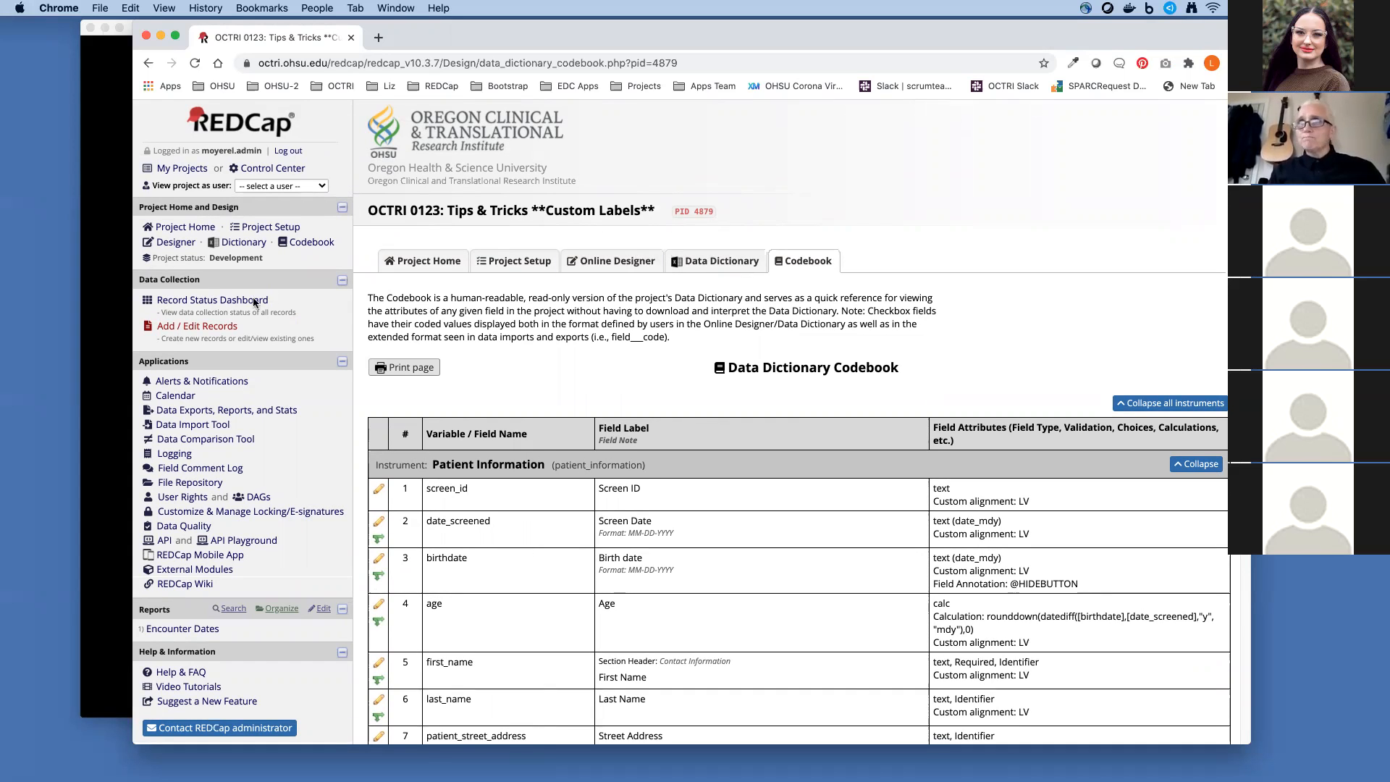
pyautogui.moveTo(311, 242)
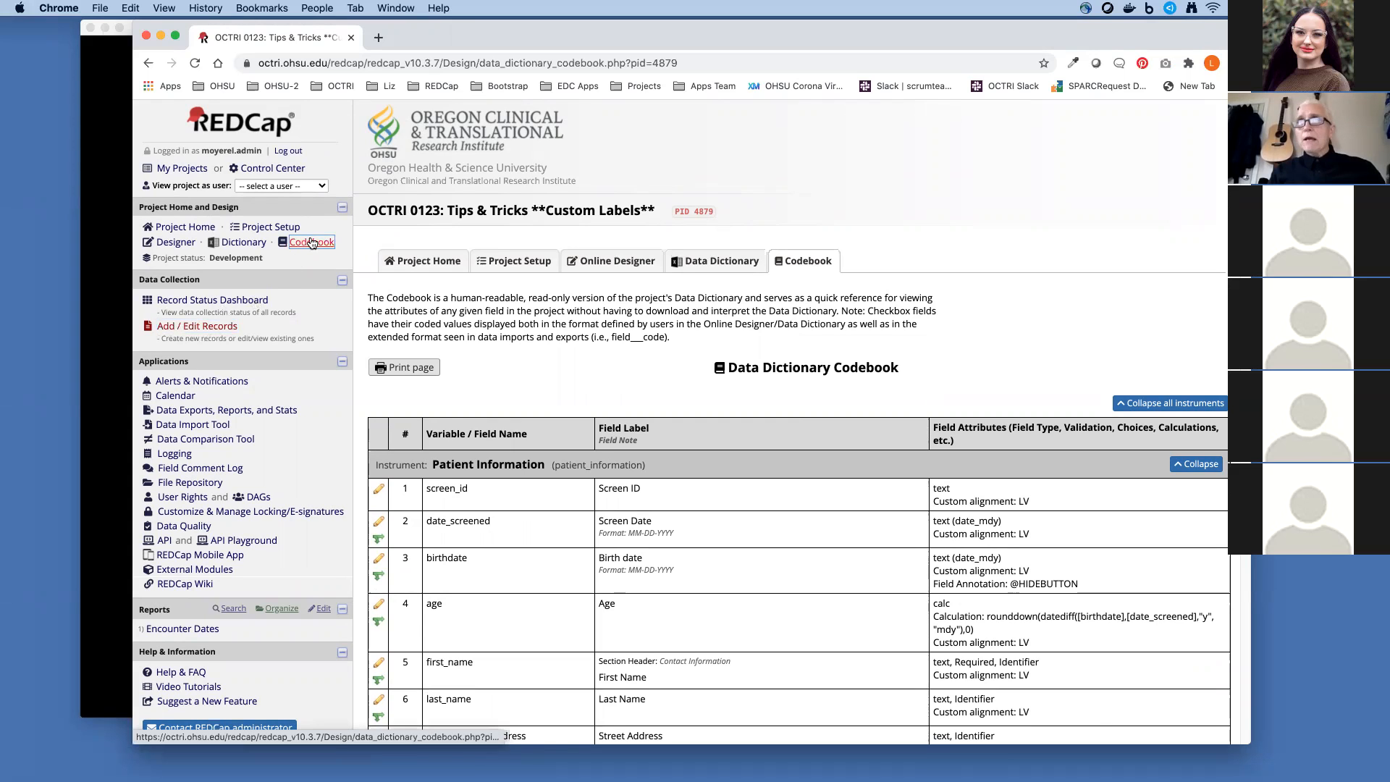
pyautogui.moveTo(271, 226)
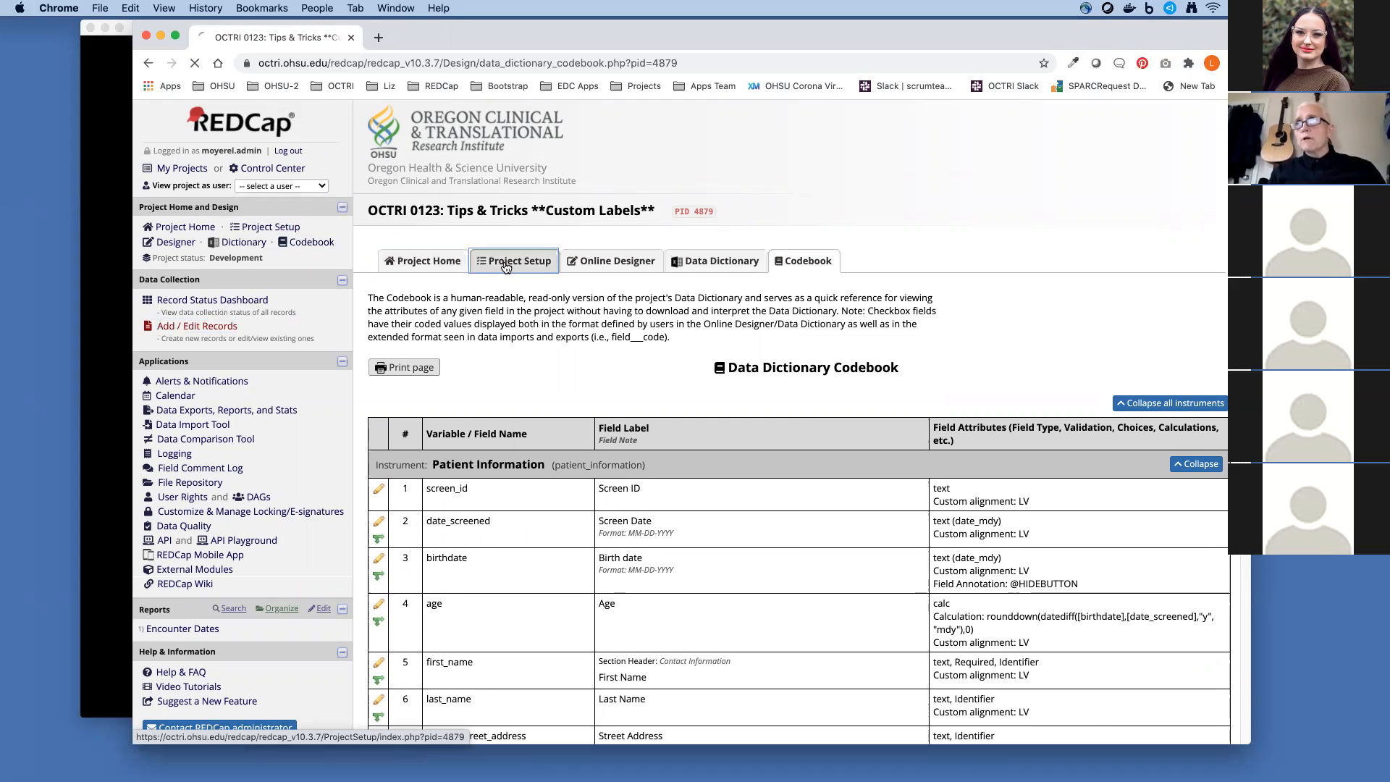
# Reach Patient Information in the Online Designer and leave the birth date field unchanged.
pyautogui.click(512, 260)
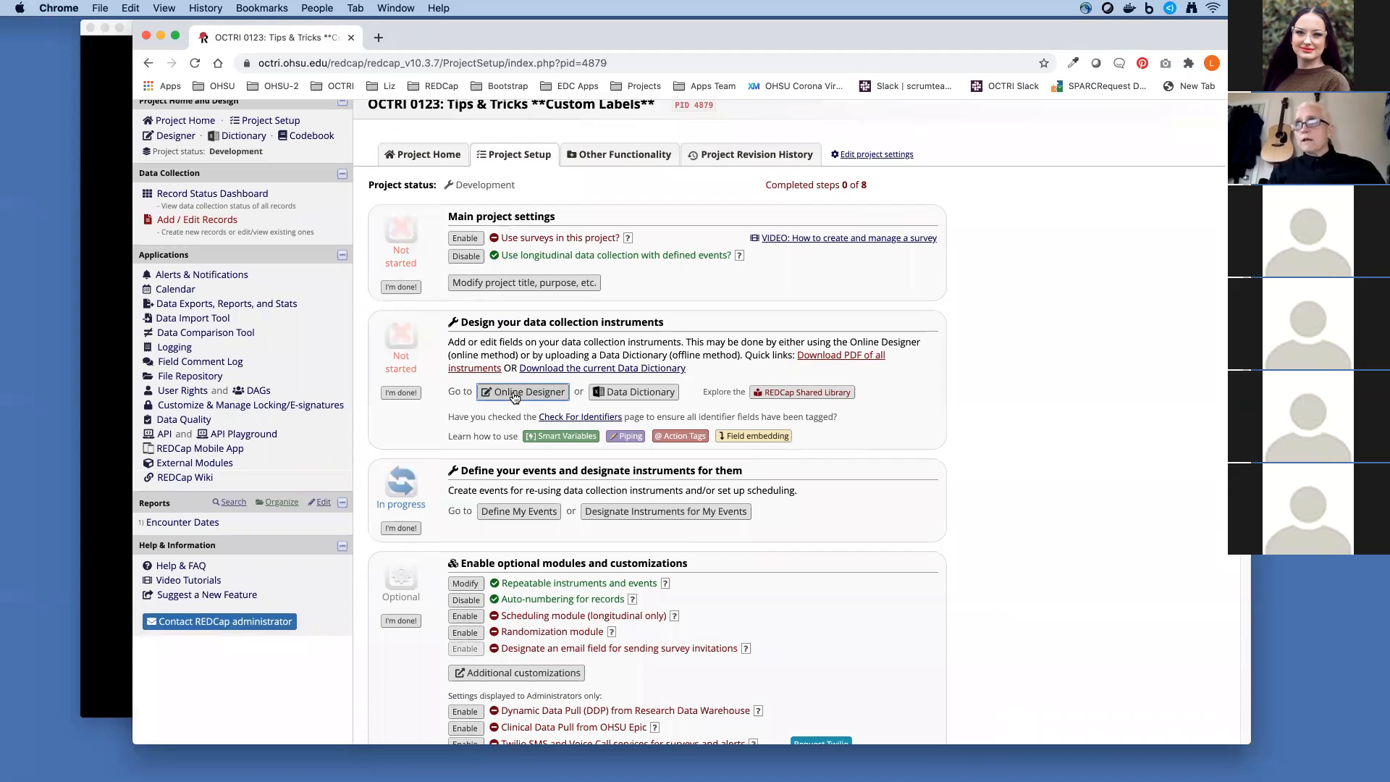
pyautogui.click(522, 391)
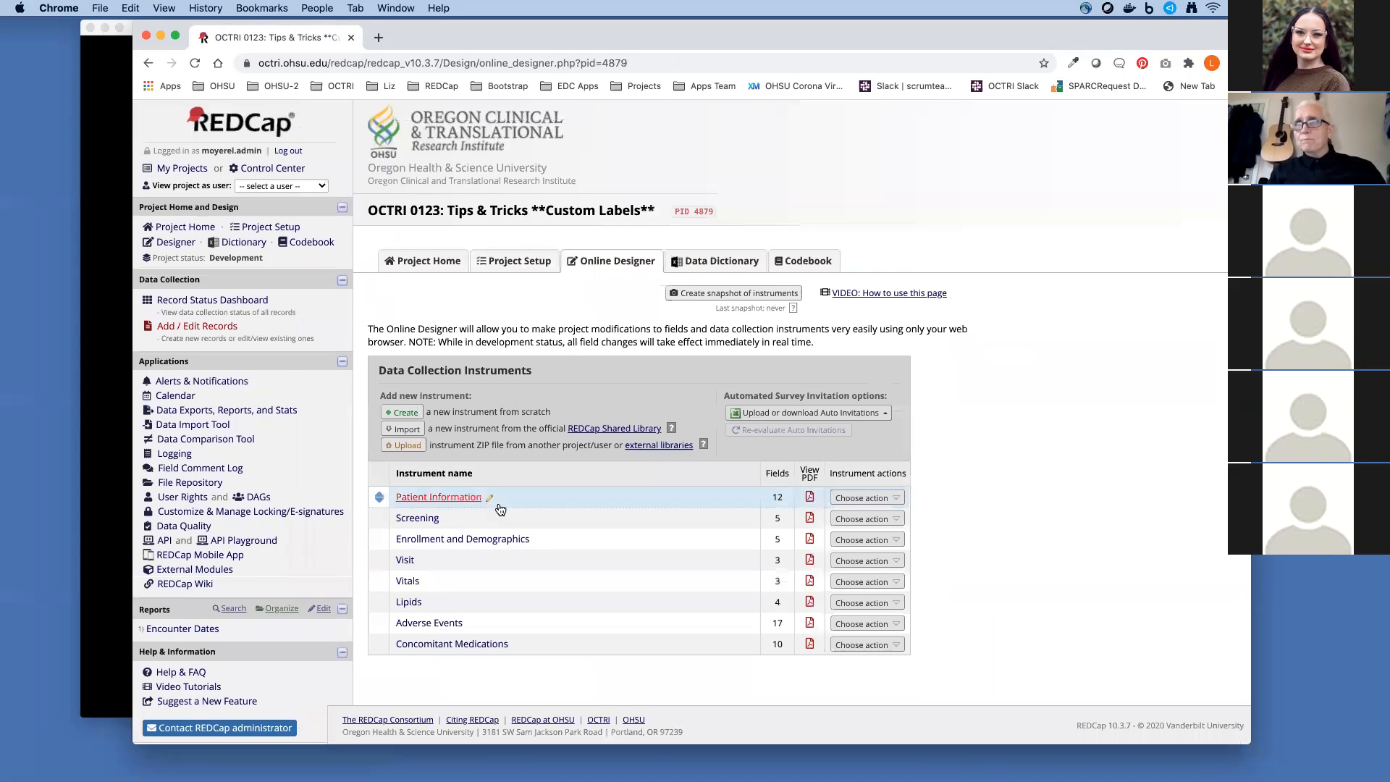
pyautogui.click(438, 496)
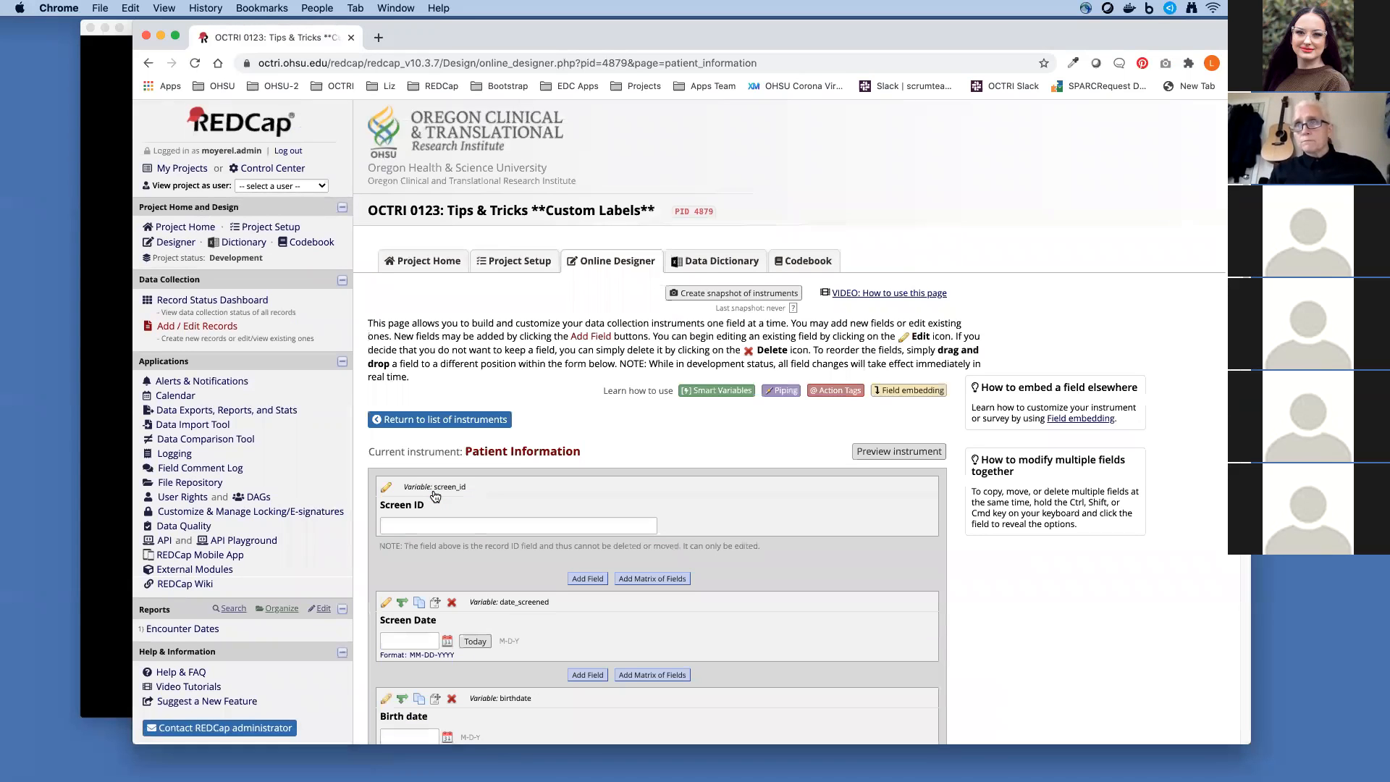
pyautogui.scroll(-3)
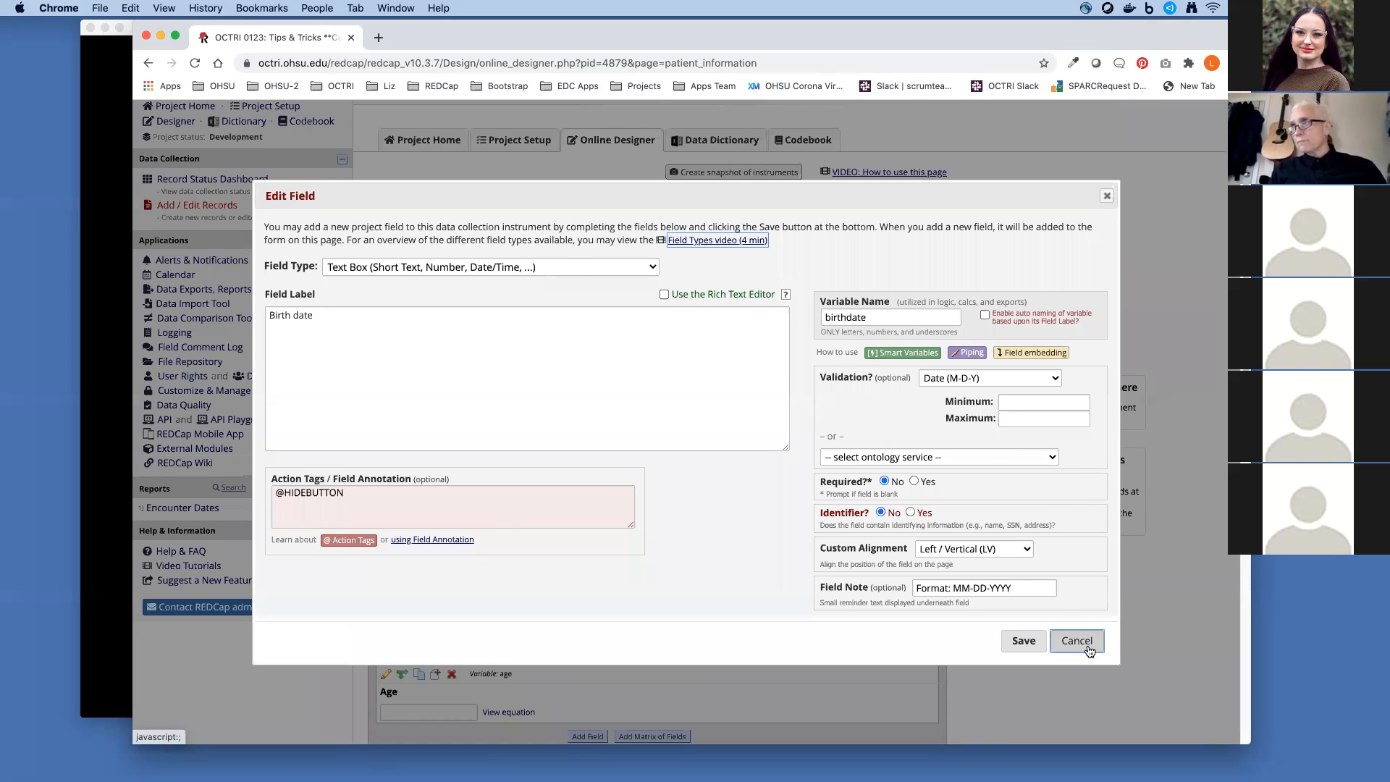
pyautogui.click(1075, 640)
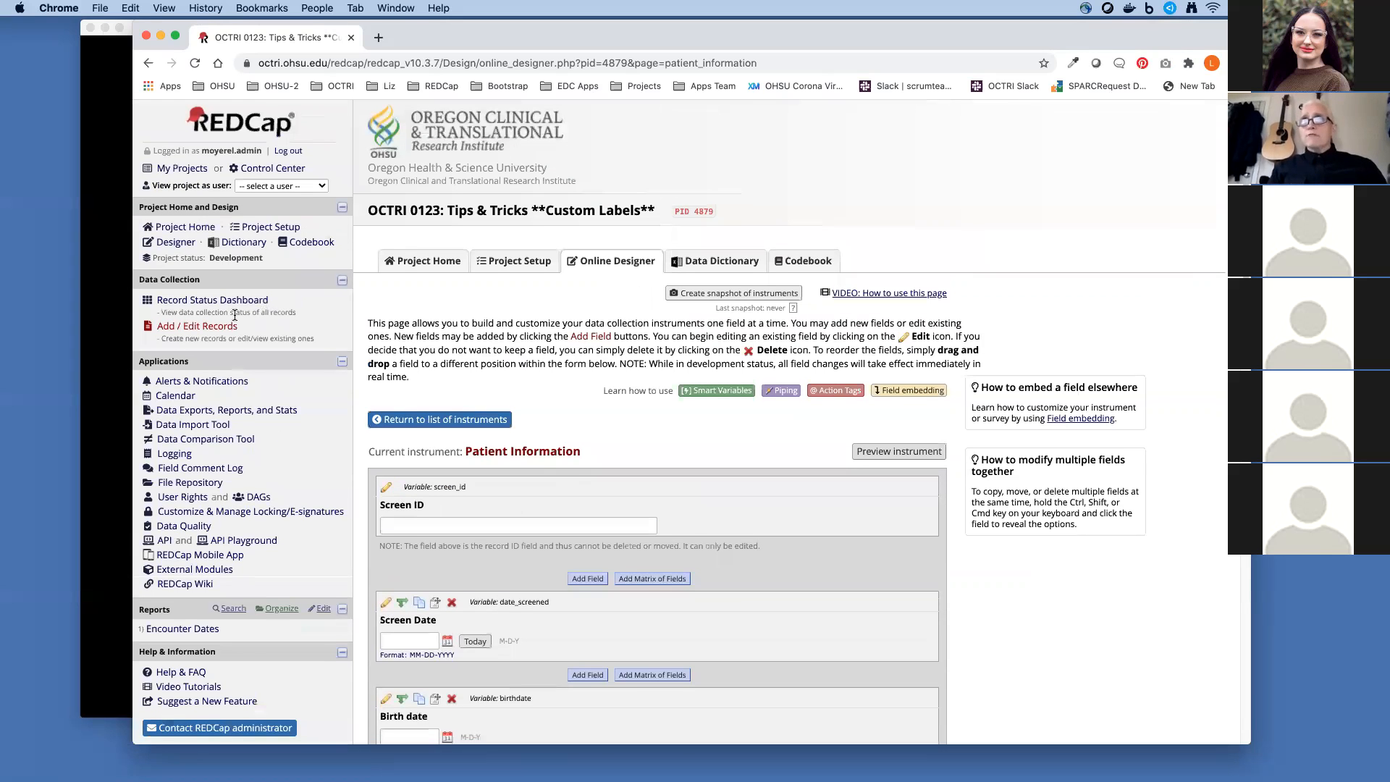
# Go to Add / Edit Records and list the 20 existing Screen IDs to pick record 5.
pyautogui.click(196, 325)
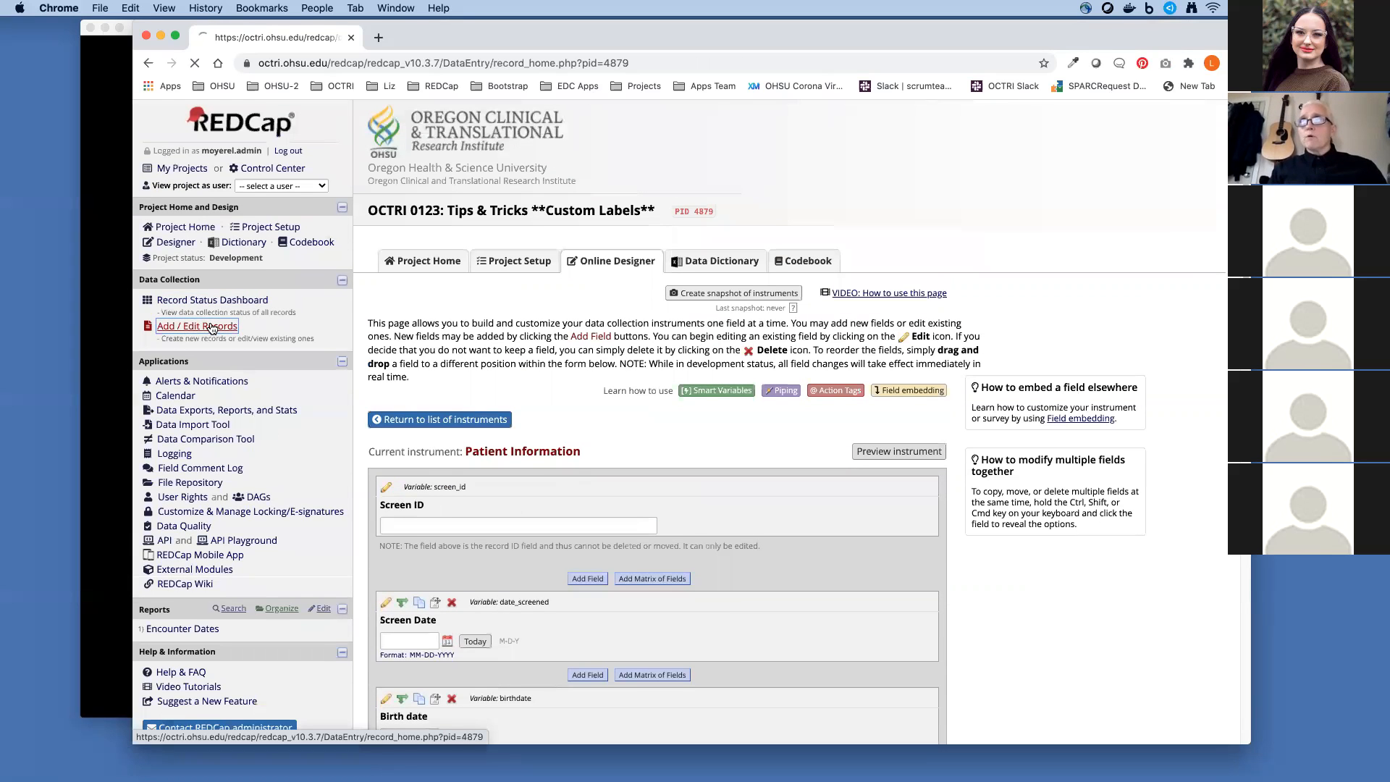
pyautogui.click(197, 325)
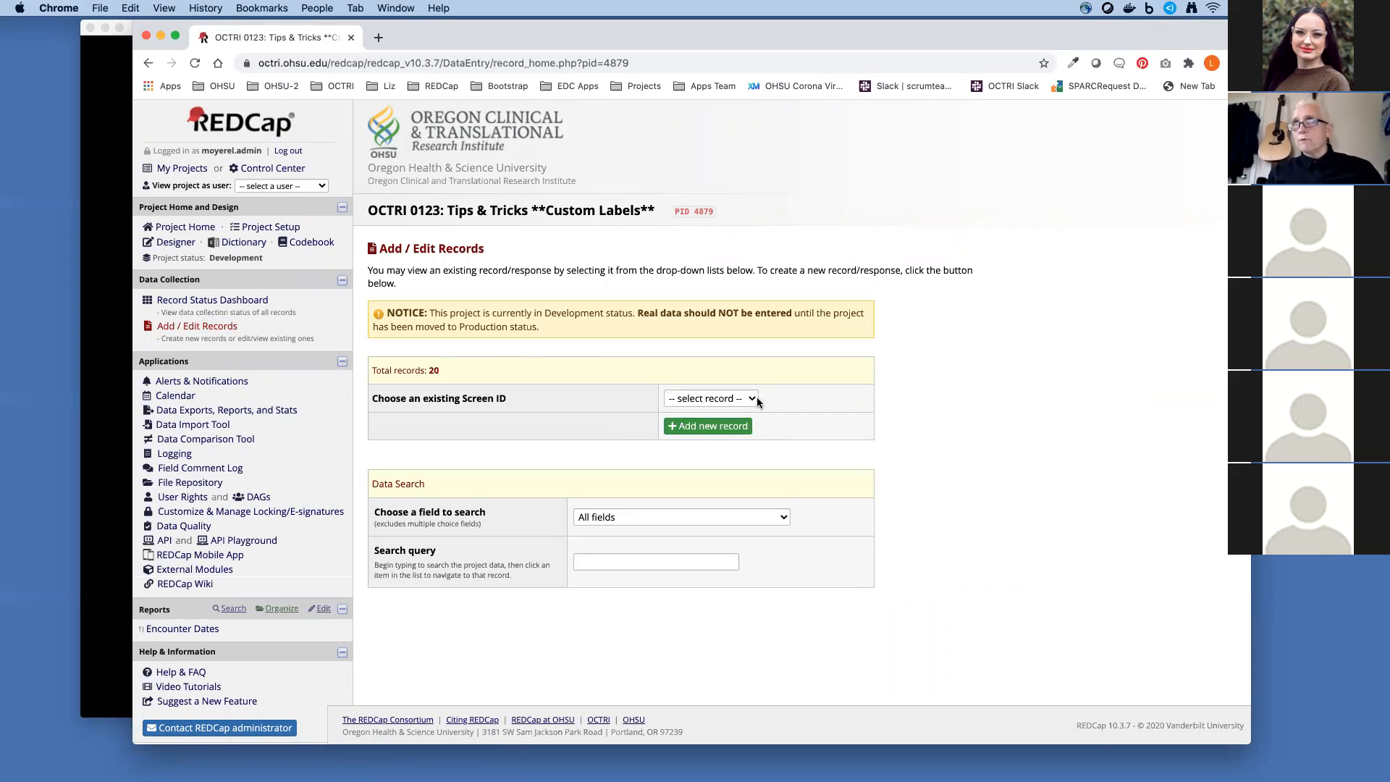
pyautogui.click(710, 398)
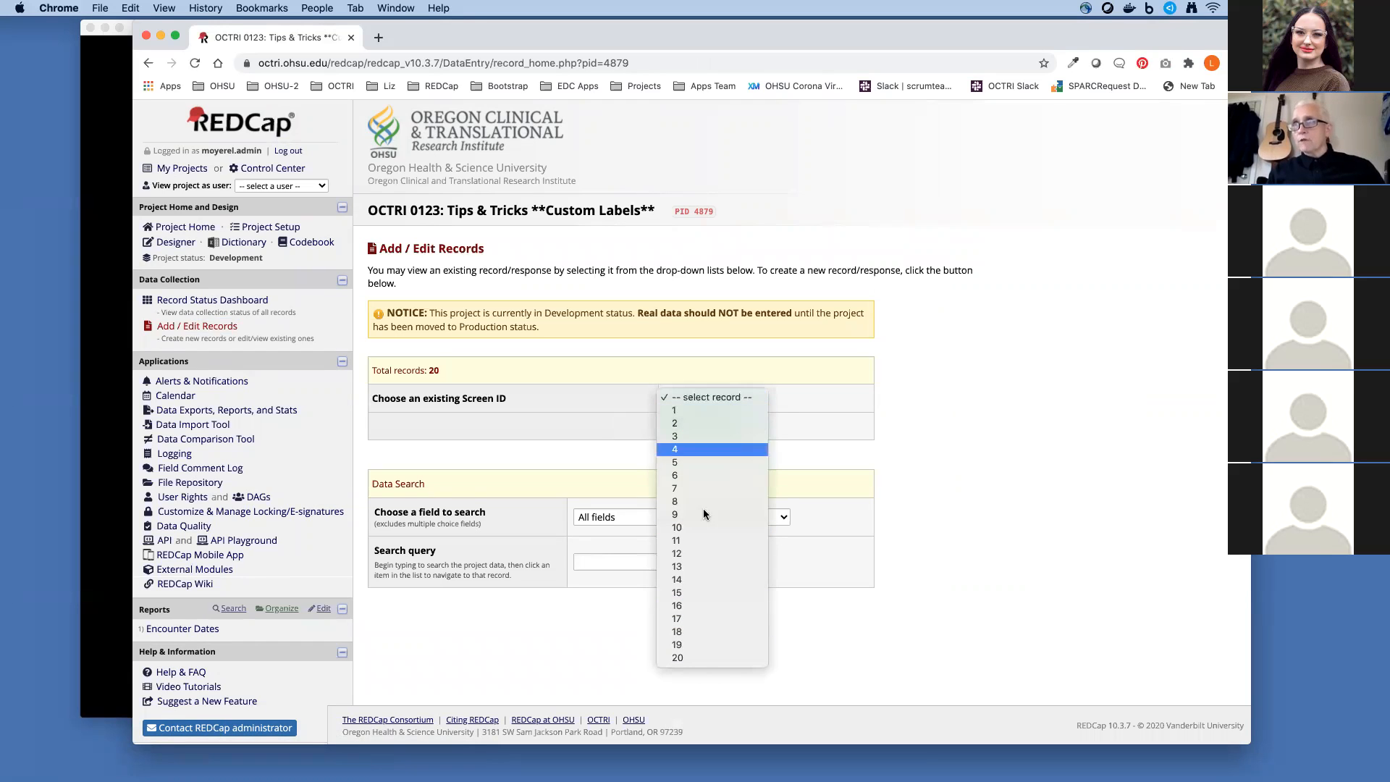
pyautogui.moveTo(700, 423)
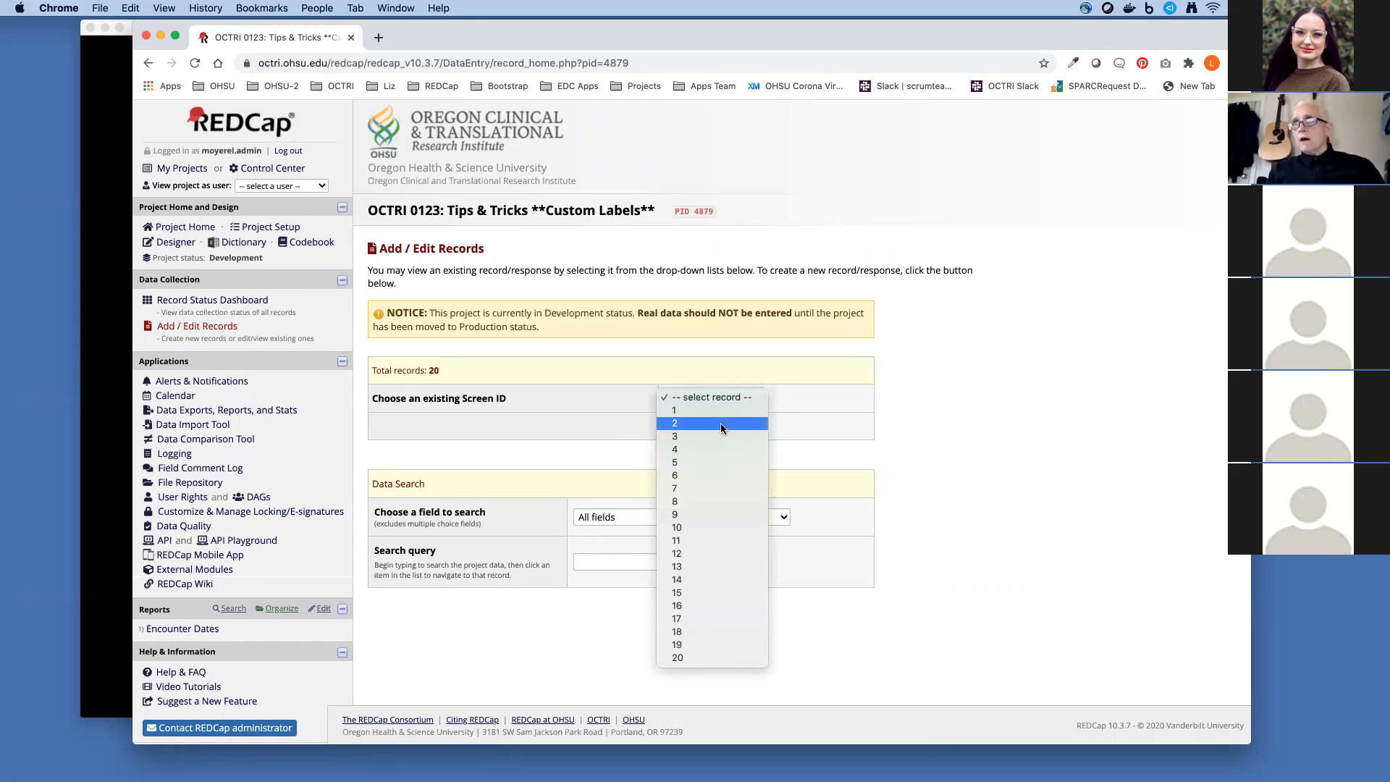
pyautogui.moveTo(722, 410)
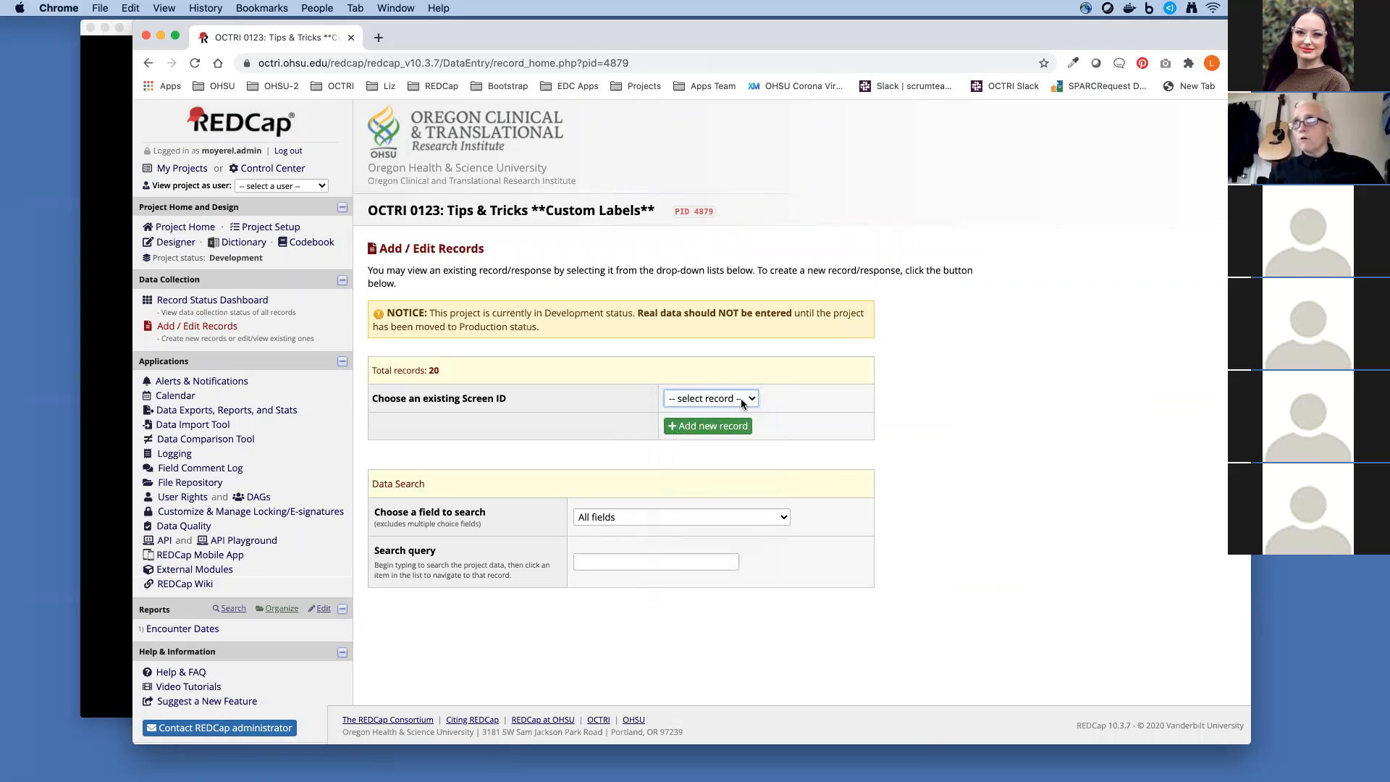
pyautogui.moveTo(730, 465)
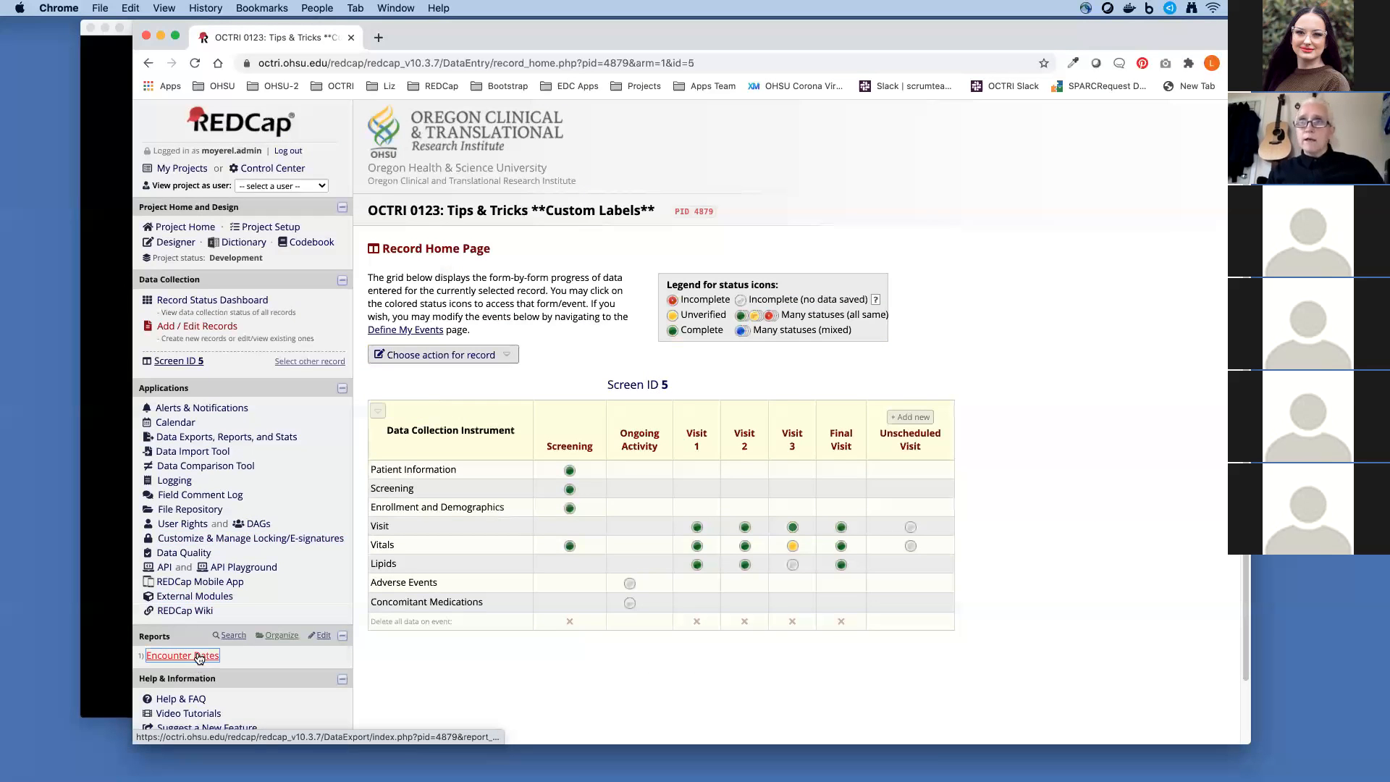
# Run the Encounter Dates report showing screening, enrollment and visit dates per Screen ID.
pyautogui.click(182, 654)
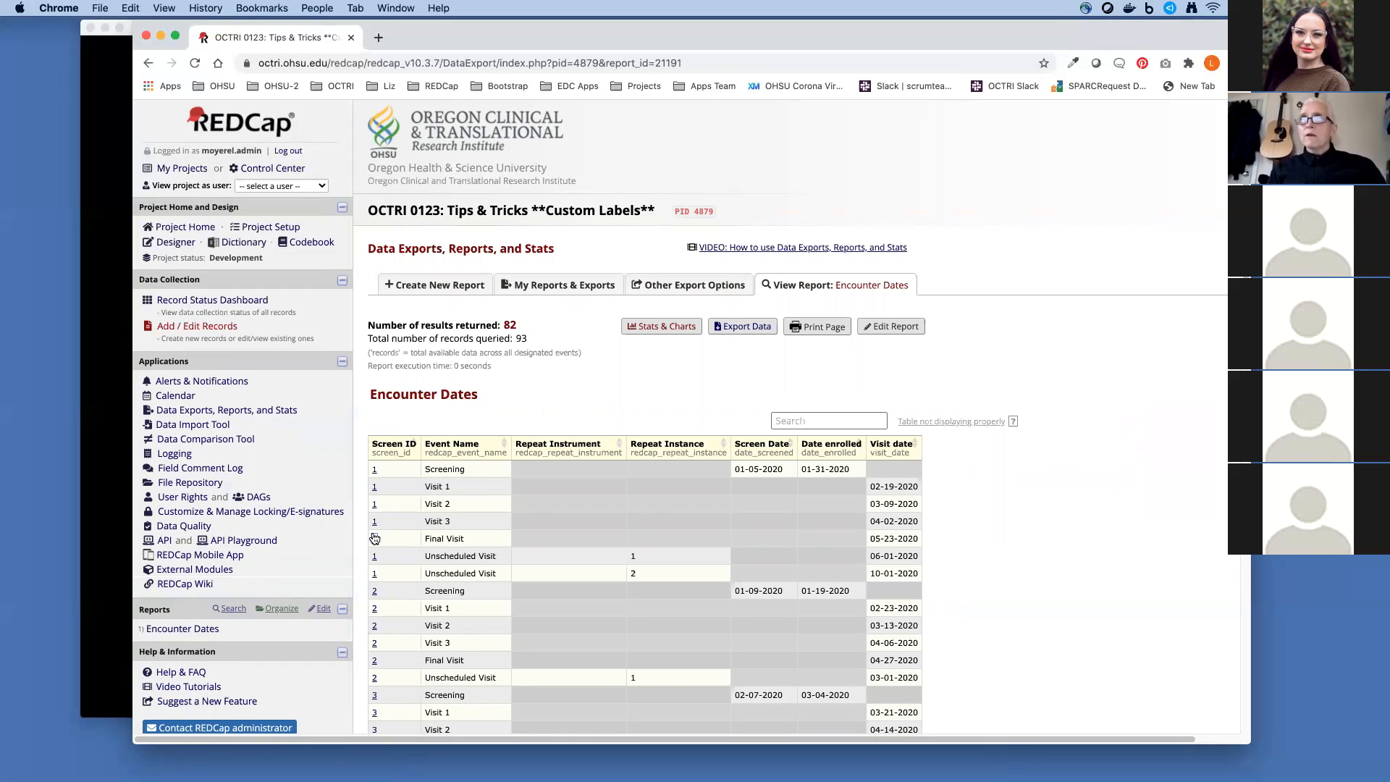
pyautogui.moveTo(375, 567)
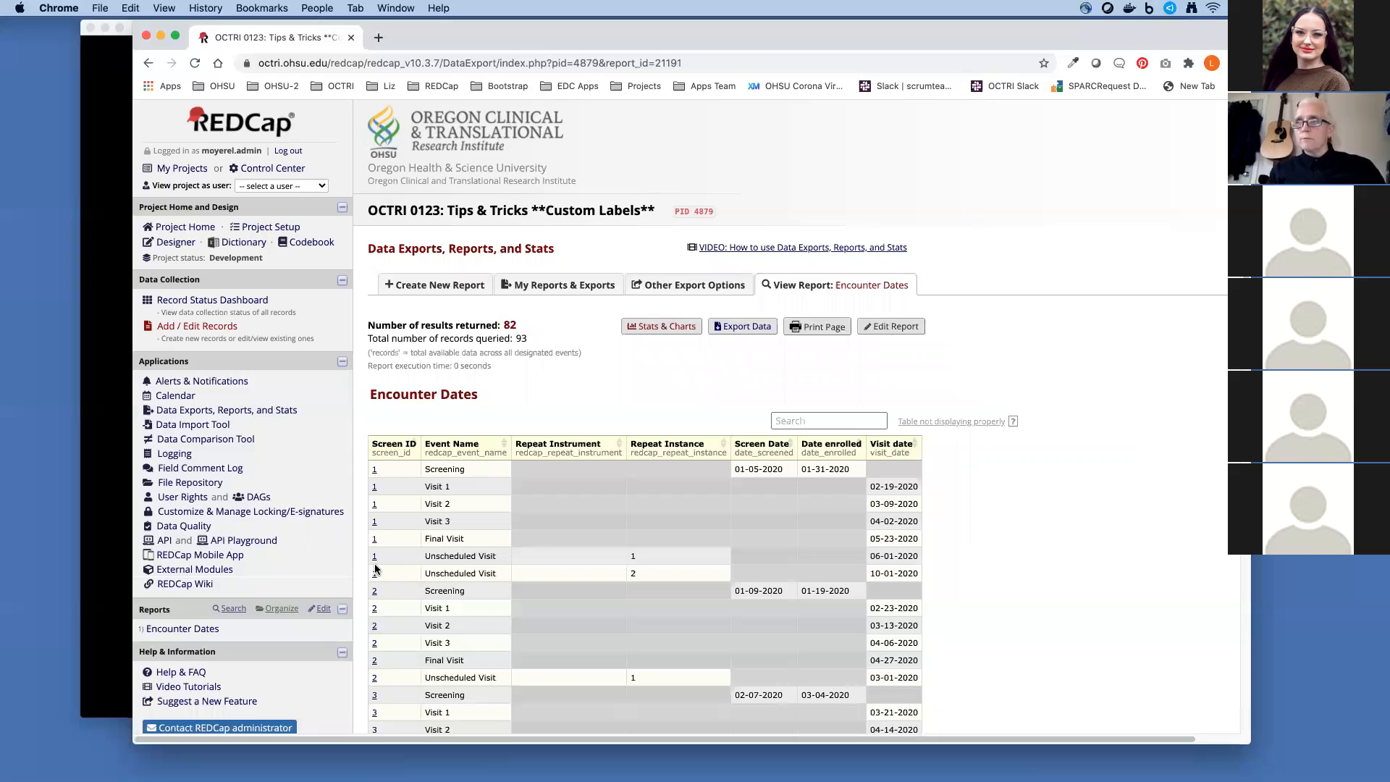
pyautogui.moveTo(1089, 566)
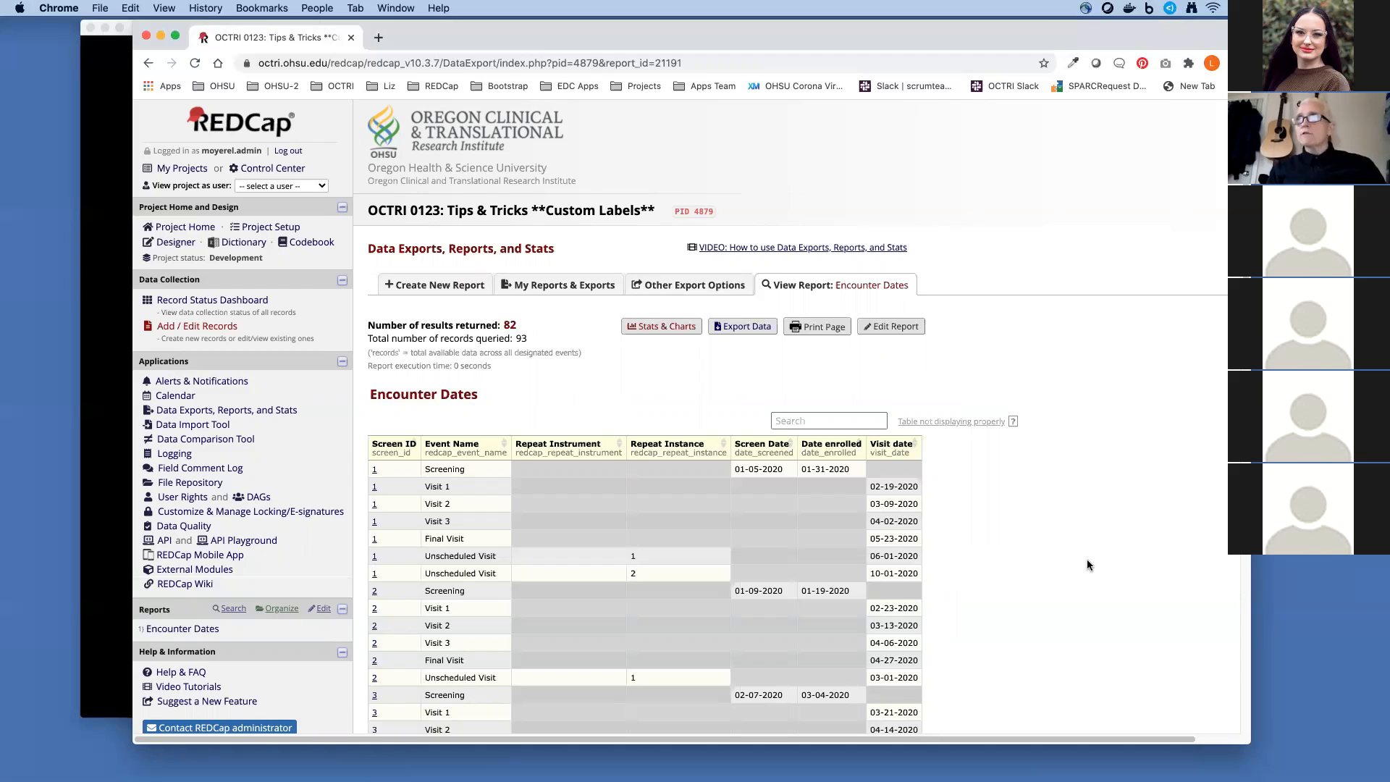
pyautogui.moveTo(1084, 561)
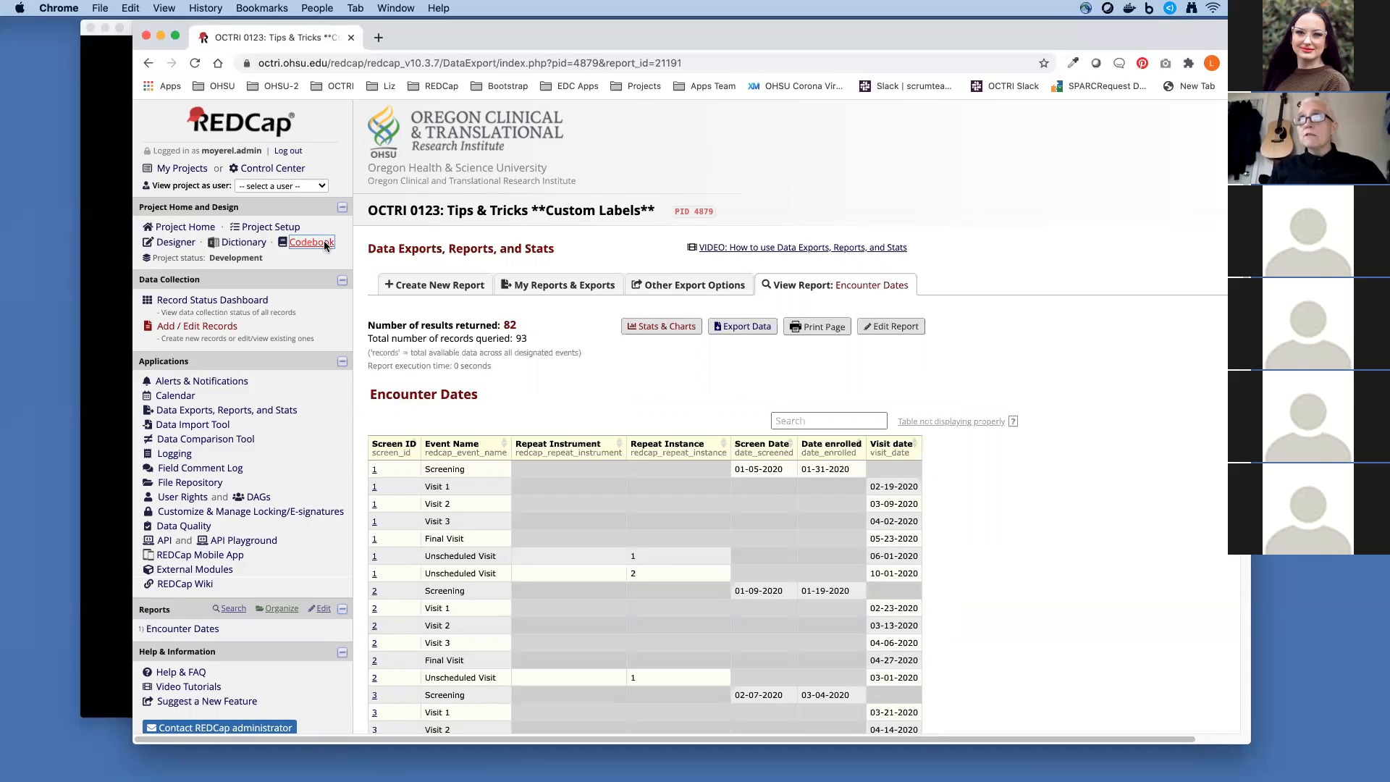
pyautogui.moveTo(270, 226)
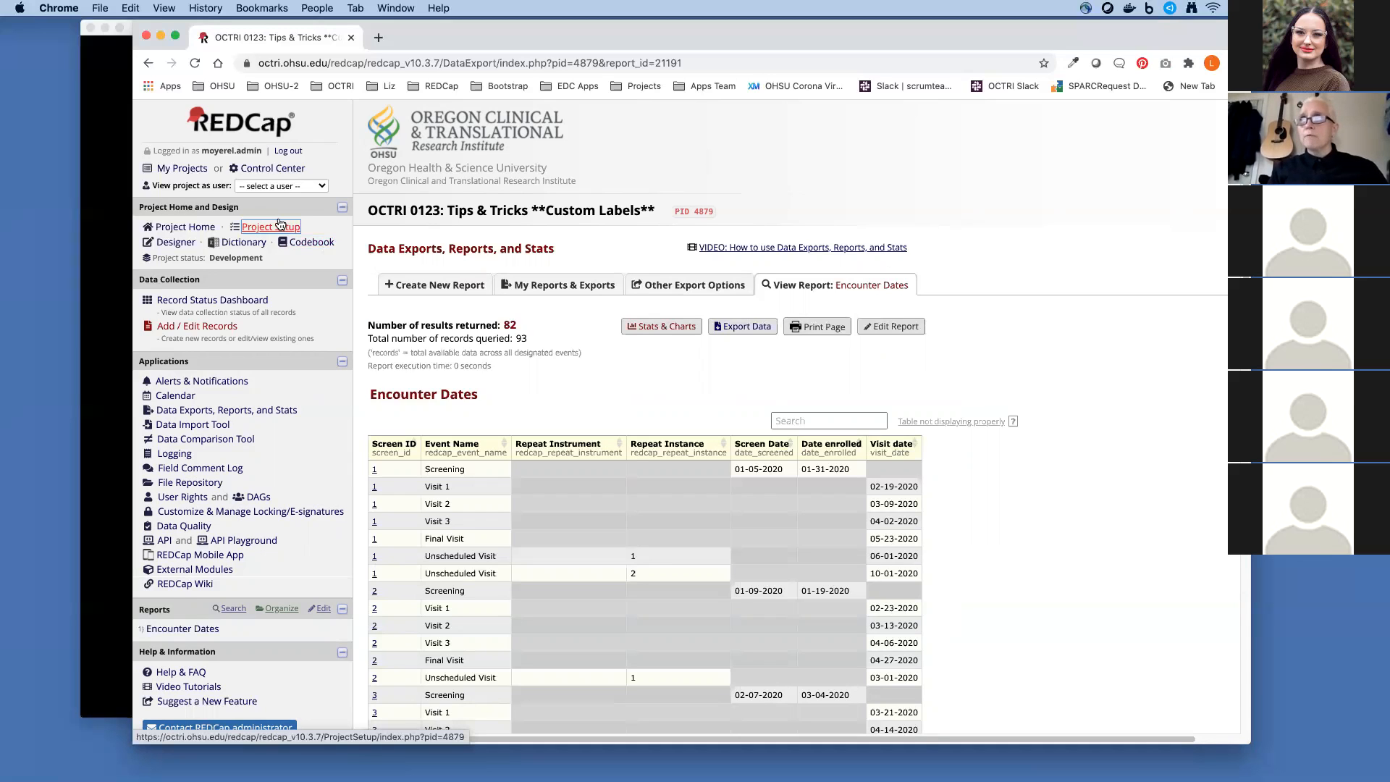
# Return to Project Setup and bring 'Enable optional modules and customizations' into view.
pyautogui.click(270, 226)
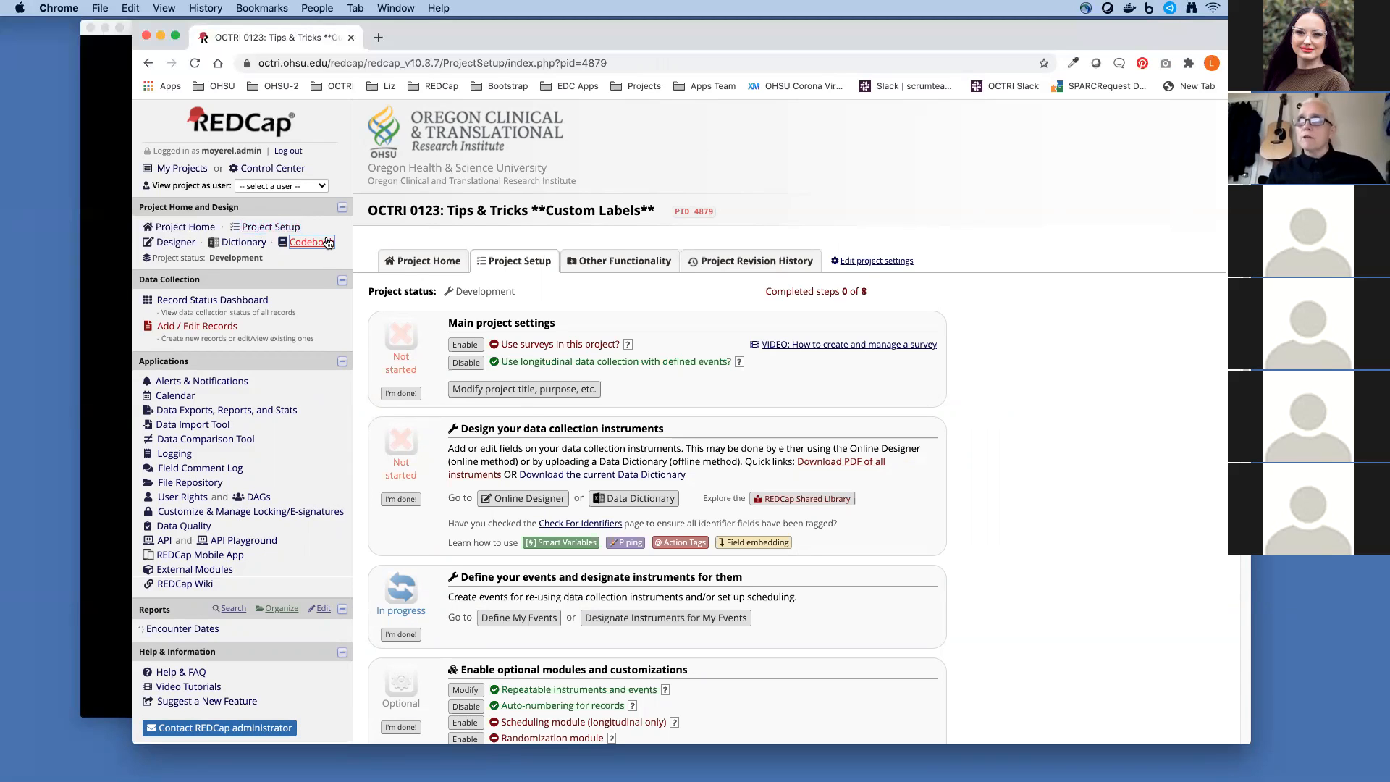
pyautogui.click(310, 242)
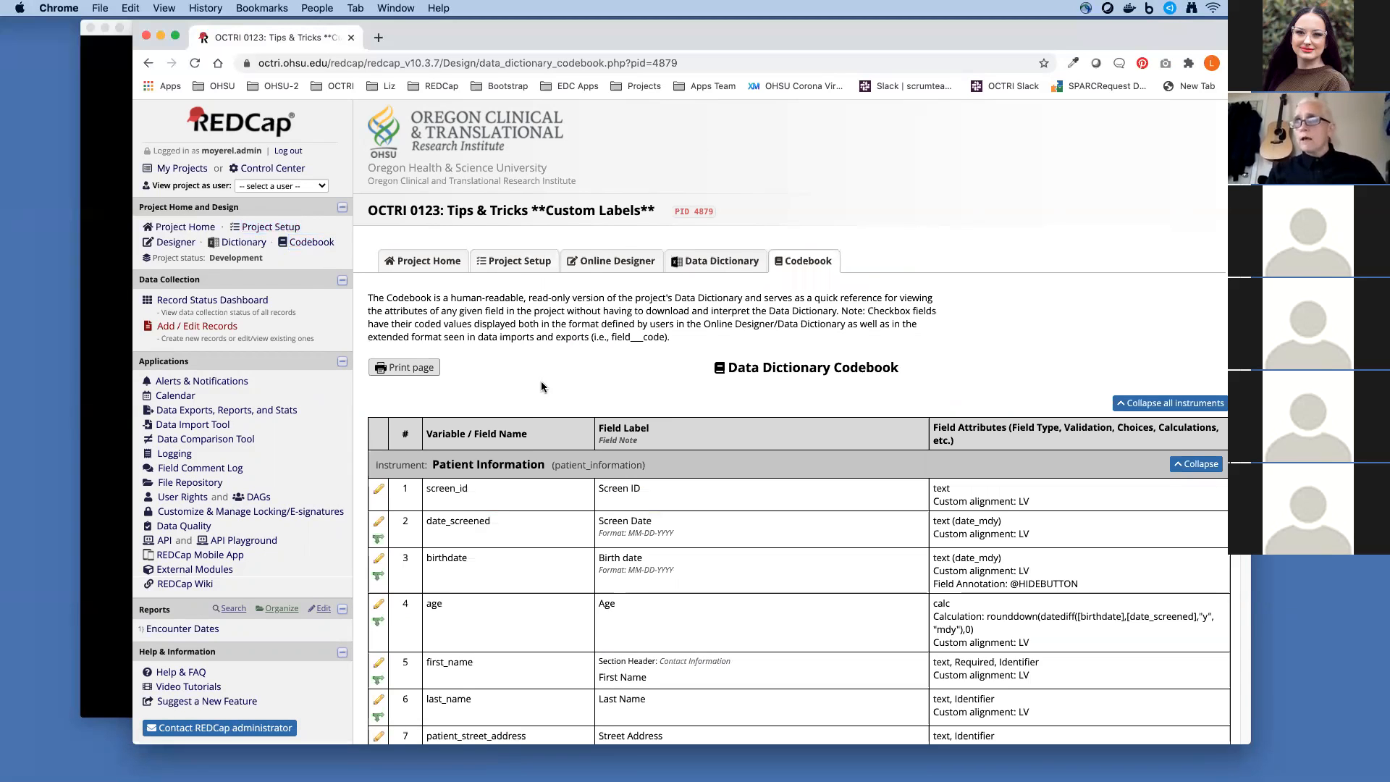
pyautogui.scroll(-3)
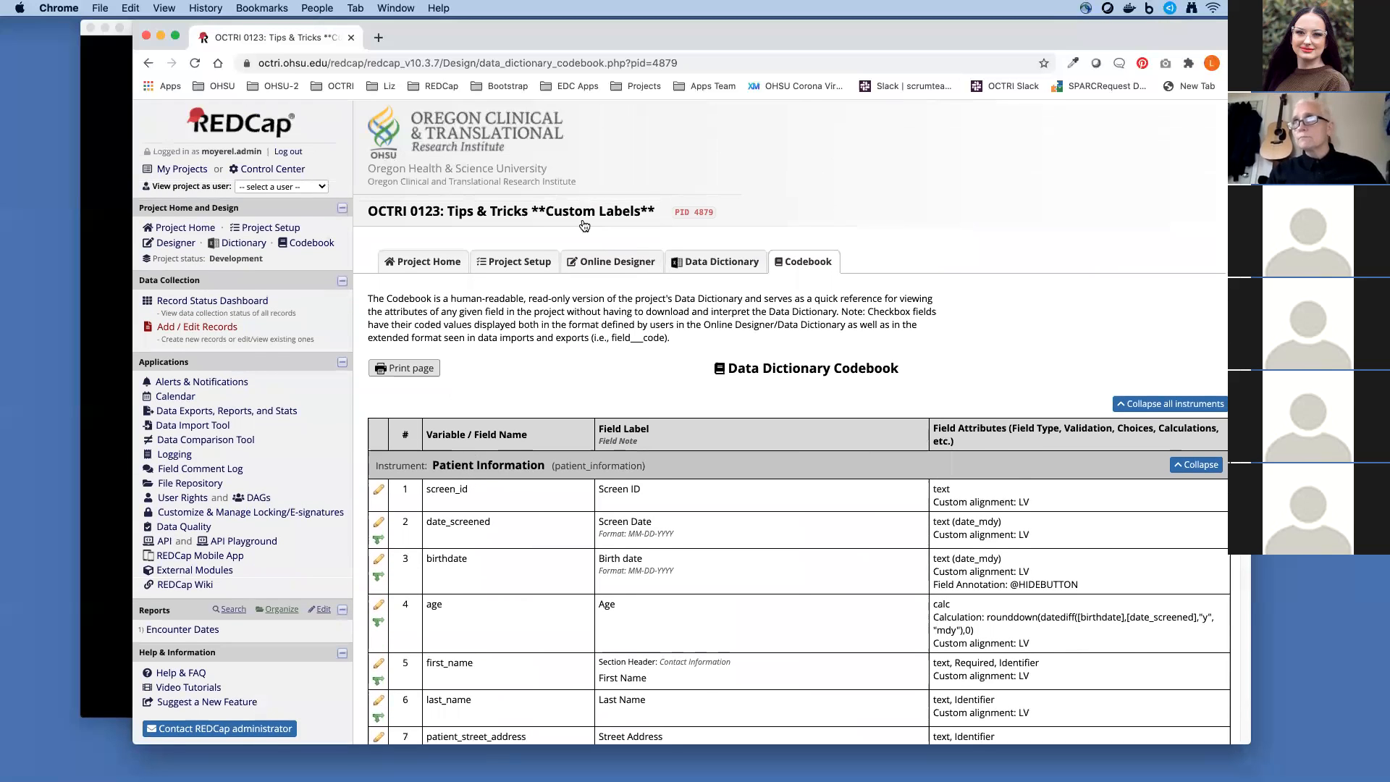
pyautogui.click(513, 260)
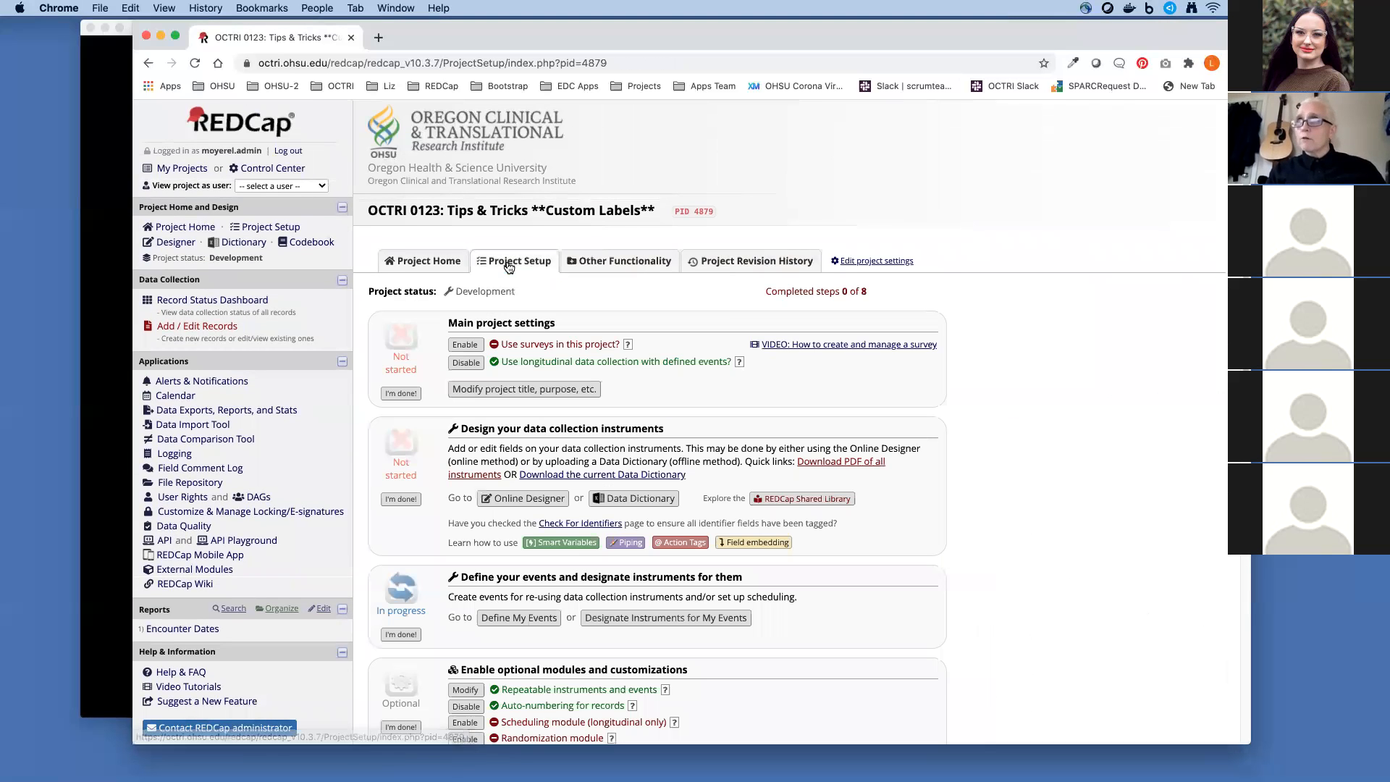
pyautogui.scroll(-3)
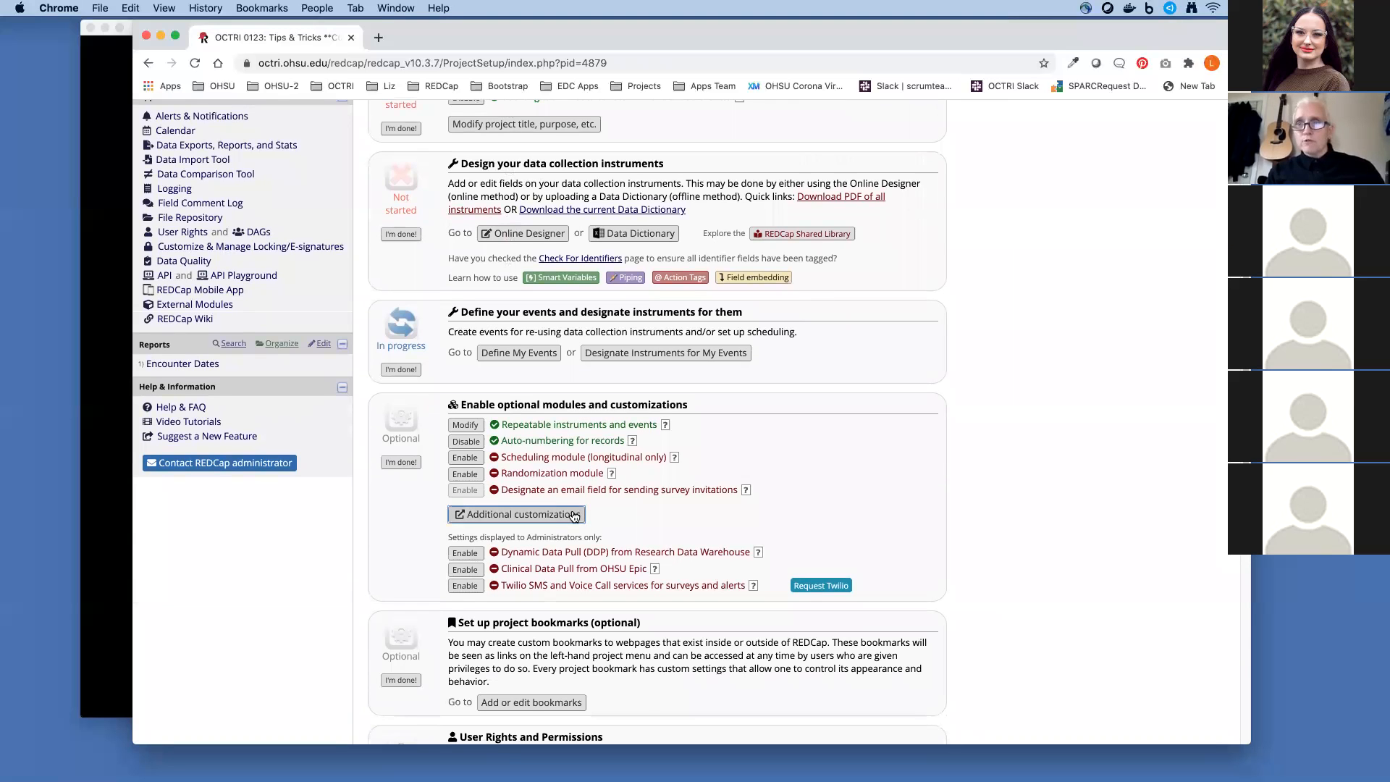
# Enable a custom record label of [last_name], [first_name] in Additional customizations and save it.
pyautogui.click(516, 513)
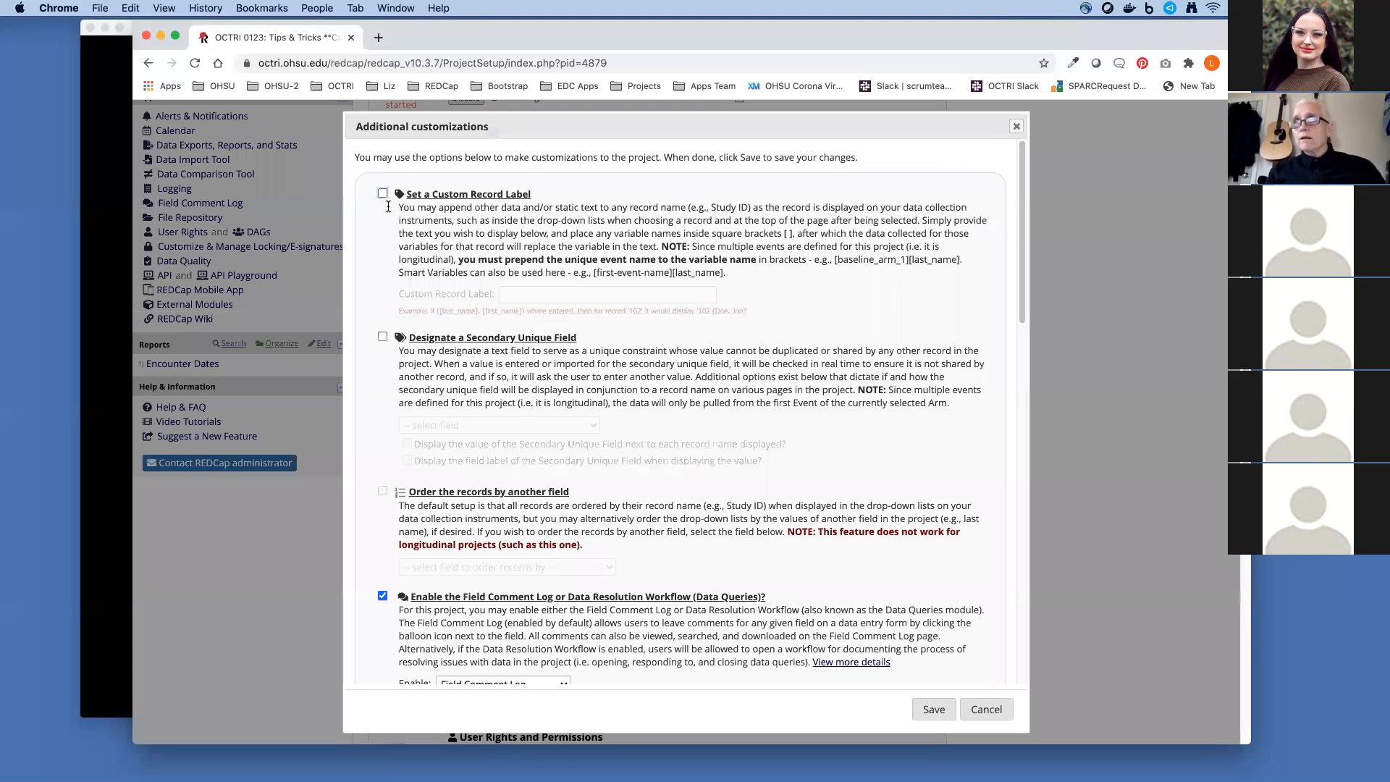
pyautogui.click(382, 194)
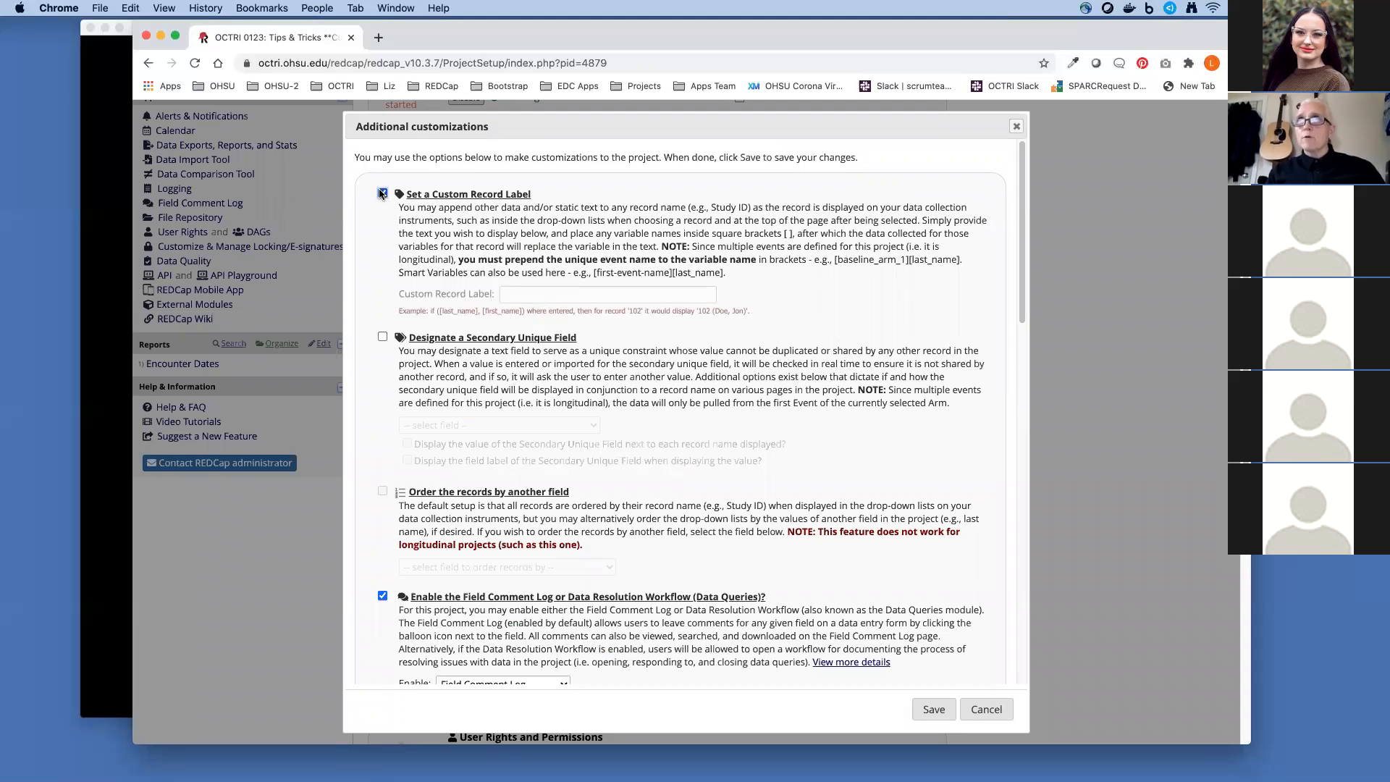
pyautogui.click(382, 193)
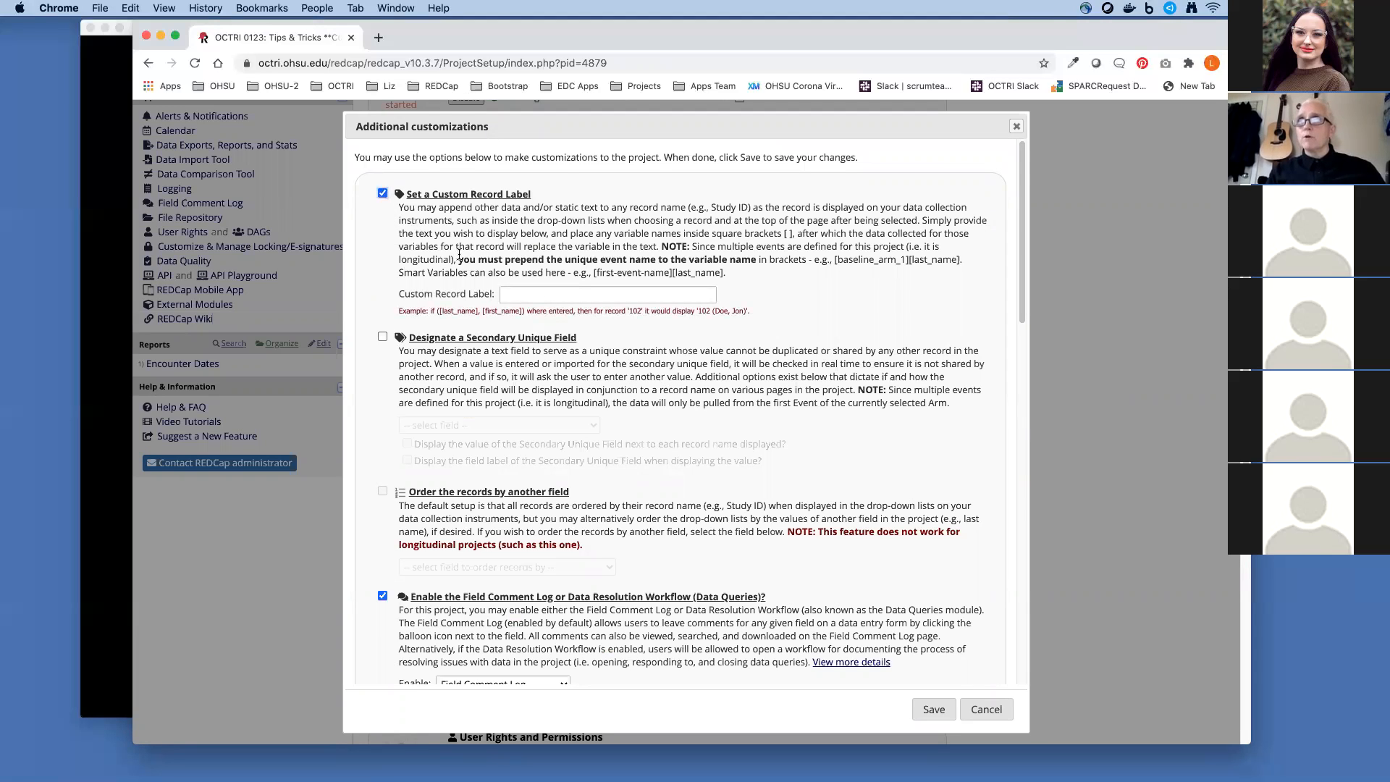
pyautogui.click(607, 294)
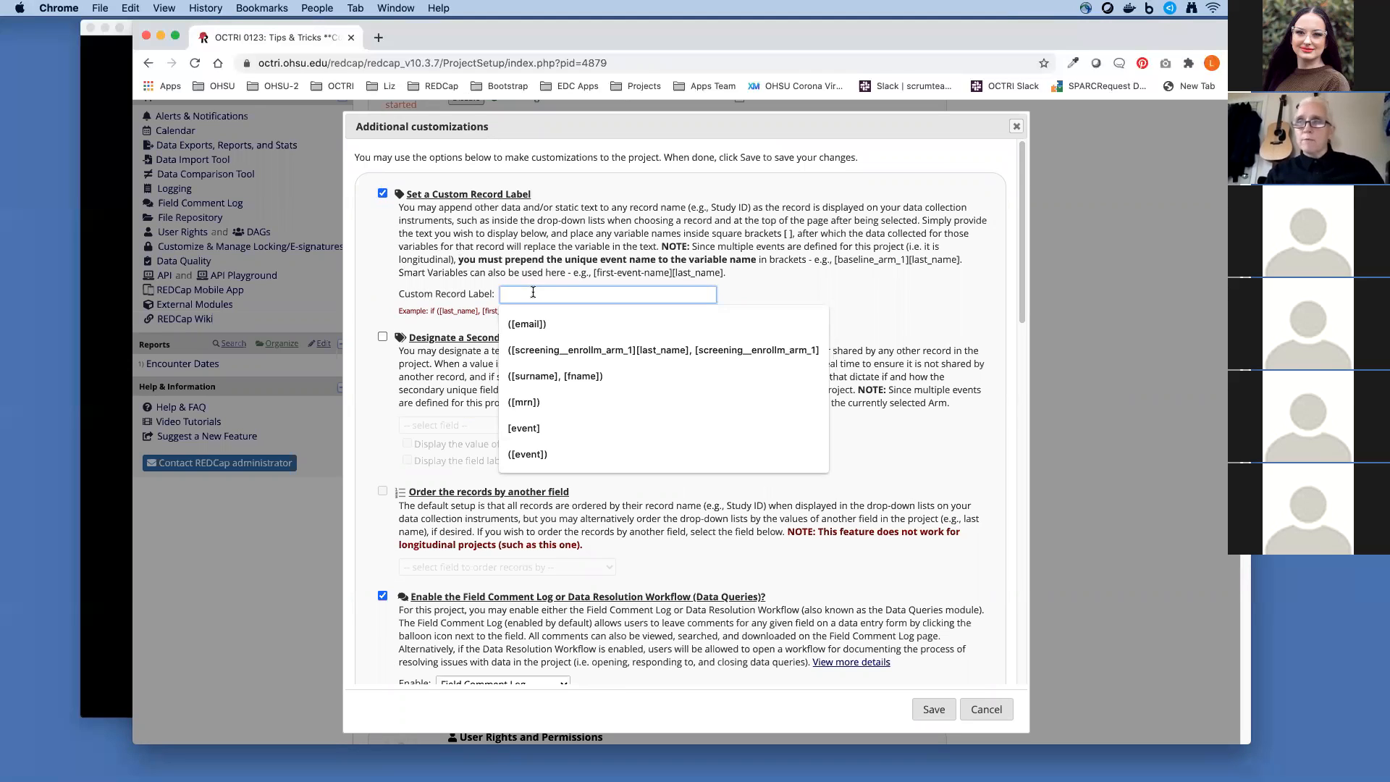
pyautogui.write('[')
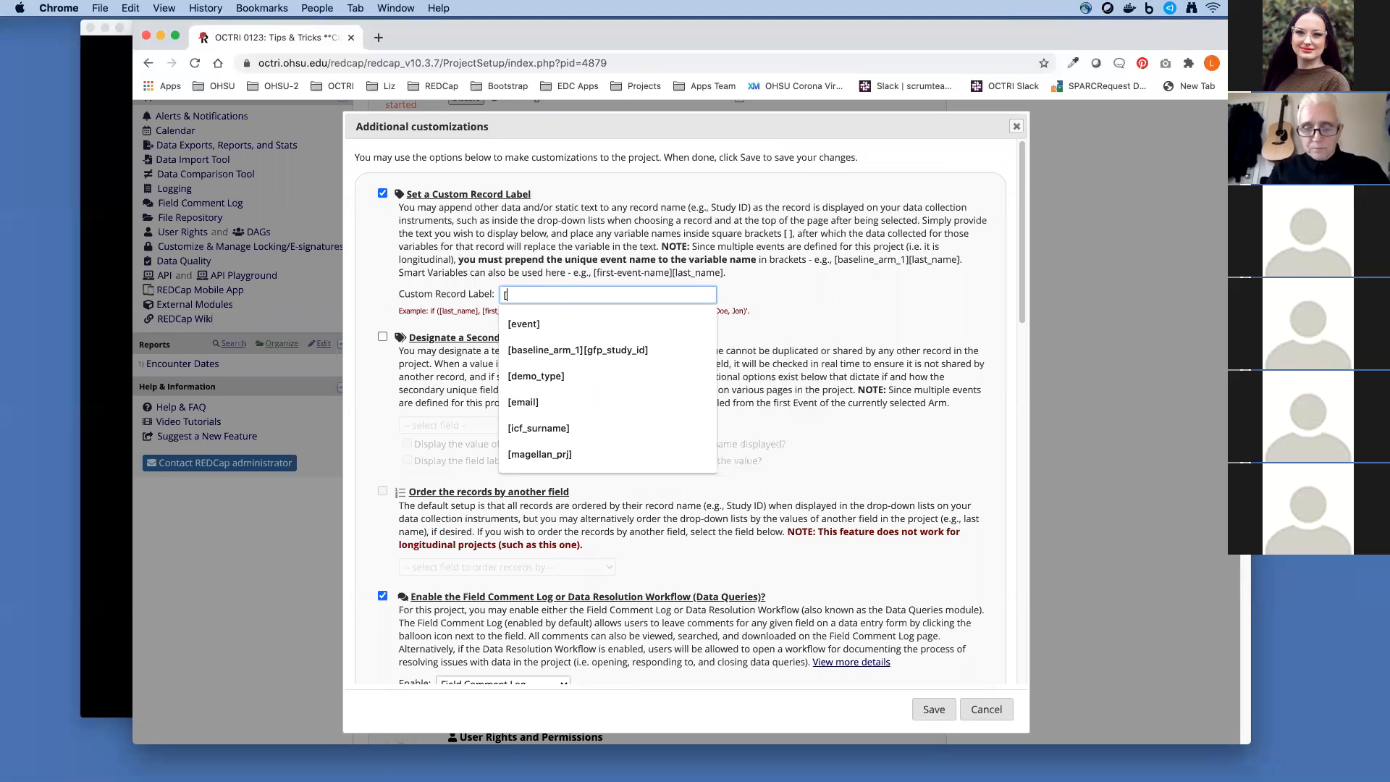
pyautogui.write('[last_name')
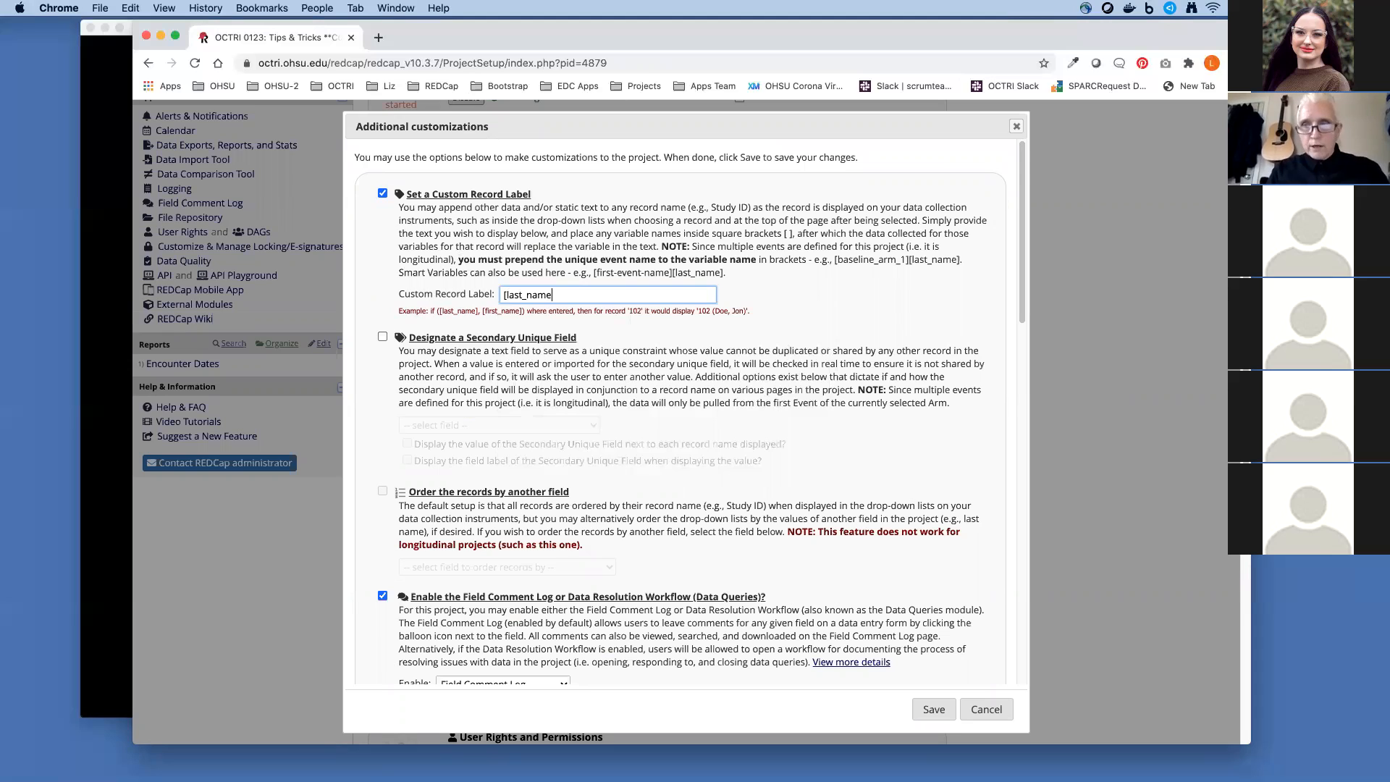
pyautogui.write('], [first')
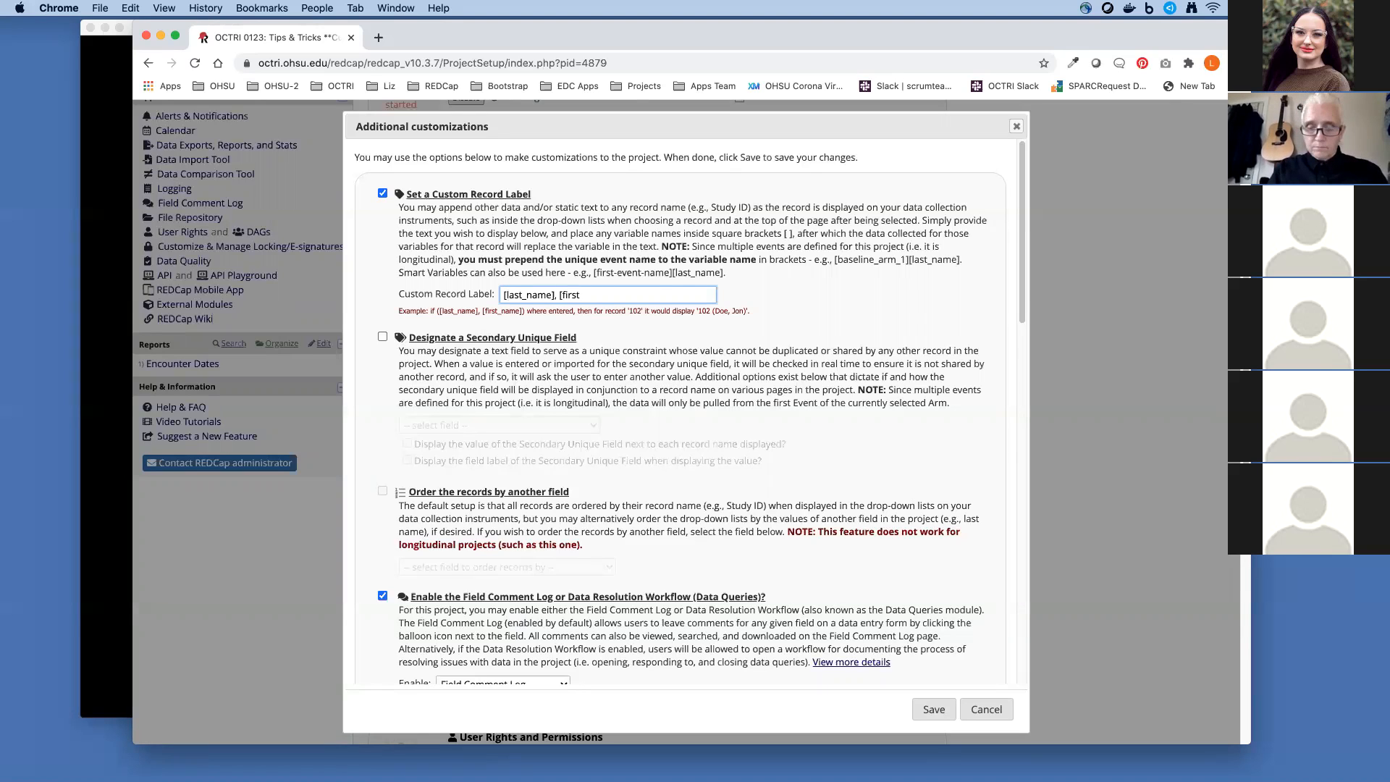
pyautogui.write('_name')
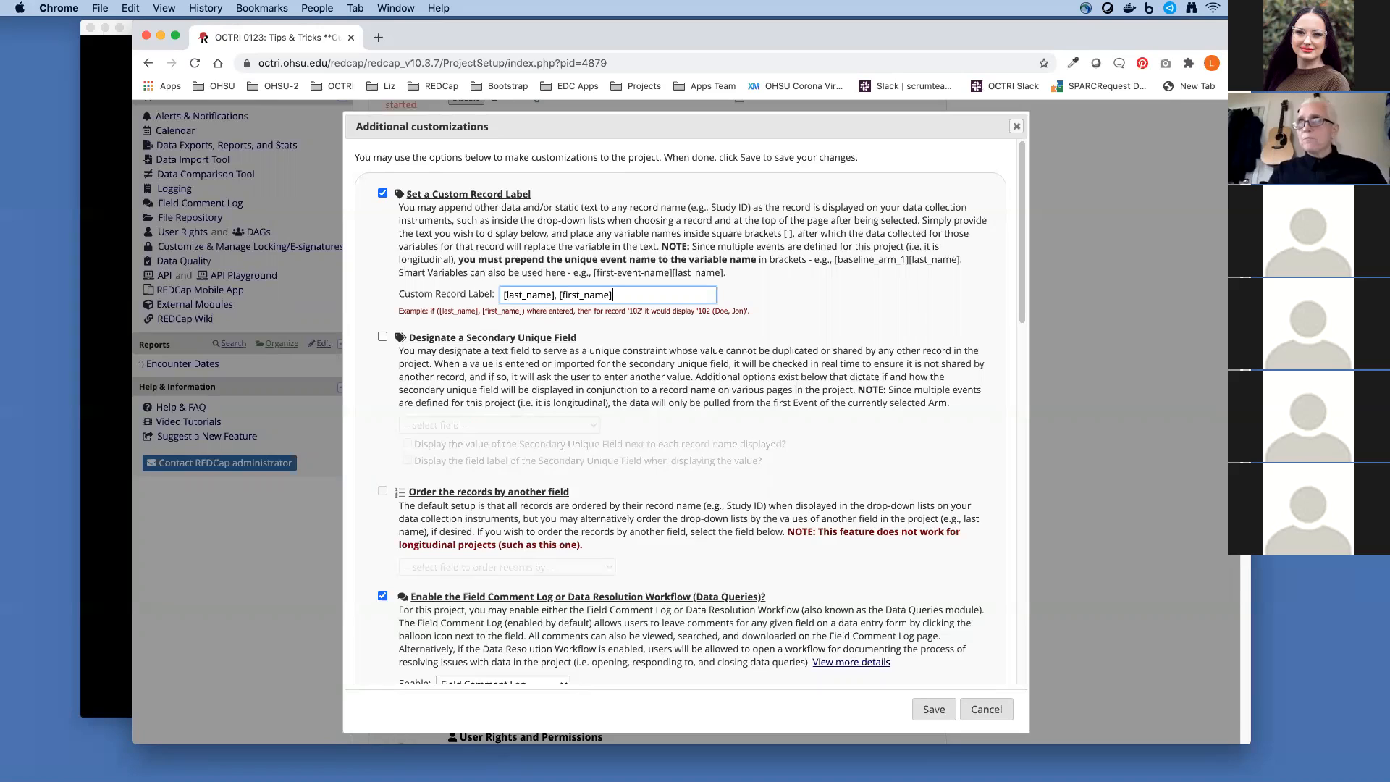
pyautogui.write(')')
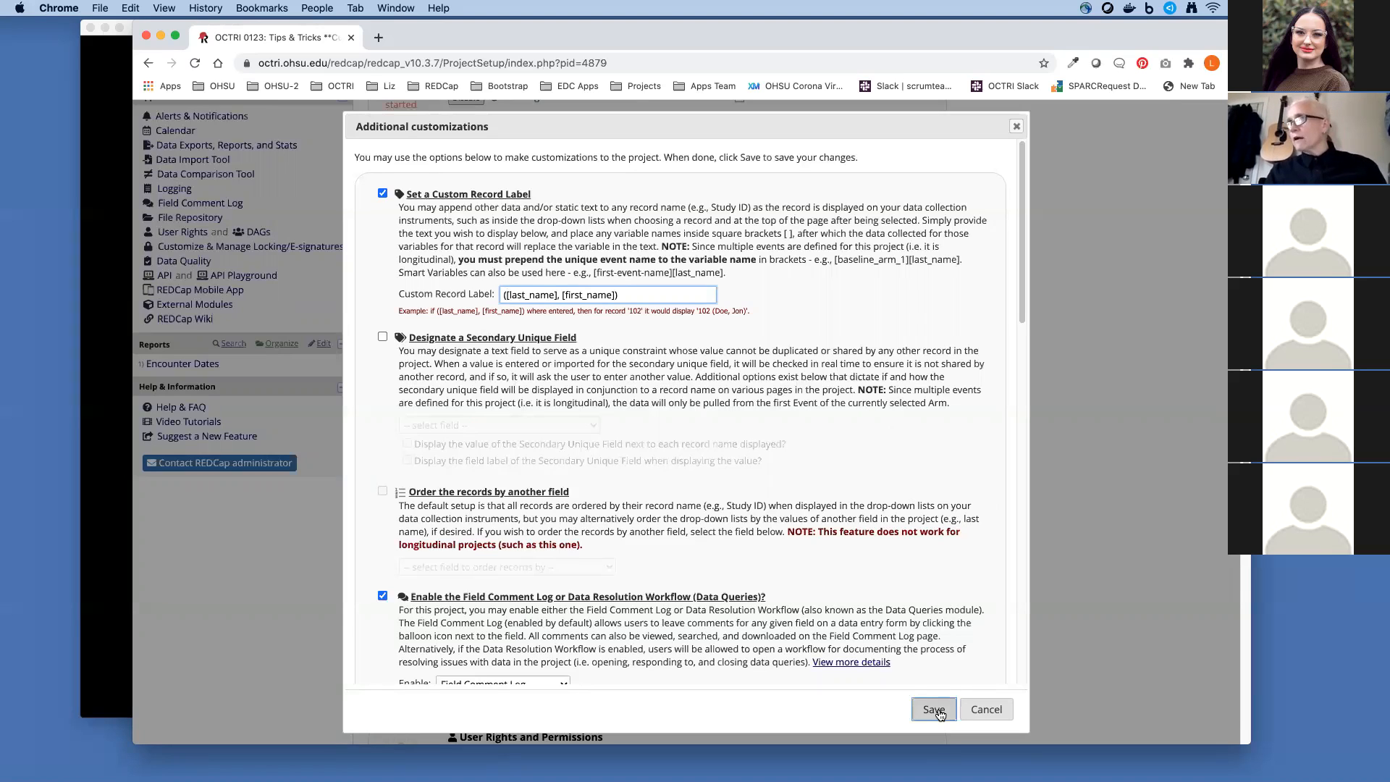
pyautogui.click(932, 709)
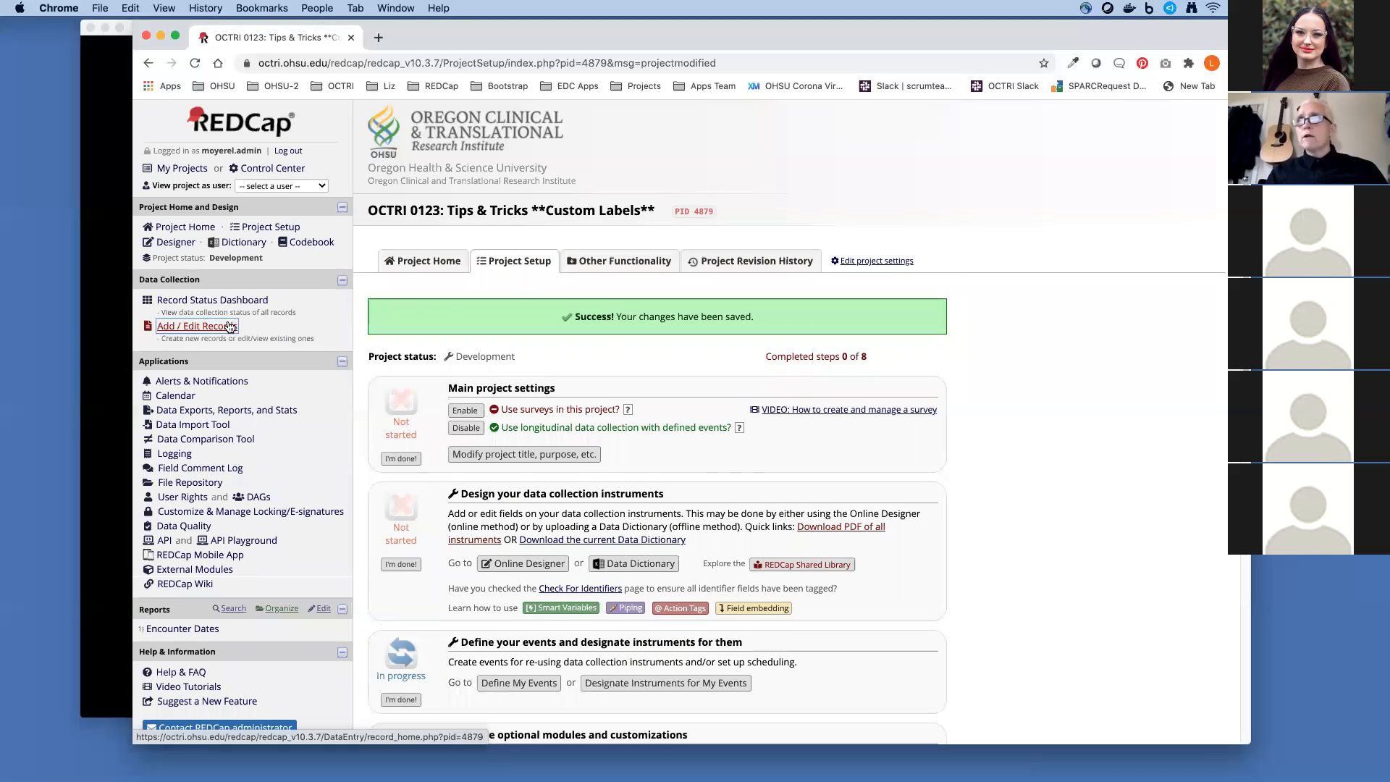
# Choose record 17 from Add / Edit Records, now labelled Wayne, Bruce beside its ID.
pyautogui.click(197, 326)
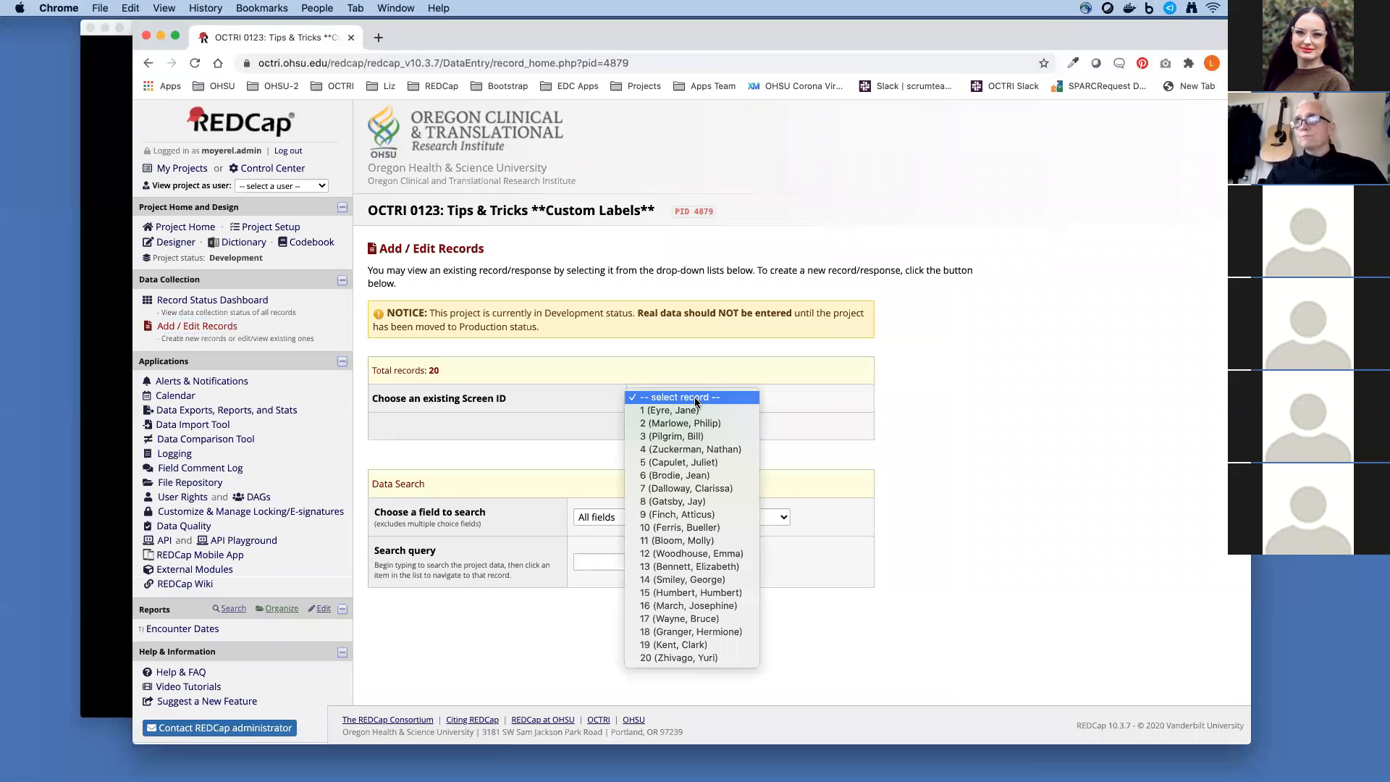
pyautogui.moveTo(692, 618)
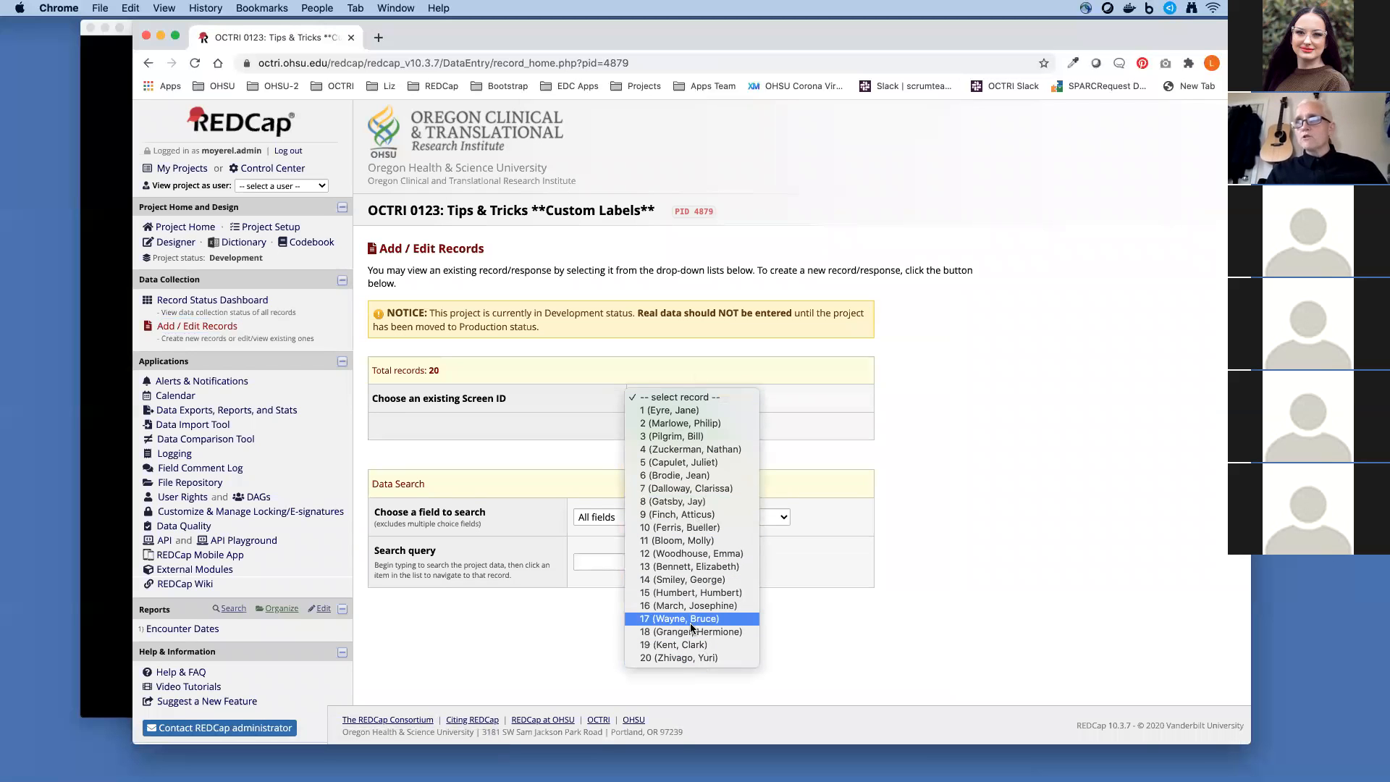
pyautogui.moveTo(692, 514)
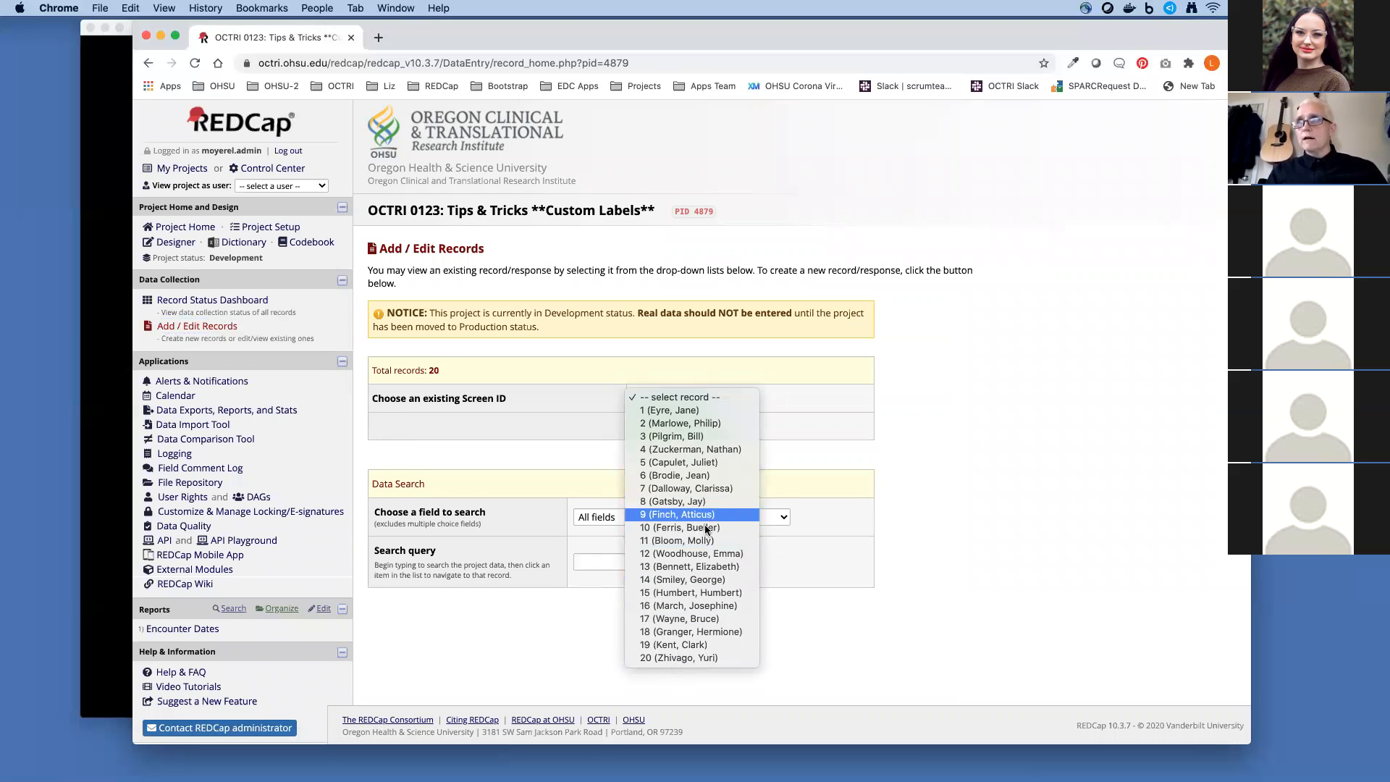
pyautogui.moveTo(688, 618)
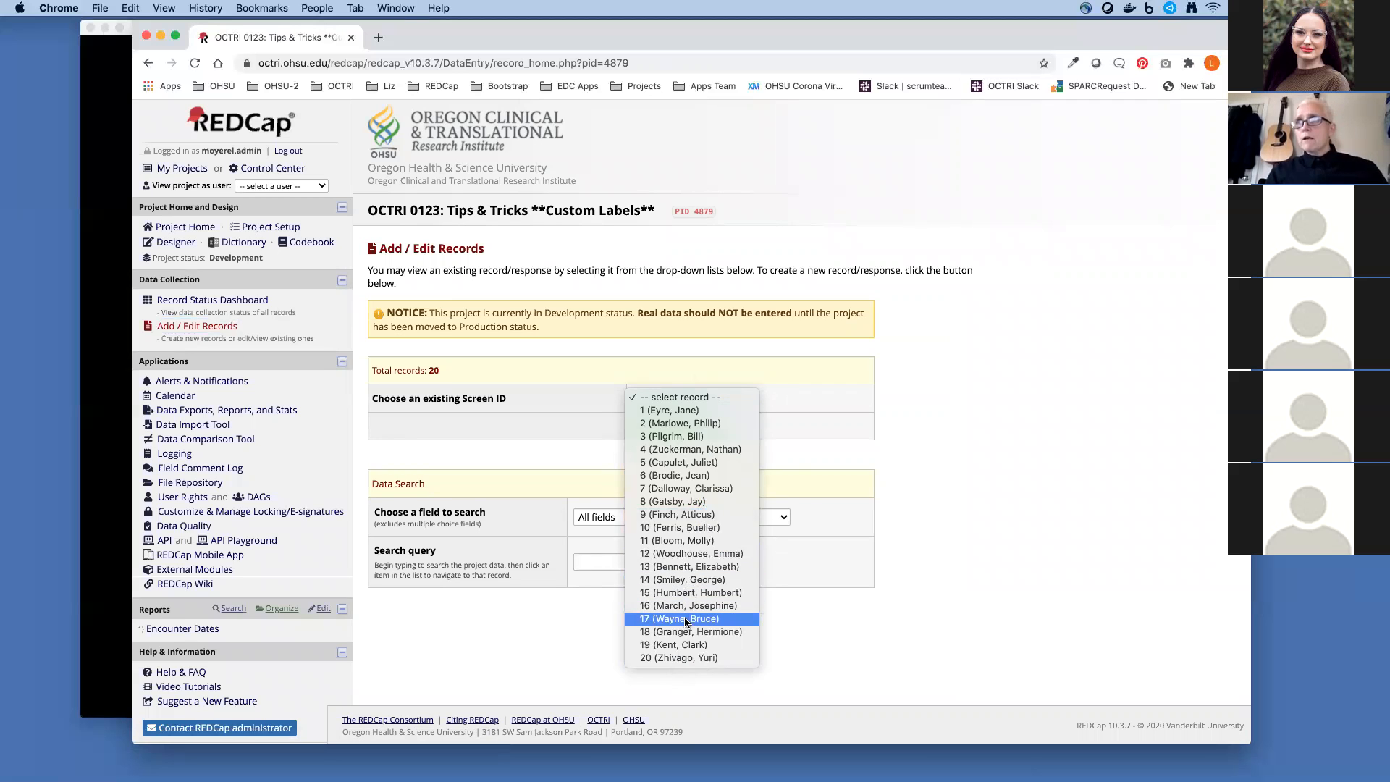
pyautogui.click(678, 618)
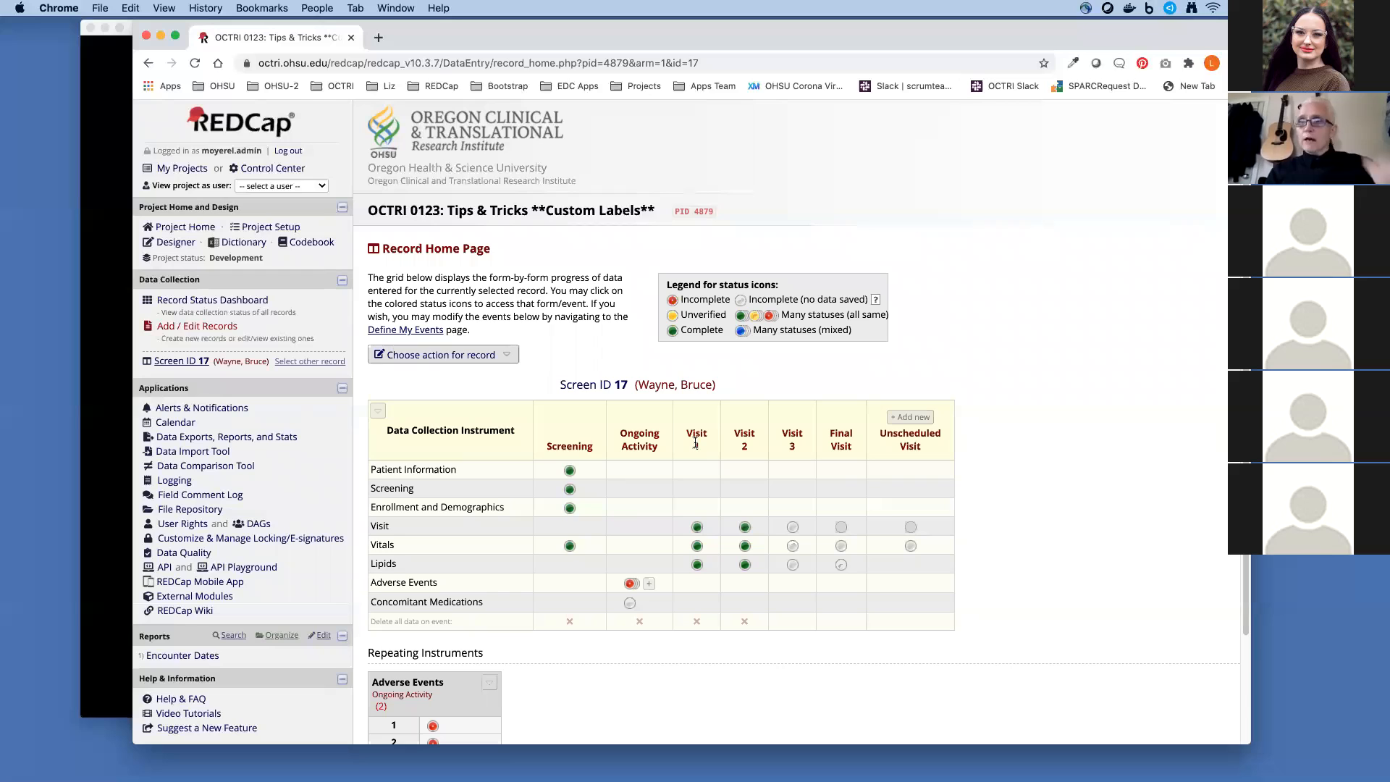
pyautogui.moveTo(713, 467)
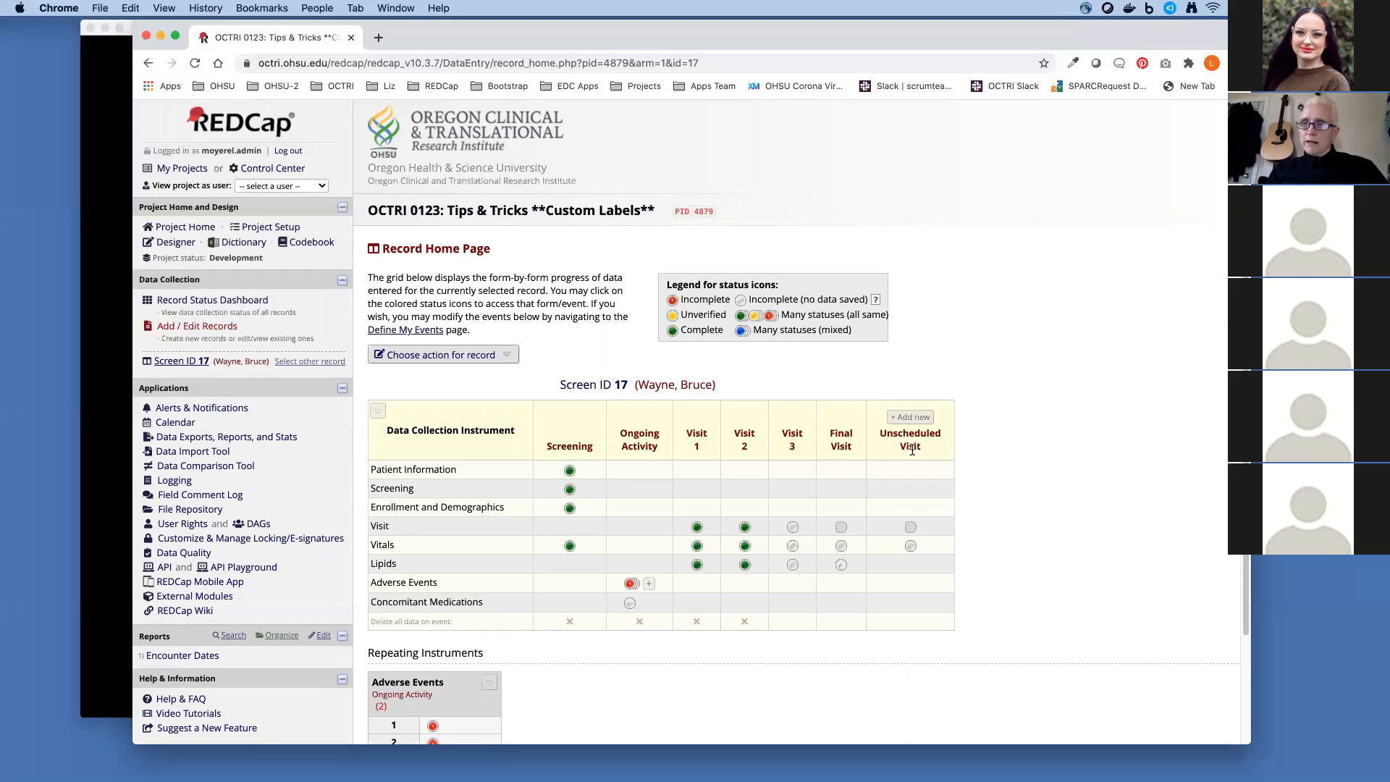
pyautogui.moveTo(918, 464)
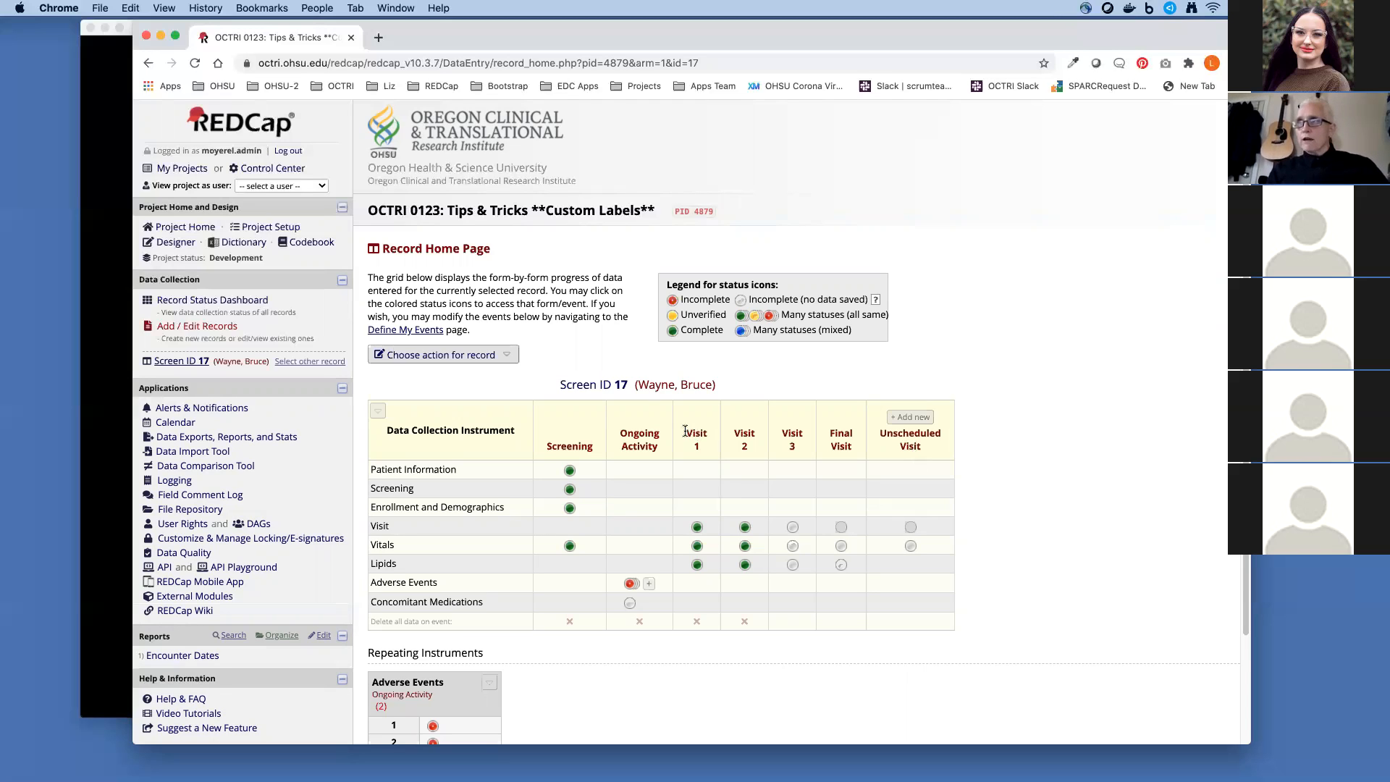
pyautogui.moveTo(524, 378)
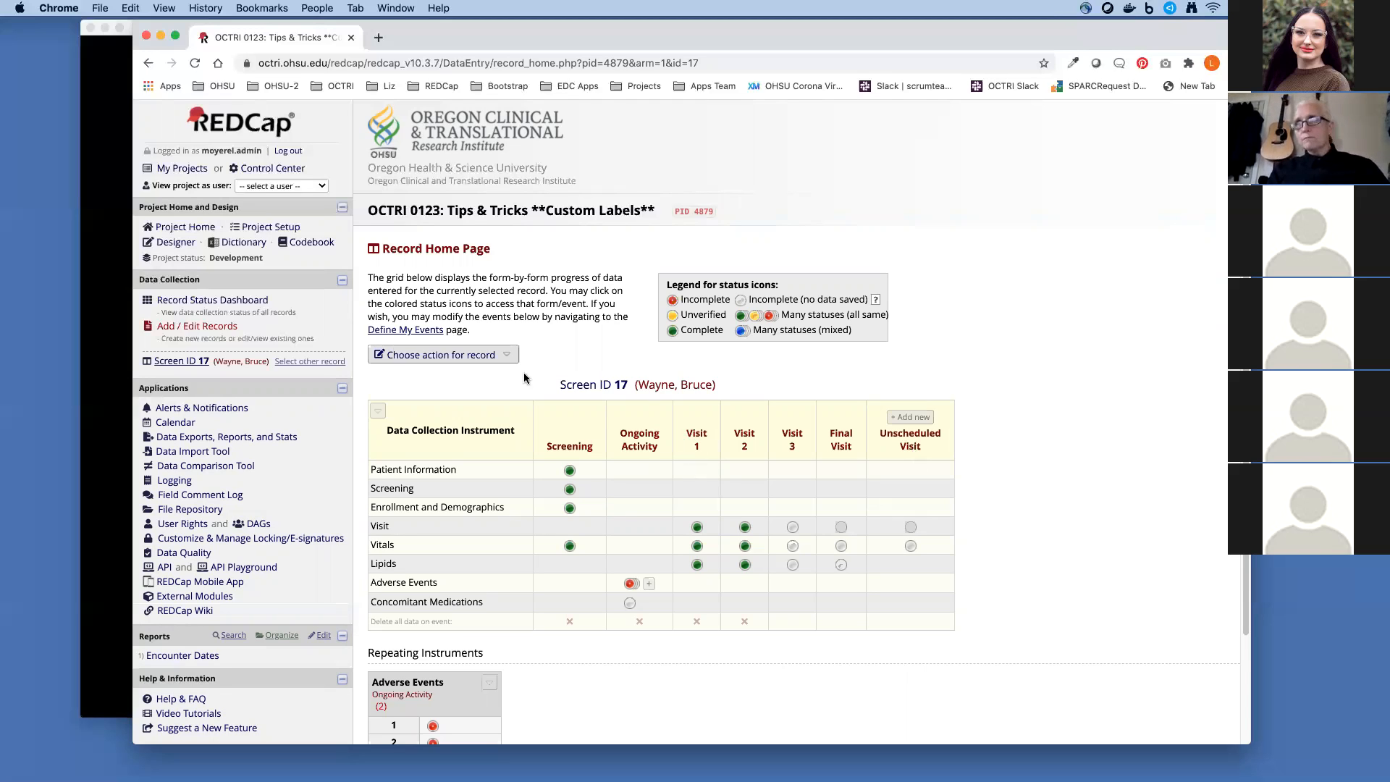
pyautogui.moveTo(269, 228)
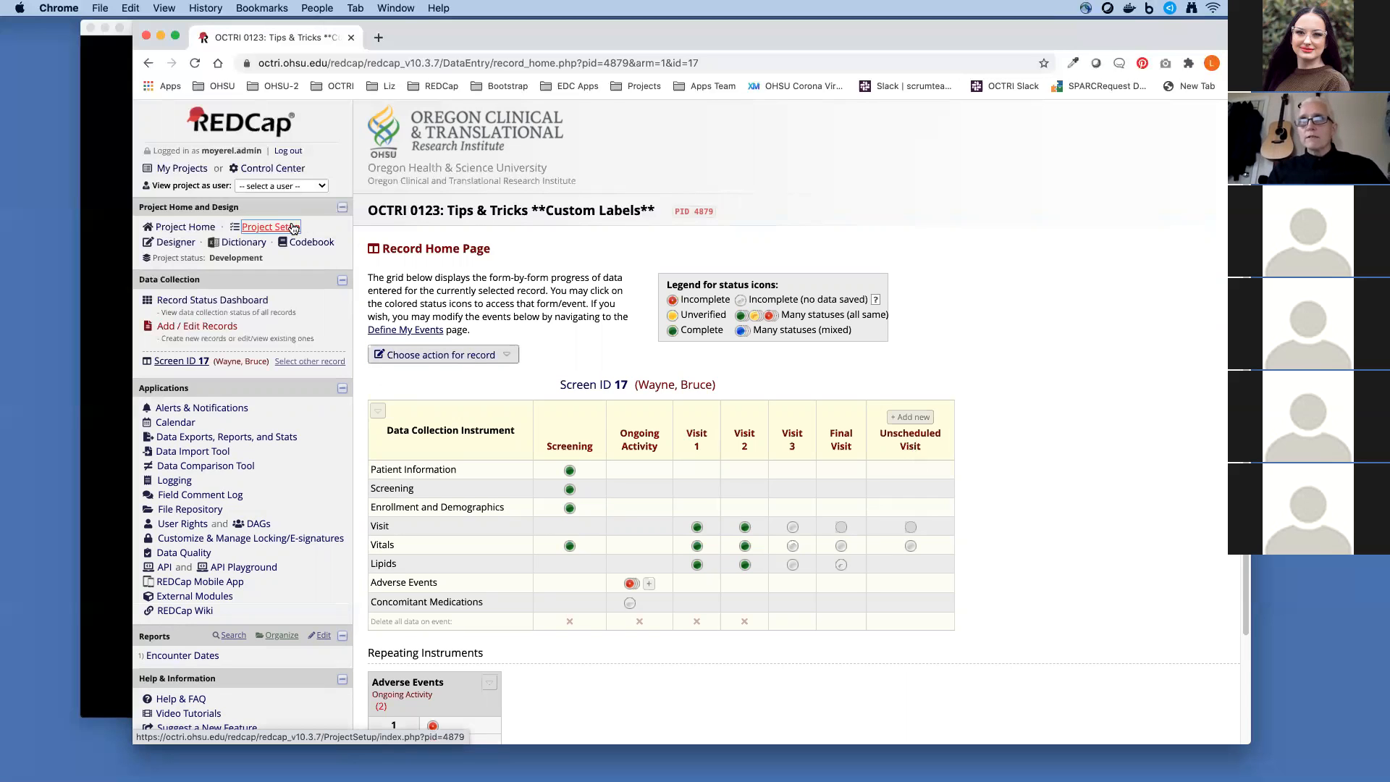
# Review the Codebook down to the Enrollment and Demographics fields such as study_id, then return to Project Setup.
pyautogui.click(311, 242)
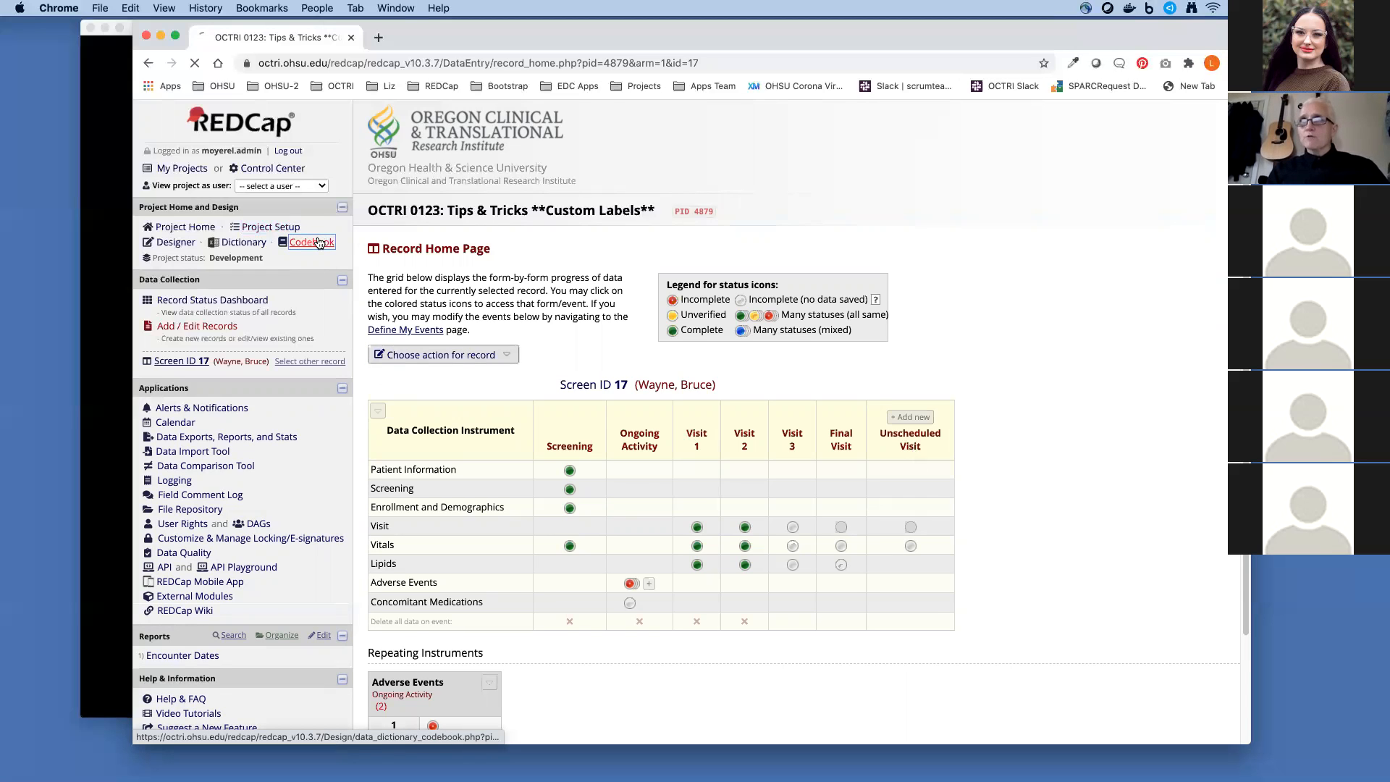
pyautogui.click(310, 241)
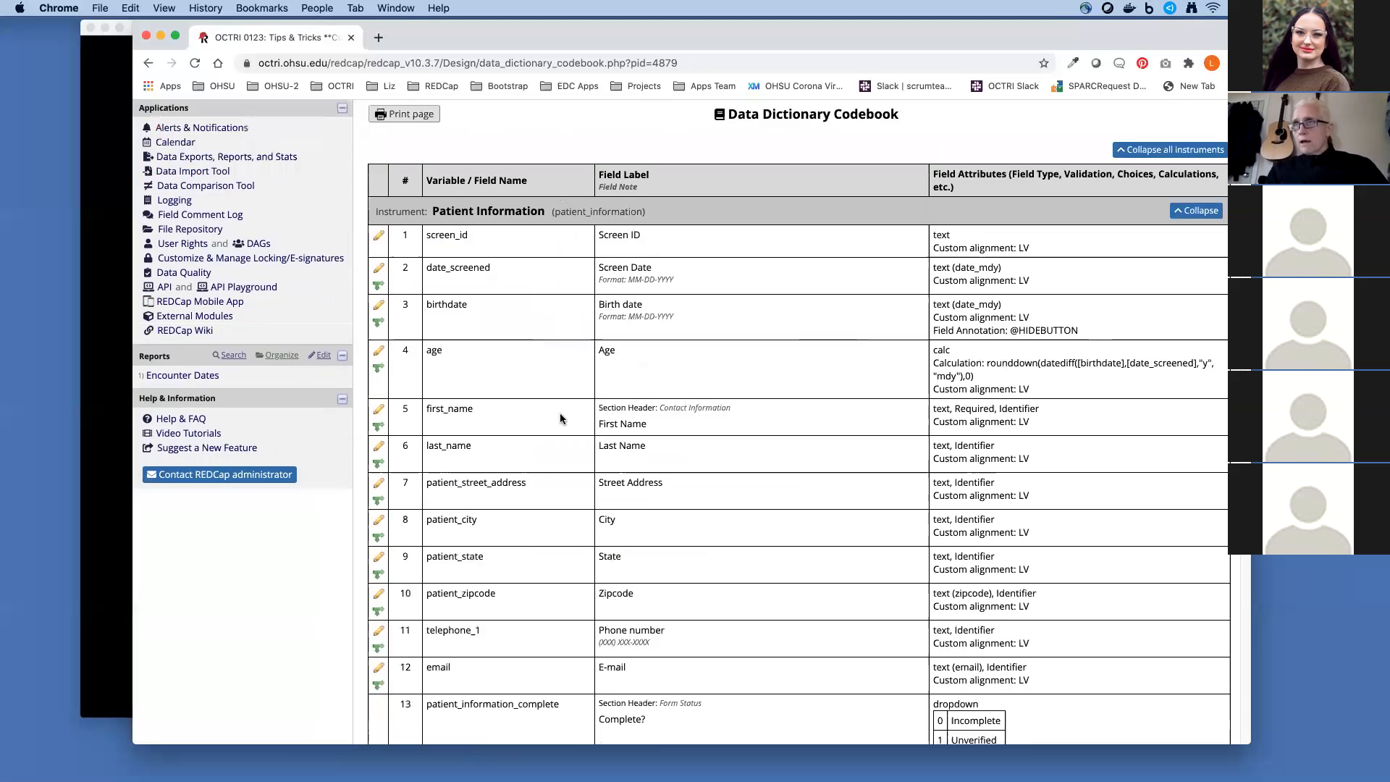
pyautogui.scroll(-3)
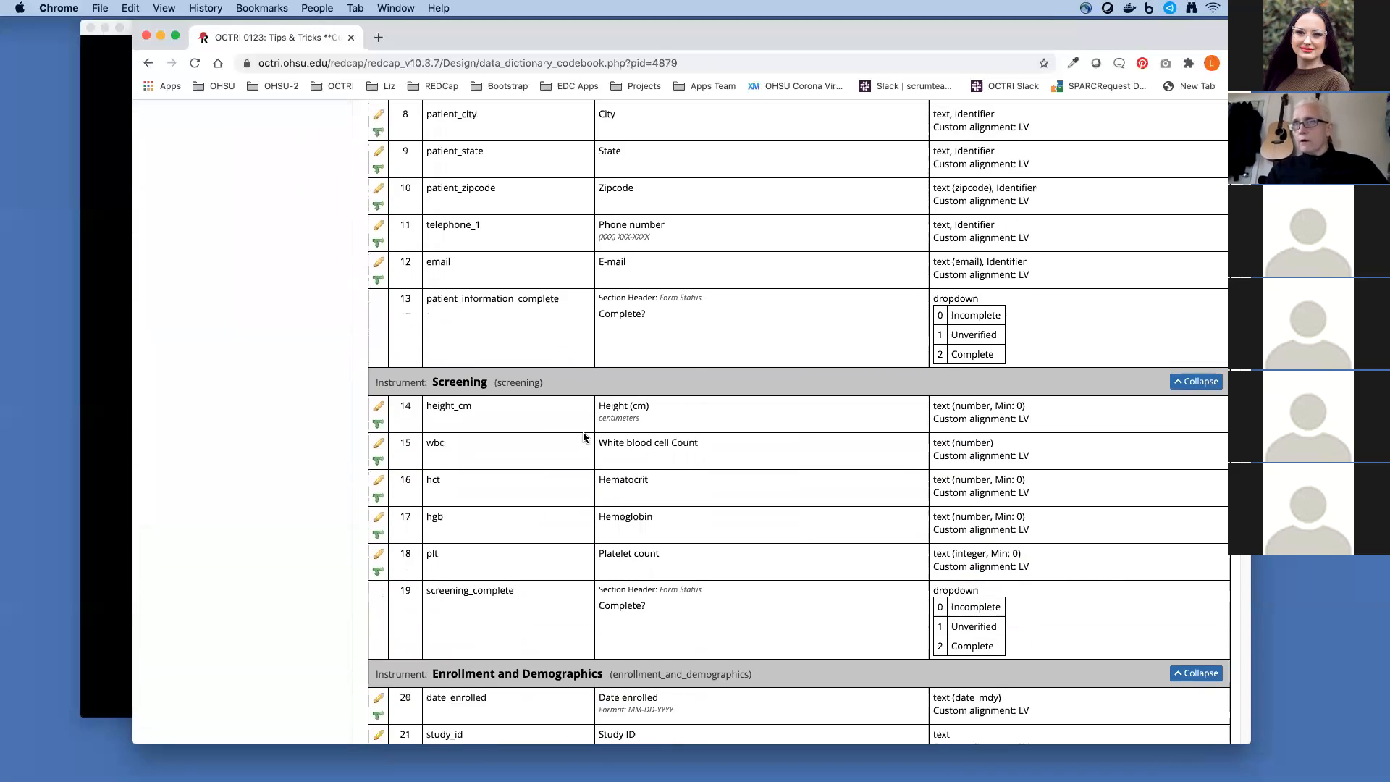
pyautogui.scroll(-3)
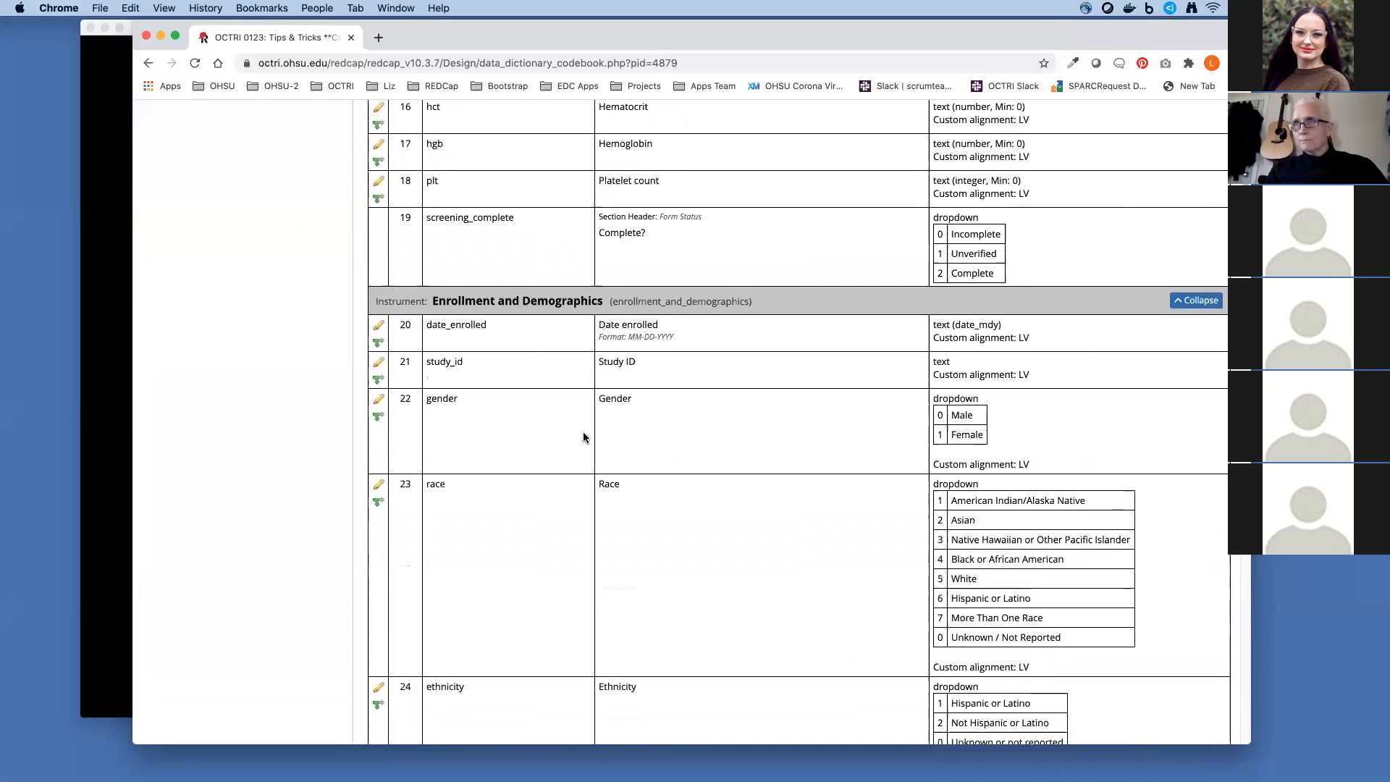
pyautogui.scroll(-3)
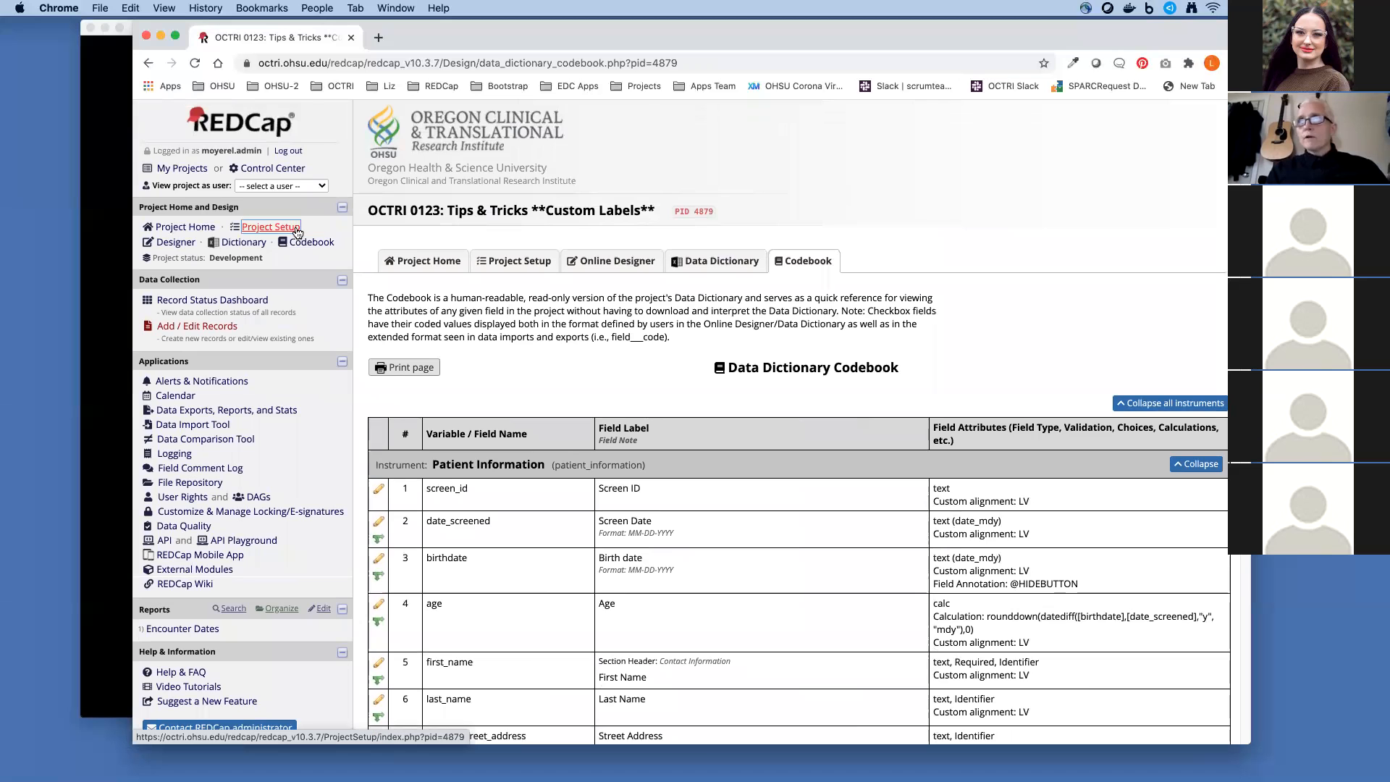
pyautogui.click(271, 226)
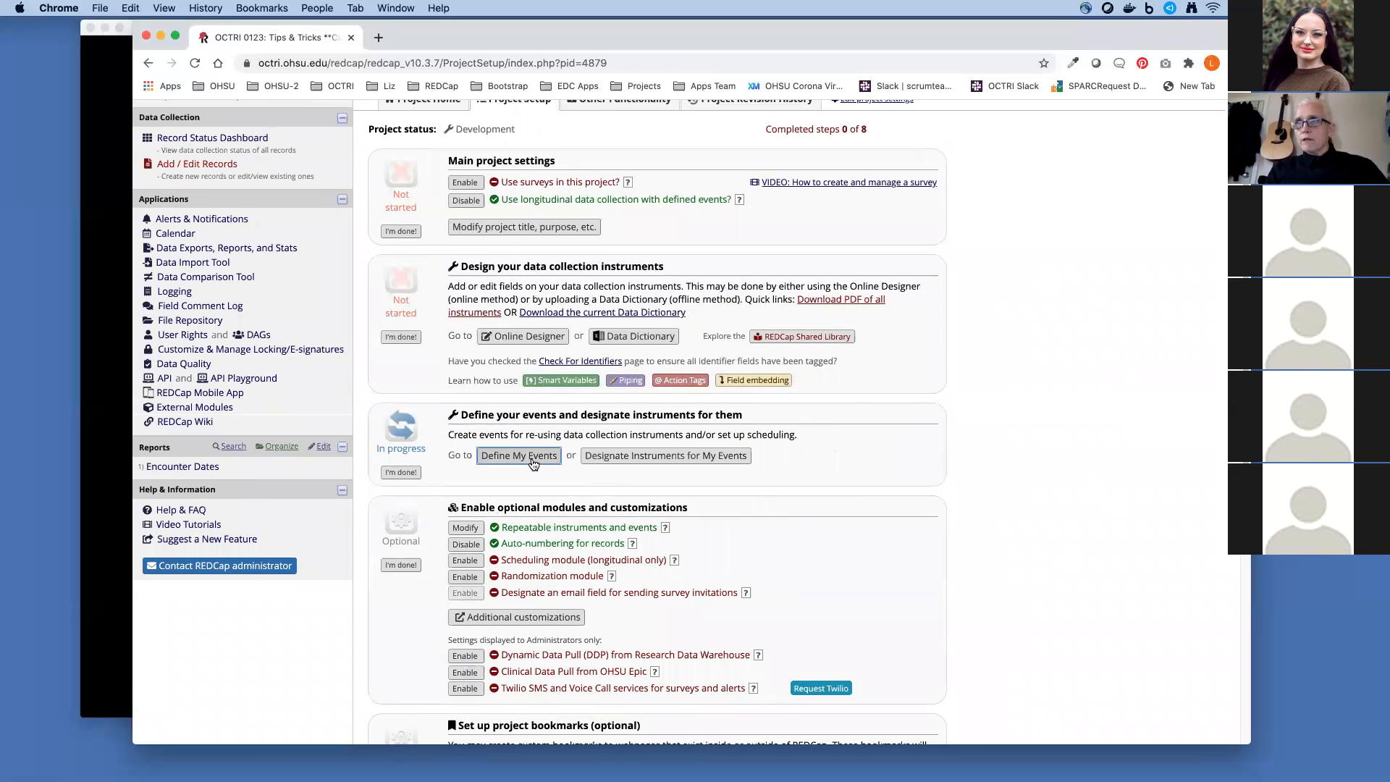
# On Define My Events, start editing the Visit 1 event's name and custom label.
pyautogui.click(518, 454)
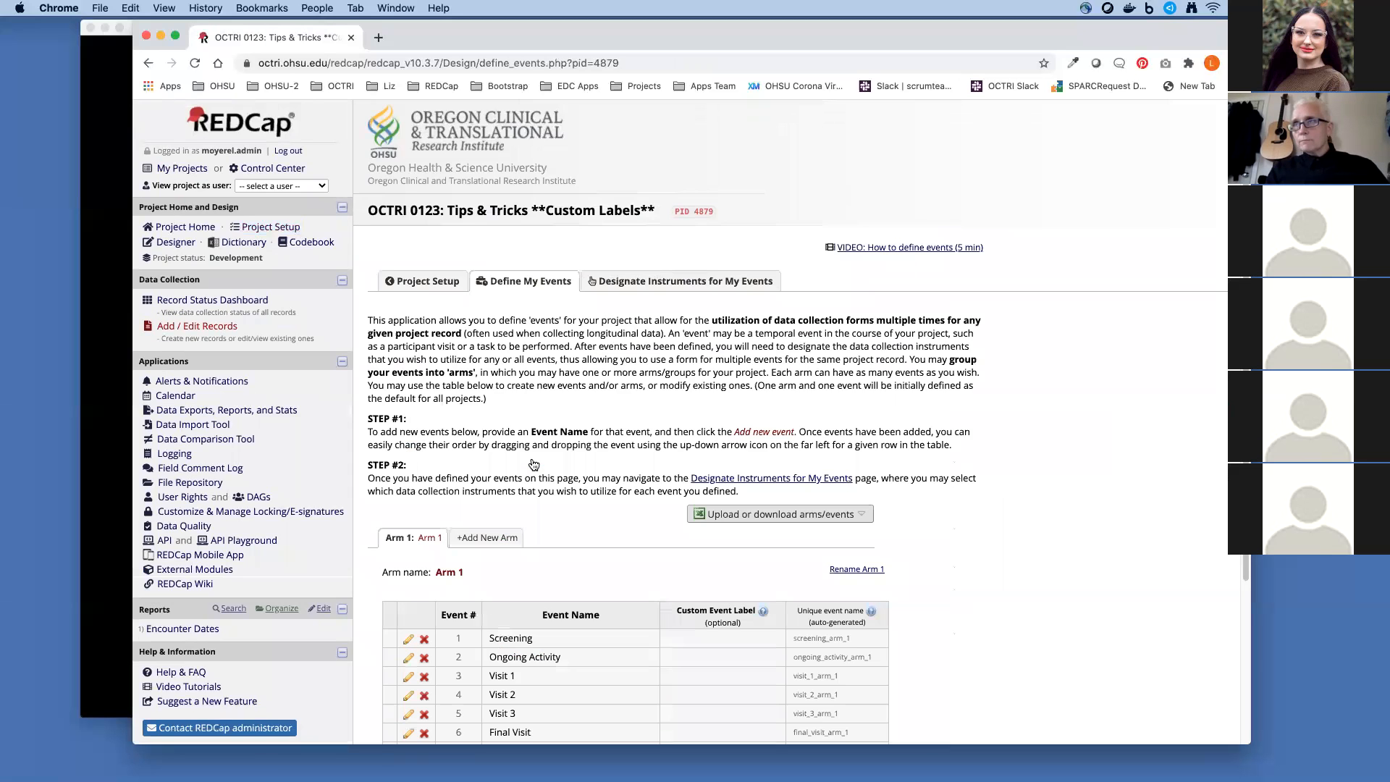
pyautogui.scroll(-3)
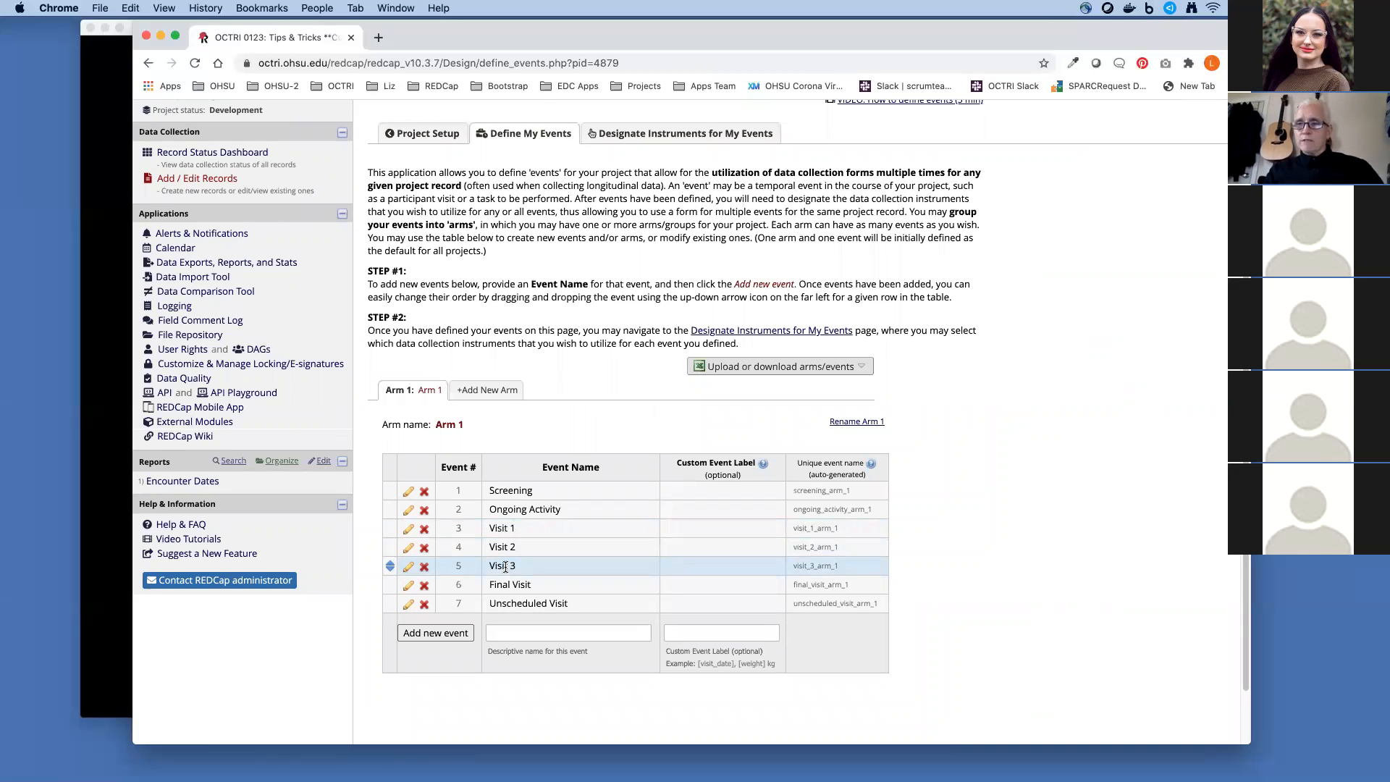
pyautogui.moveTo(502, 566); pyautogui.dragTo(502, 527)
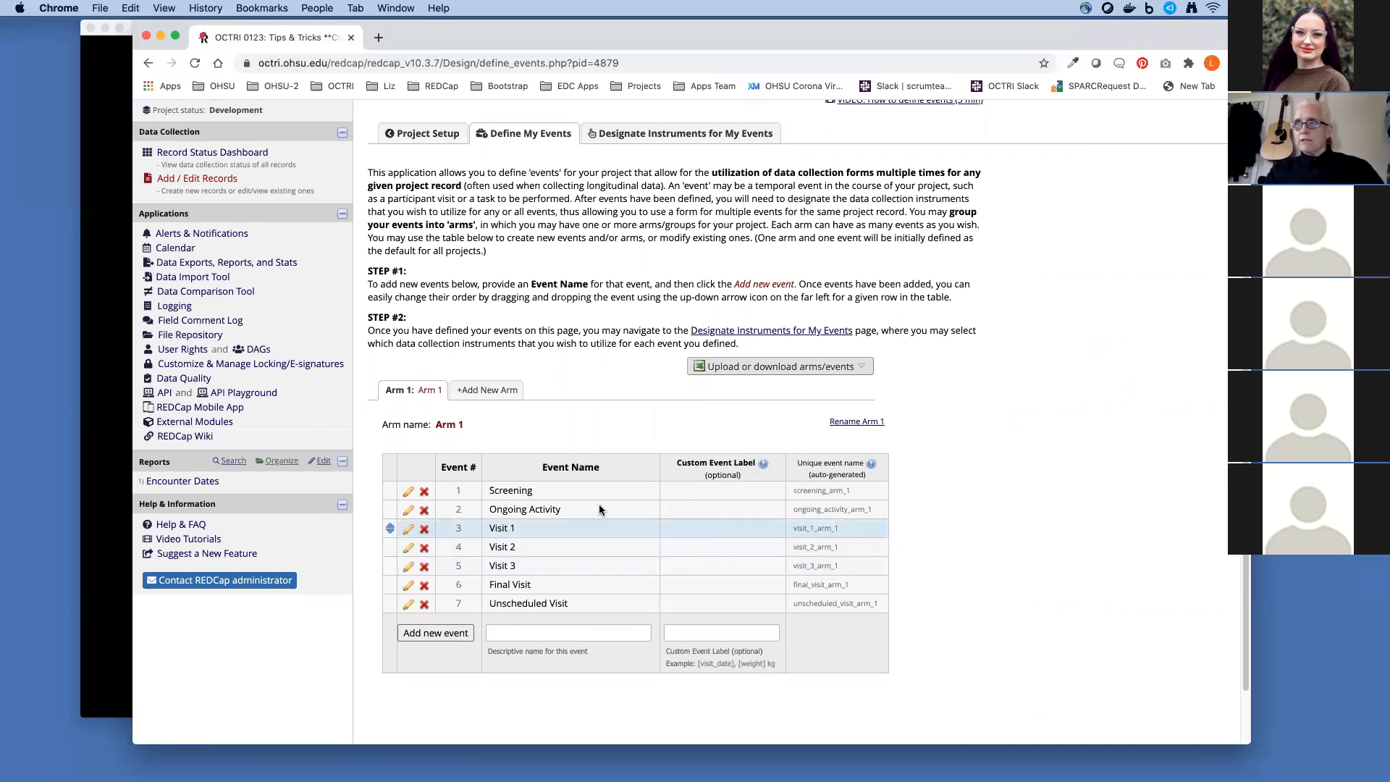
pyautogui.click(408, 528)
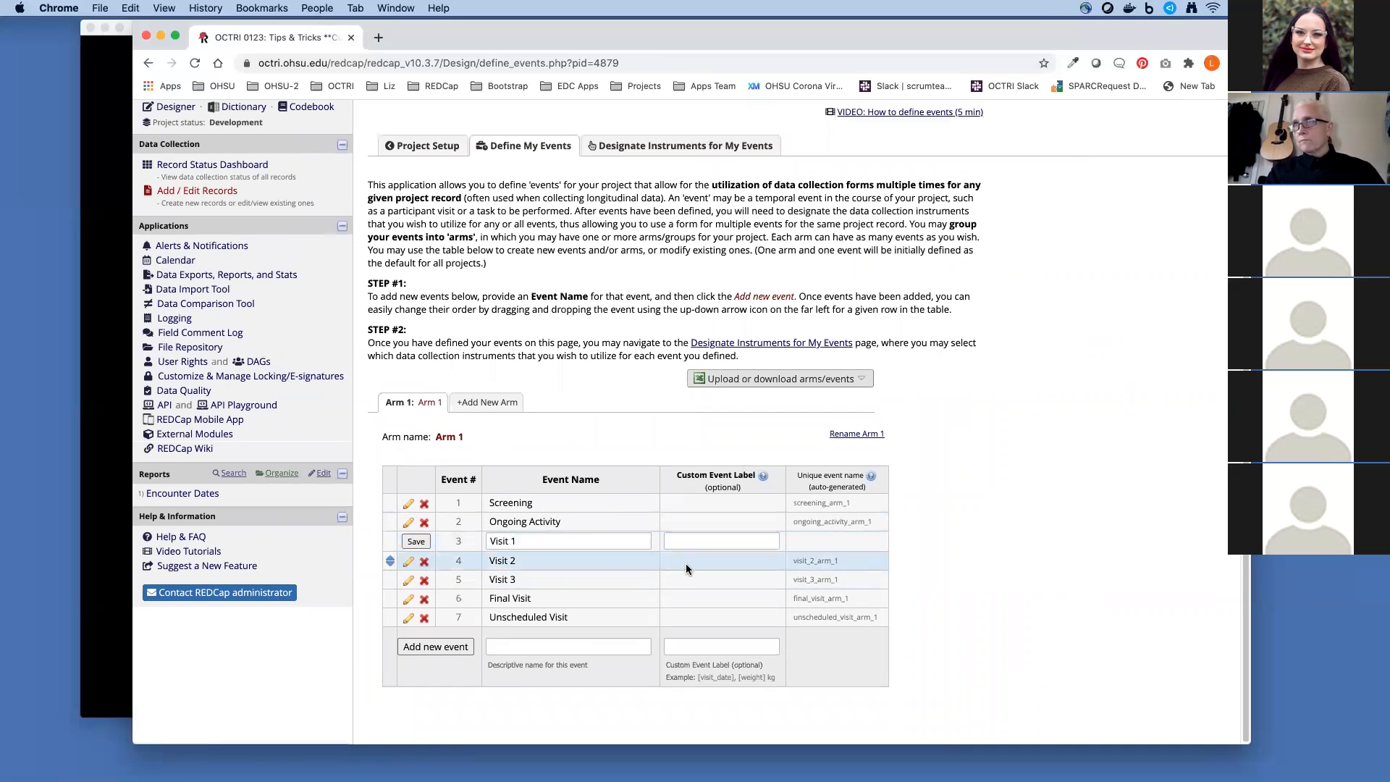
# Set the custom event label [visit_date] on Visit 1, Visit 2 and Visit 3.
pyautogui.click(720, 540)
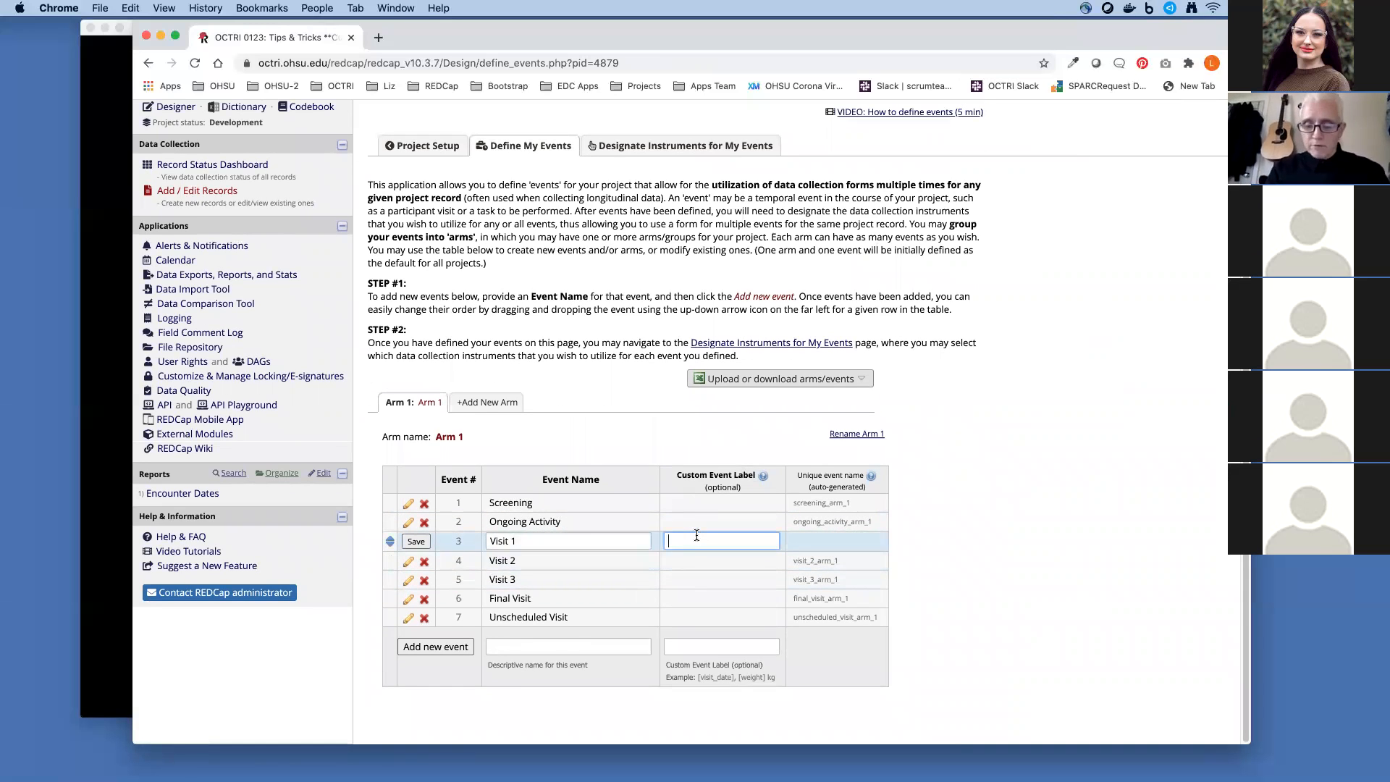
pyautogui.write('[visit_date')
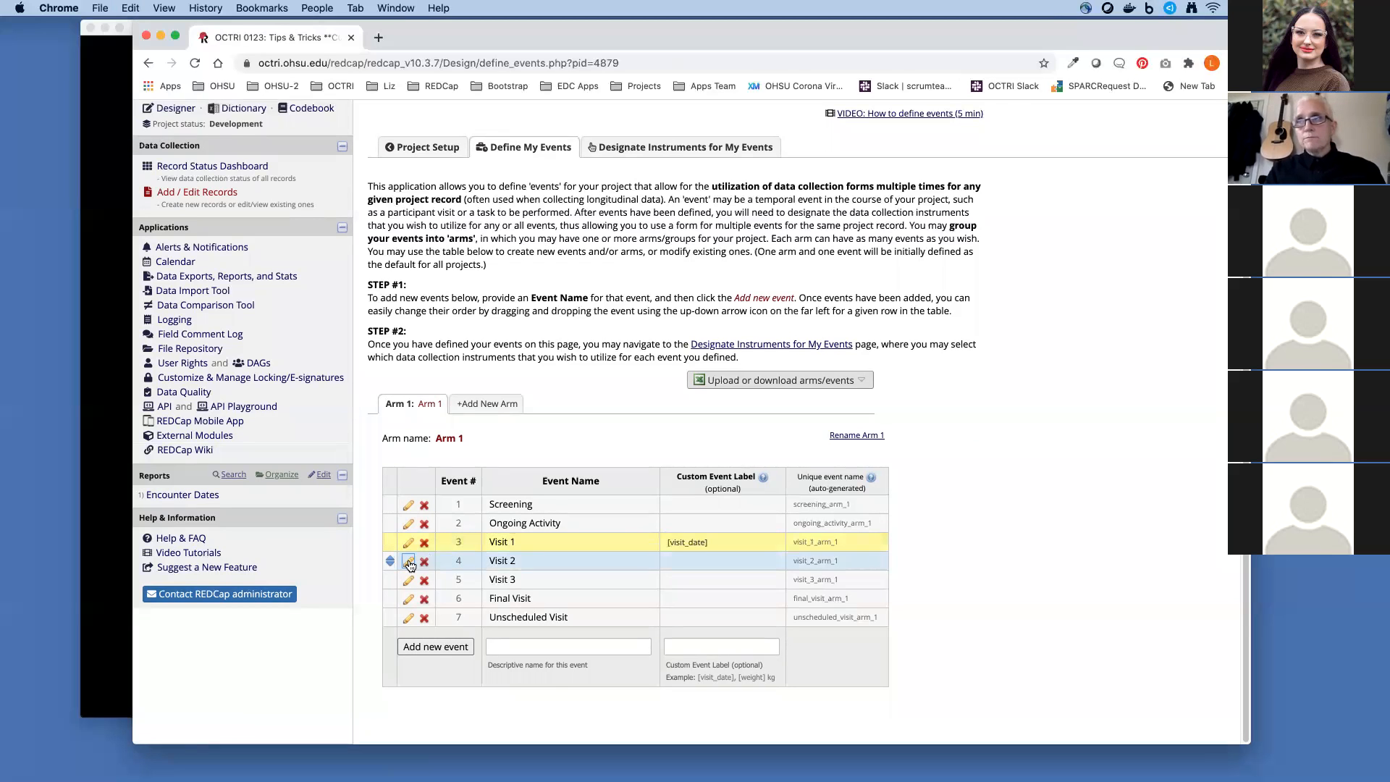
pyautogui.click(408, 560)
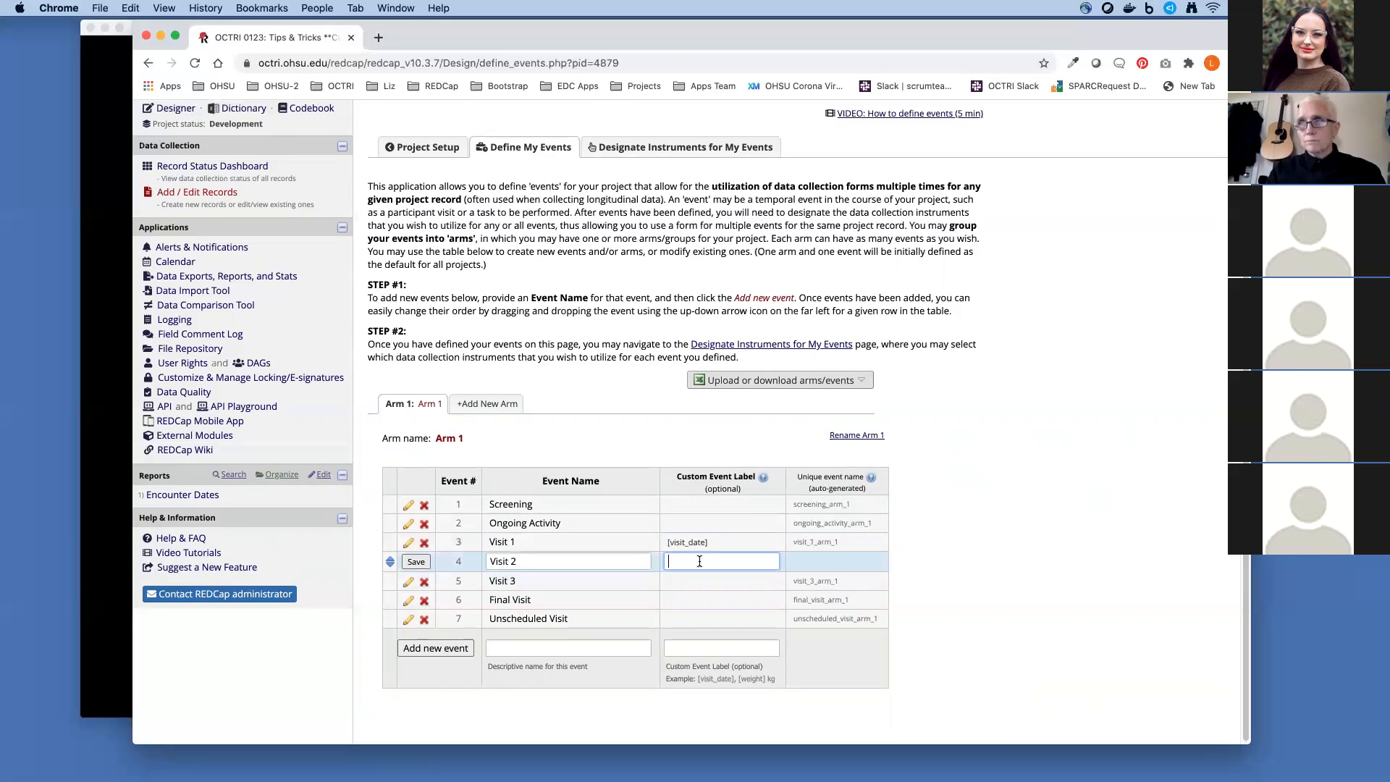
pyautogui.write('[visit_date]')
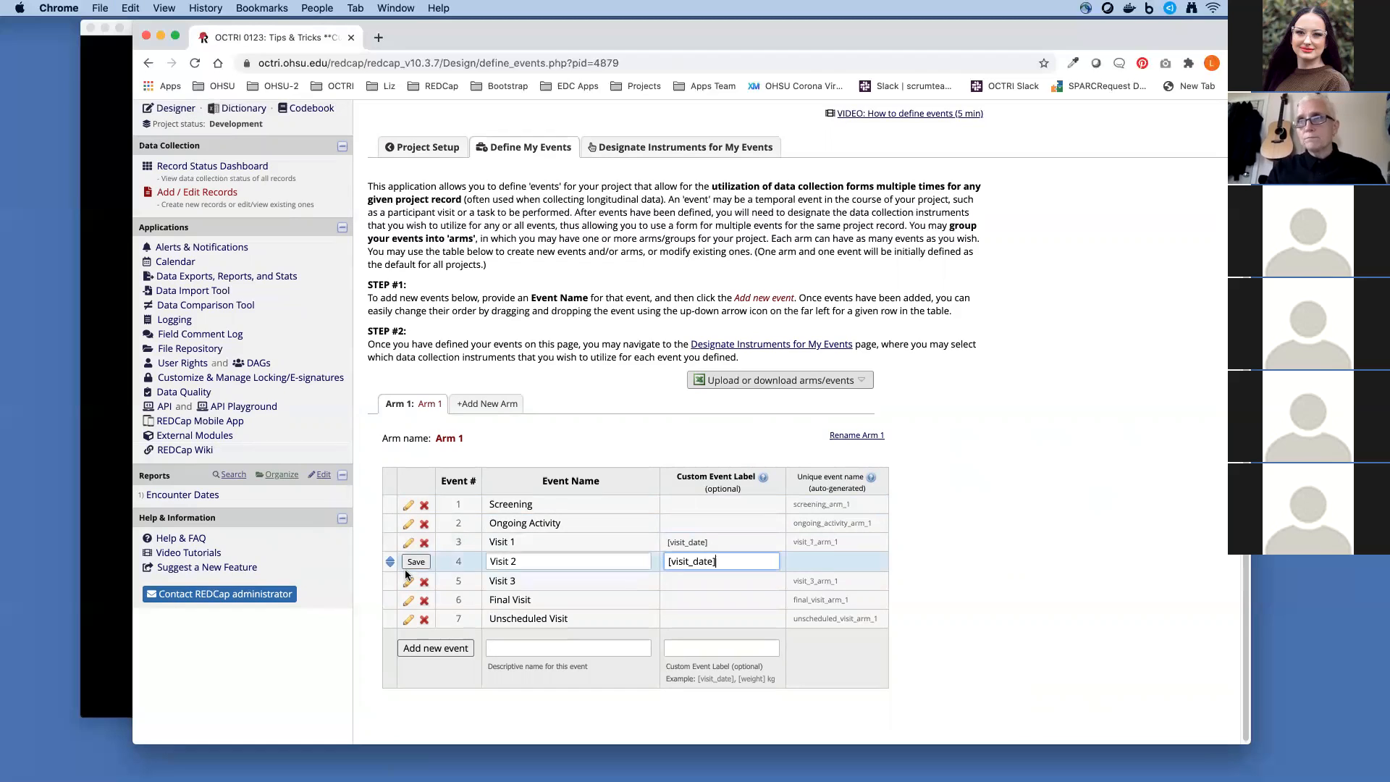
pyautogui.click(415, 562)
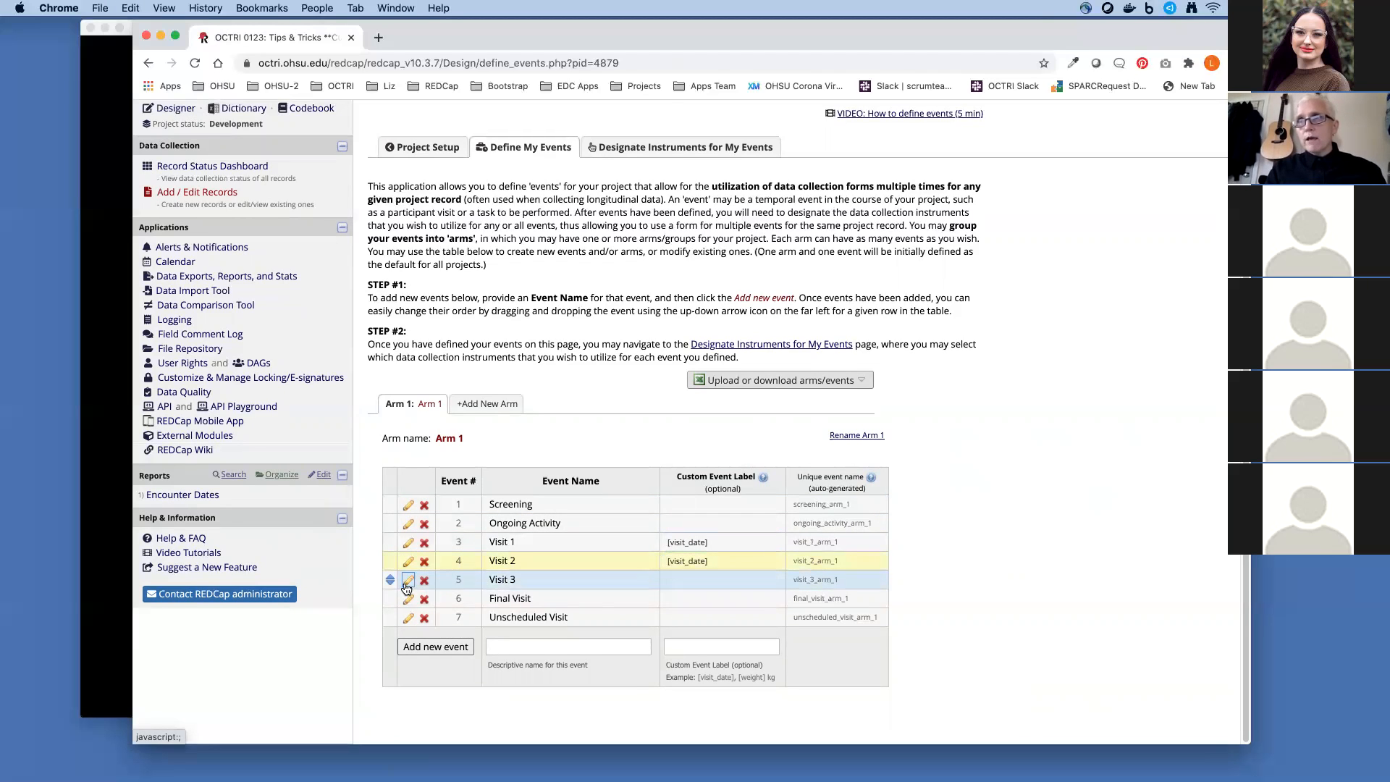
pyautogui.click(408, 580)
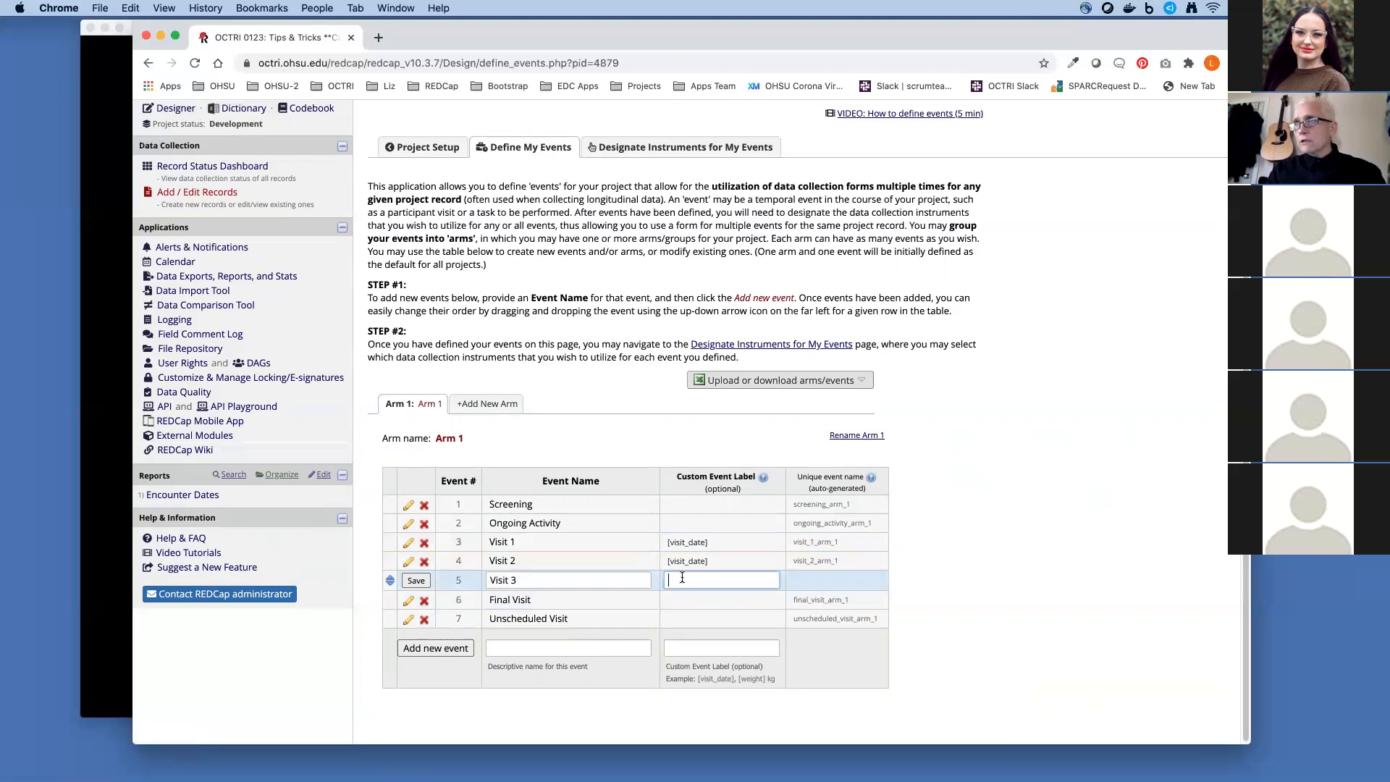
pyautogui.write('[visit_date]')
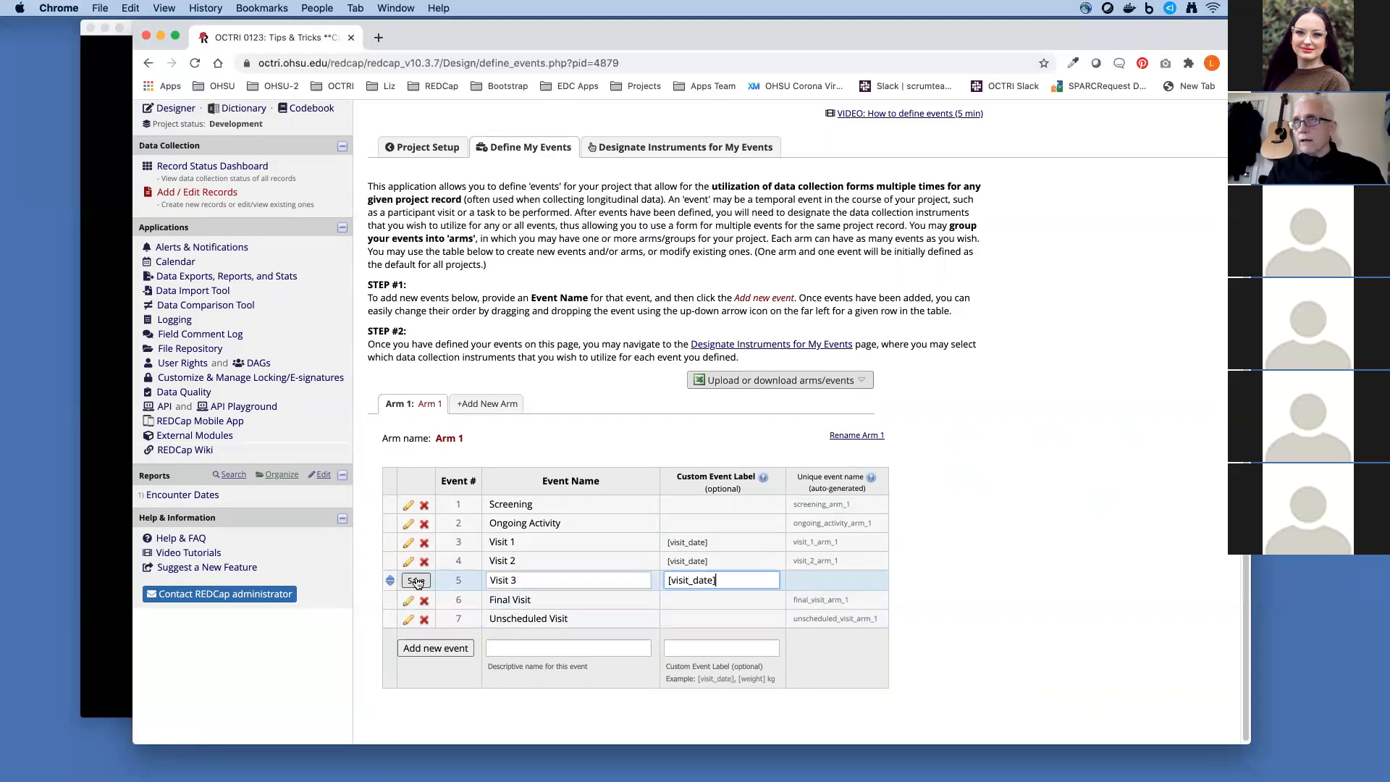
pyautogui.click(416, 579)
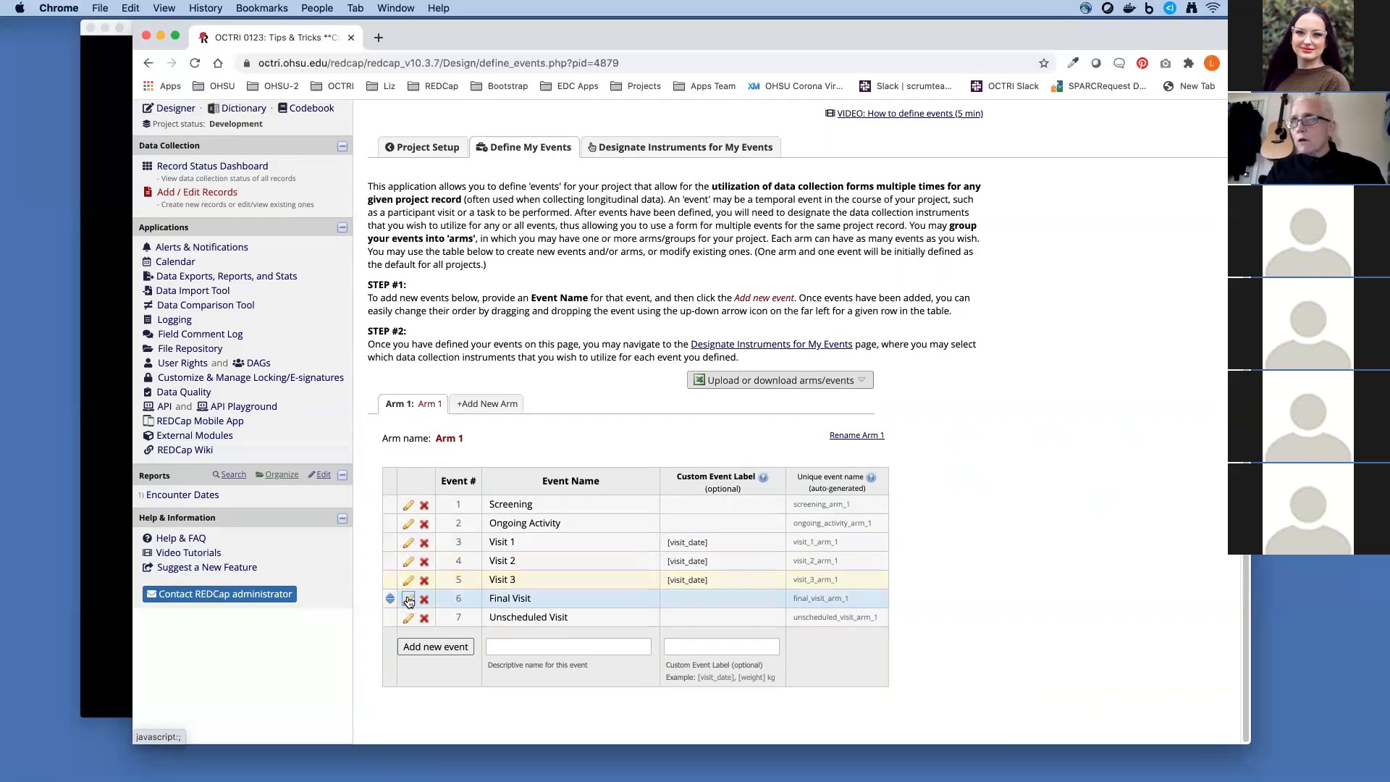
pyautogui.moveTo(408, 616)
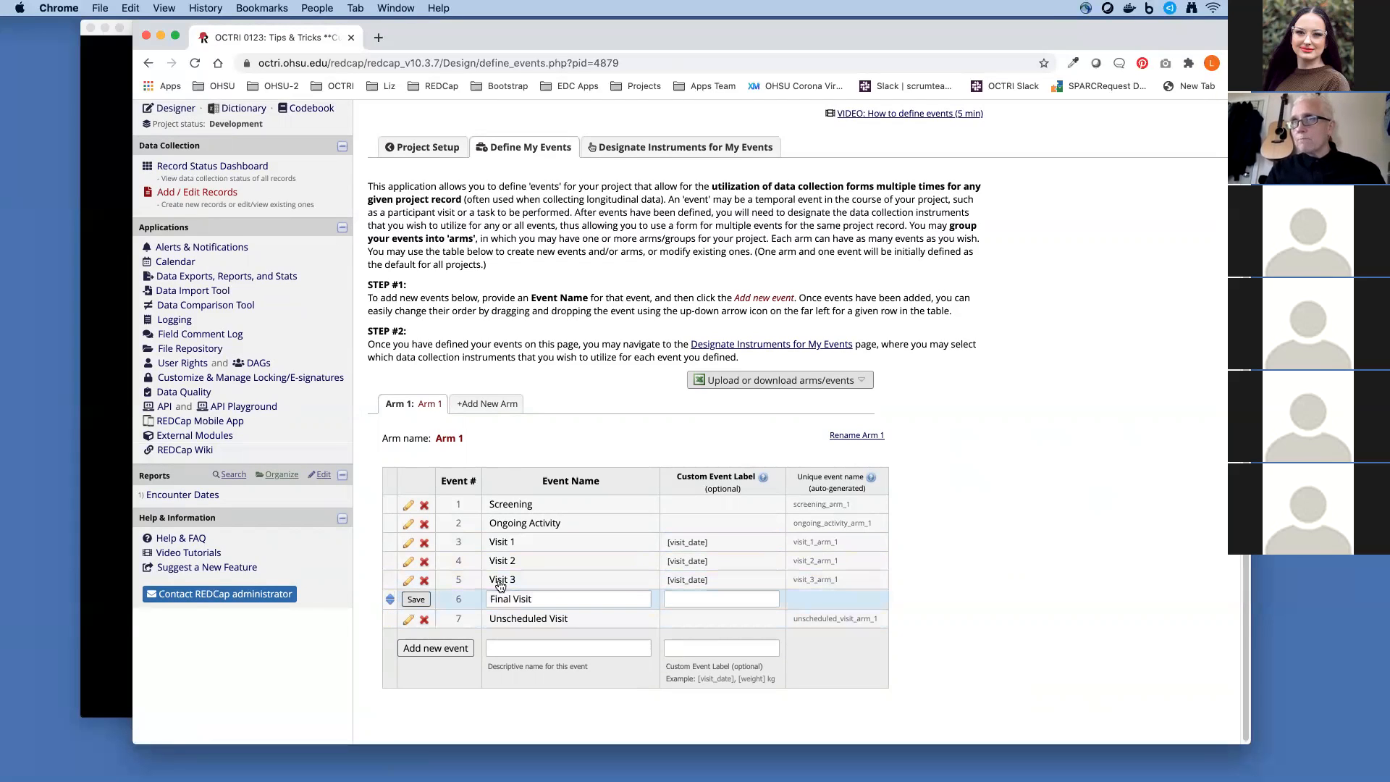
# Set the custom event label [visit_date] on Final Visit and Unscheduled Visit.
pyautogui.click(721, 598)
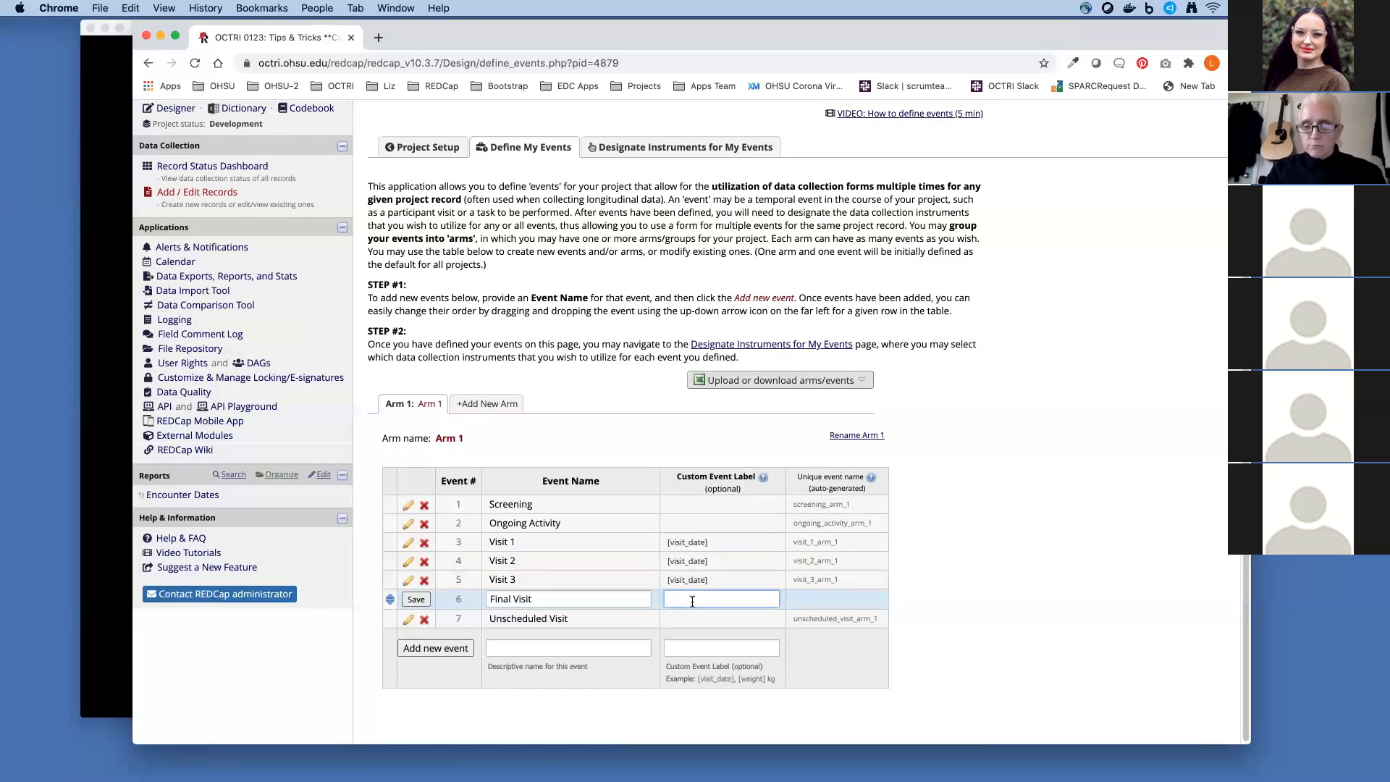
pyautogui.write('[visit_date]')
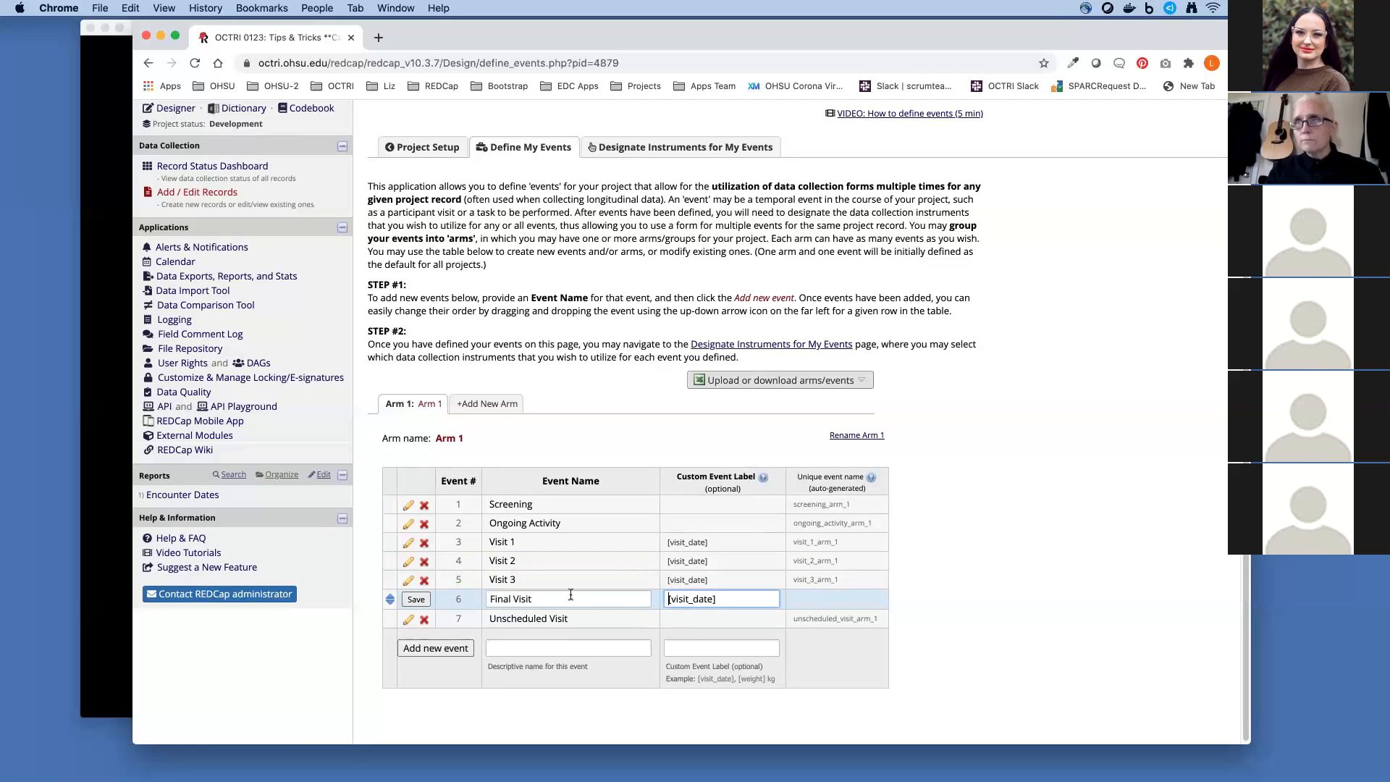
pyautogui.click(415, 598)
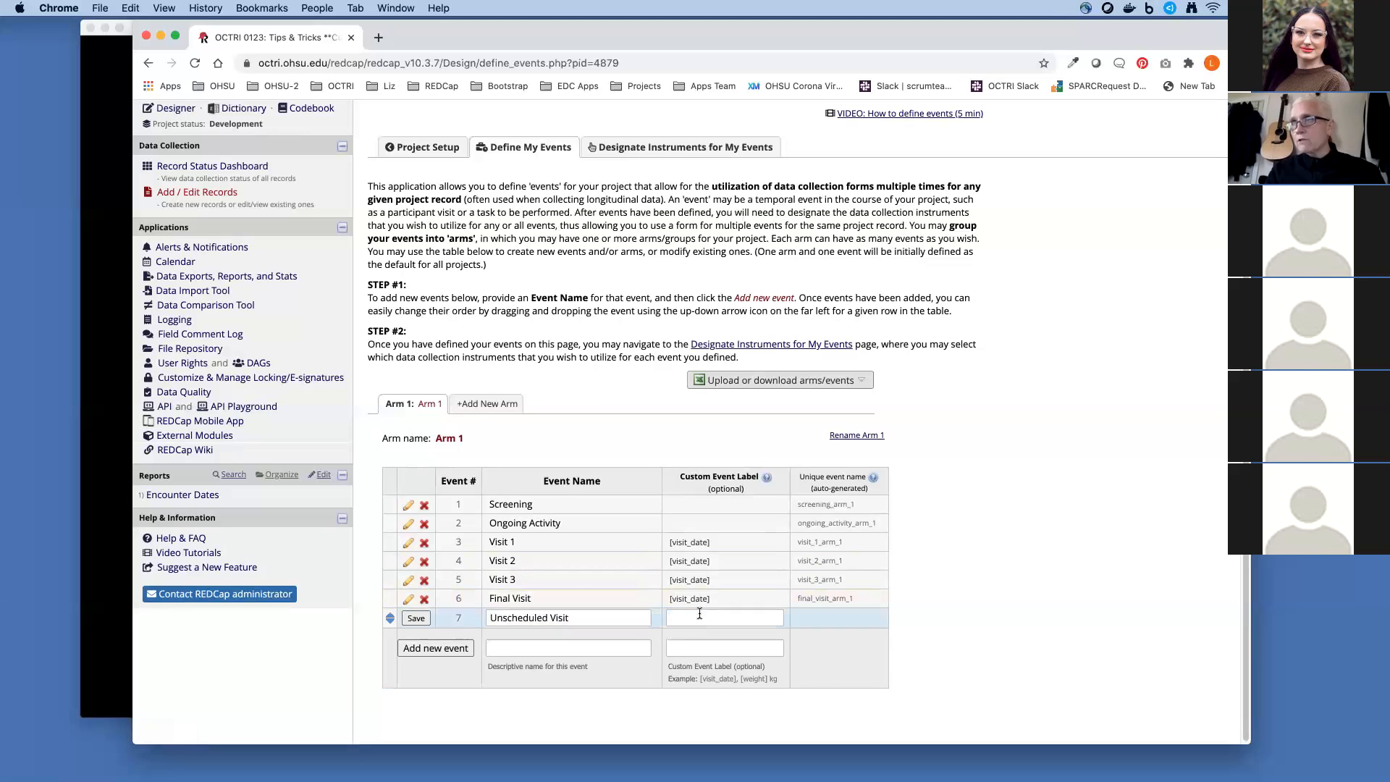
pyautogui.write('[visit_date]')
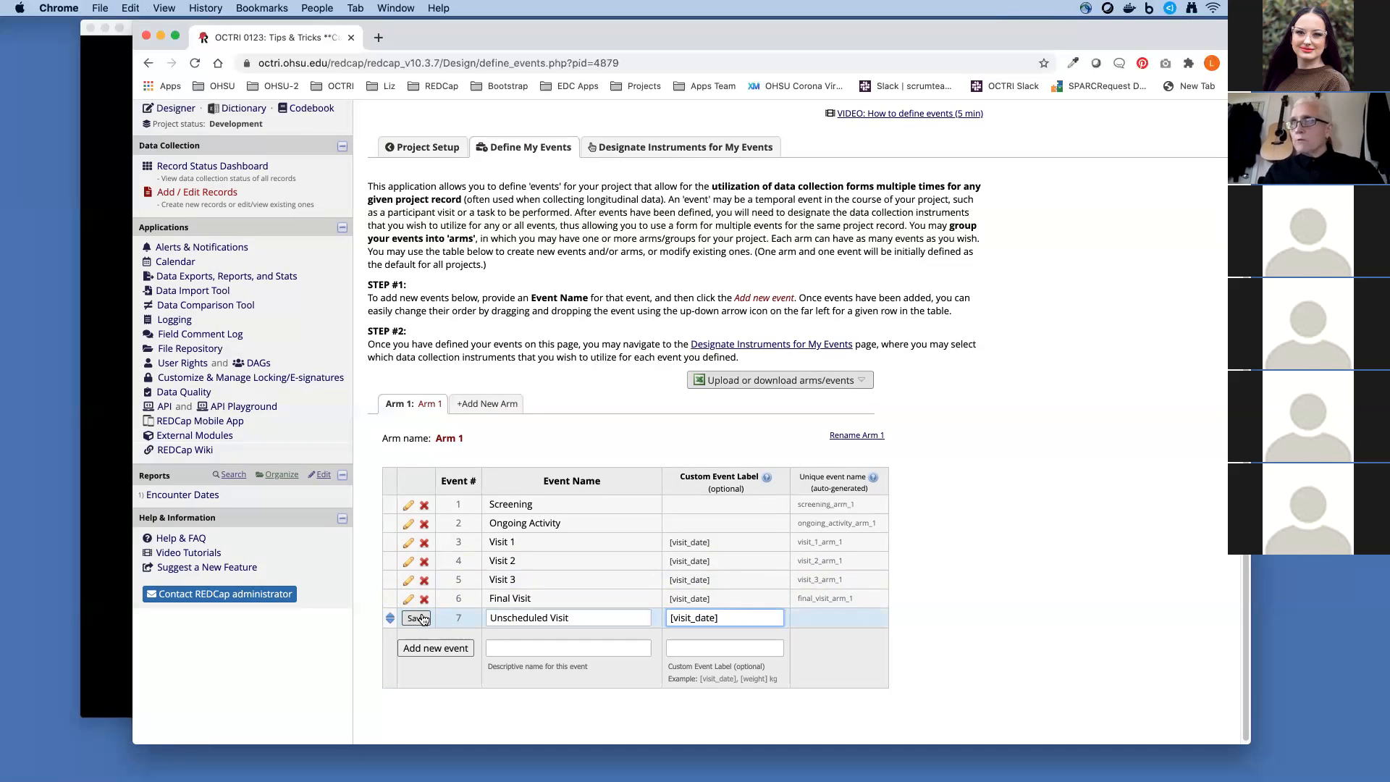
pyautogui.click(413, 617)
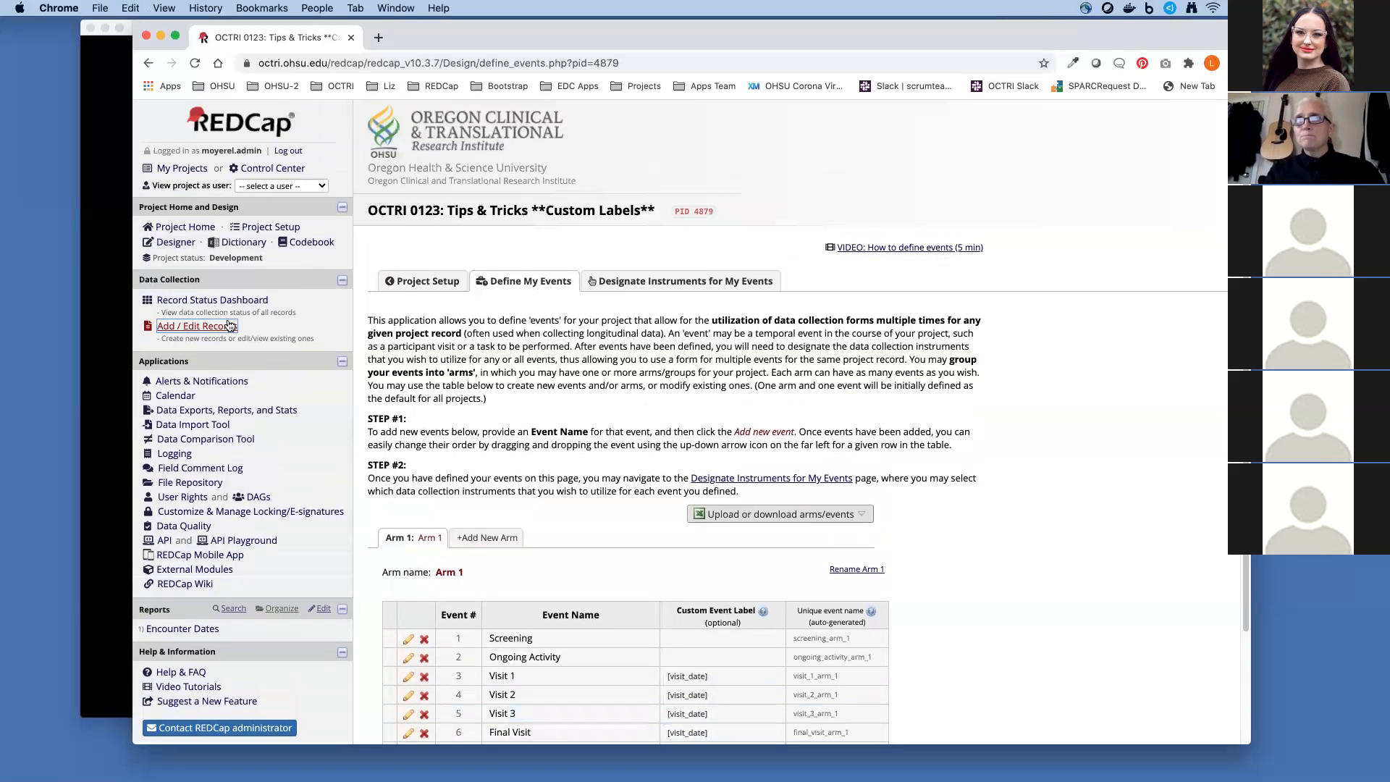
pyautogui.click(195, 326)
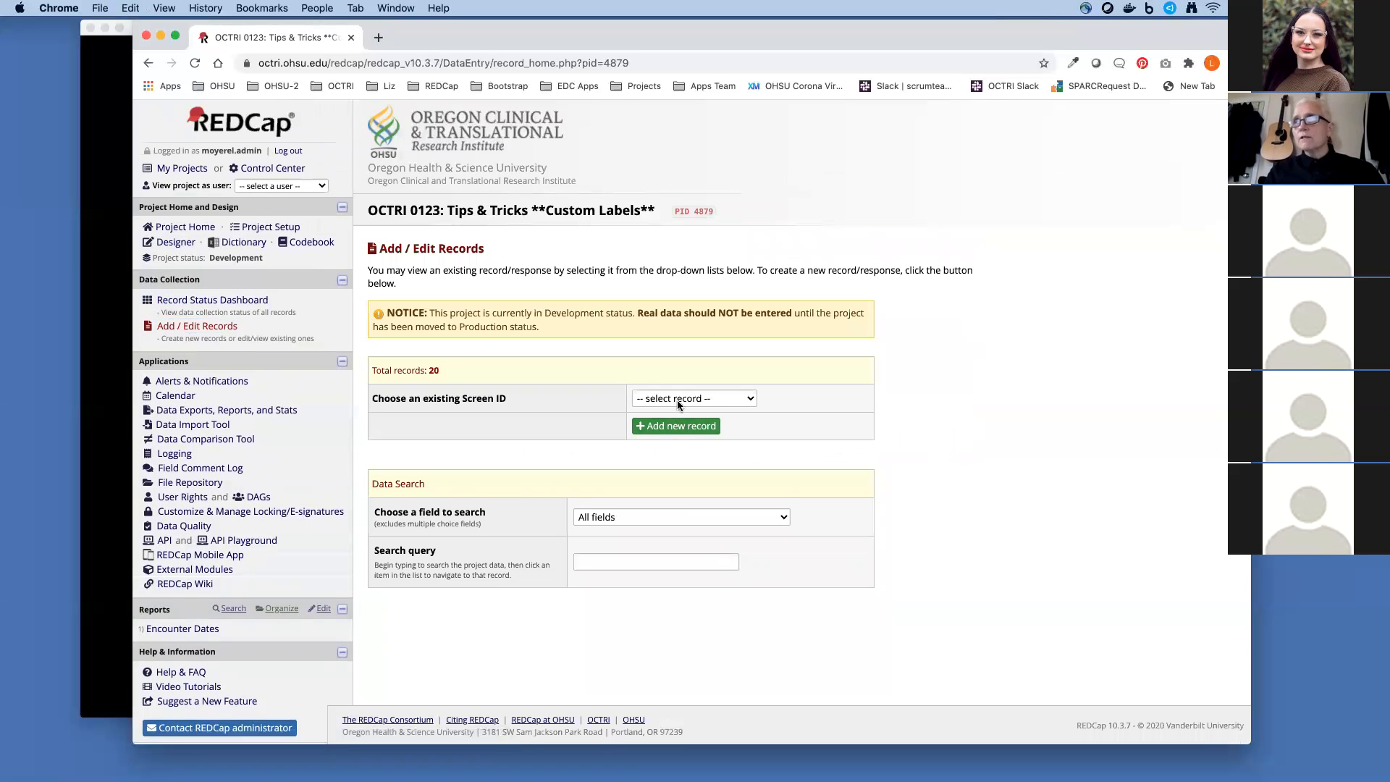
# Open record 1's home page, its visit columns now showing each visit date.
pyautogui.click(694, 396)
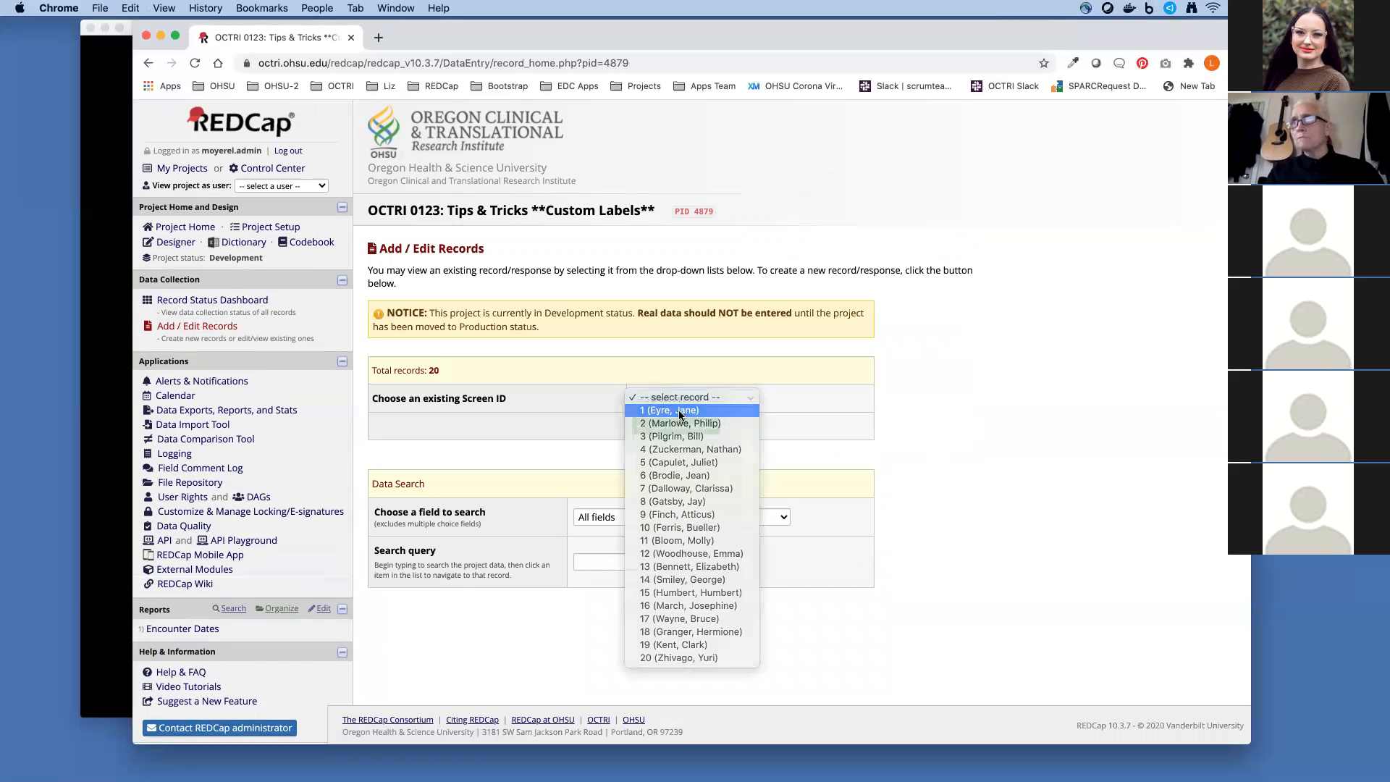
pyautogui.click(666, 410)
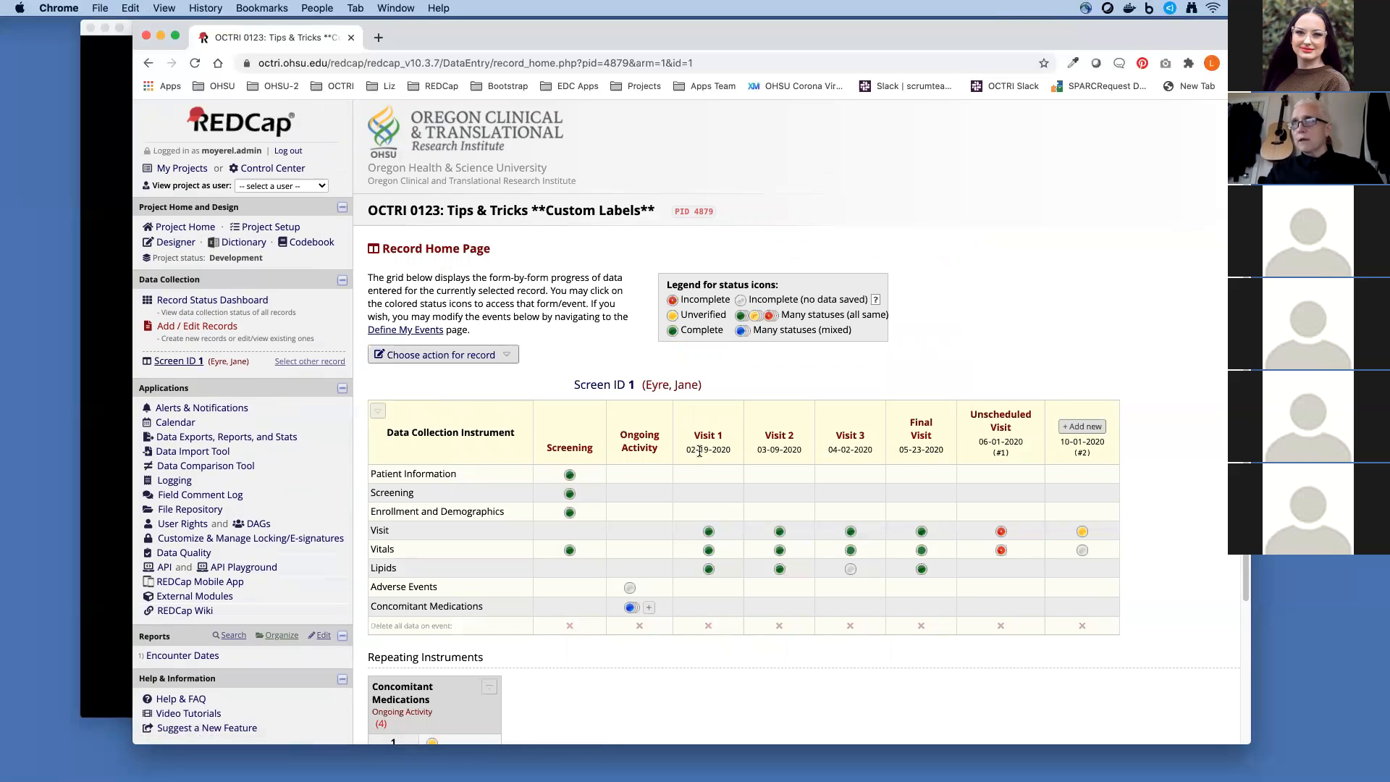
pyautogui.moveTo(784, 461)
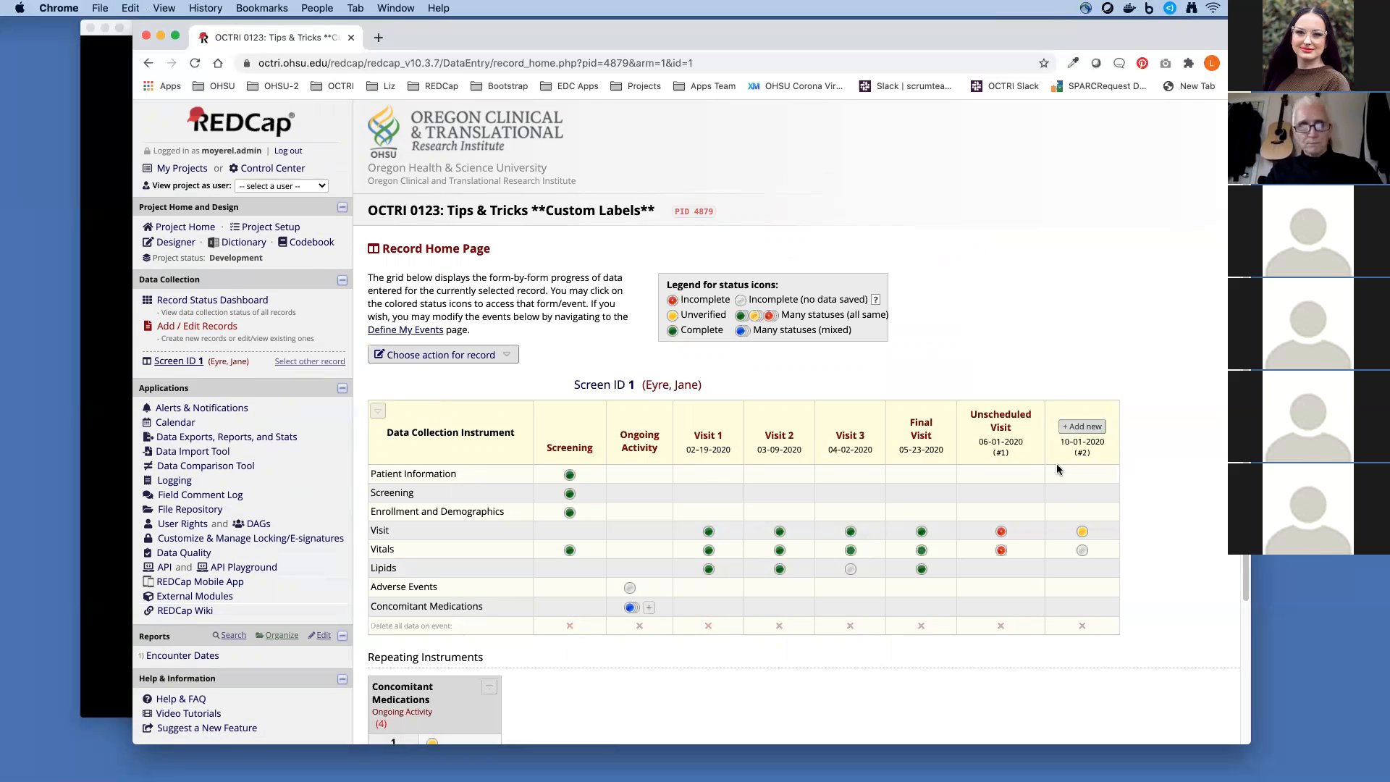
pyautogui.moveTo(948, 459)
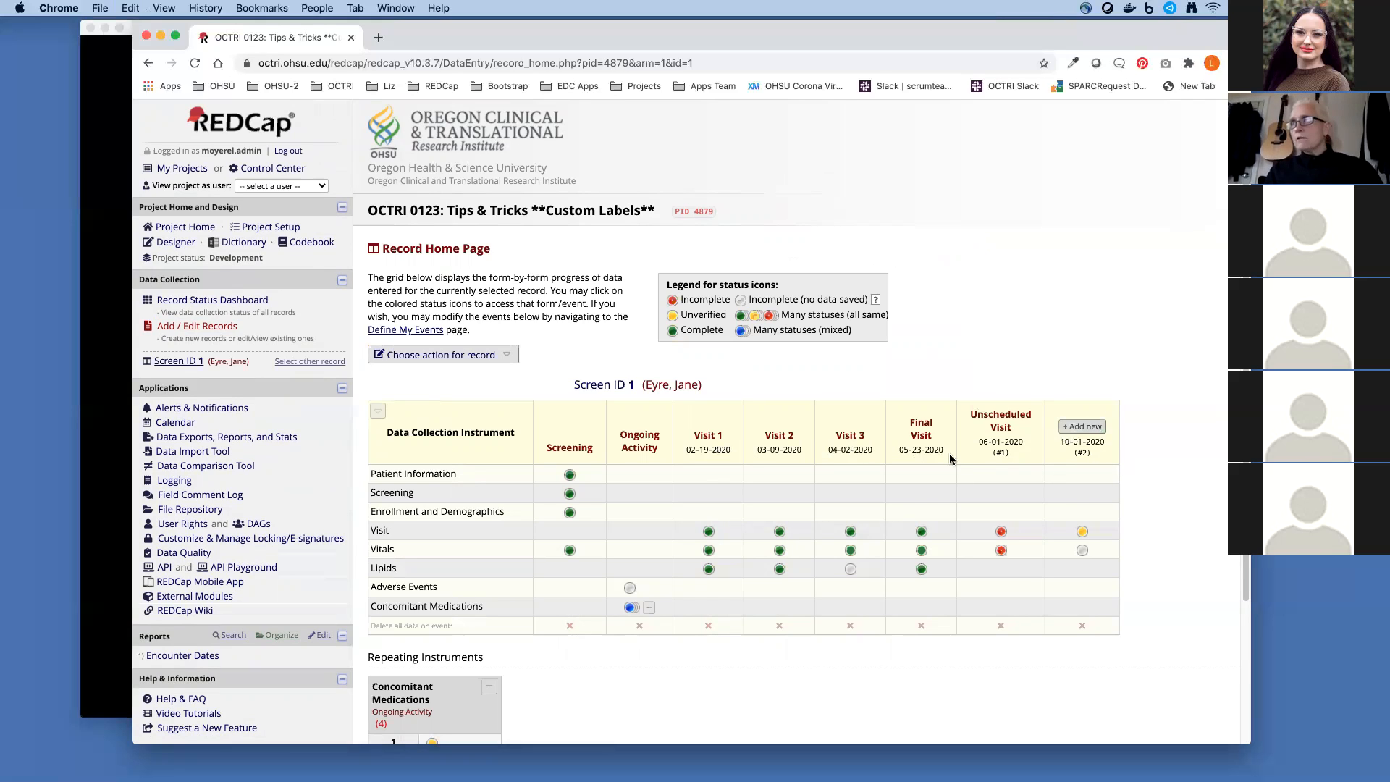
pyautogui.moveTo(1197, 510)
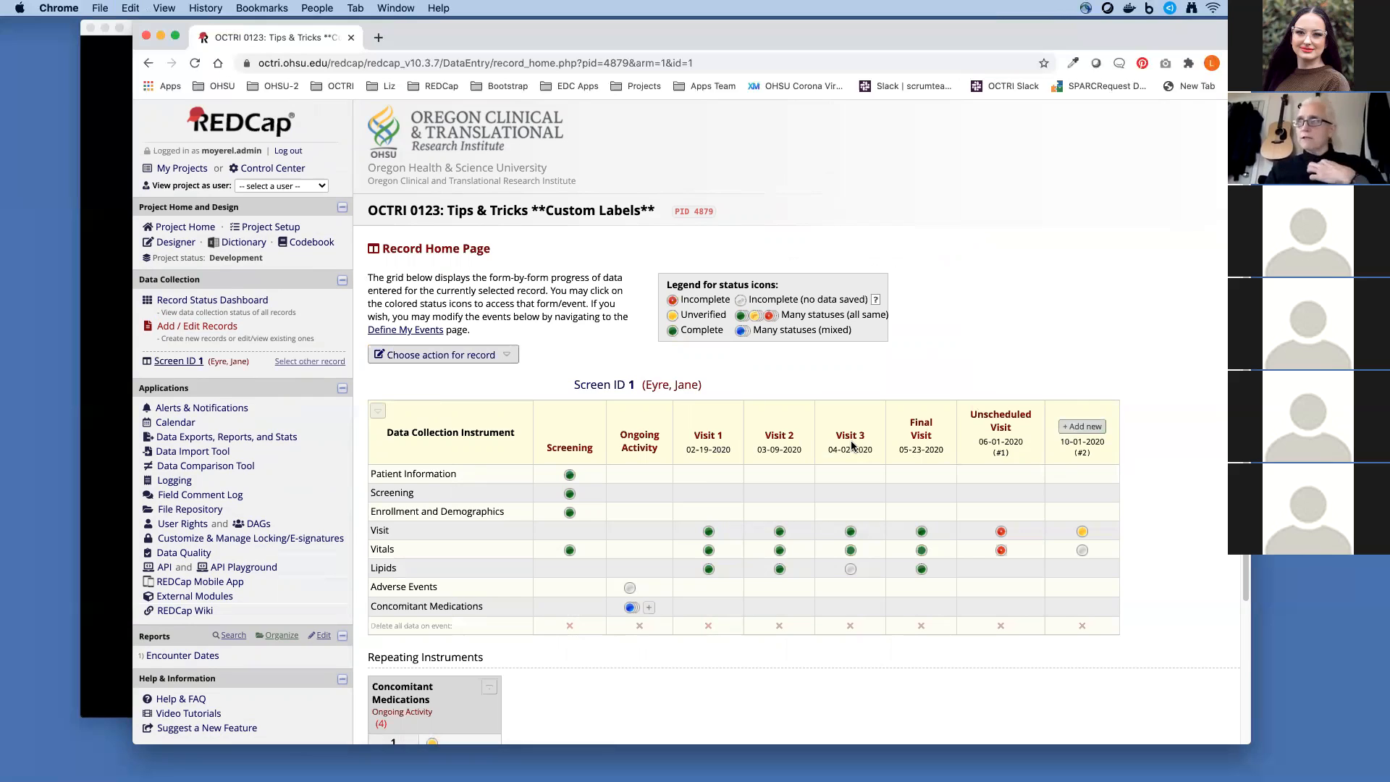
pyautogui.moveTo(563, 326)
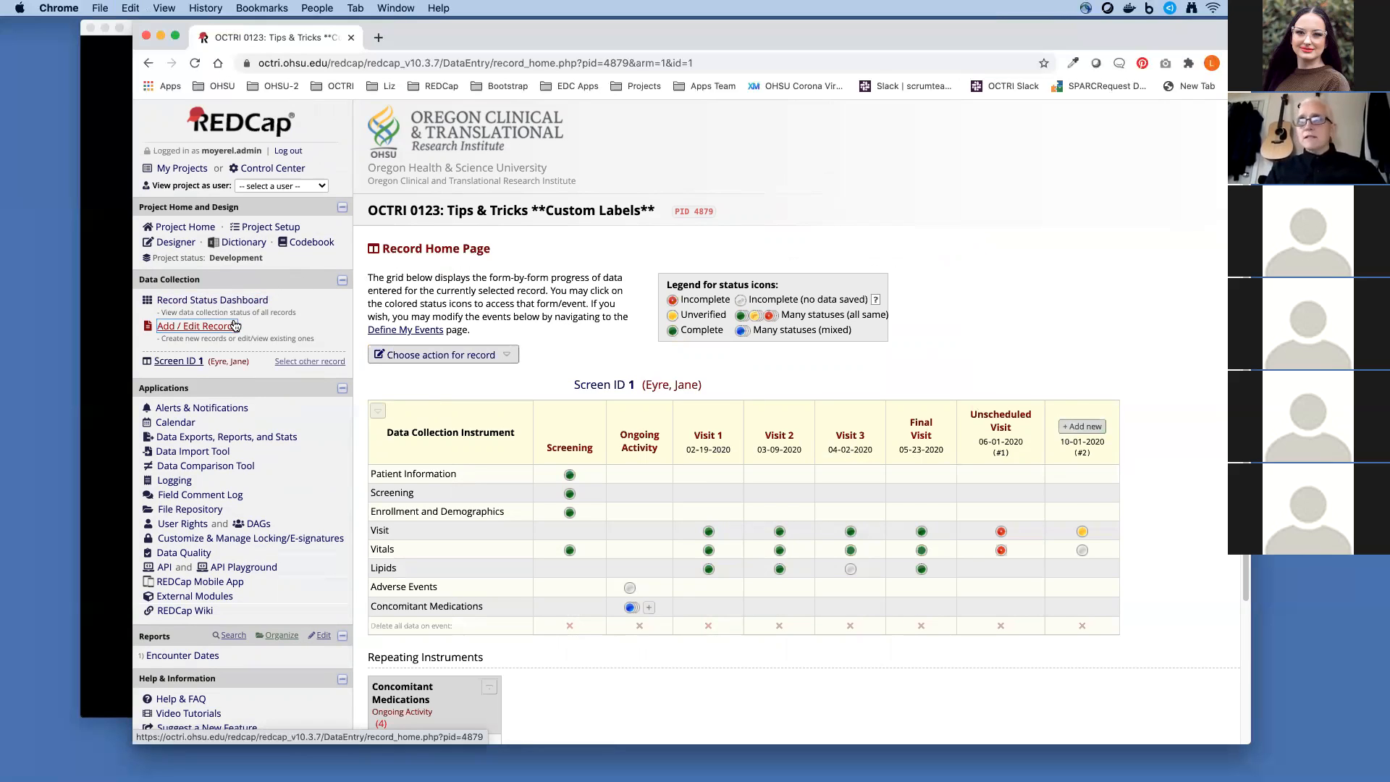
pyautogui.scroll(-3)
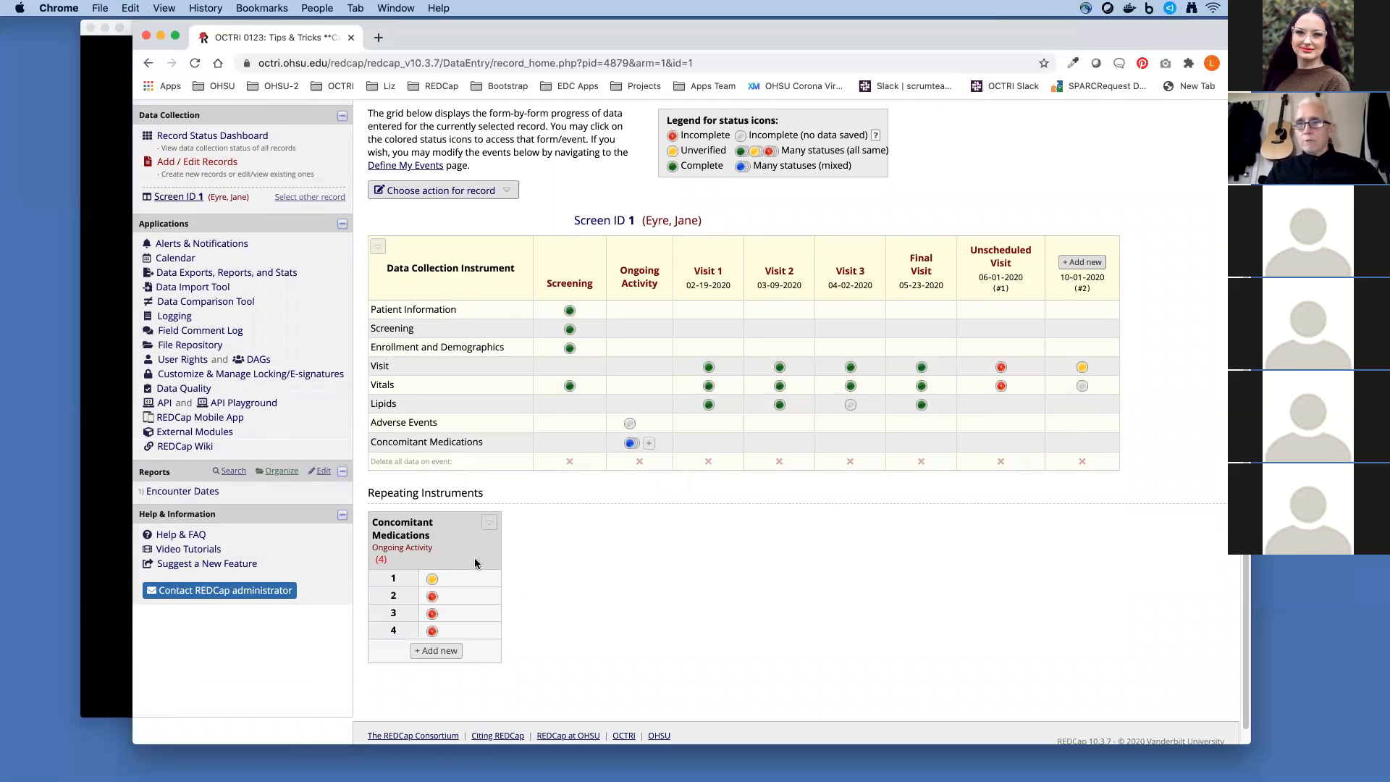
pyautogui.moveTo(472, 602)
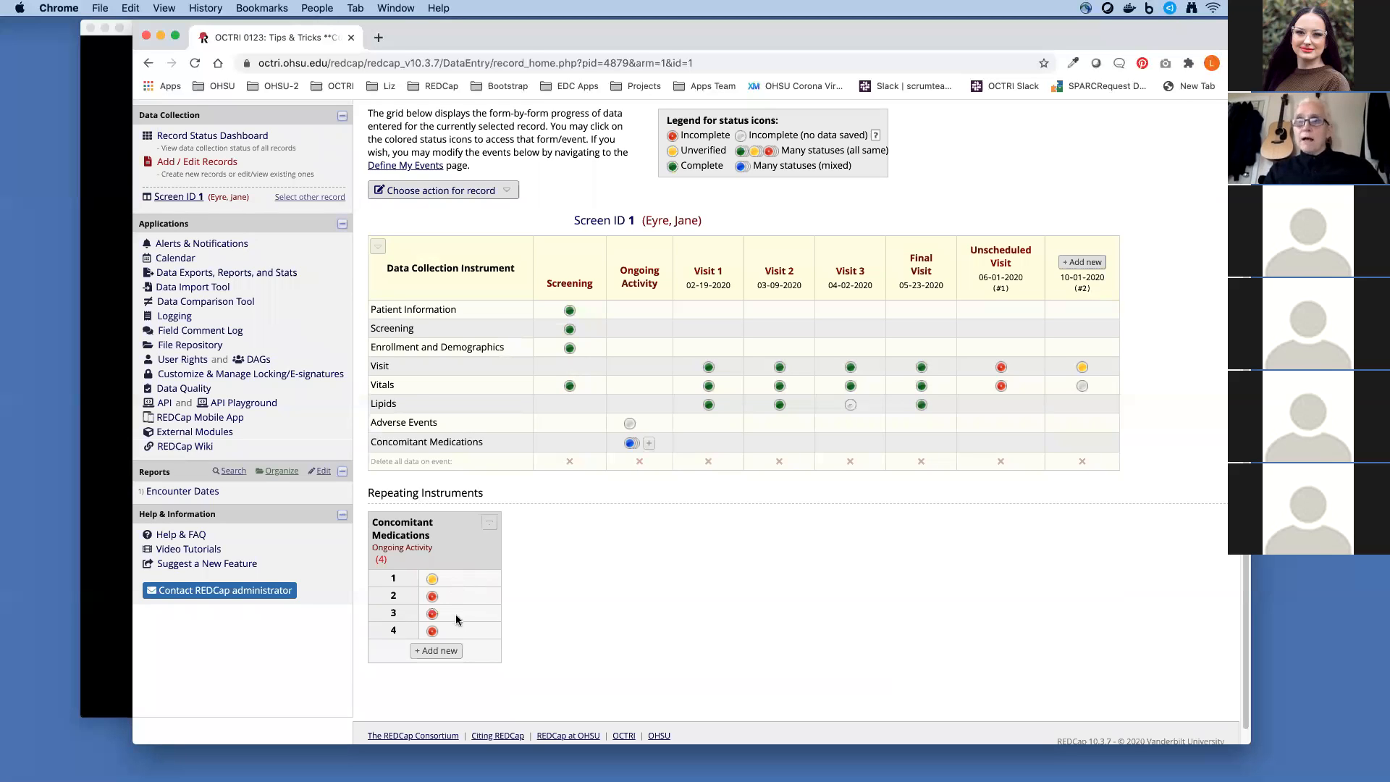
pyautogui.moveTo(478, 648)
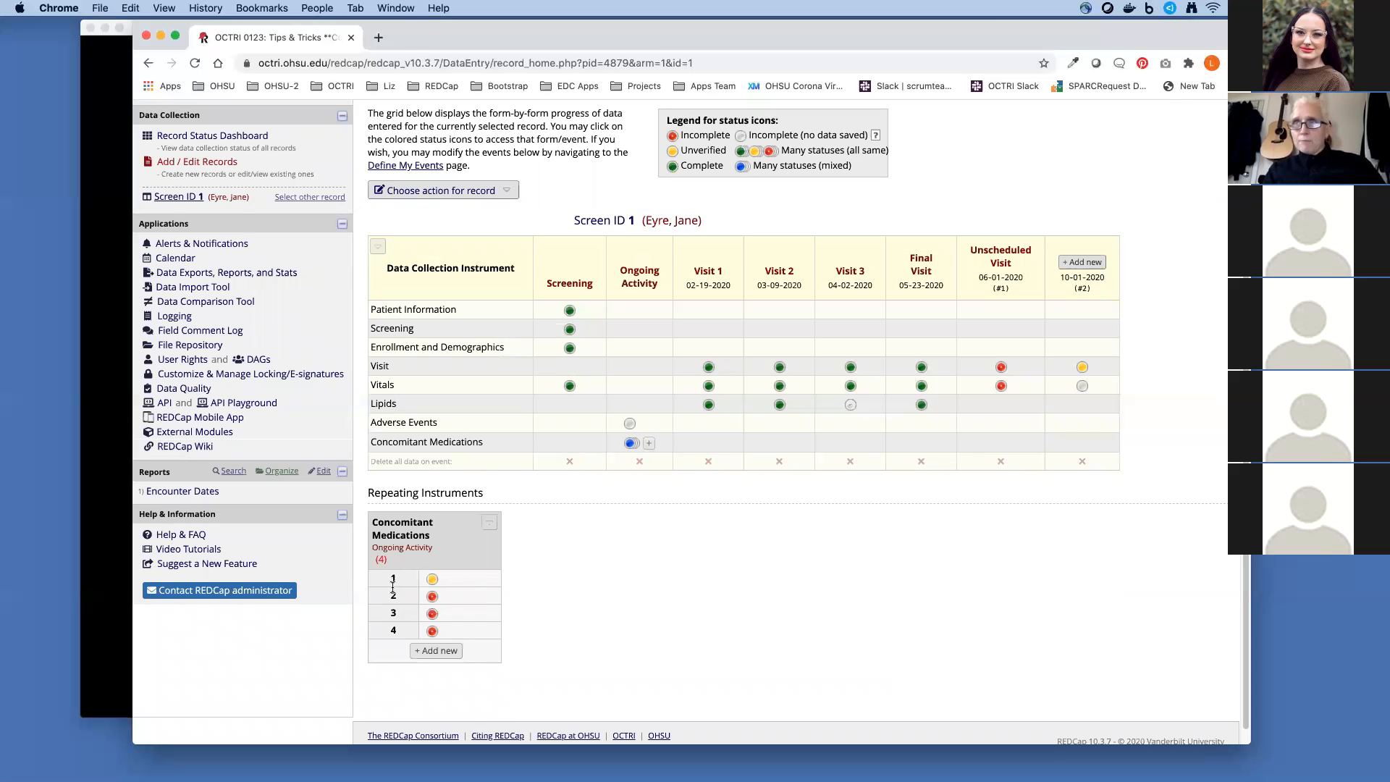
pyautogui.moveTo(397, 682)
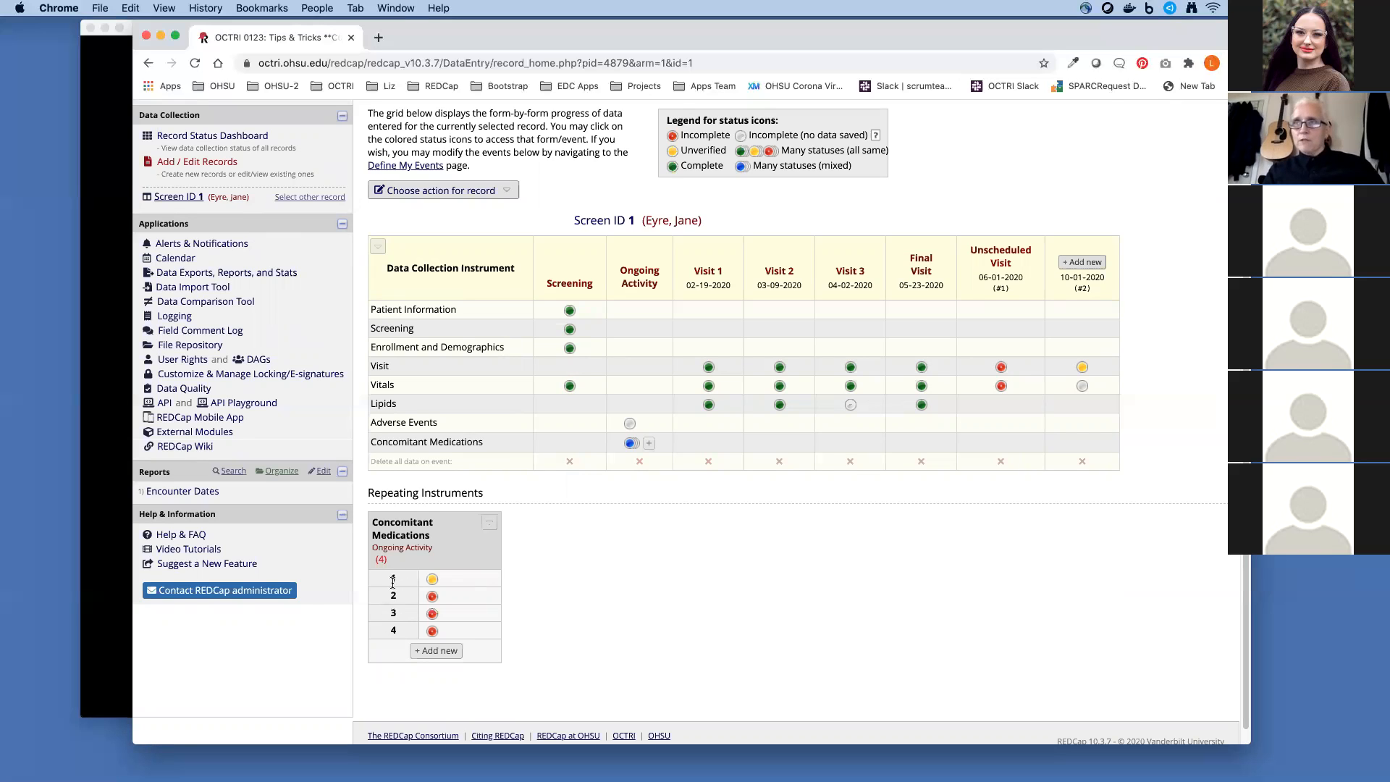
pyautogui.moveTo(617, 591)
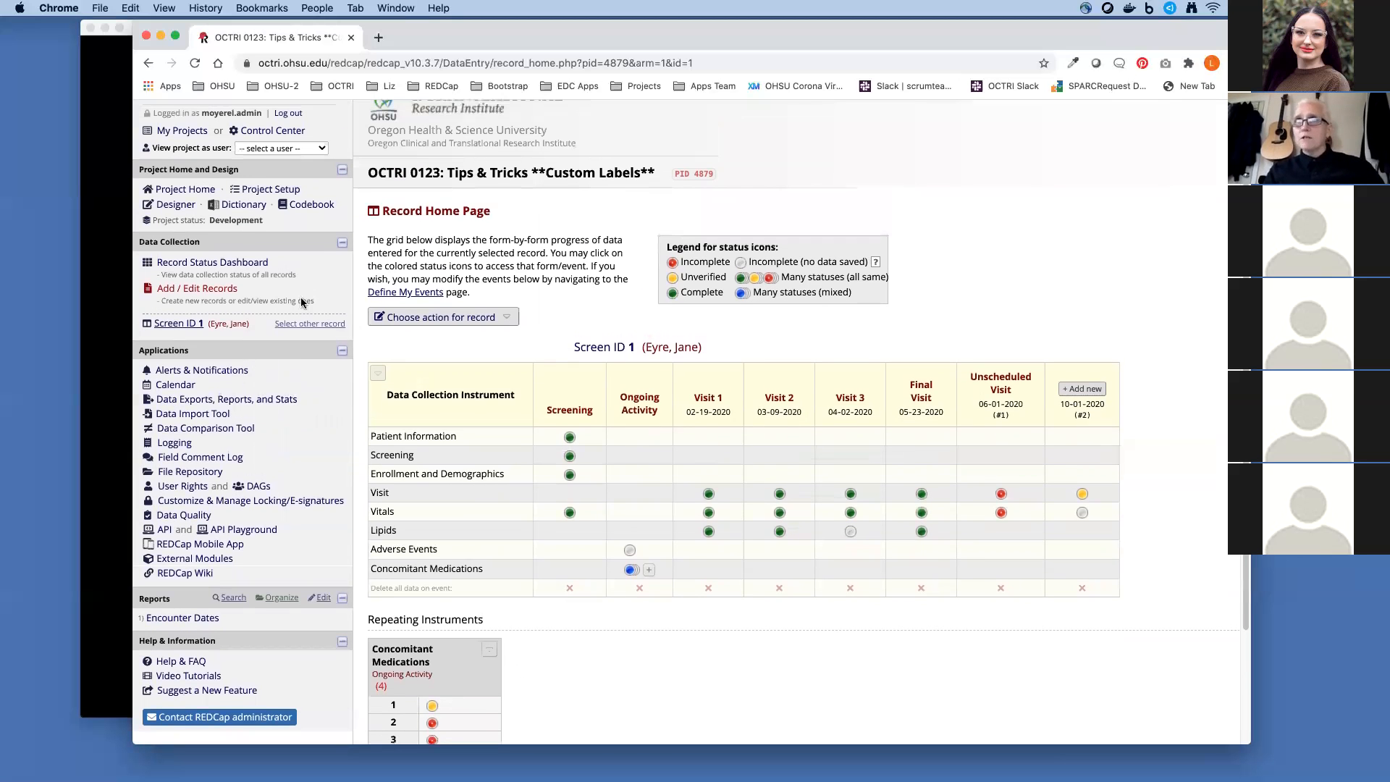
# In the Codebook, collapse all instruments except Concomitant Medications and pick out cm_med.
pyautogui.click(311, 204)
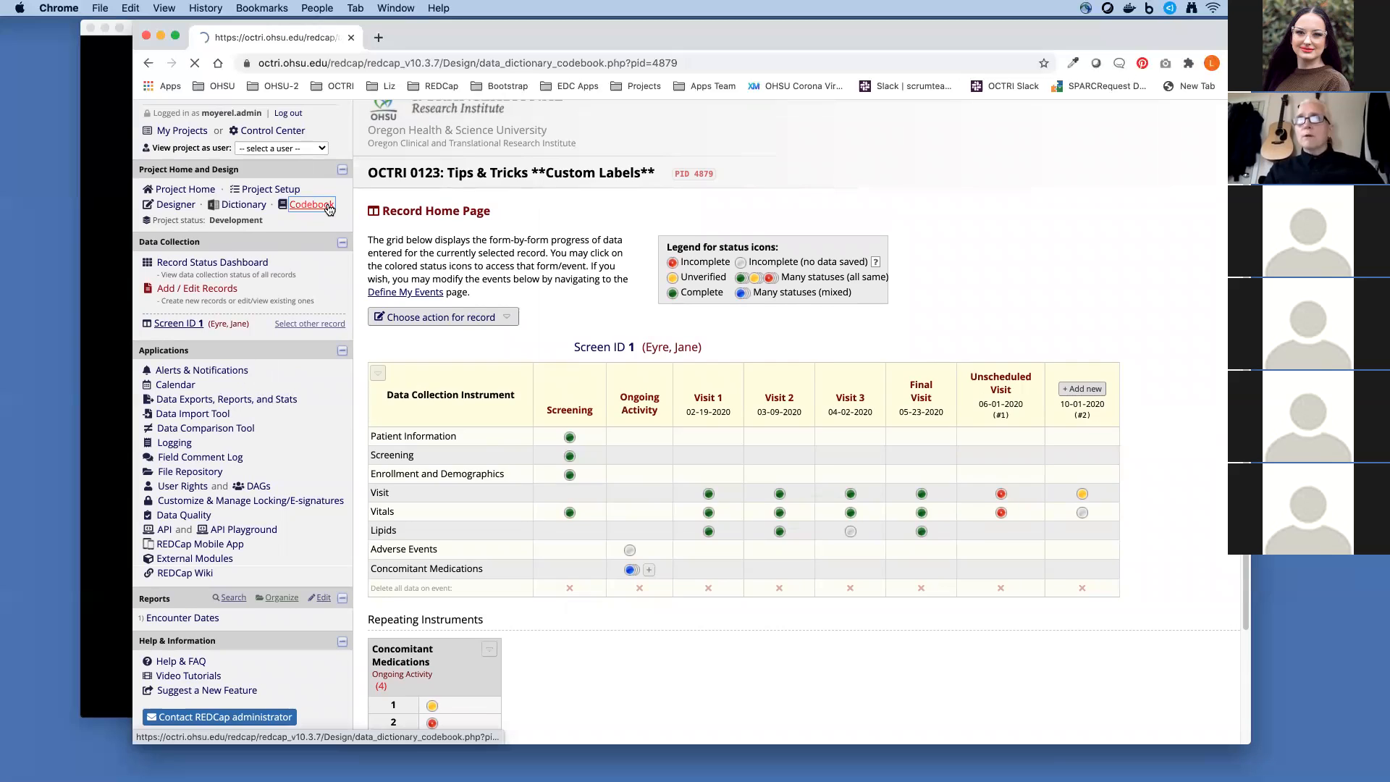
pyautogui.click(311, 204)
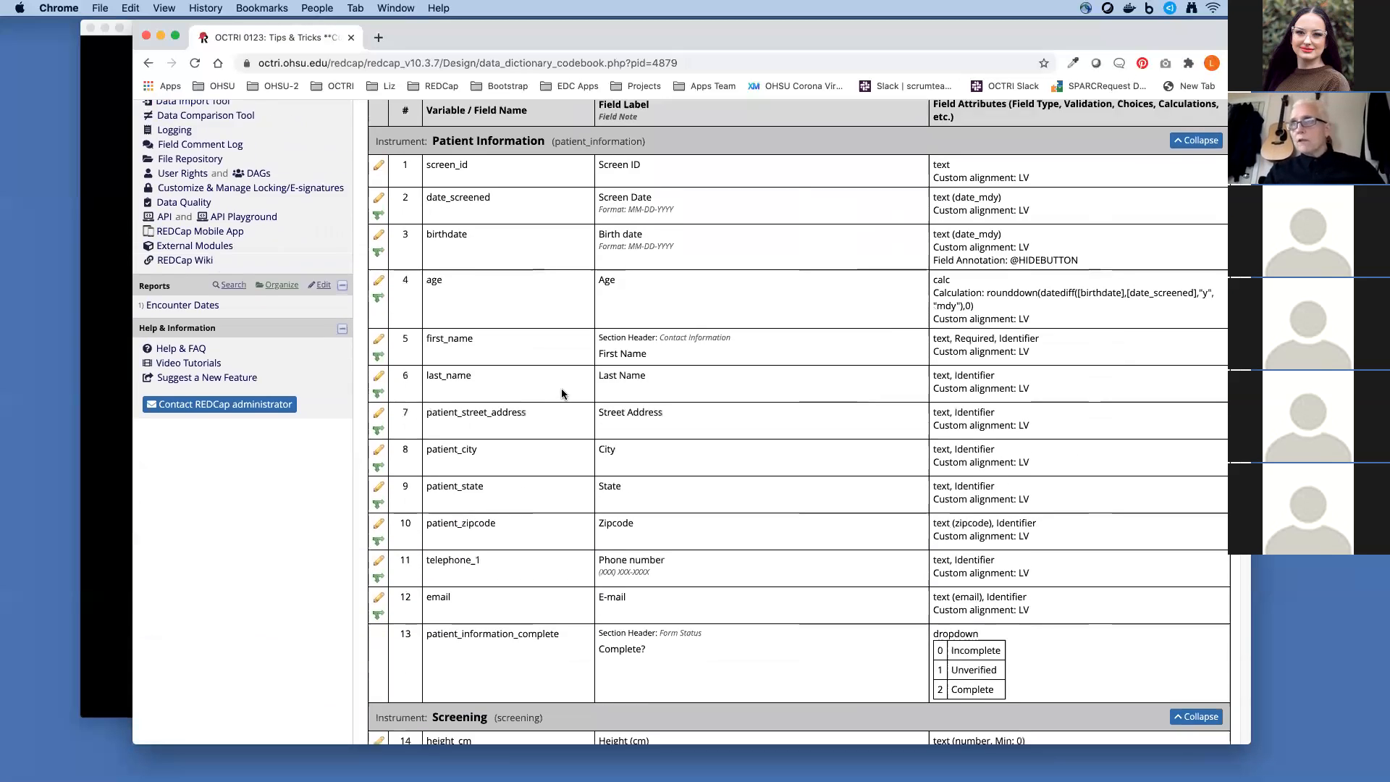
pyautogui.scroll(-3)
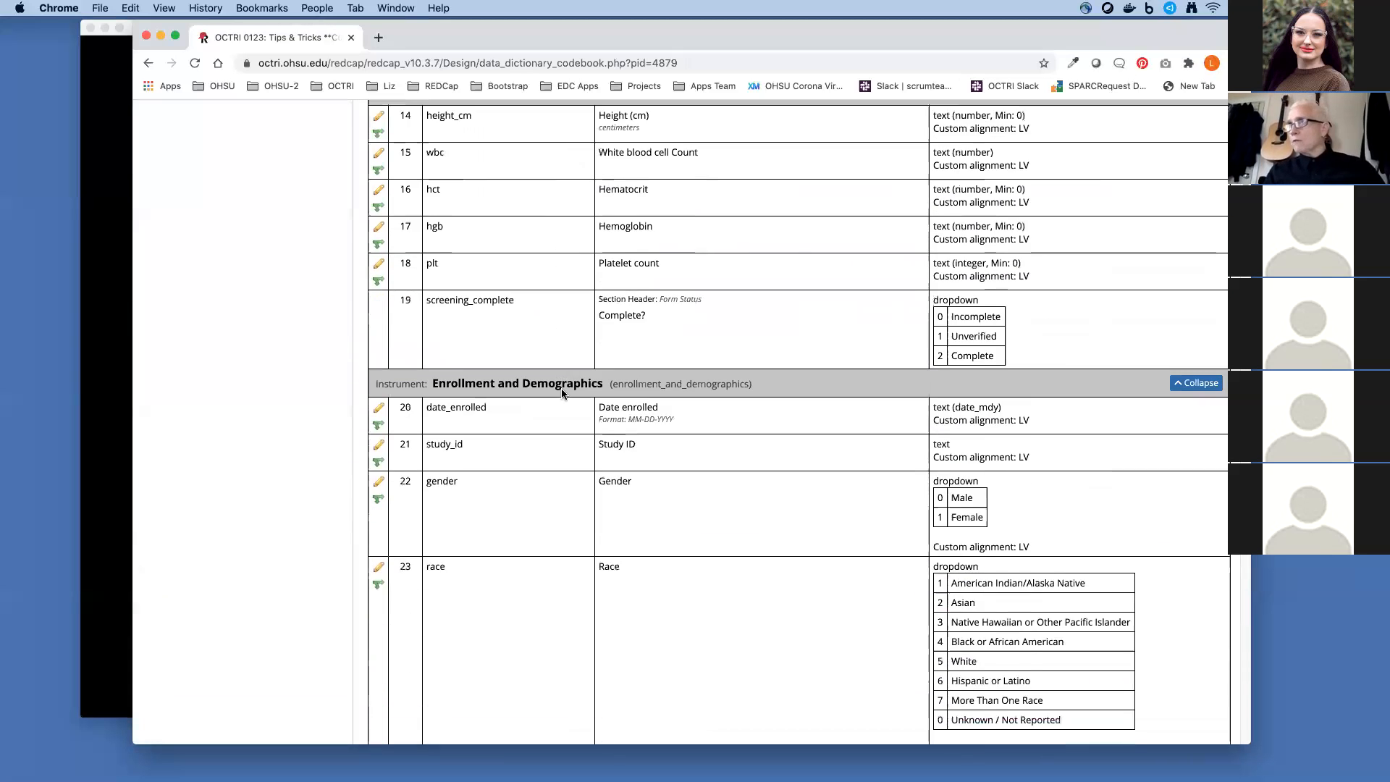
pyautogui.scroll(-3)
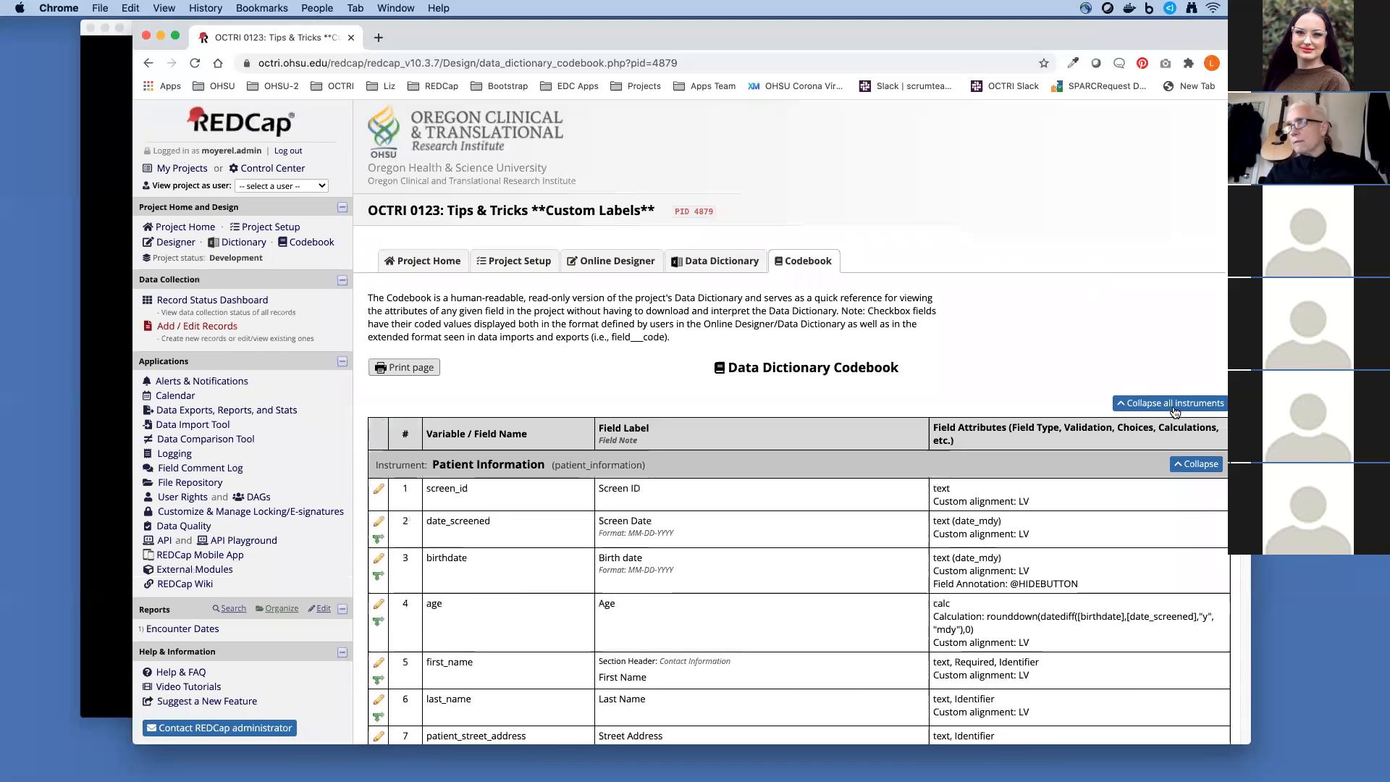
pyautogui.click(1170, 403)
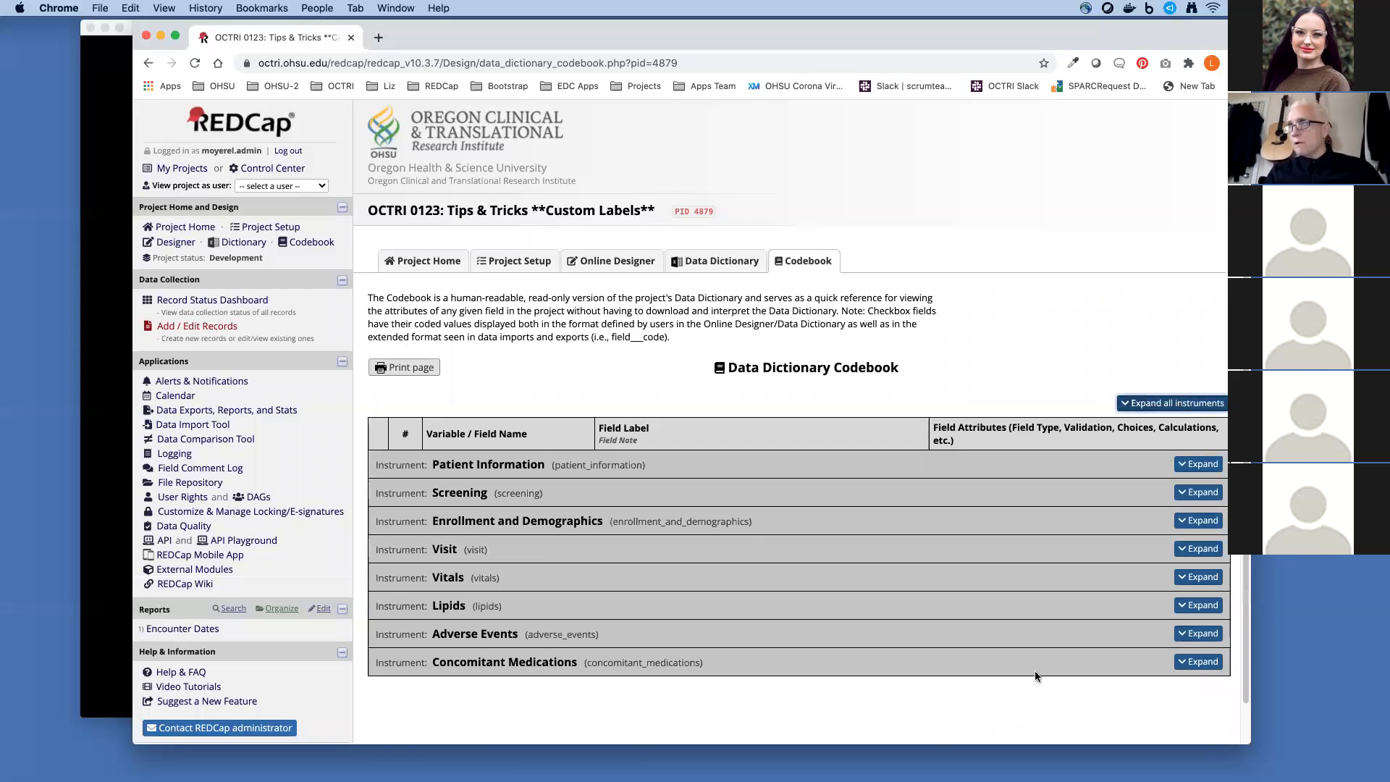
pyautogui.click(1197, 661)
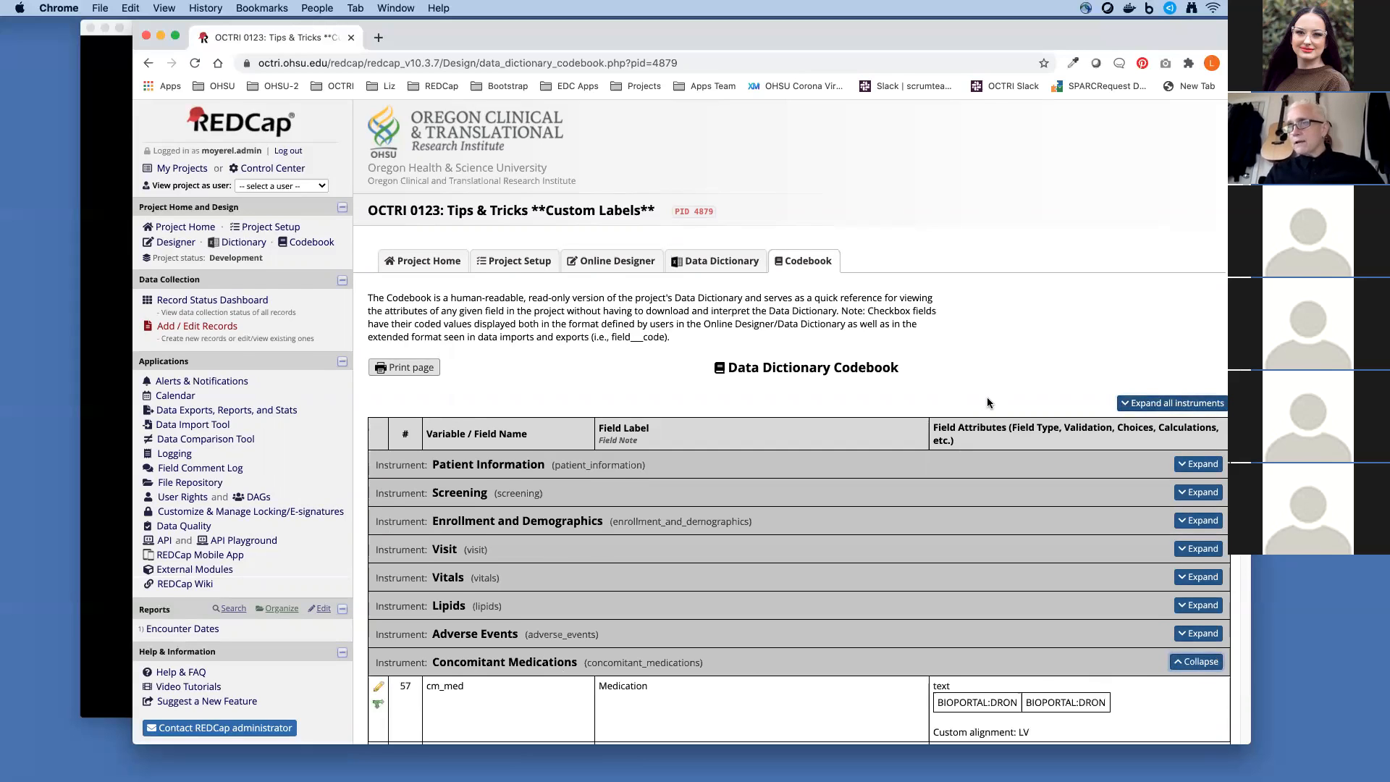
pyautogui.scroll(-3)
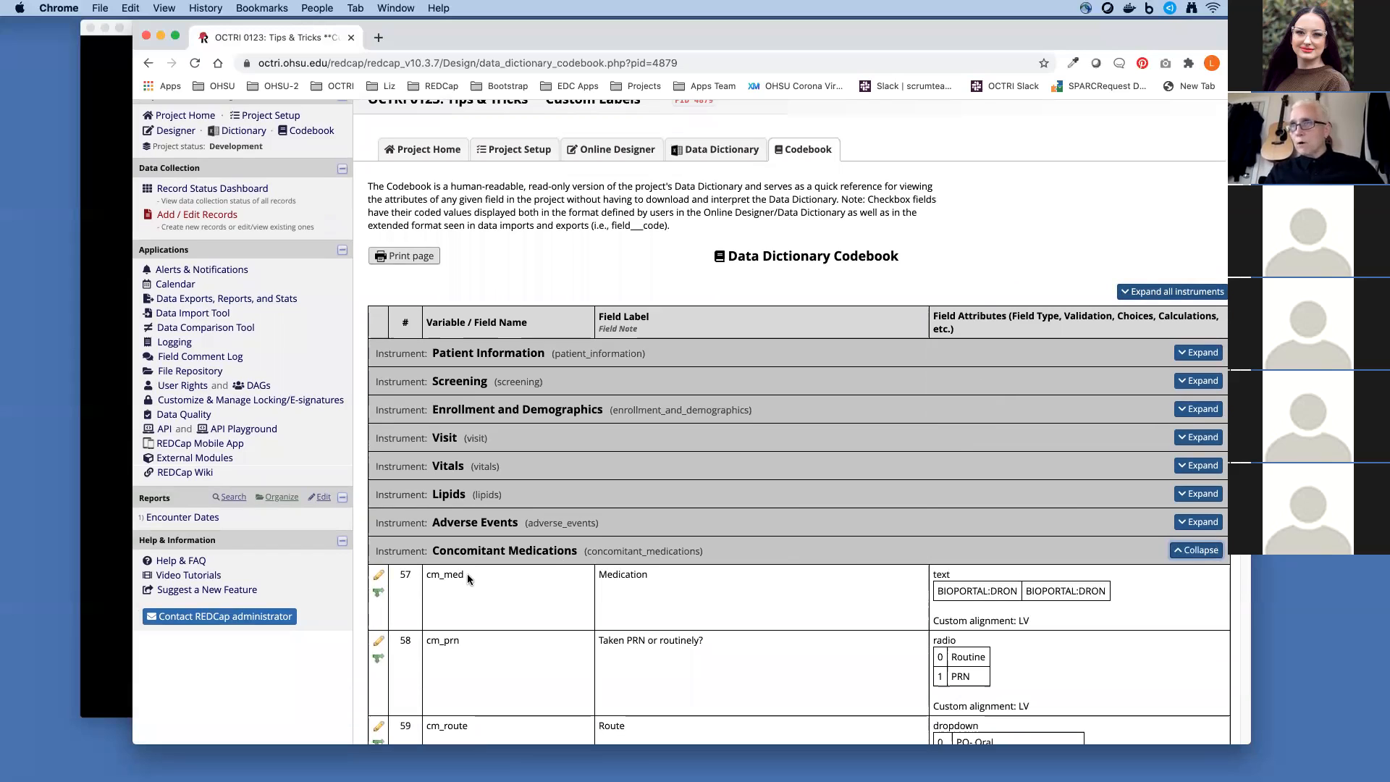
pyautogui.doubleClick(445, 573)
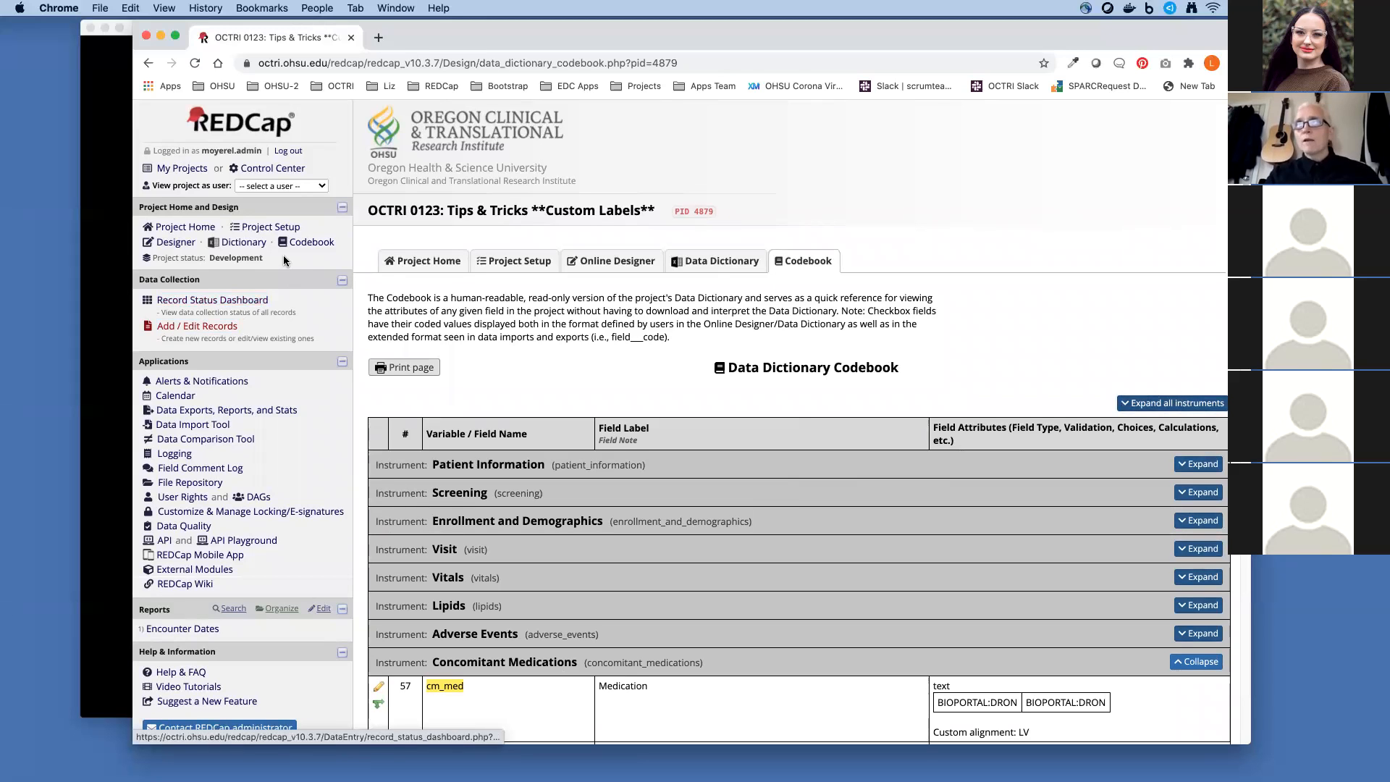
# In Repeatable instruments settings, save [cm_med] as the Concomitant Medications custom label.
pyautogui.click(271, 226)
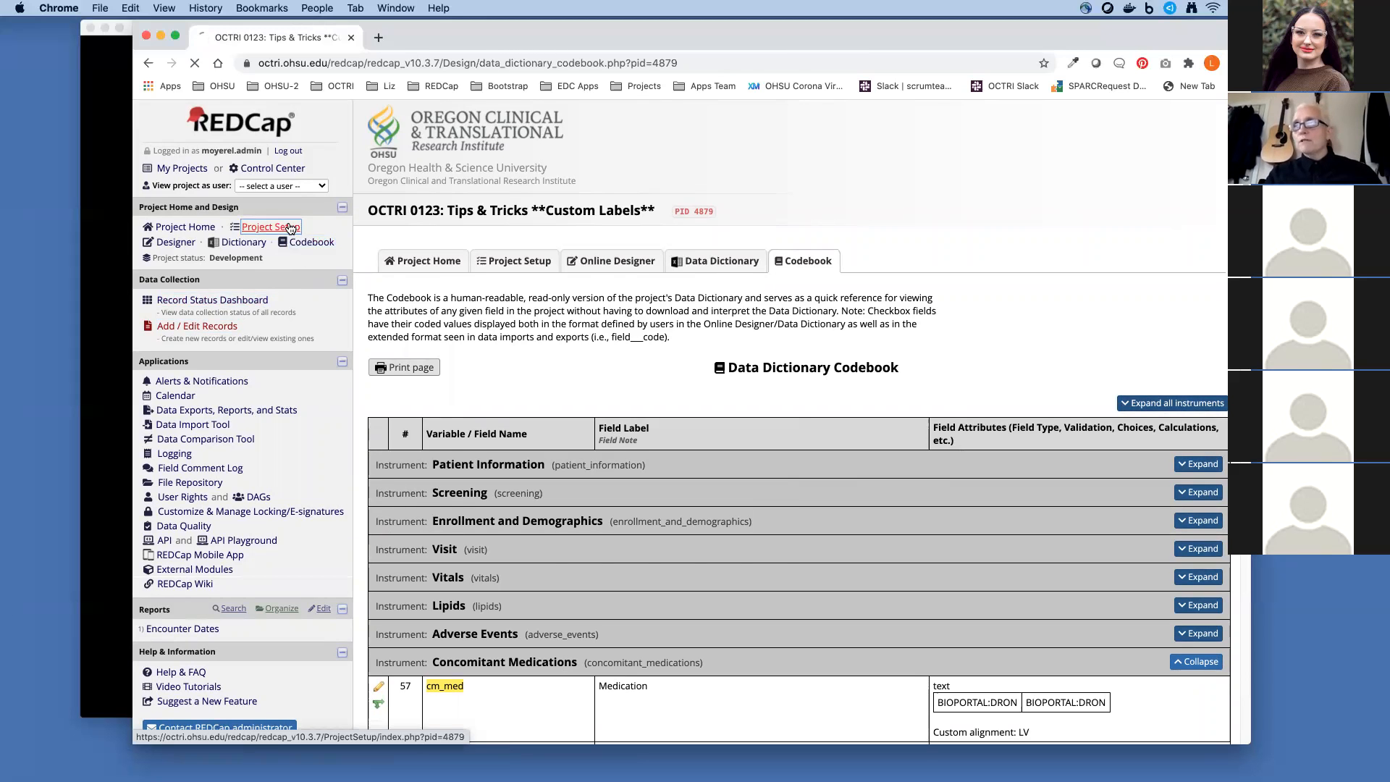
pyautogui.click(271, 225)
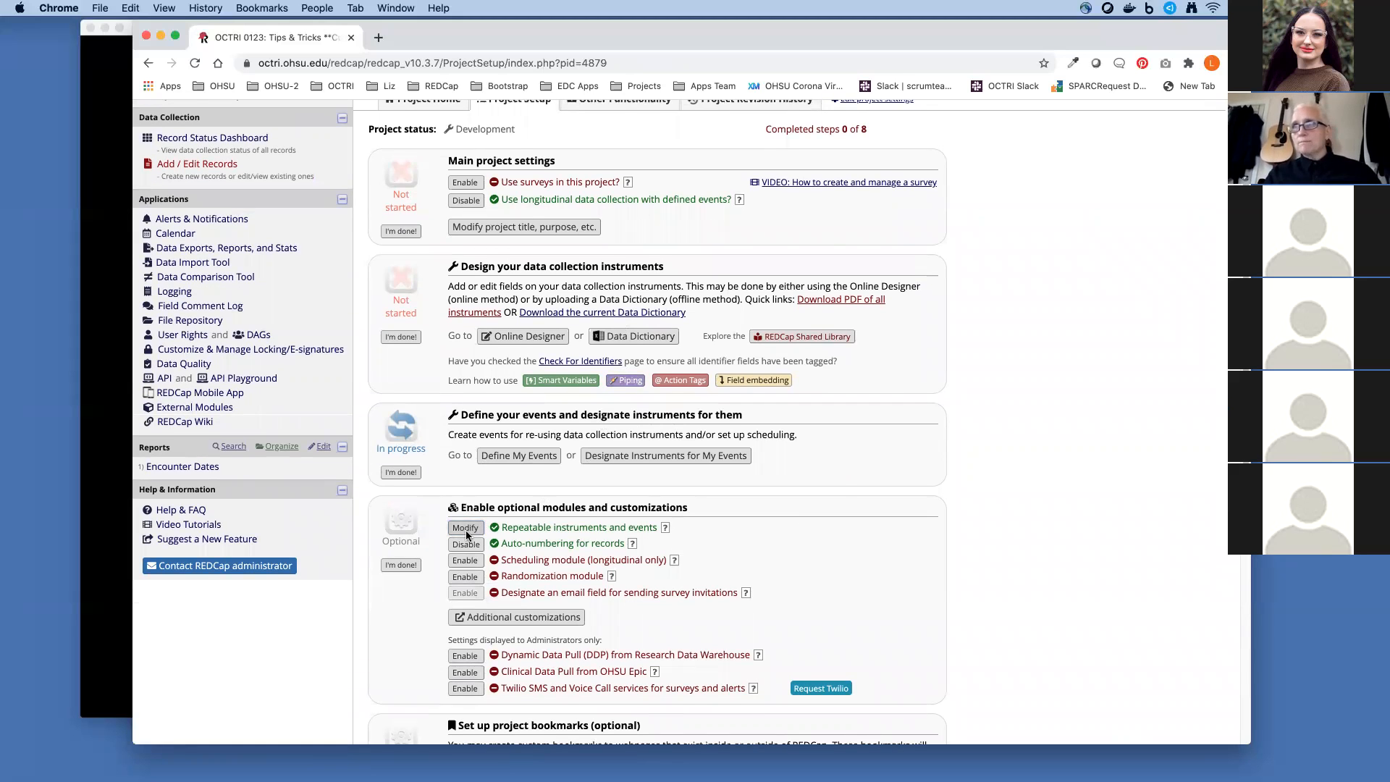
pyautogui.click(465, 527)
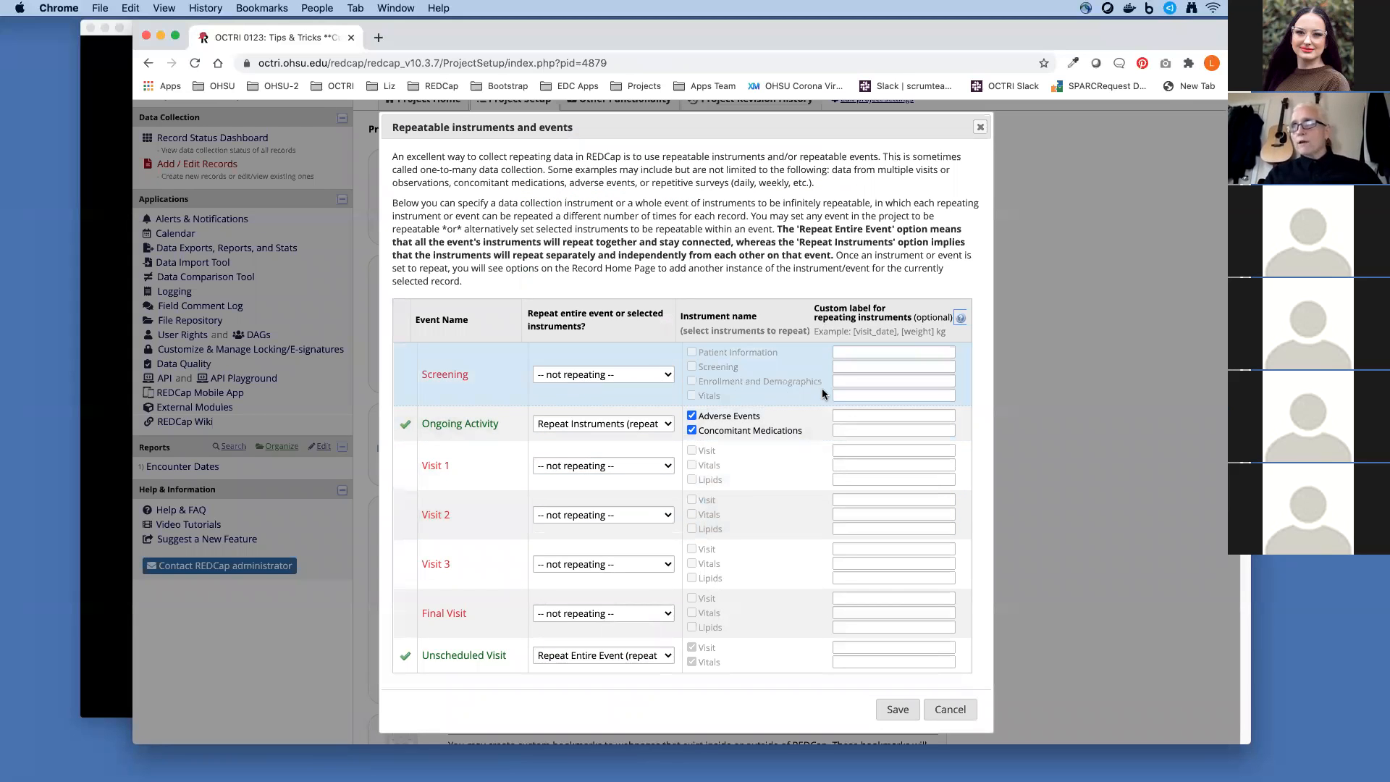
pyautogui.click(893, 430)
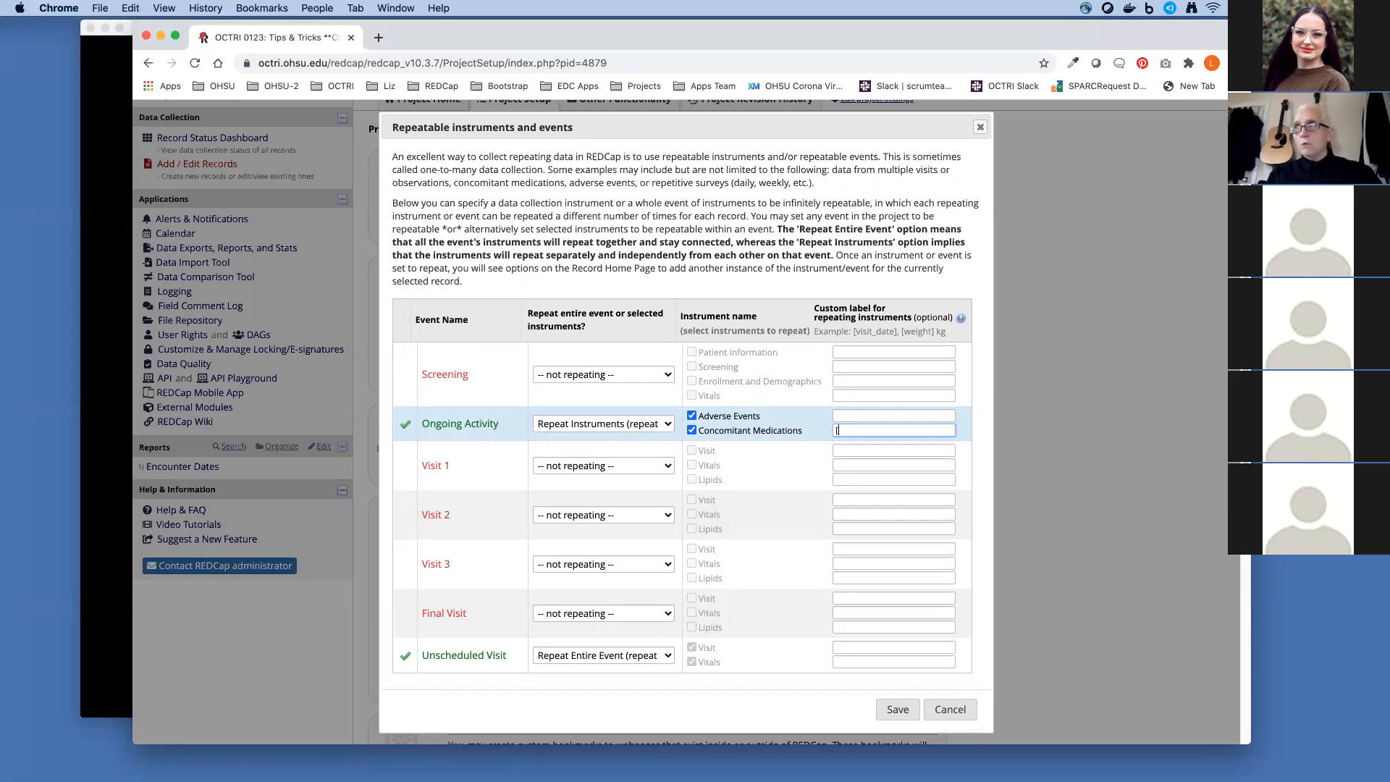
pyautogui.write('cm_med]')
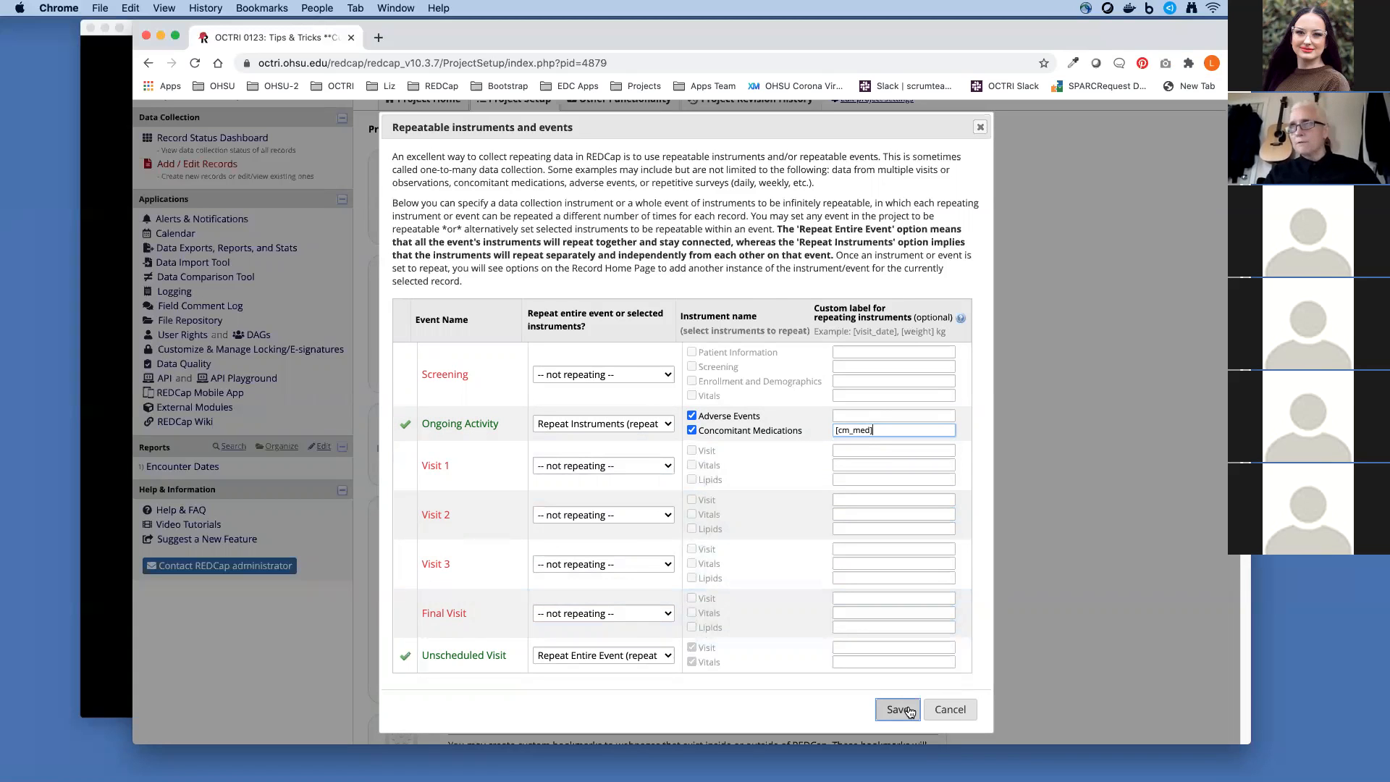
pyautogui.click(896, 710)
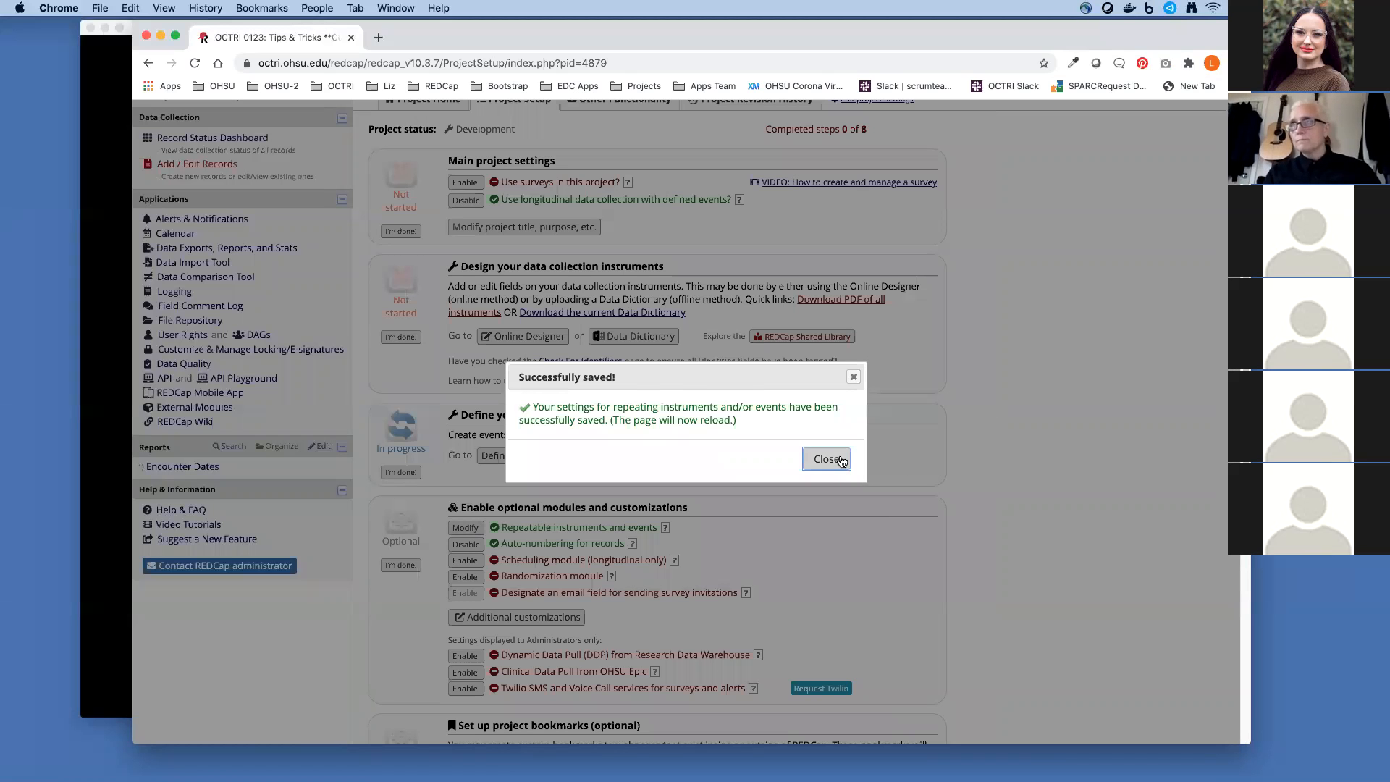
pyautogui.click(825, 459)
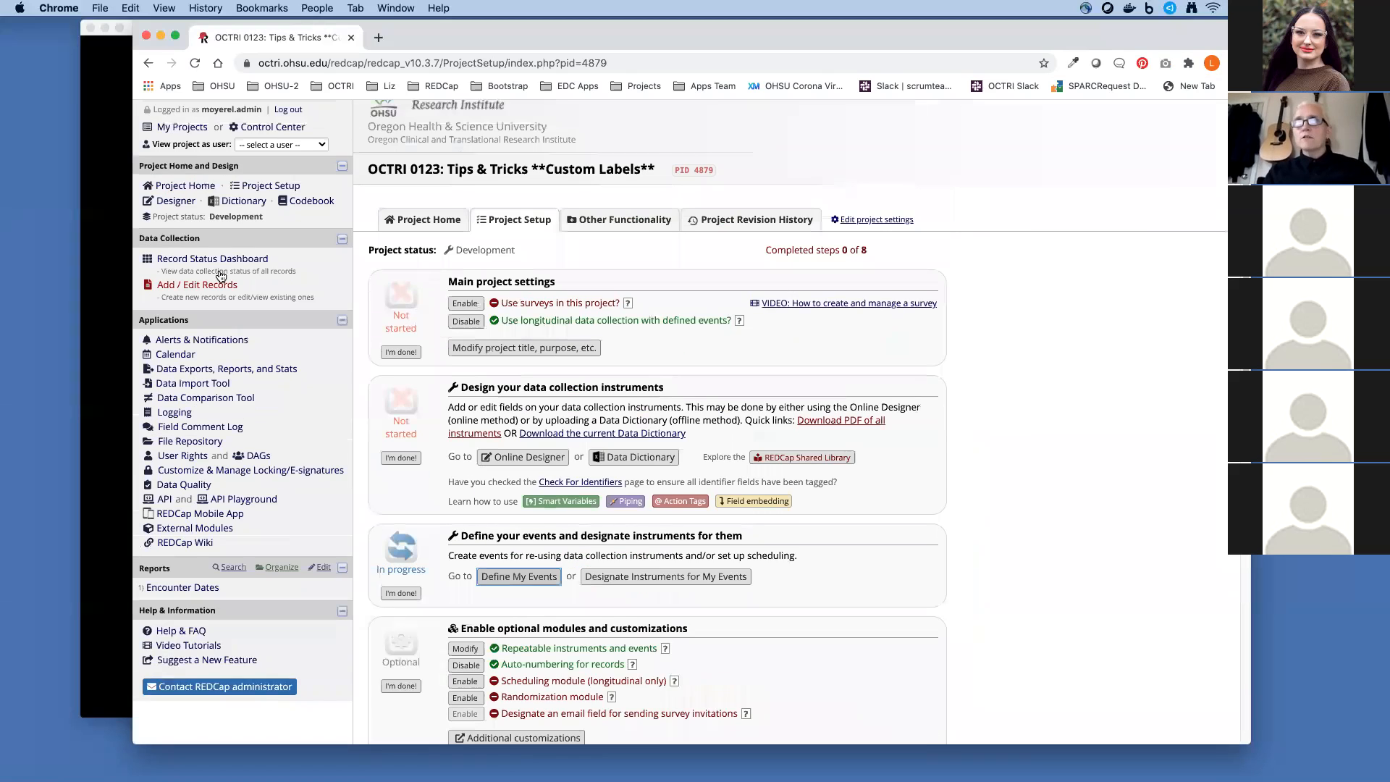
# Open Screen ID 1's record home page showing the repeating medications list.
pyautogui.click(195, 284)
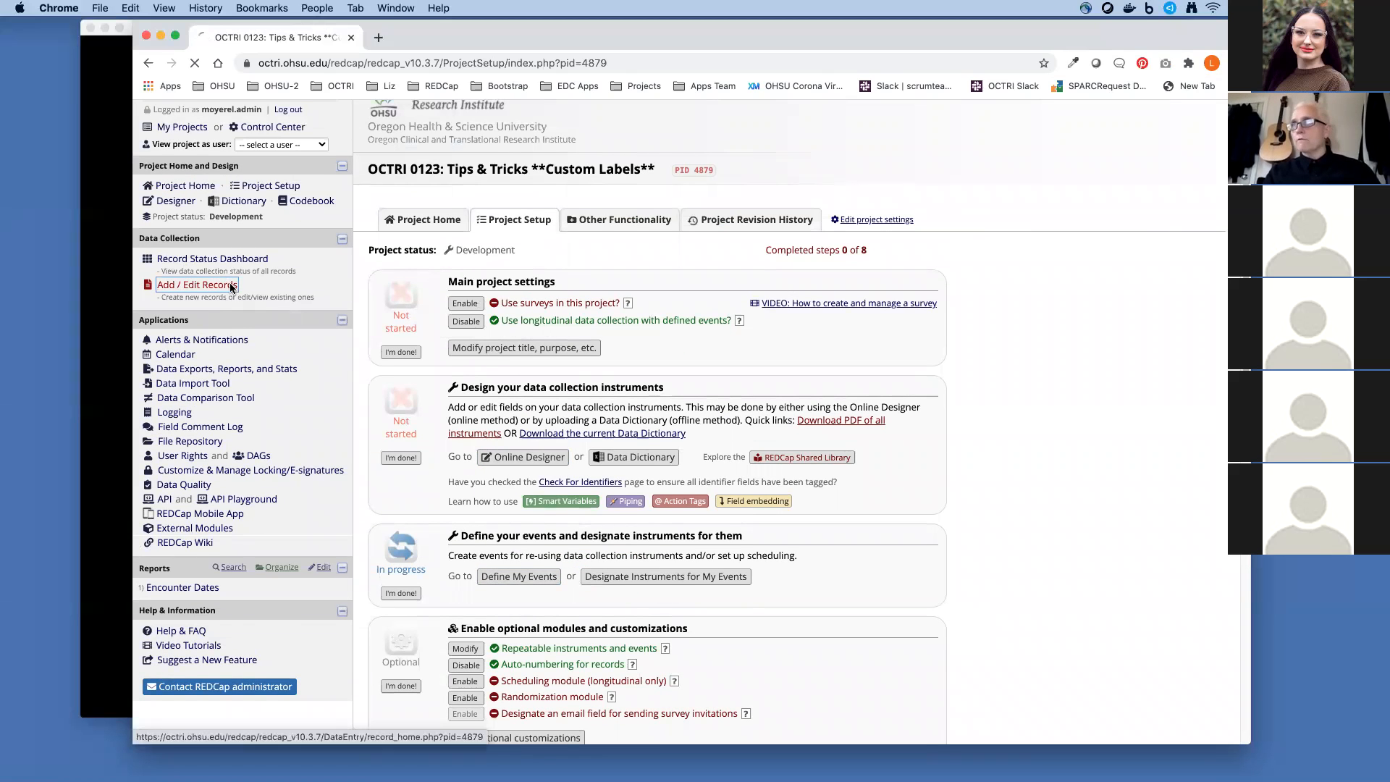
pyautogui.click(197, 285)
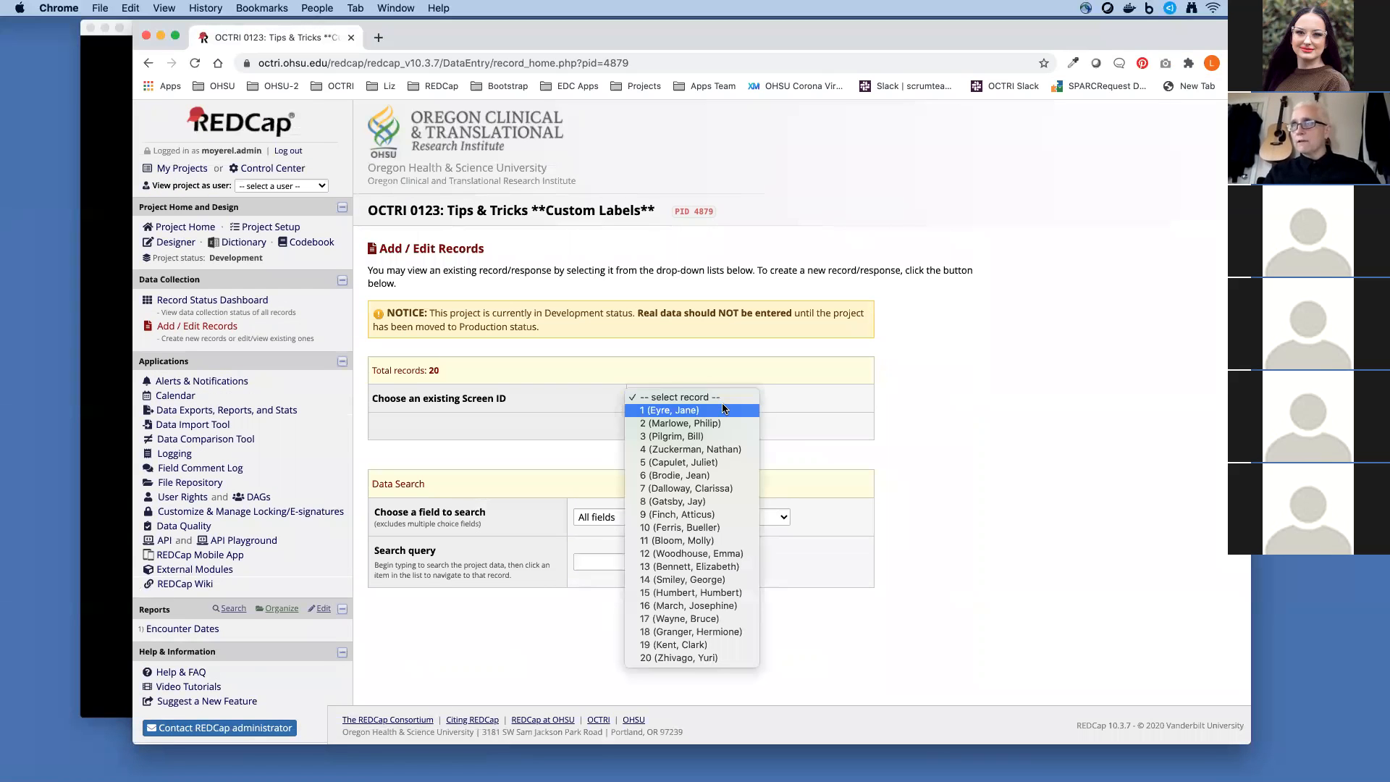
pyautogui.click(667, 410)
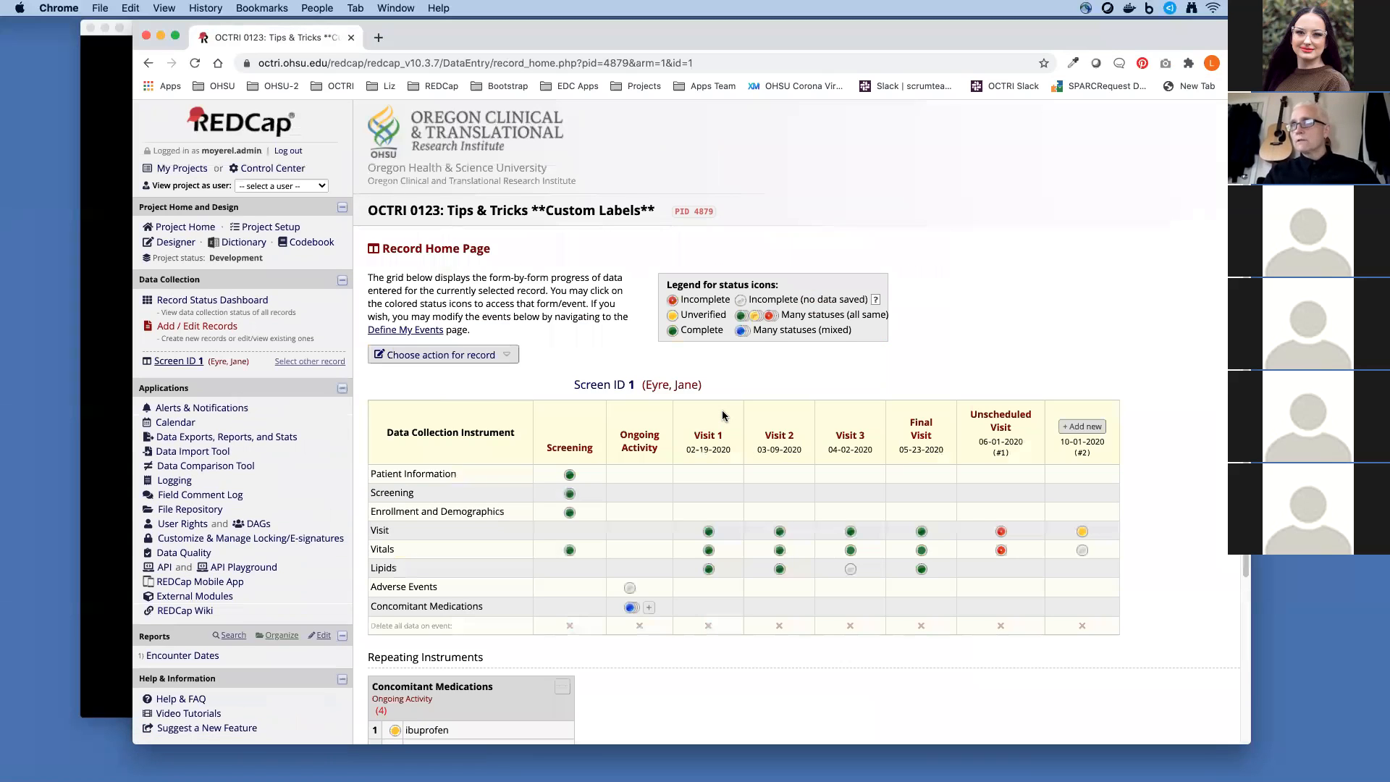
pyautogui.scroll(-3)
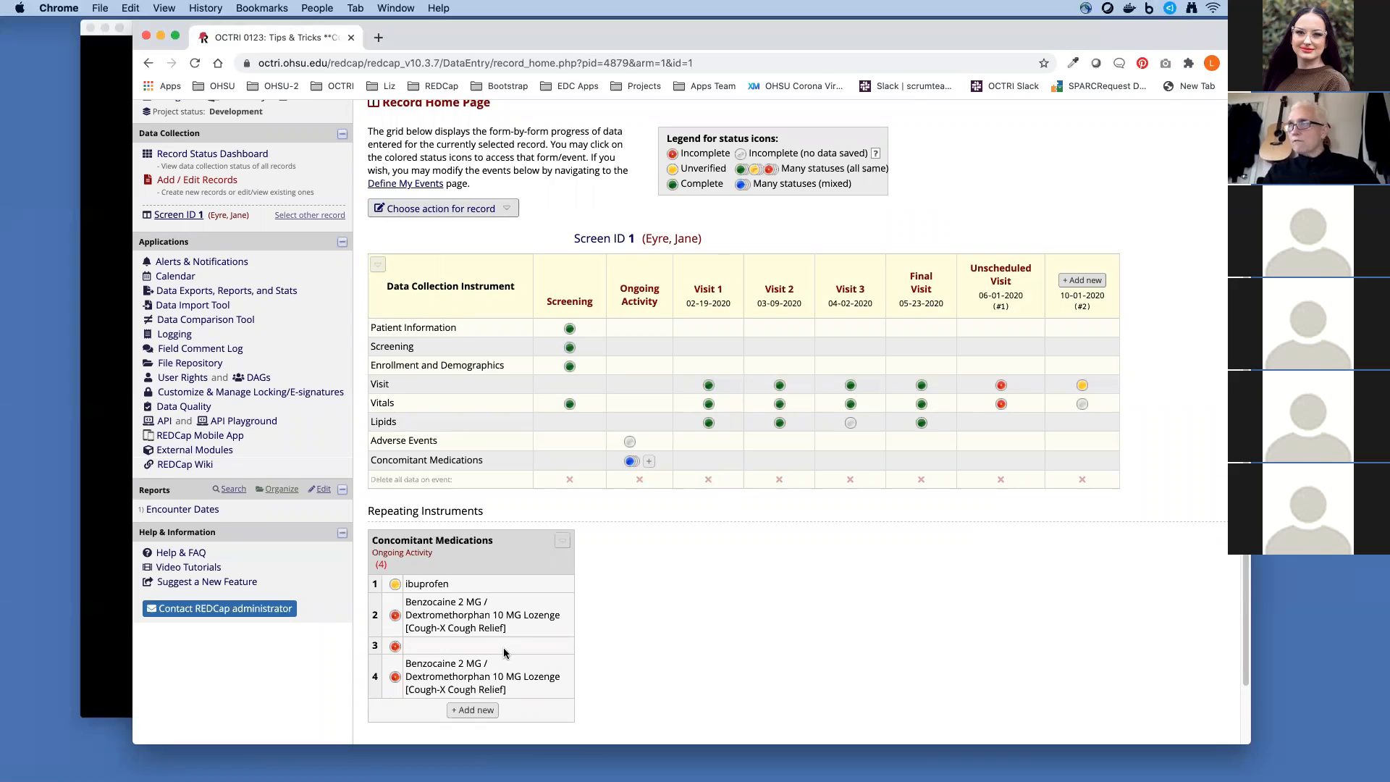
pyautogui.moveTo(658, 454)
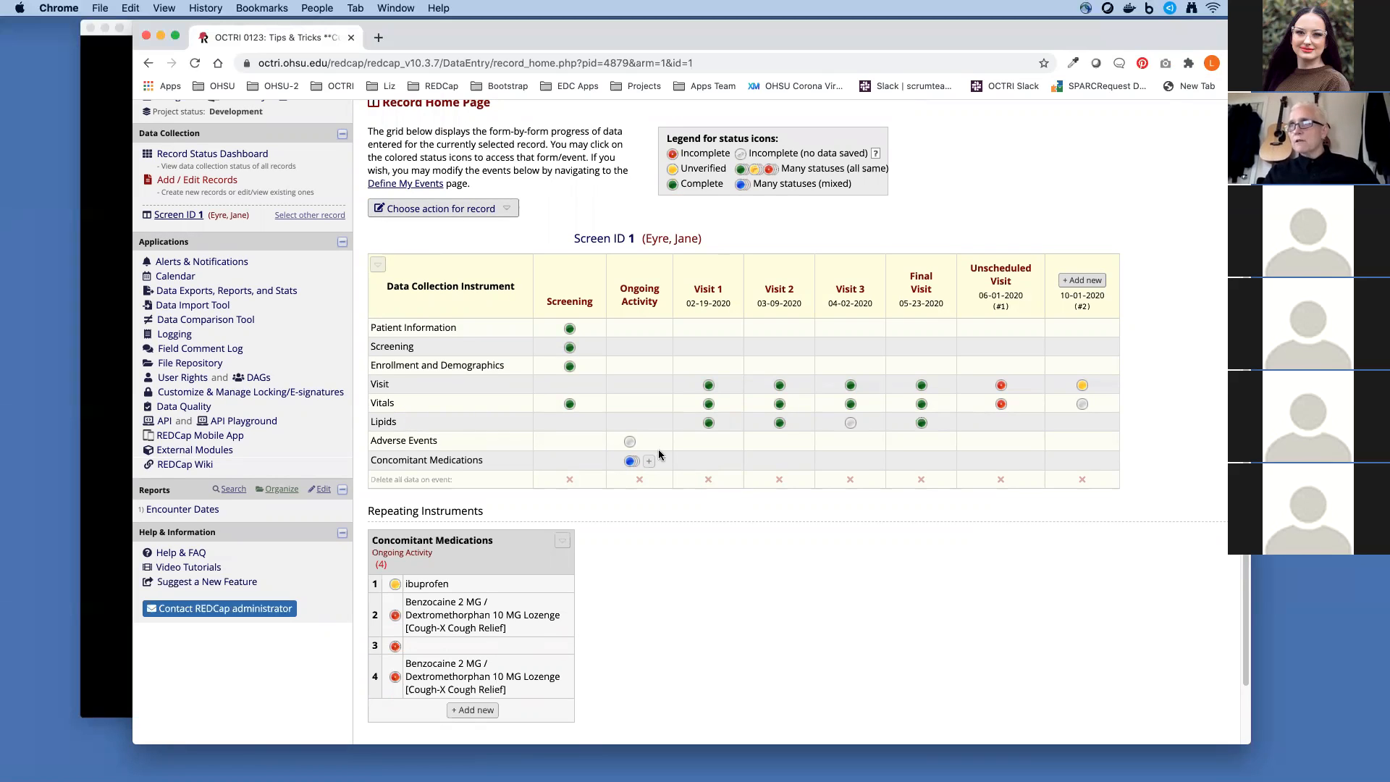
pyautogui.moveTo(649, 461)
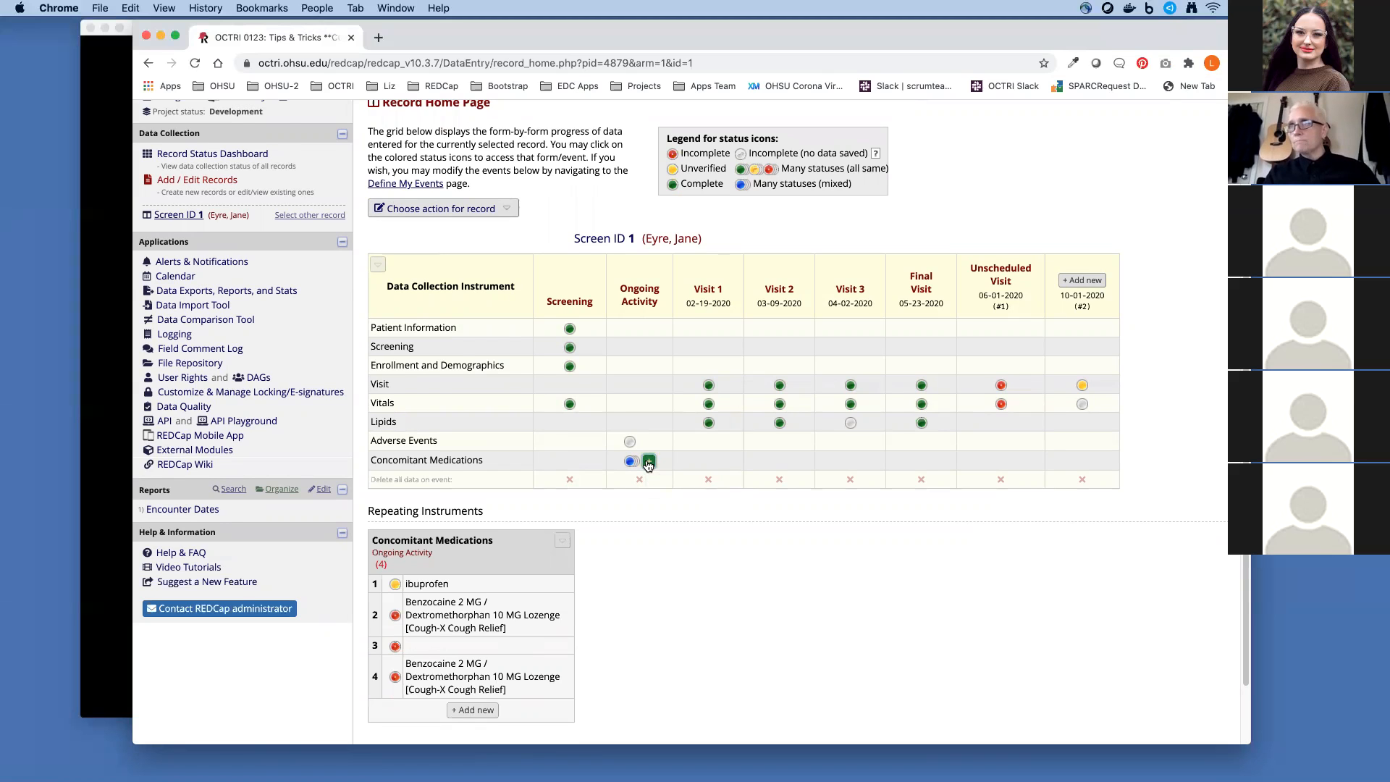
# Add a new Concomitant Medications instance with an omeprazole medication and save it.
pyautogui.click(649, 460)
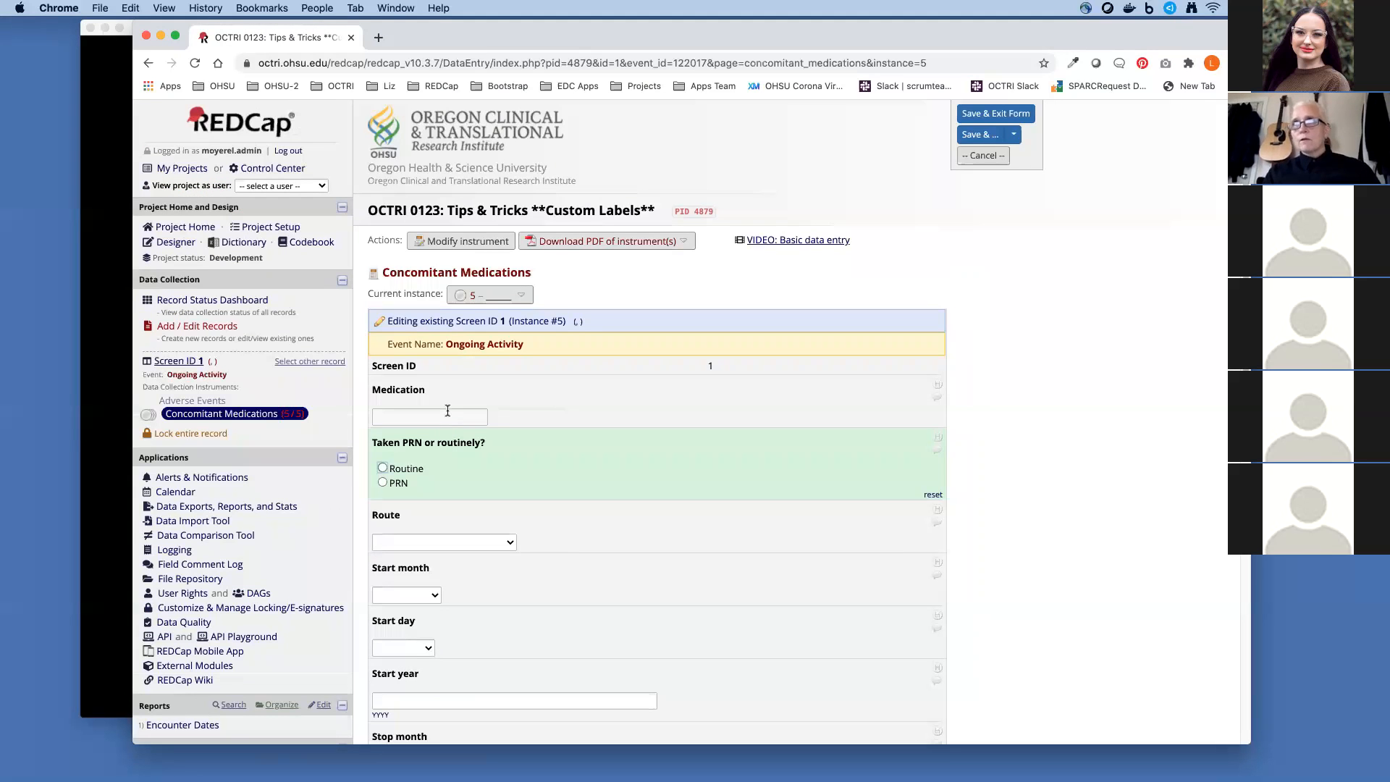
pyautogui.write('omep')
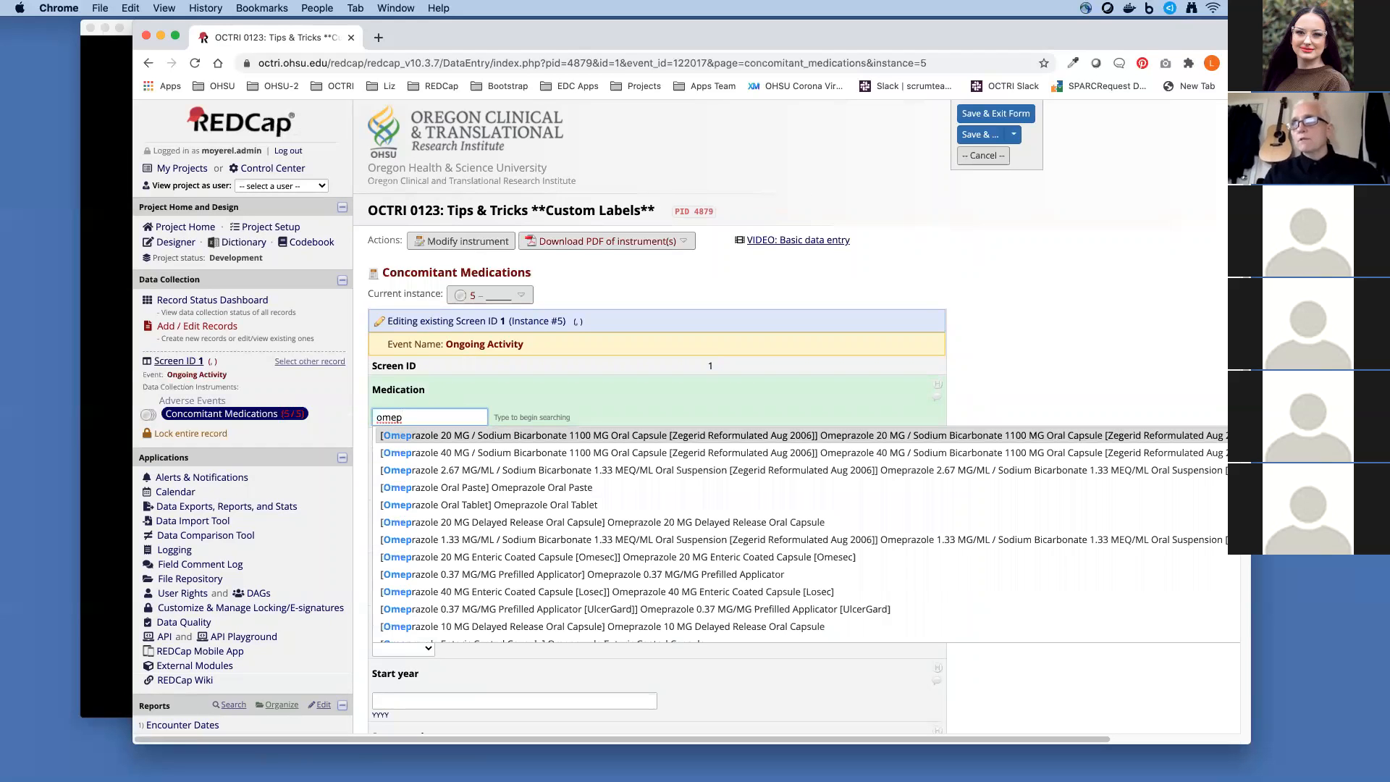
pyautogui.scroll(-3)
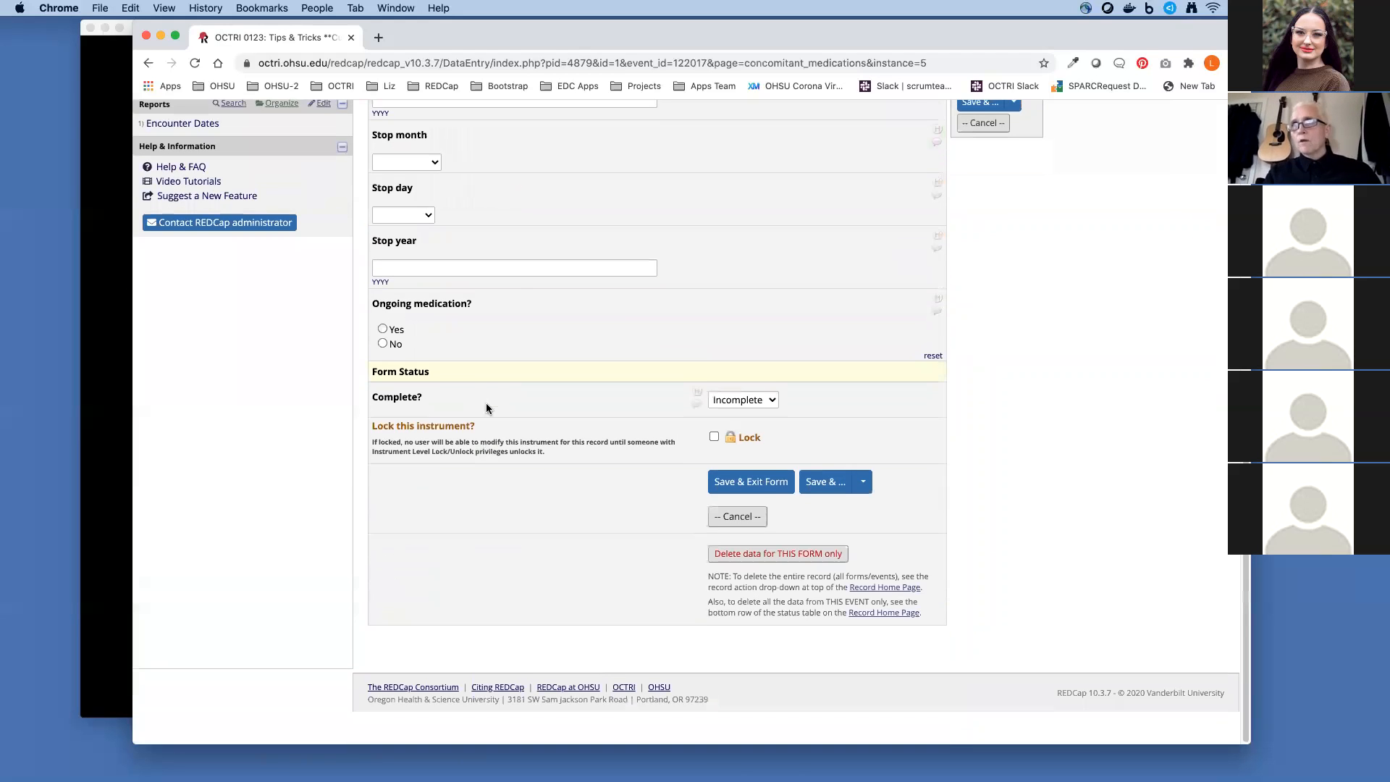
pyautogui.scroll(-3)
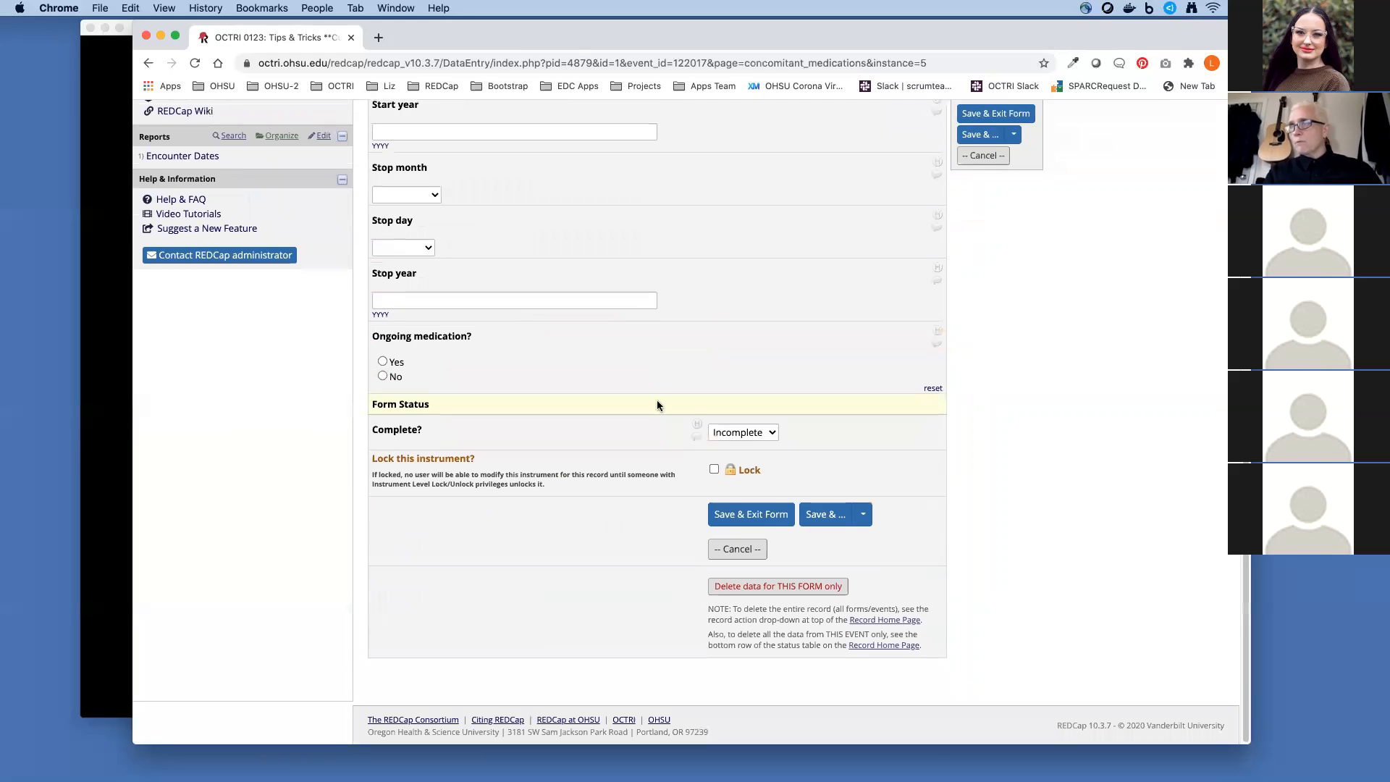
pyautogui.click(749, 513)
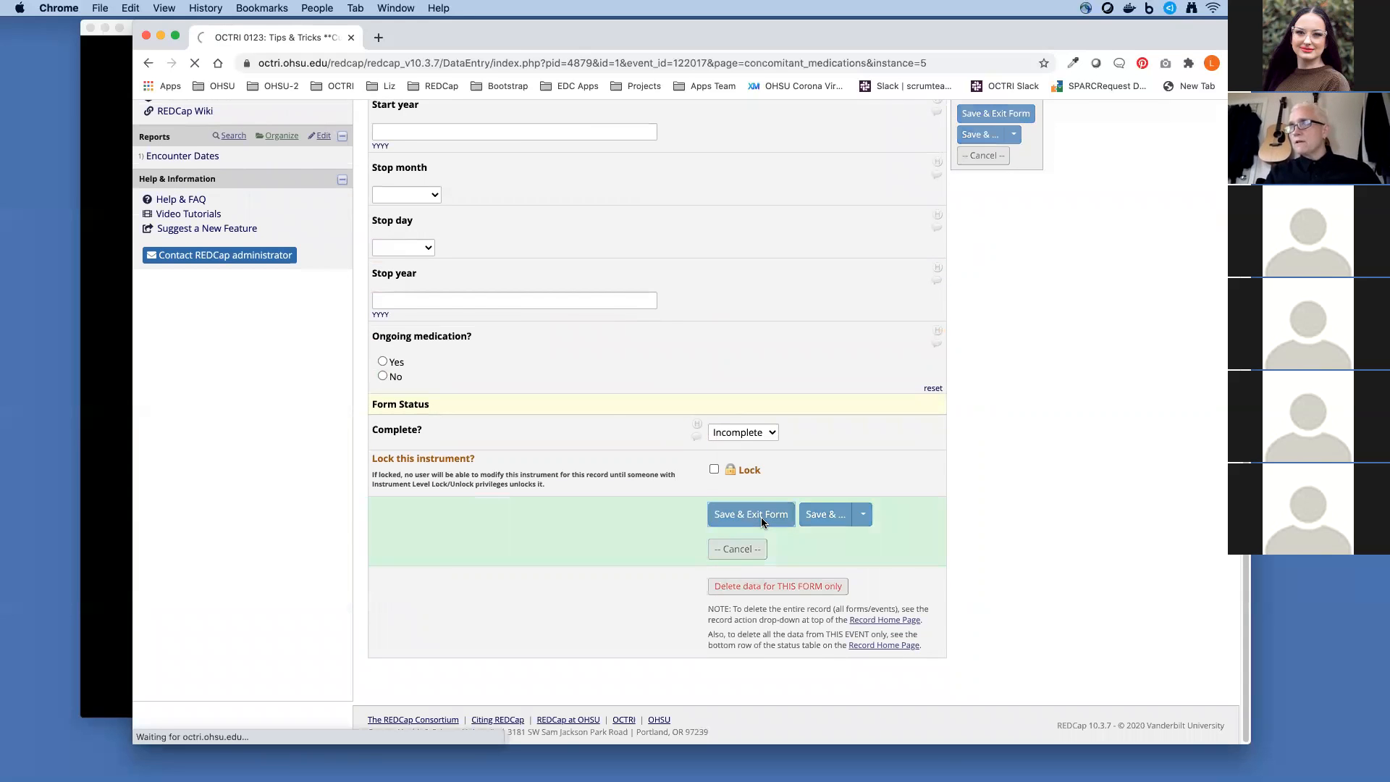
pyautogui.click(749, 514)
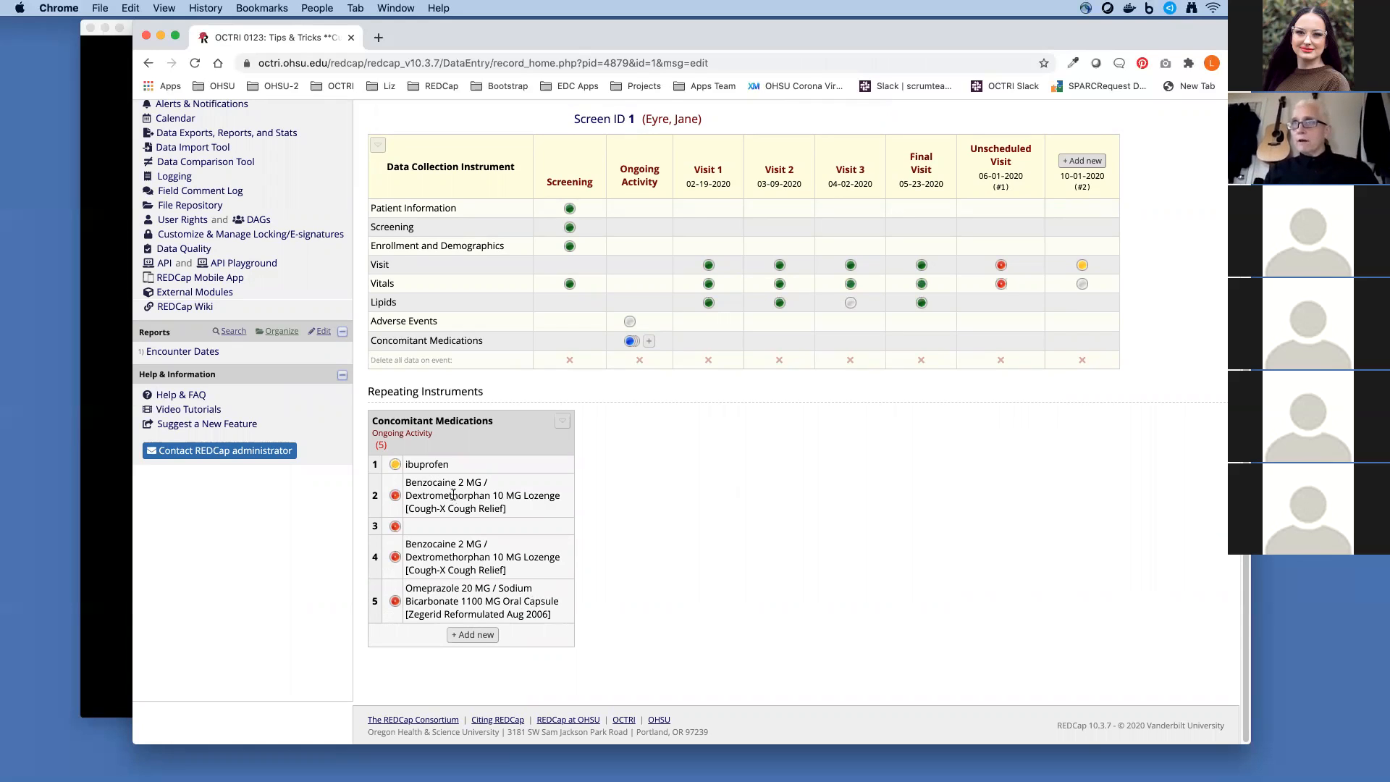
pyautogui.moveTo(794, 176)
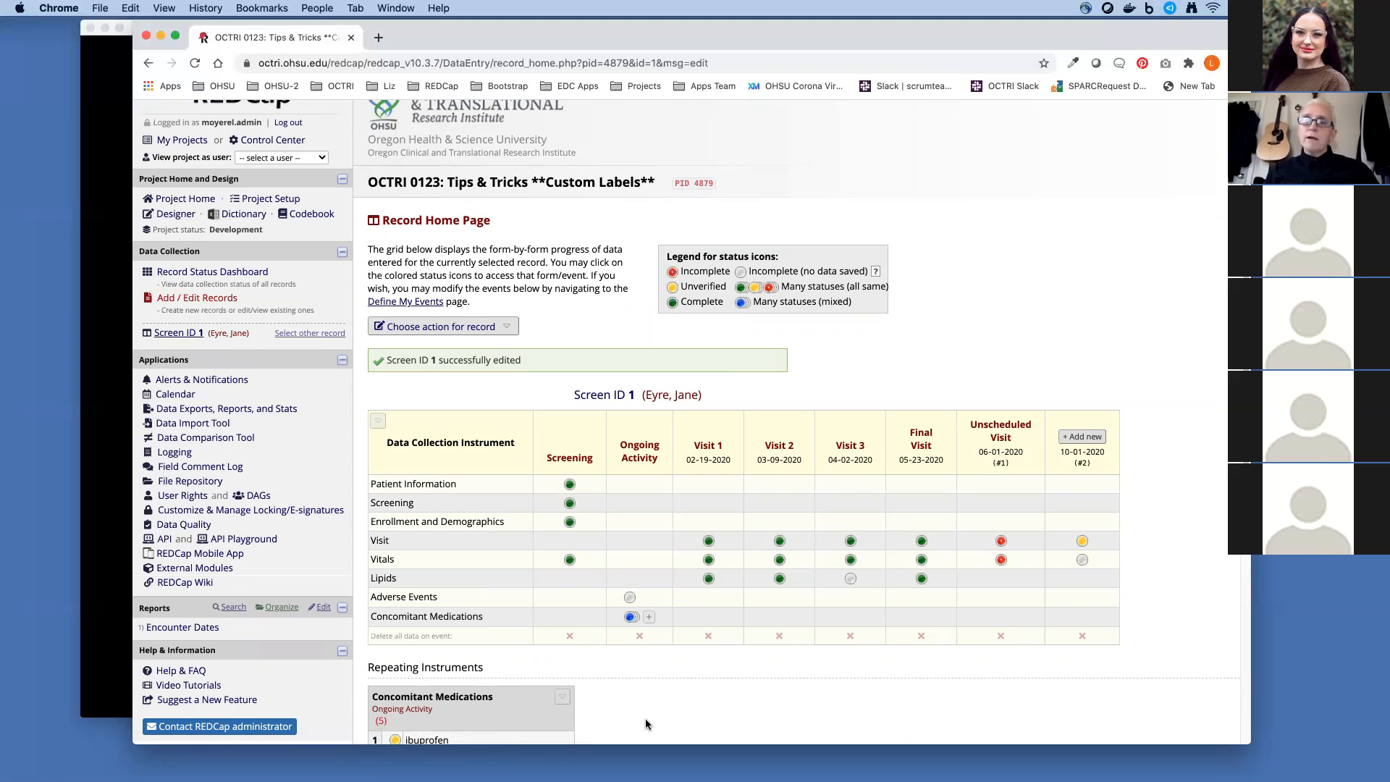
pyautogui.moveTo(220, 301)
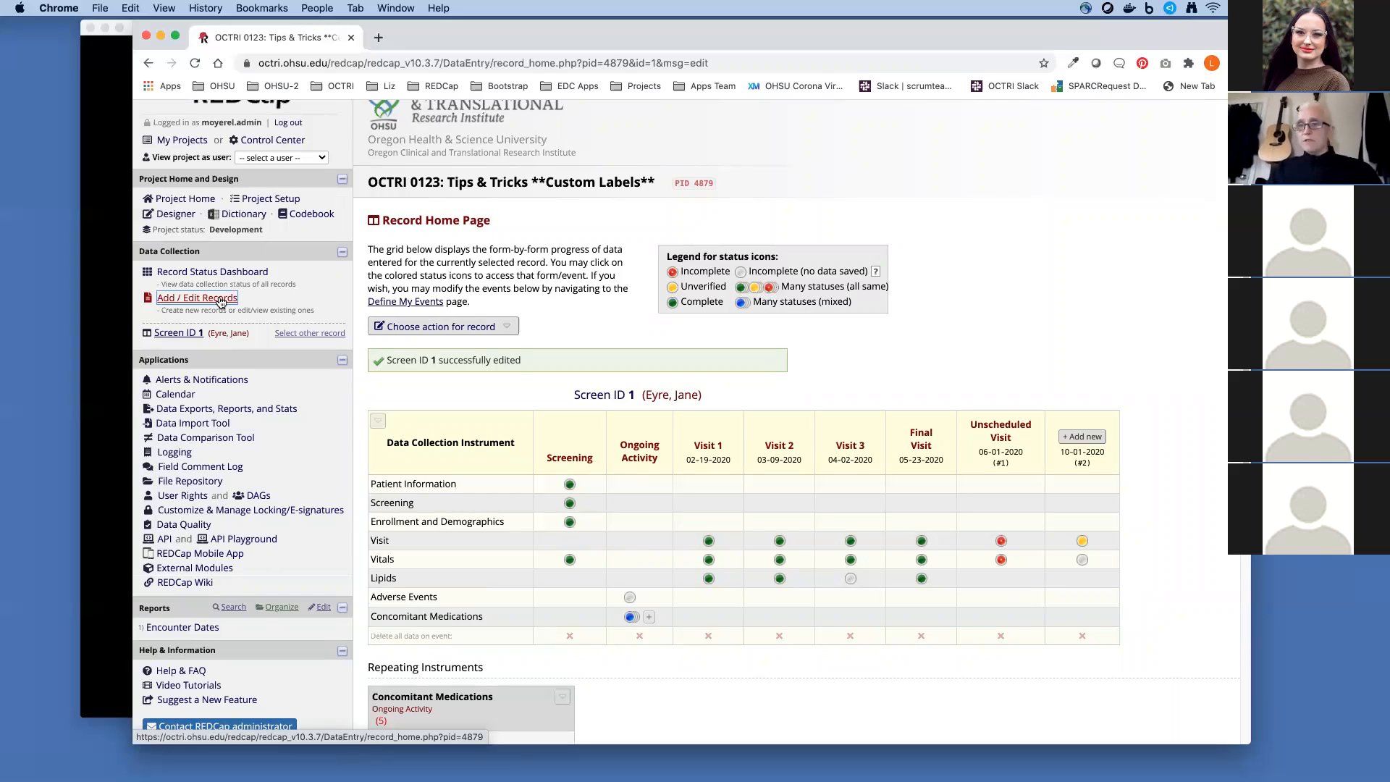
pyautogui.moveTo(192, 208)
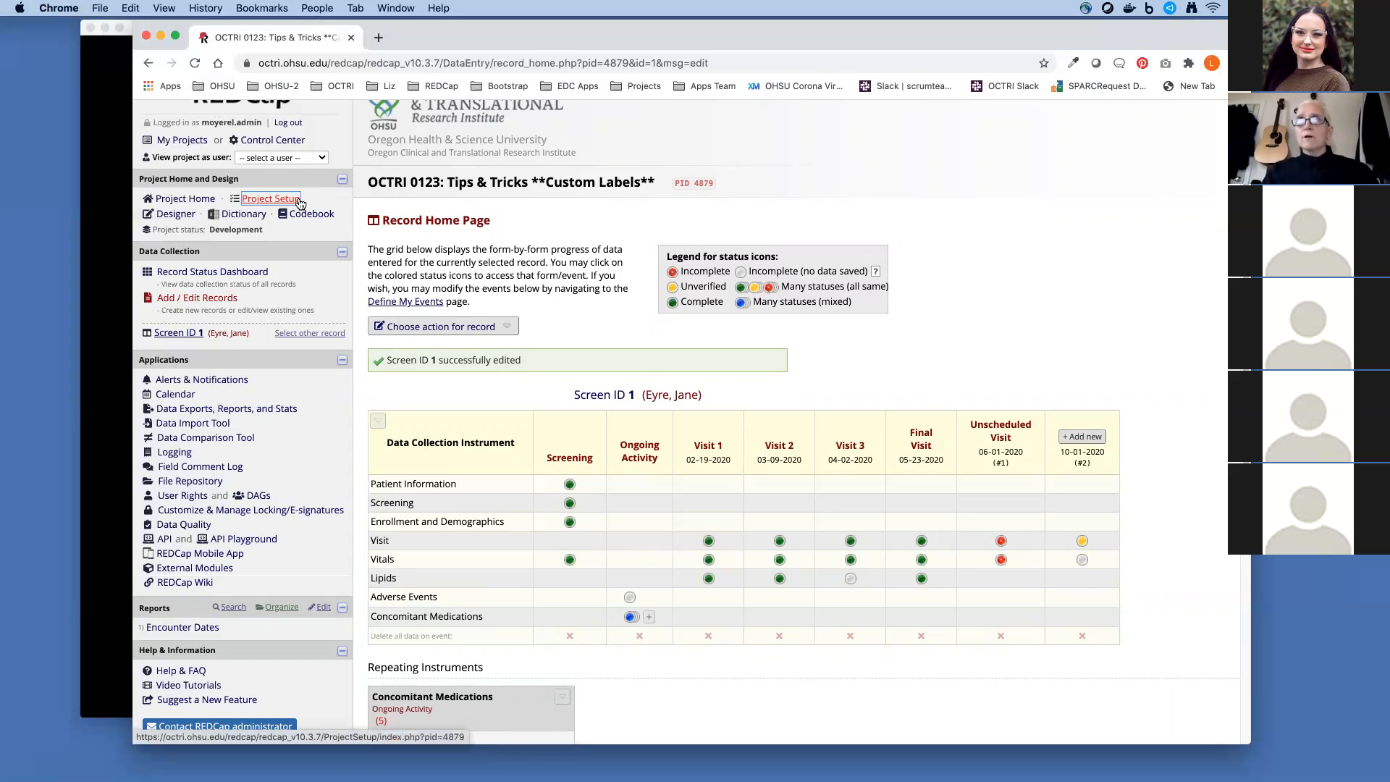
# From Project Setup, bring up Designate Instruments for My Events.
pyautogui.click(271, 198)
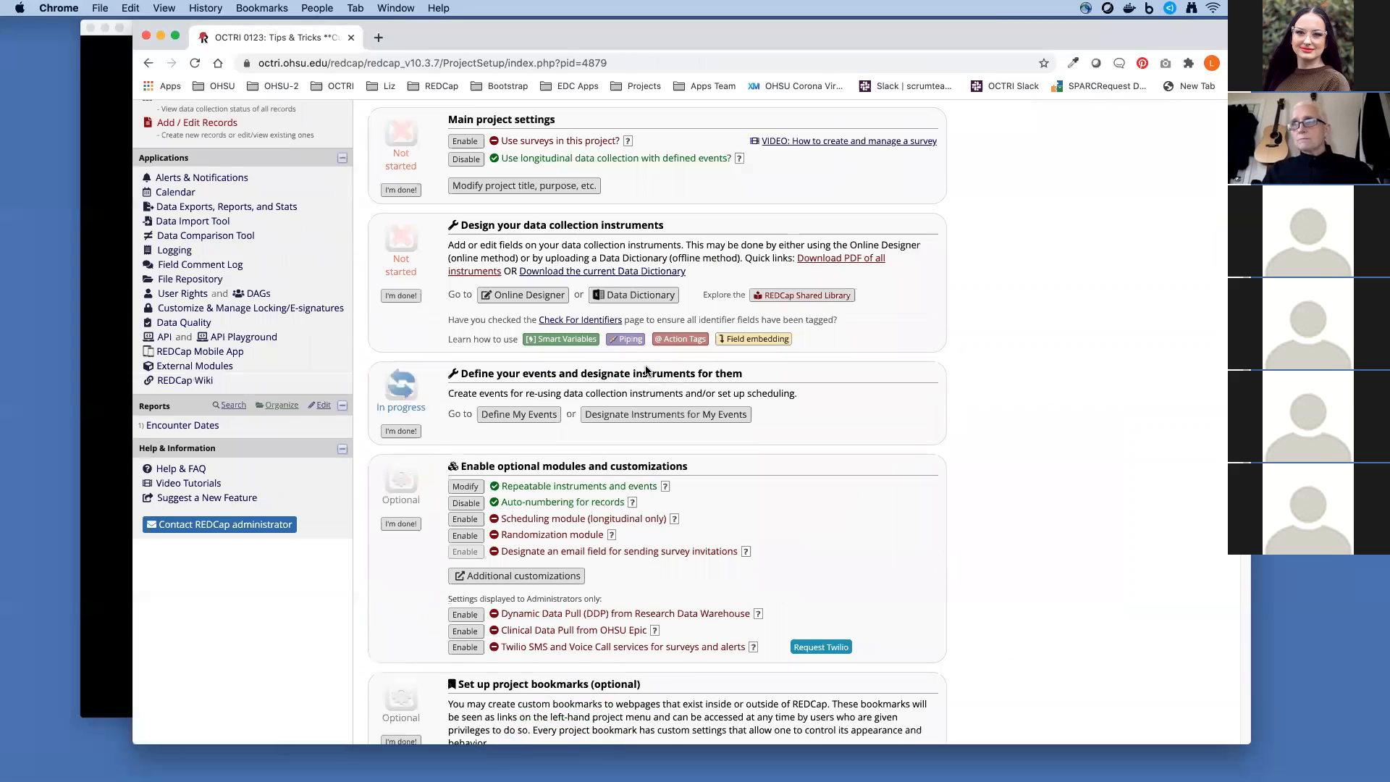
pyautogui.scroll(-3)
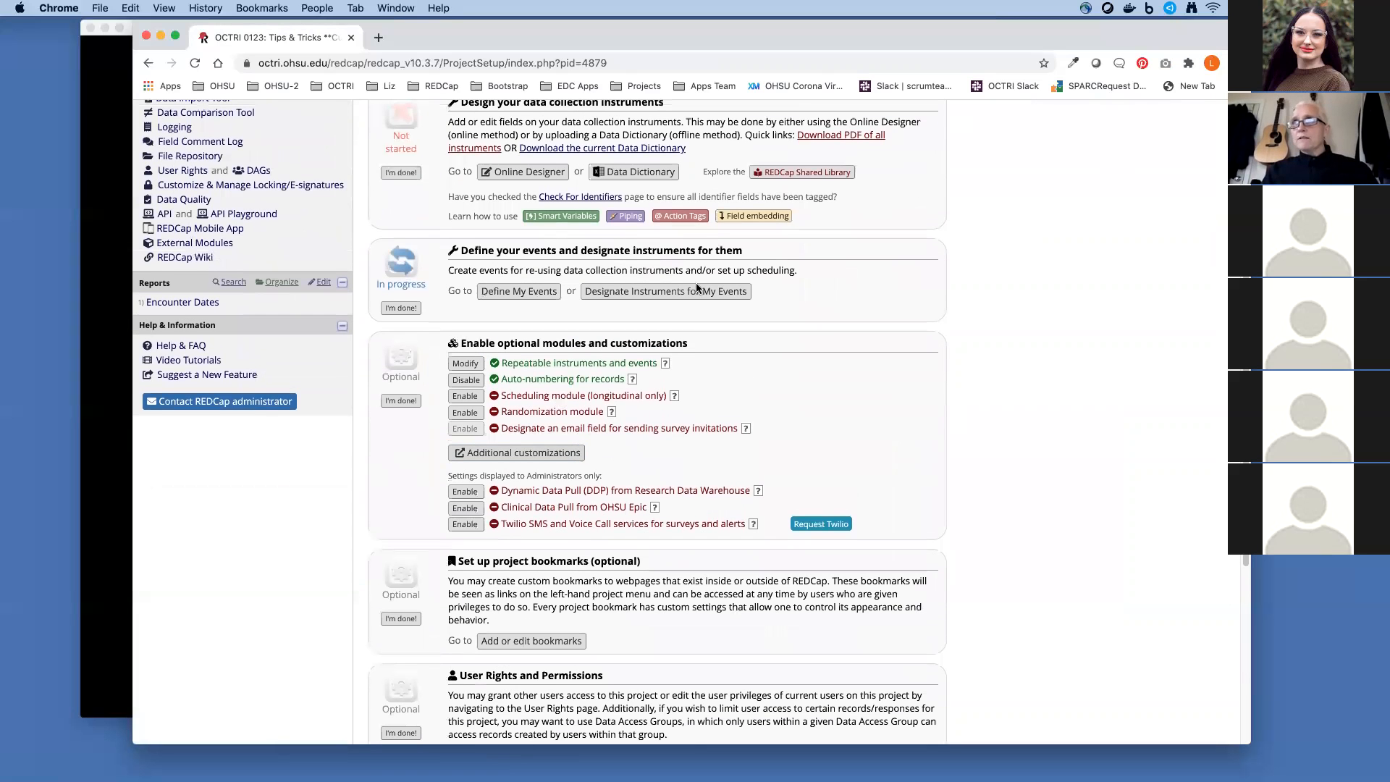
pyautogui.click(664, 291)
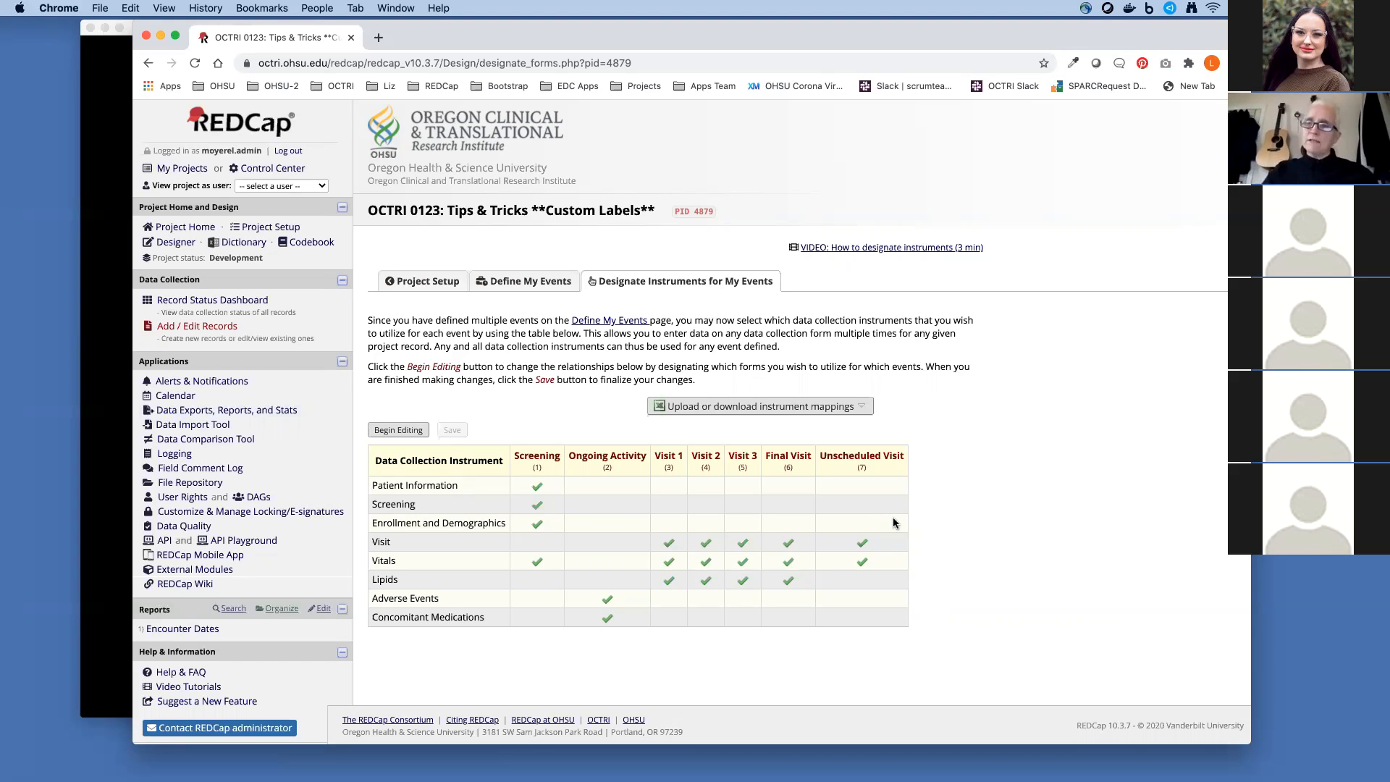
pyautogui.moveTo(337, 335)
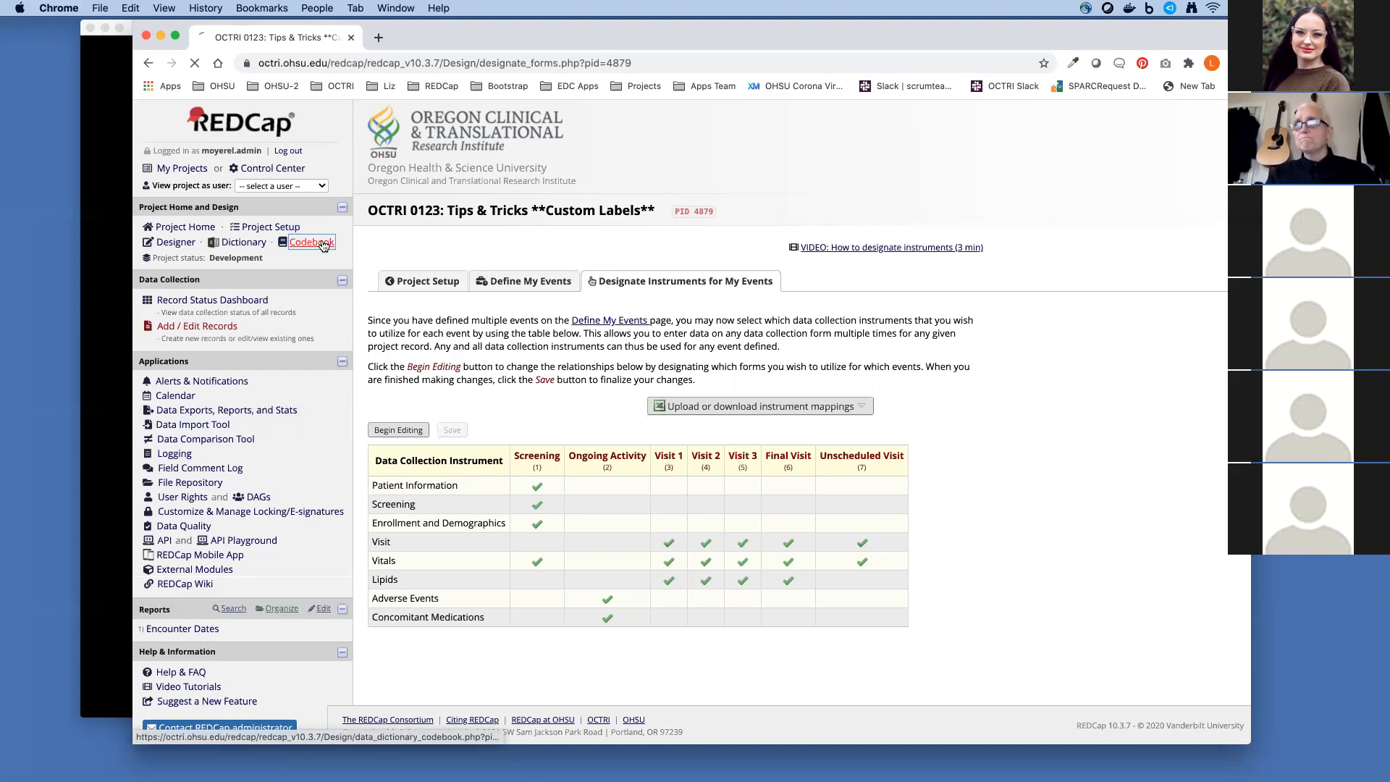
# In the Codebook, collapse all instruments and expand only Enrollment and Demographics.
pyautogui.click(310, 241)
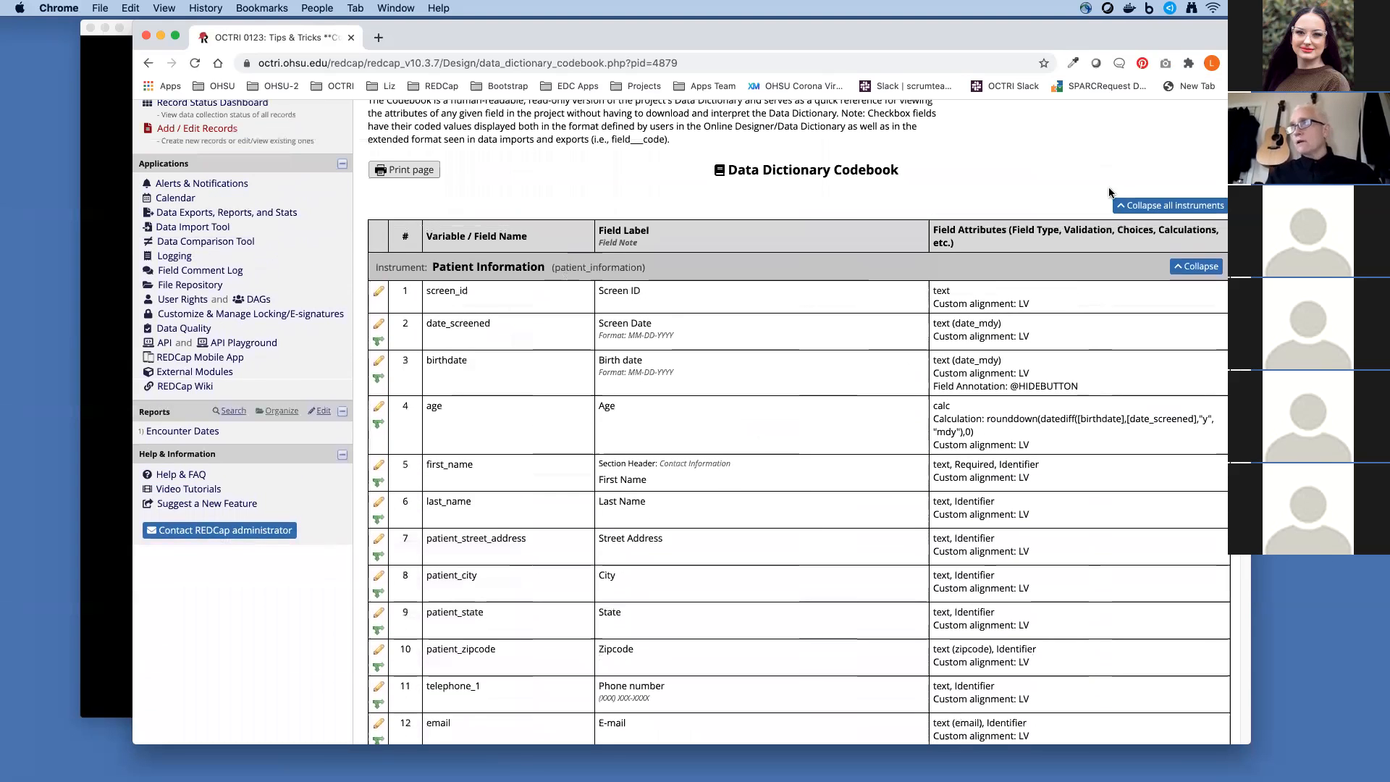
pyautogui.click(1169, 204)
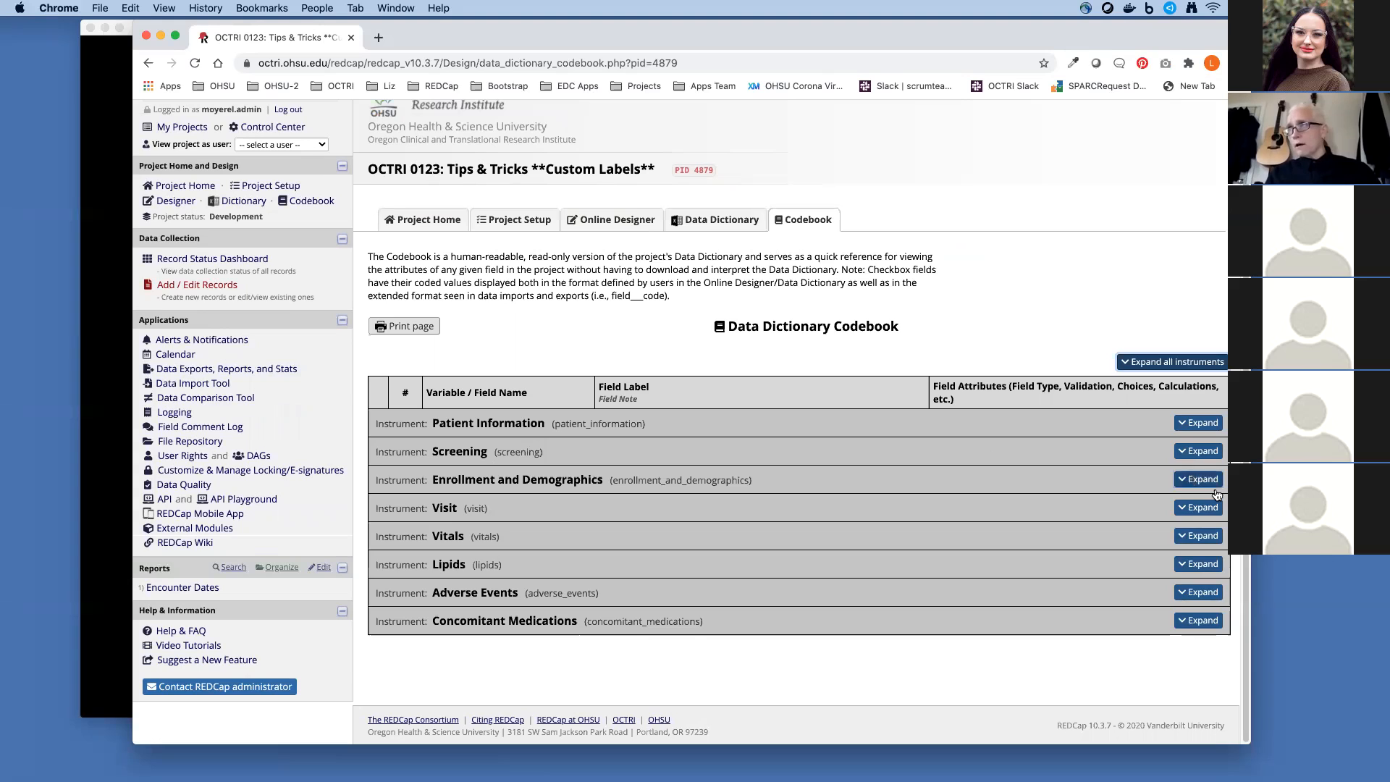
pyautogui.click(1197, 479)
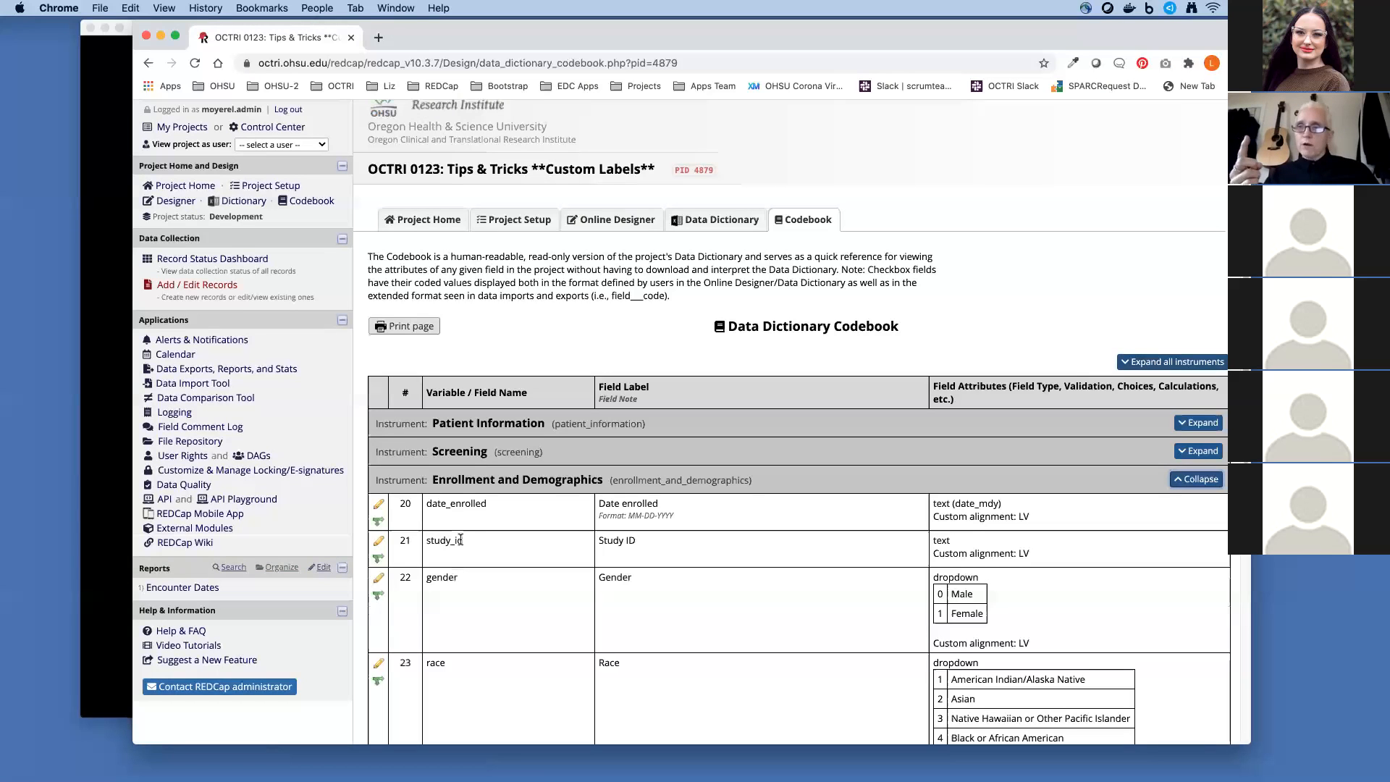
pyautogui.moveTo(270, 185)
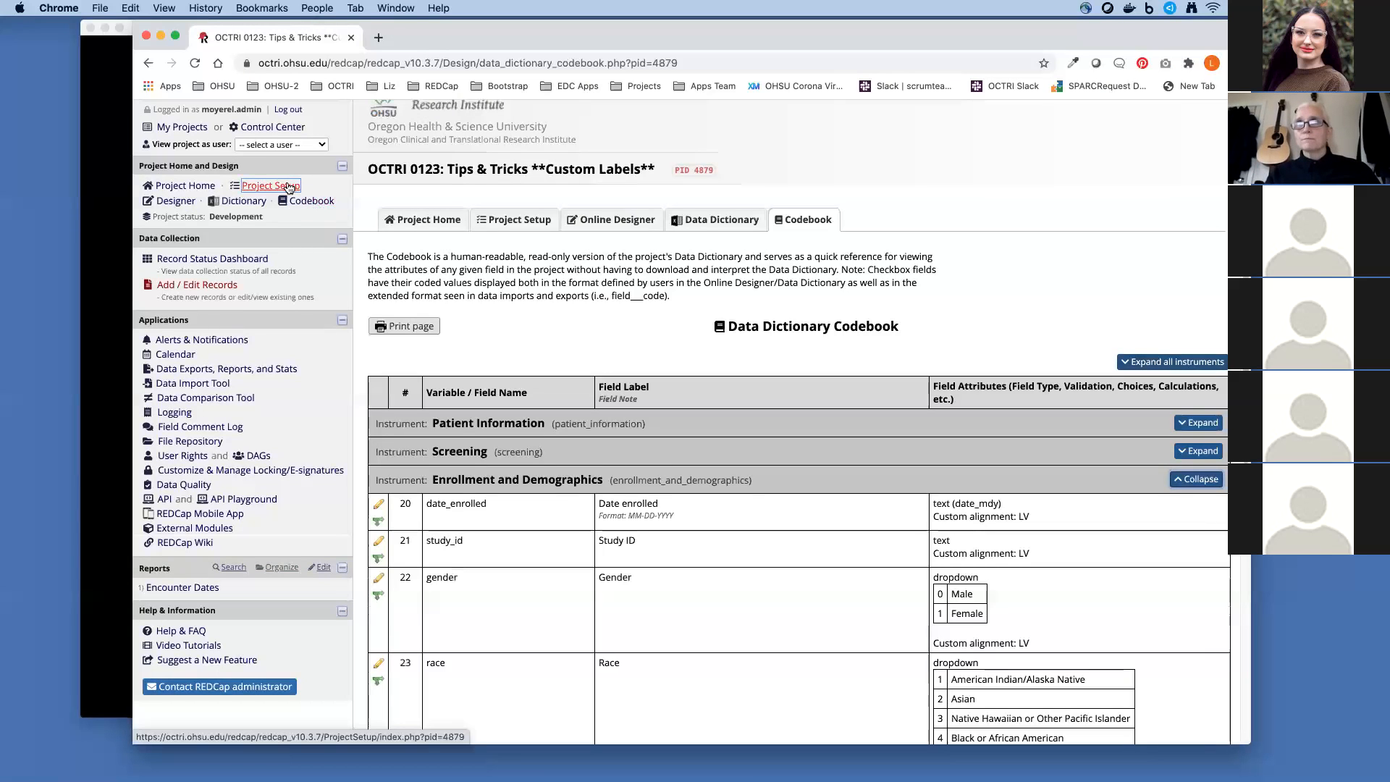
# In Additional customizations, enable a secondary unique field and choose study_id.
pyautogui.click(271, 183)
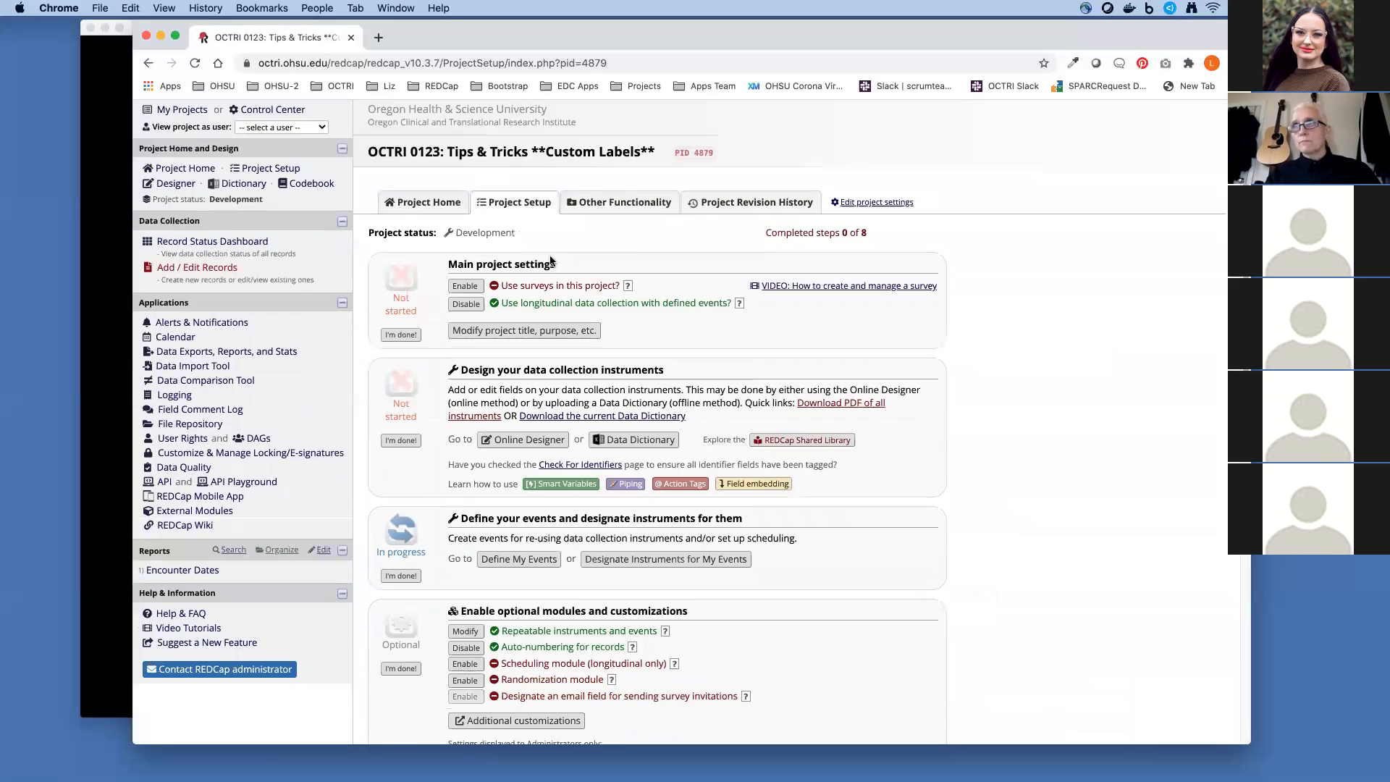
pyautogui.scroll(-3)
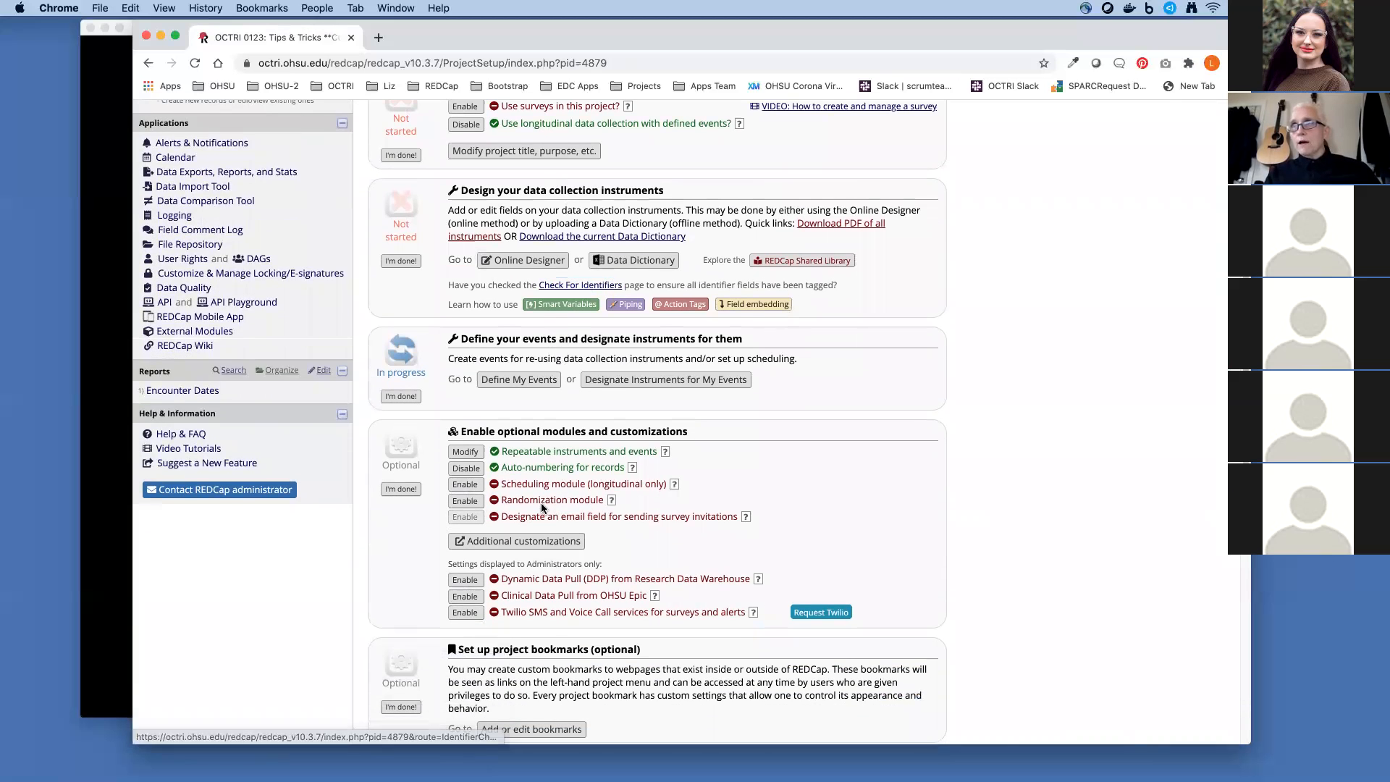
pyautogui.click(516, 540)
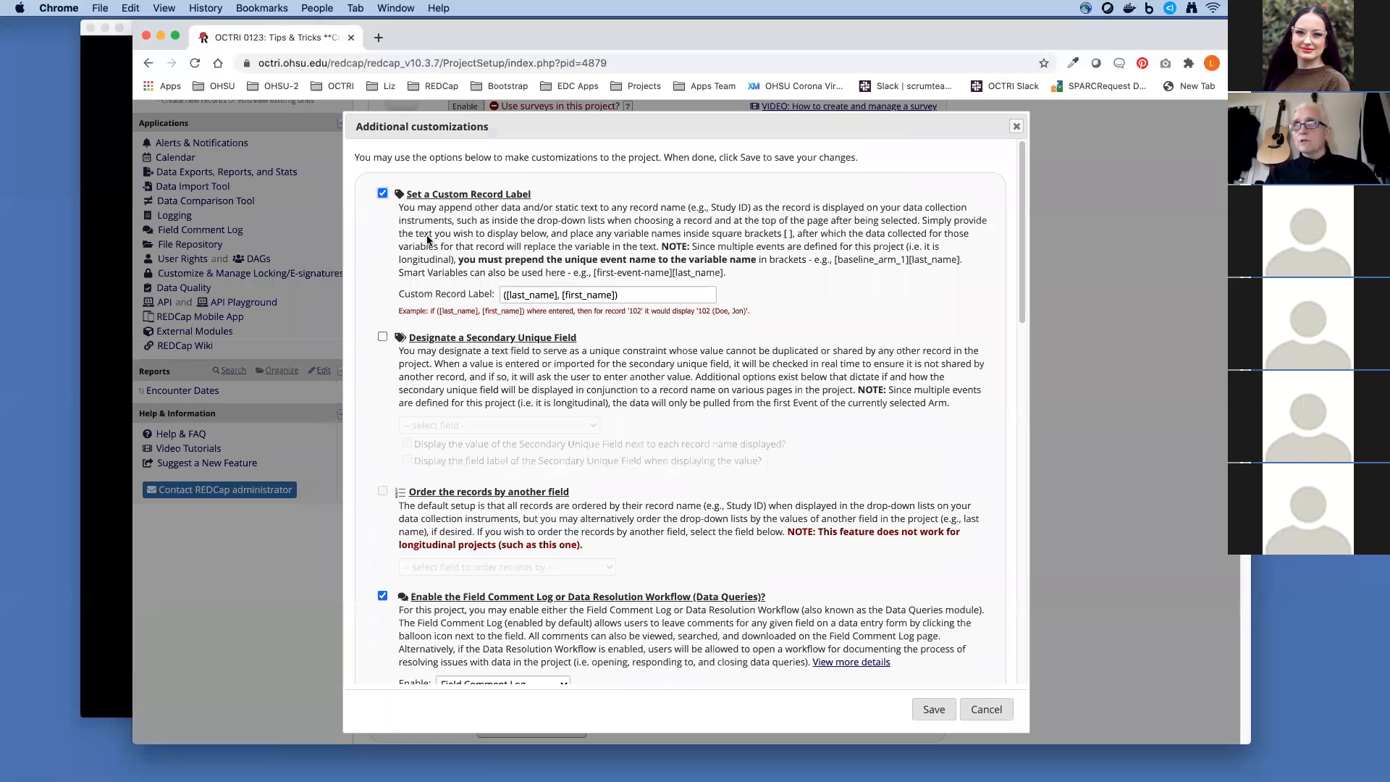
pyautogui.click(382, 337)
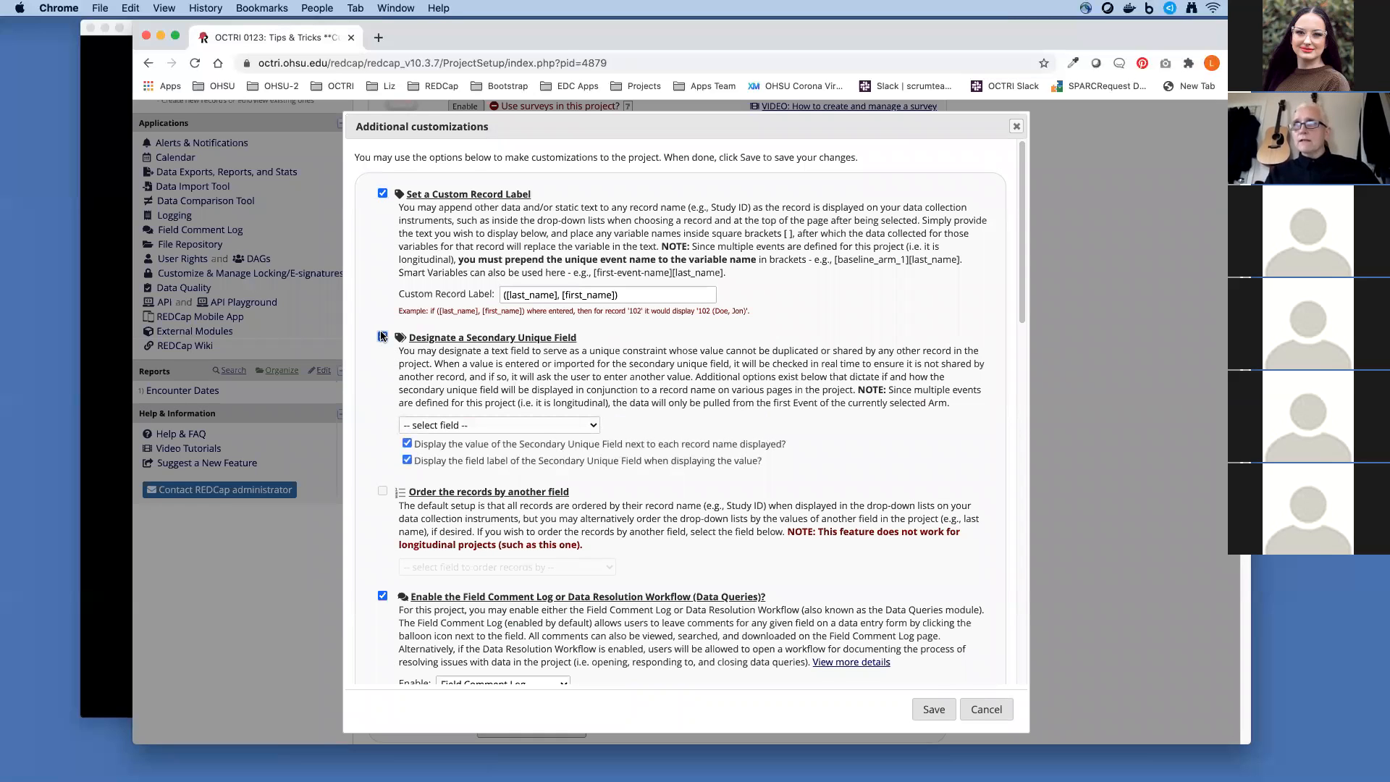
pyautogui.click(382, 335)
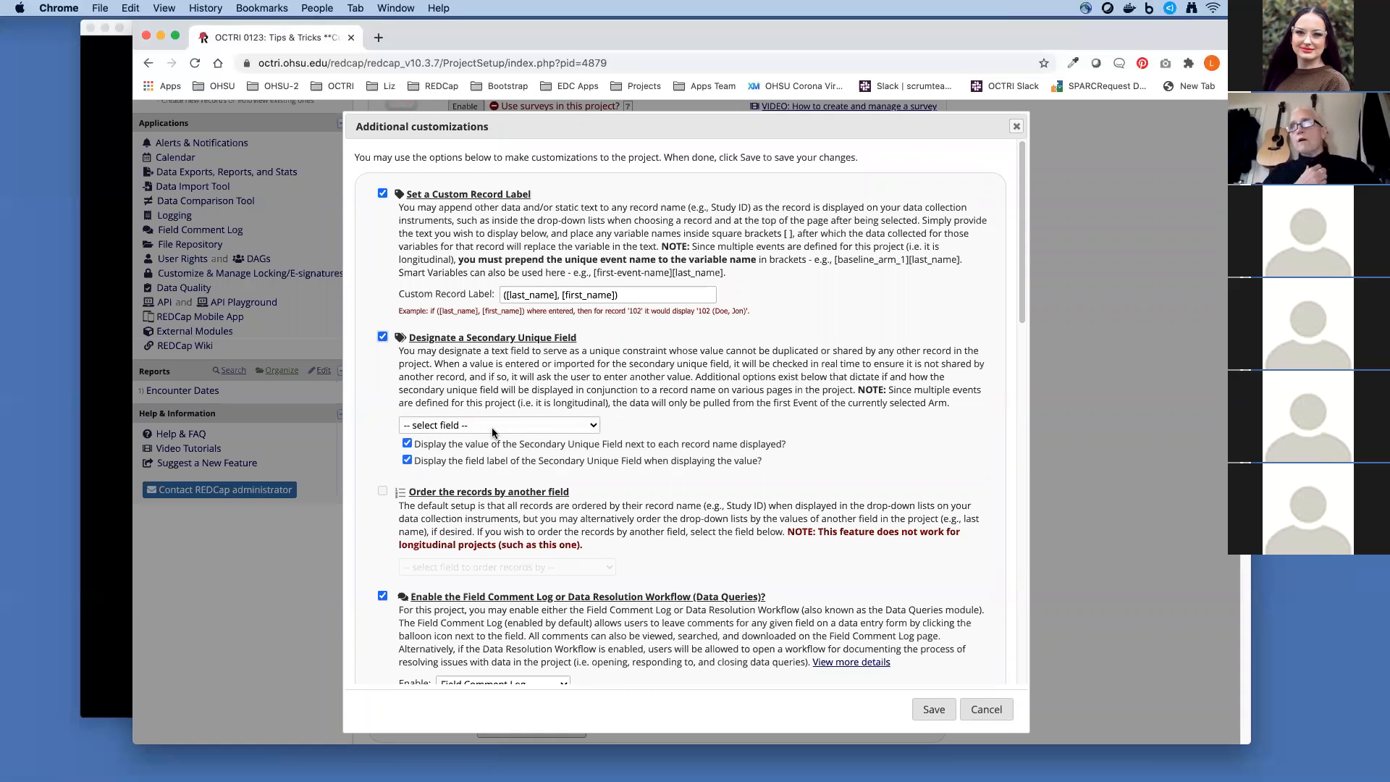
pyautogui.click(498, 425)
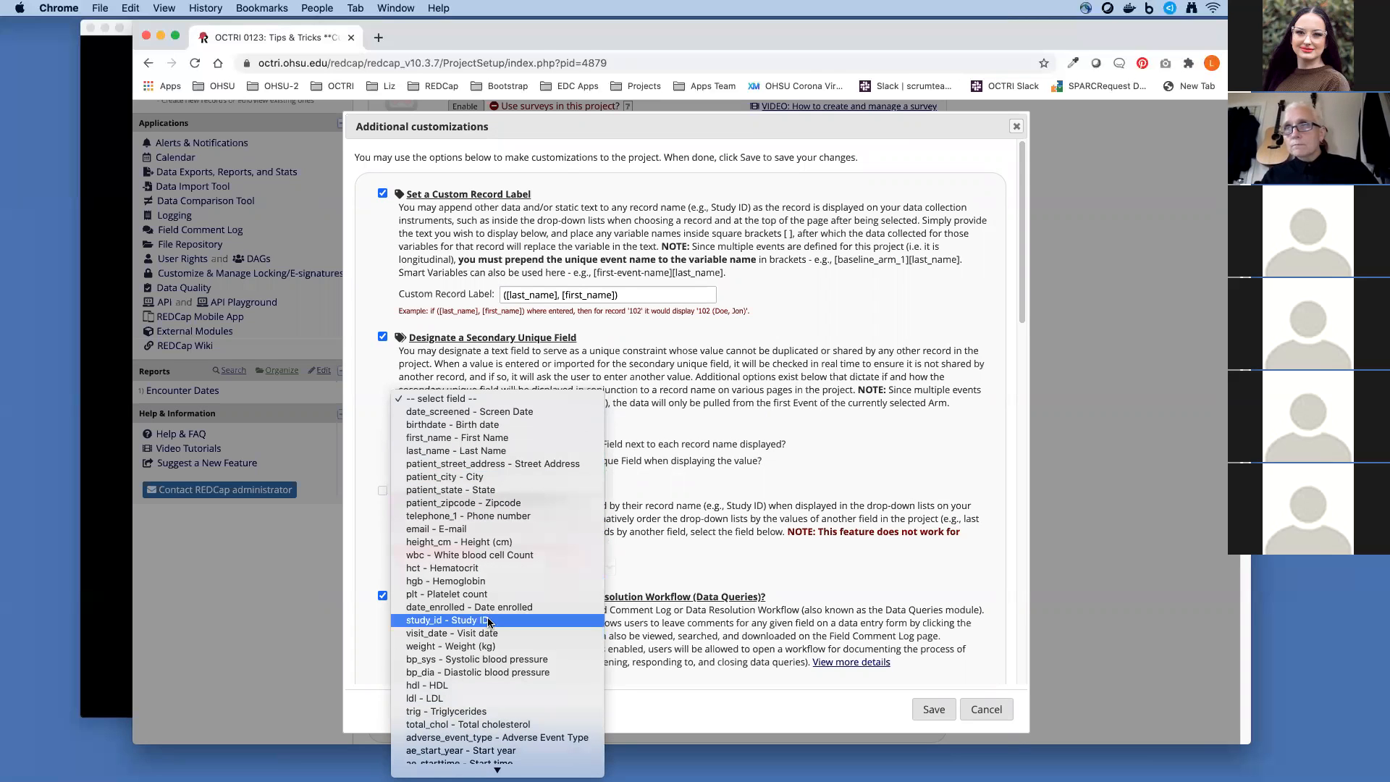
pyautogui.click(930, 707)
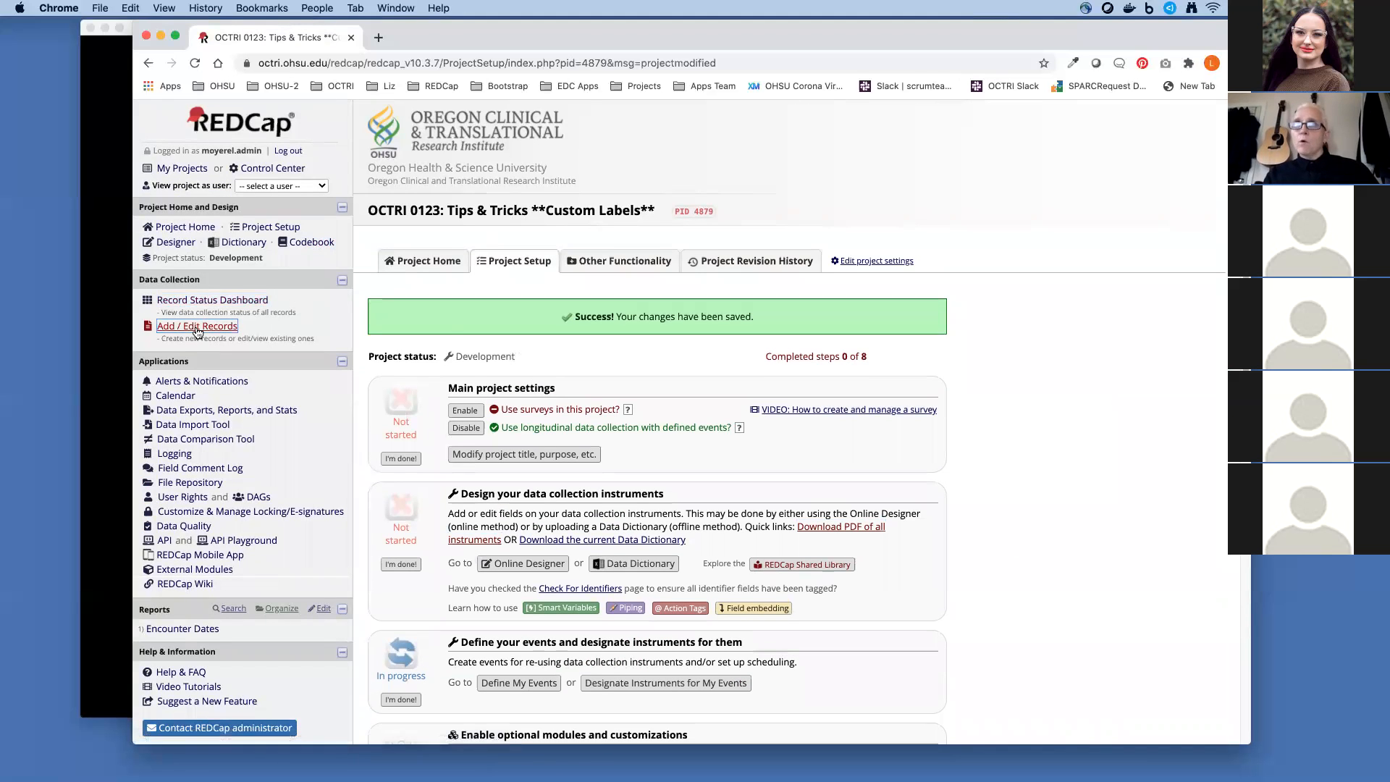
# Enter Study ID S100 on record 1's Enrollment and Demographics form and save it.
pyautogui.click(197, 325)
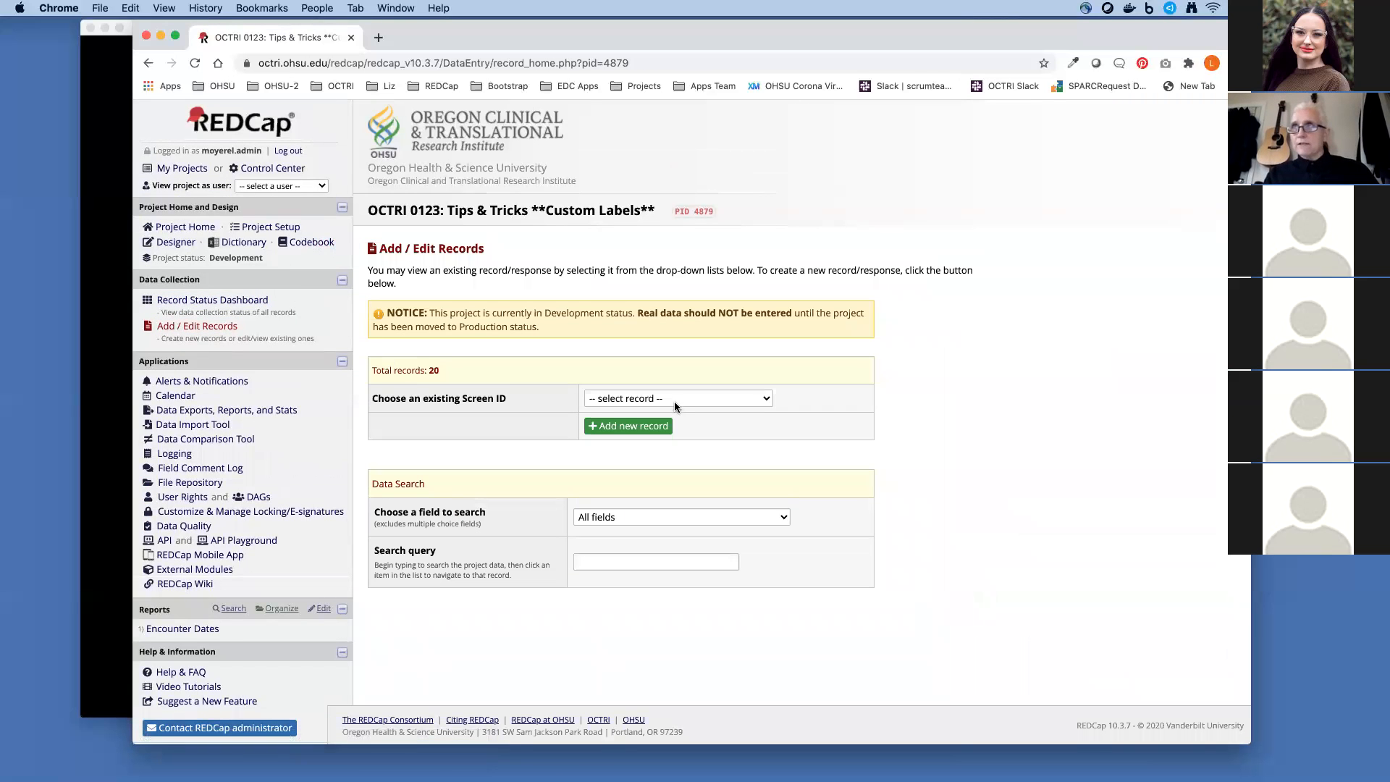
pyautogui.click(677, 398)
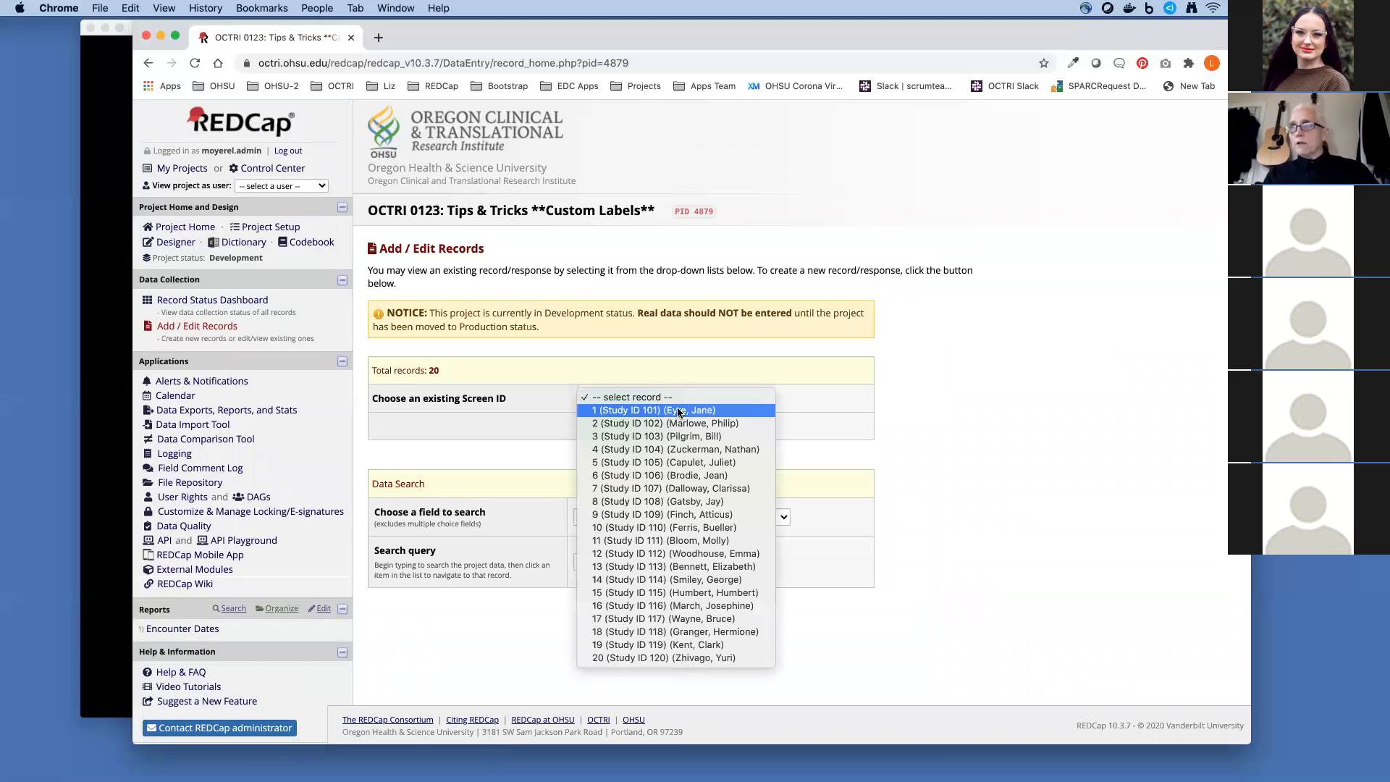
pyautogui.click(651, 410)
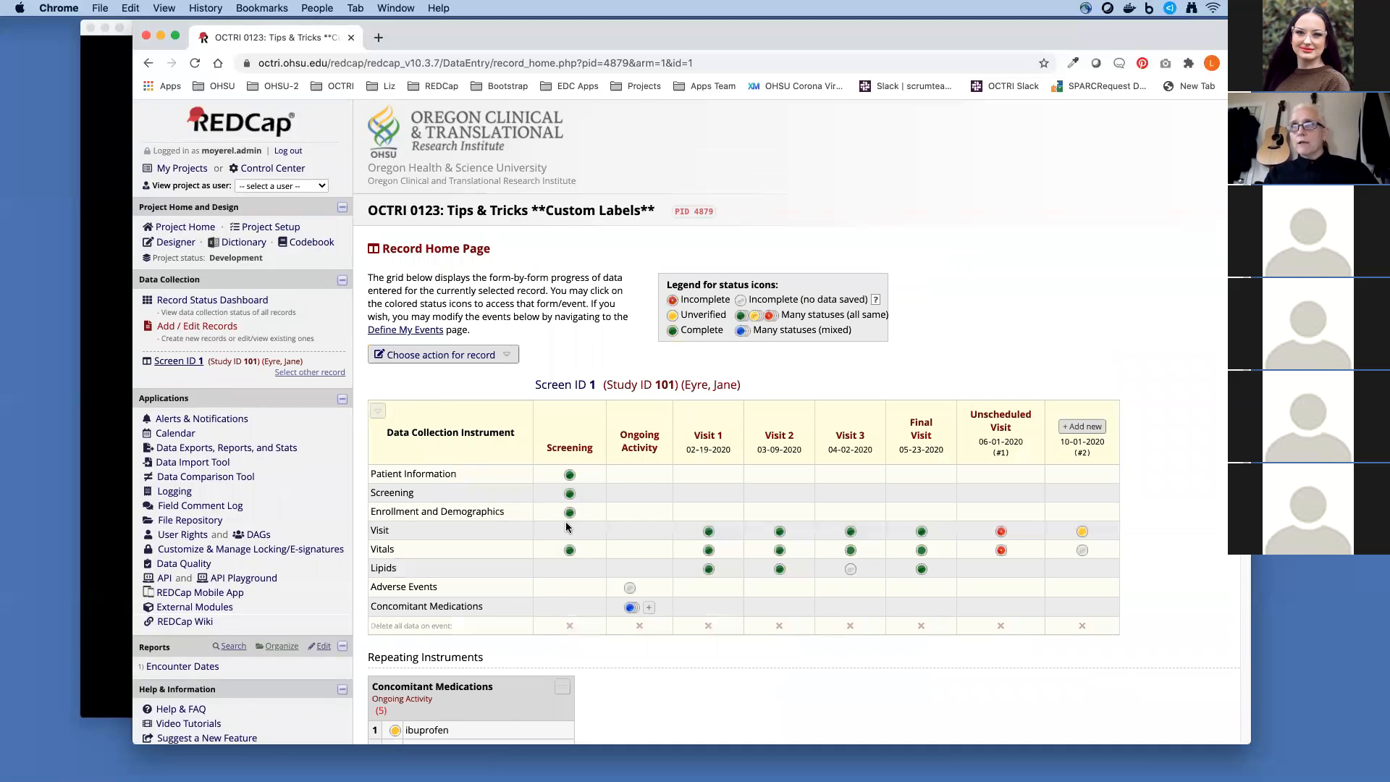
pyautogui.click(569, 511)
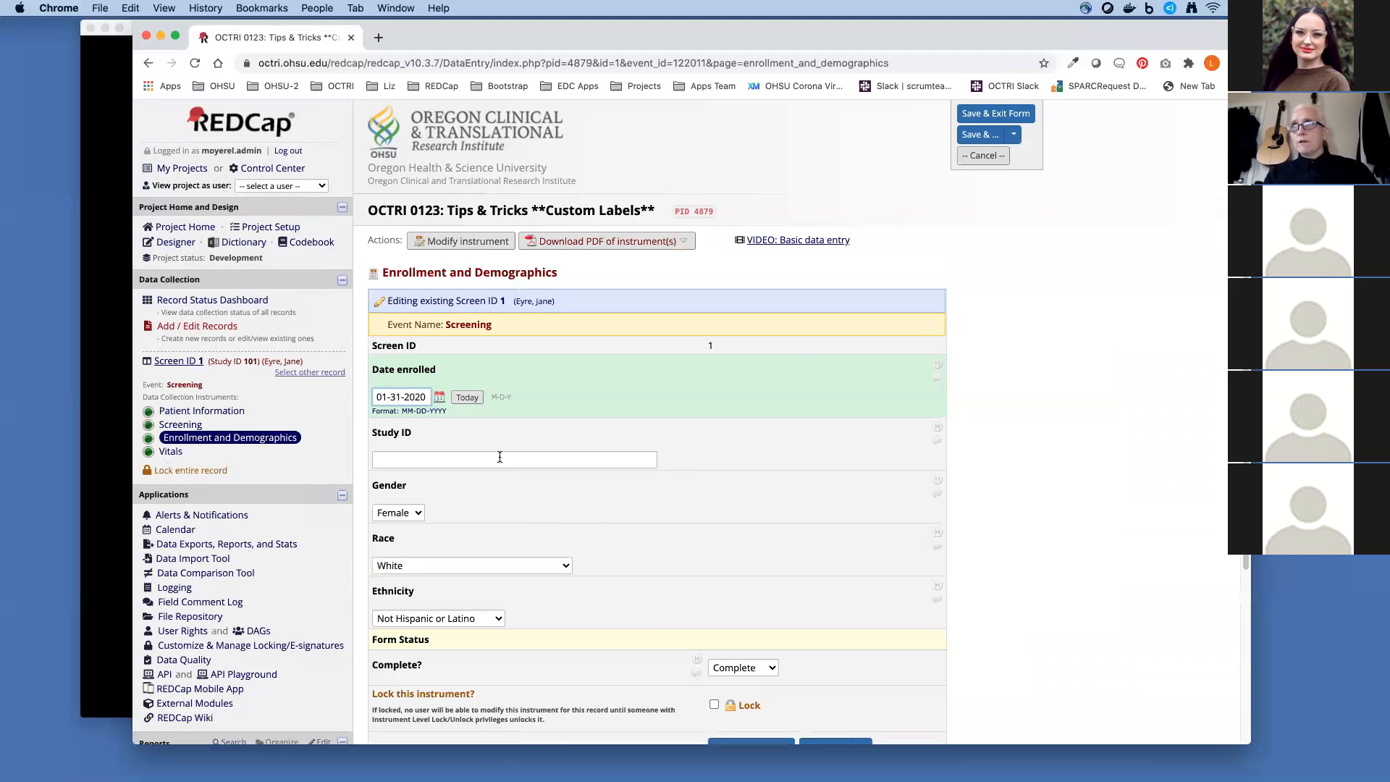
pyautogui.write('S1')
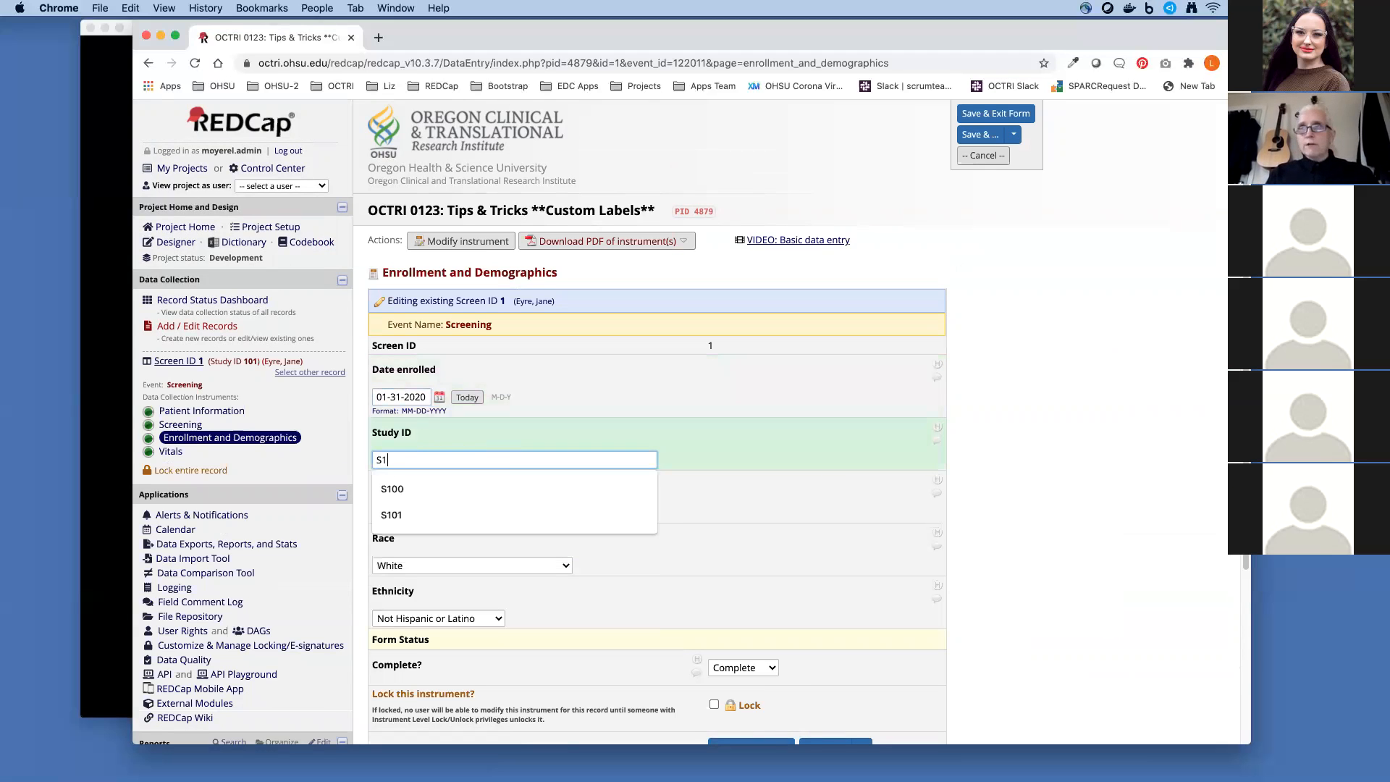
pyautogui.click(392, 488)
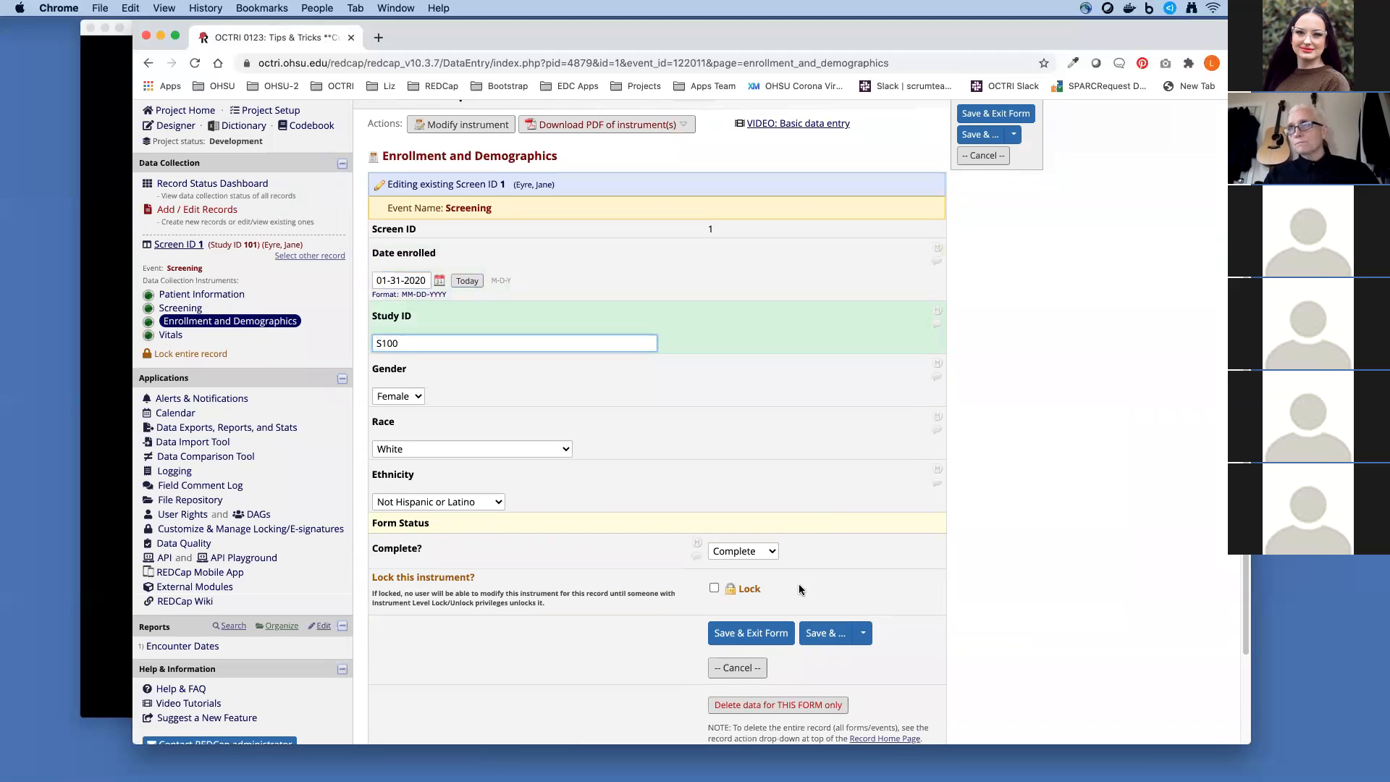
pyautogui.click(749, 633)
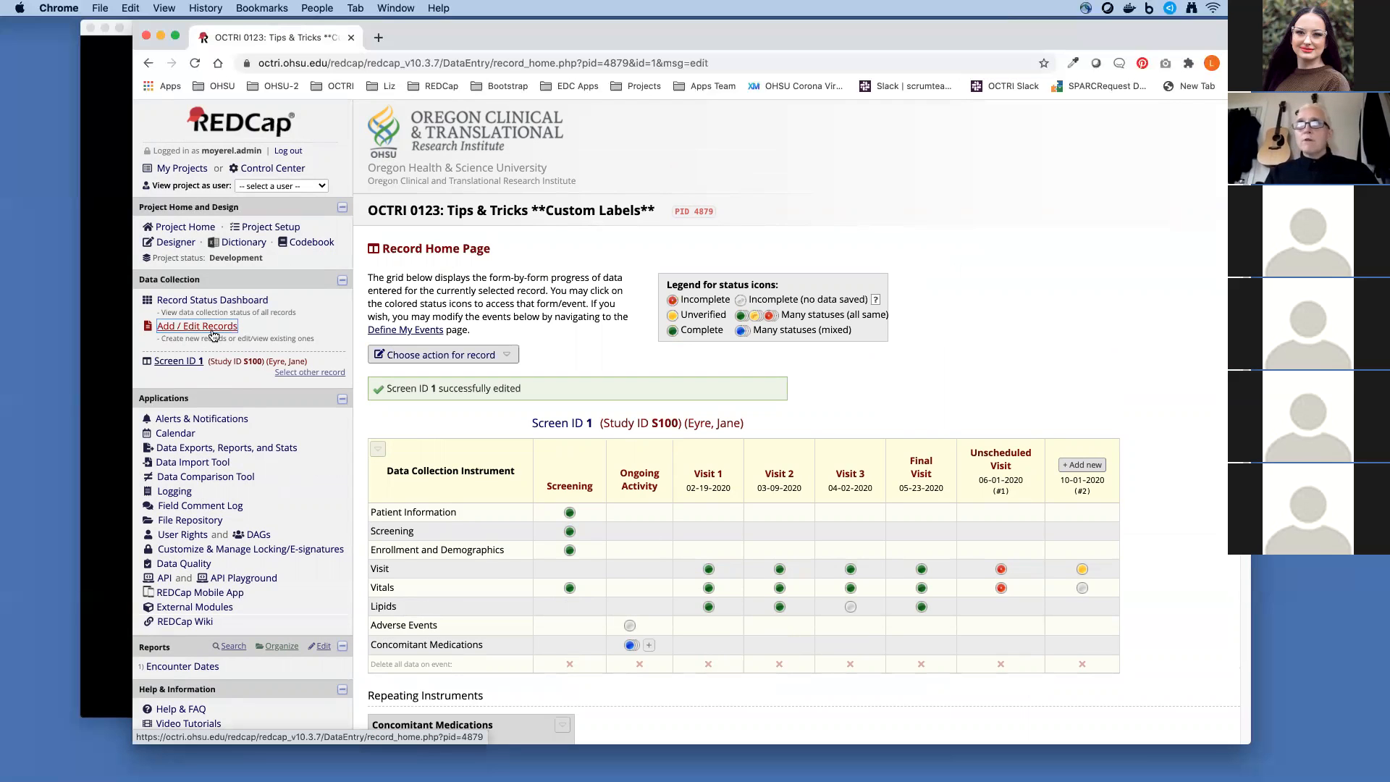
# Navigate to record 2 (Marlowe, Philip) and its Enrollment and Demographics form.
pyautogui.click(197, 325)
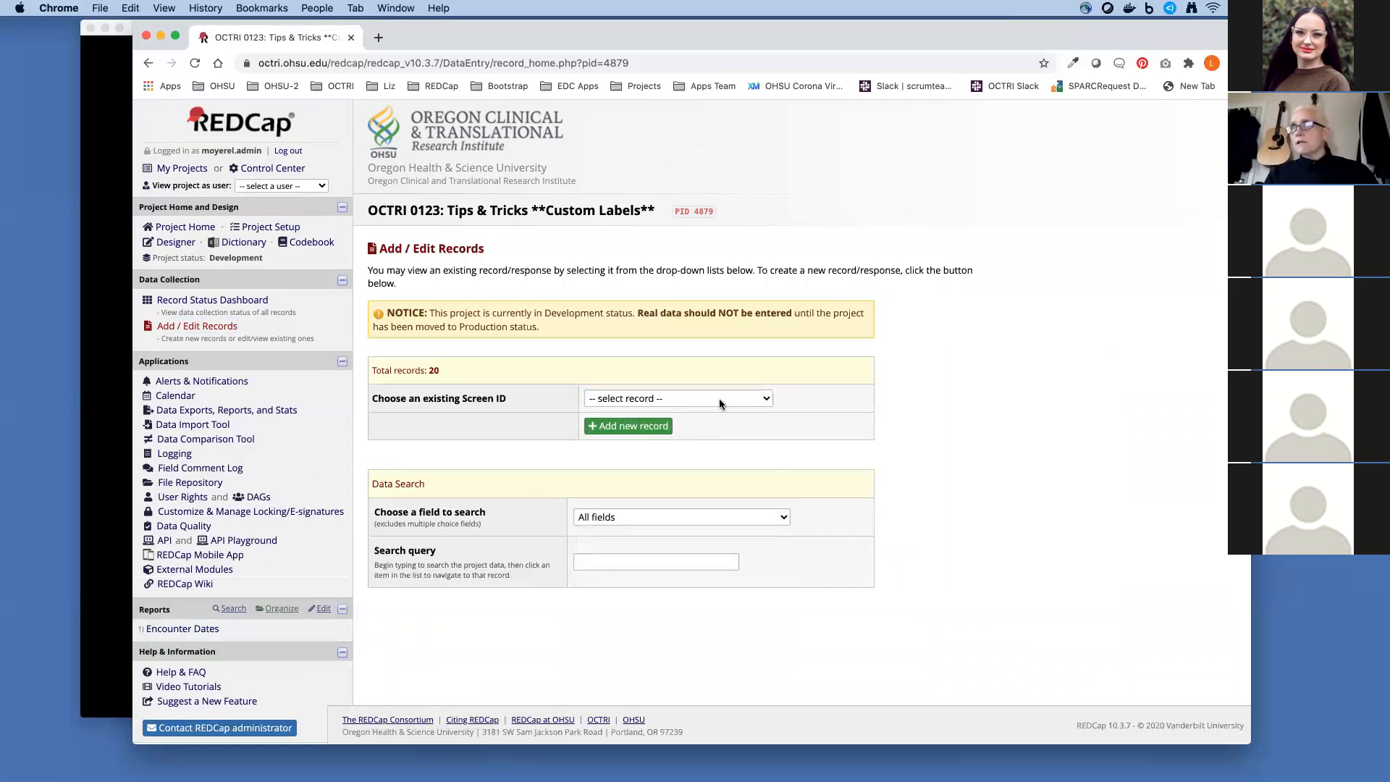
pyautogui.click(676, 396)
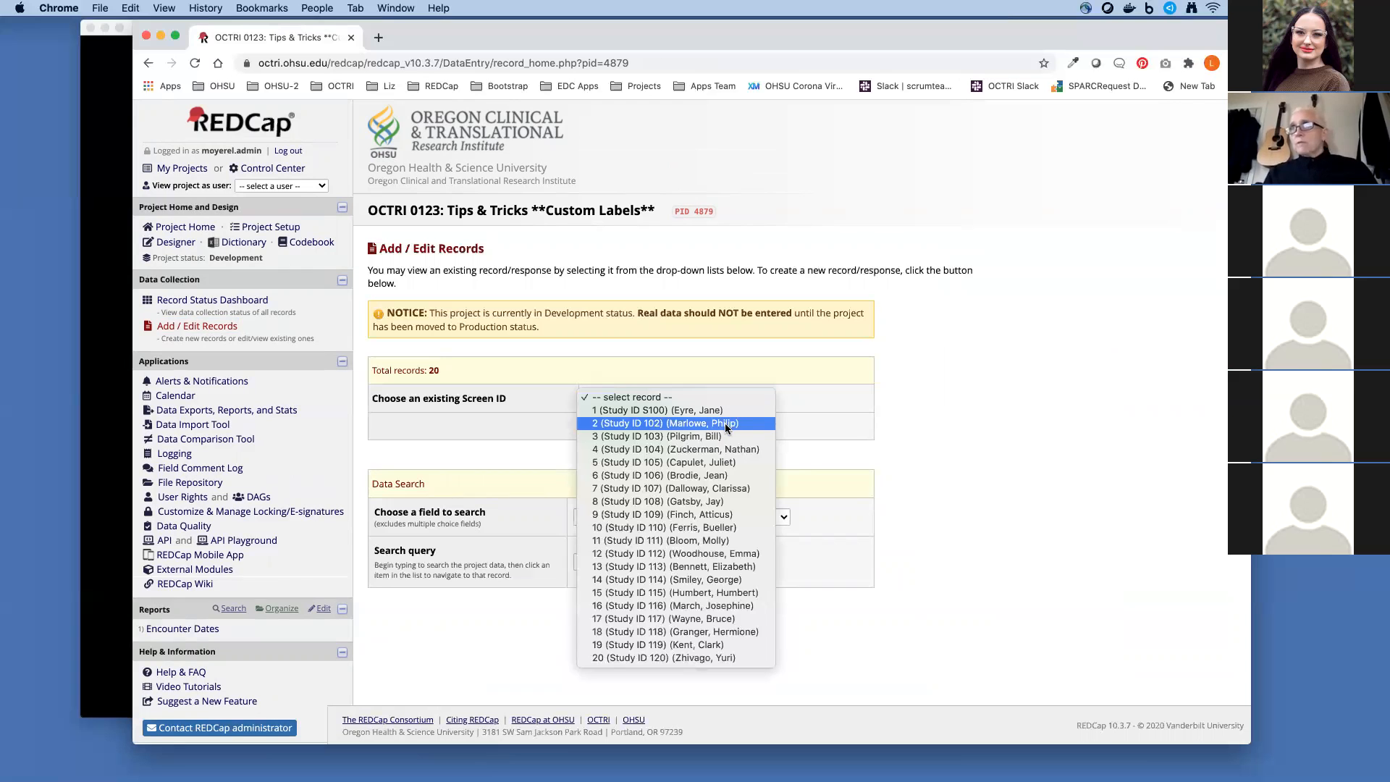
pyautogui.click(660, 422)
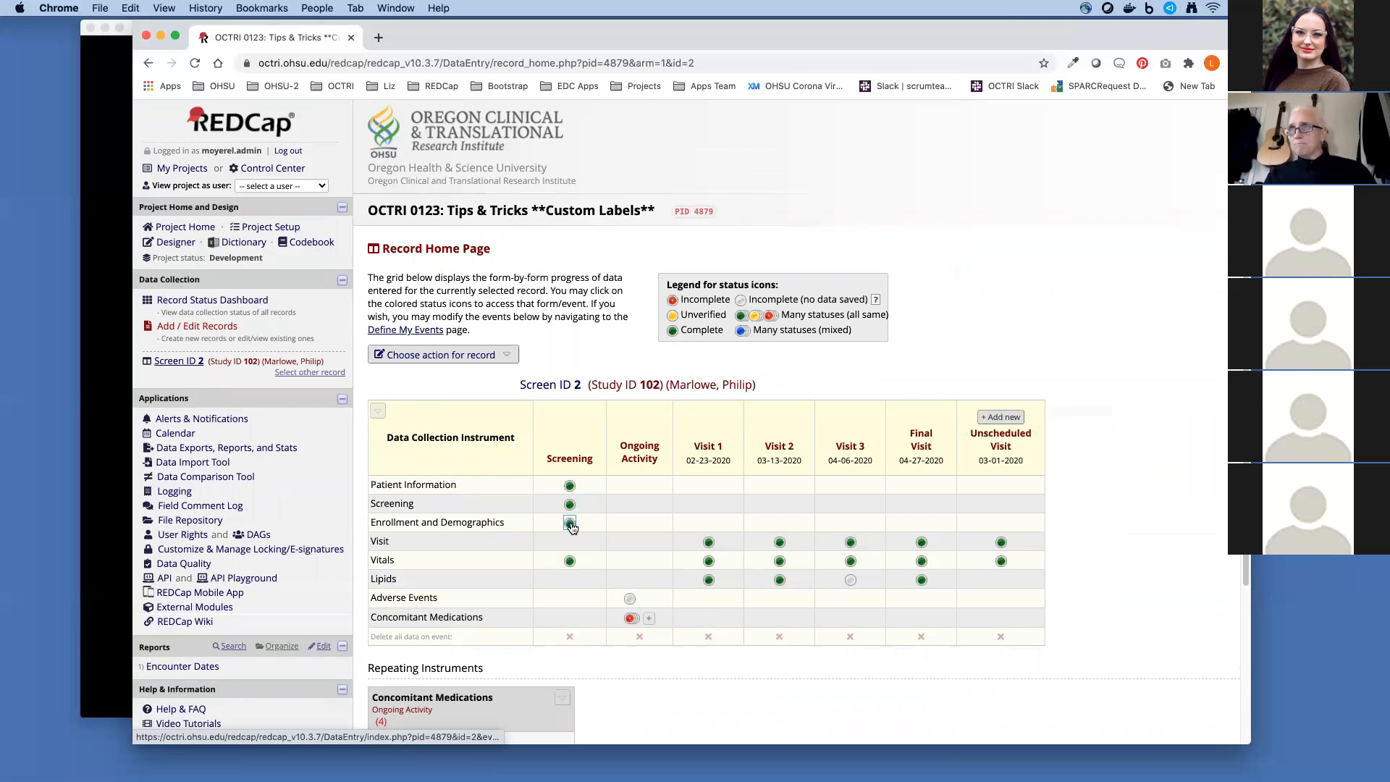
pyautogui.click(568, 523)
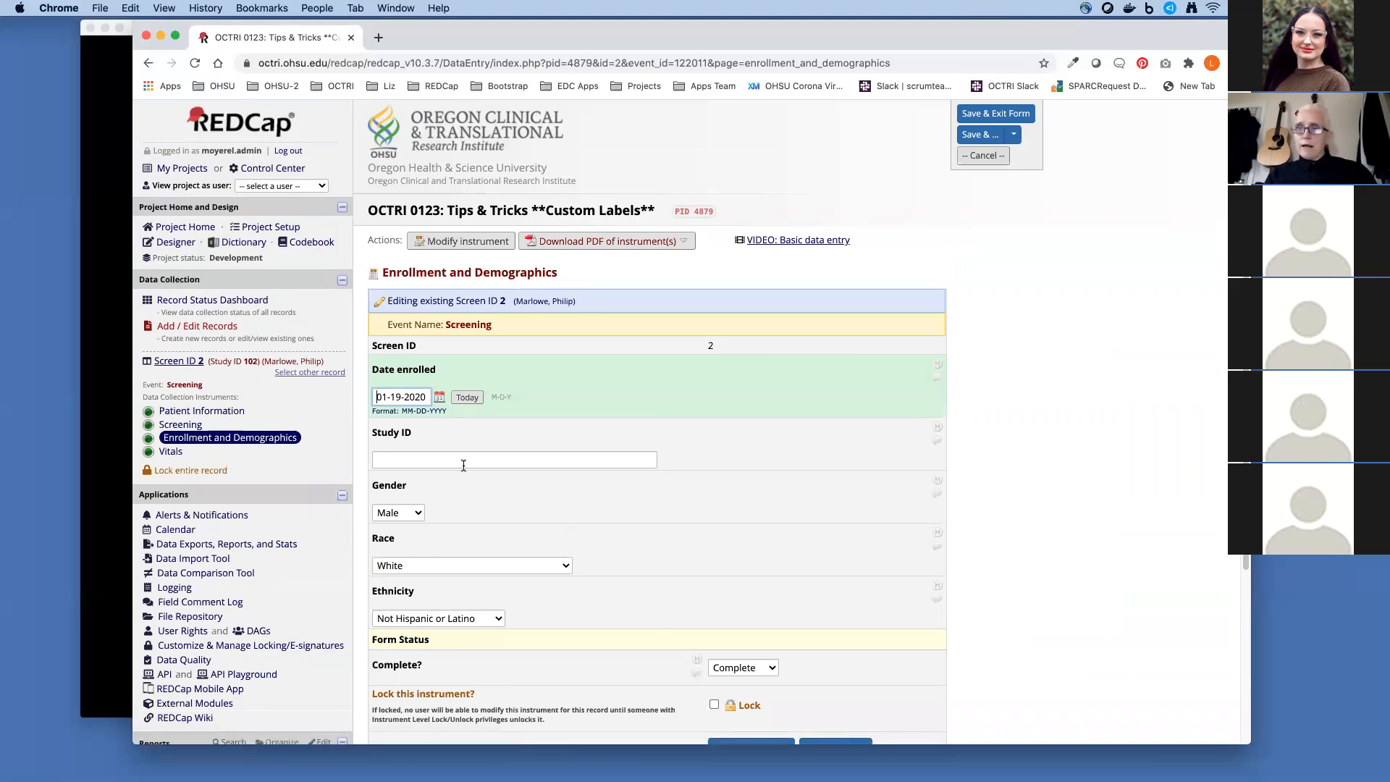
# Enter the already-used Study ID S100 and leave the field, triggering the duplicate value warning.
pyautogui.click(513, 459)
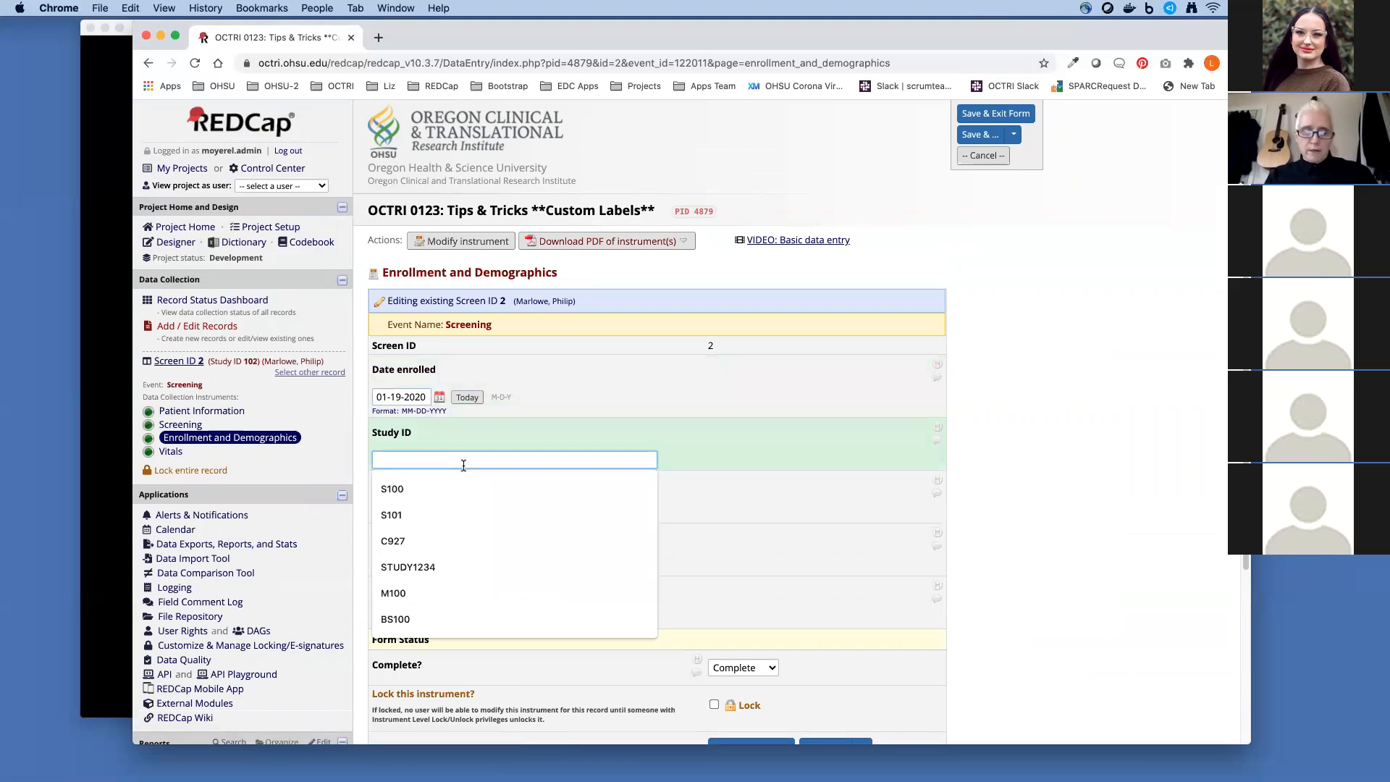
pyautogui.click(393, 488)
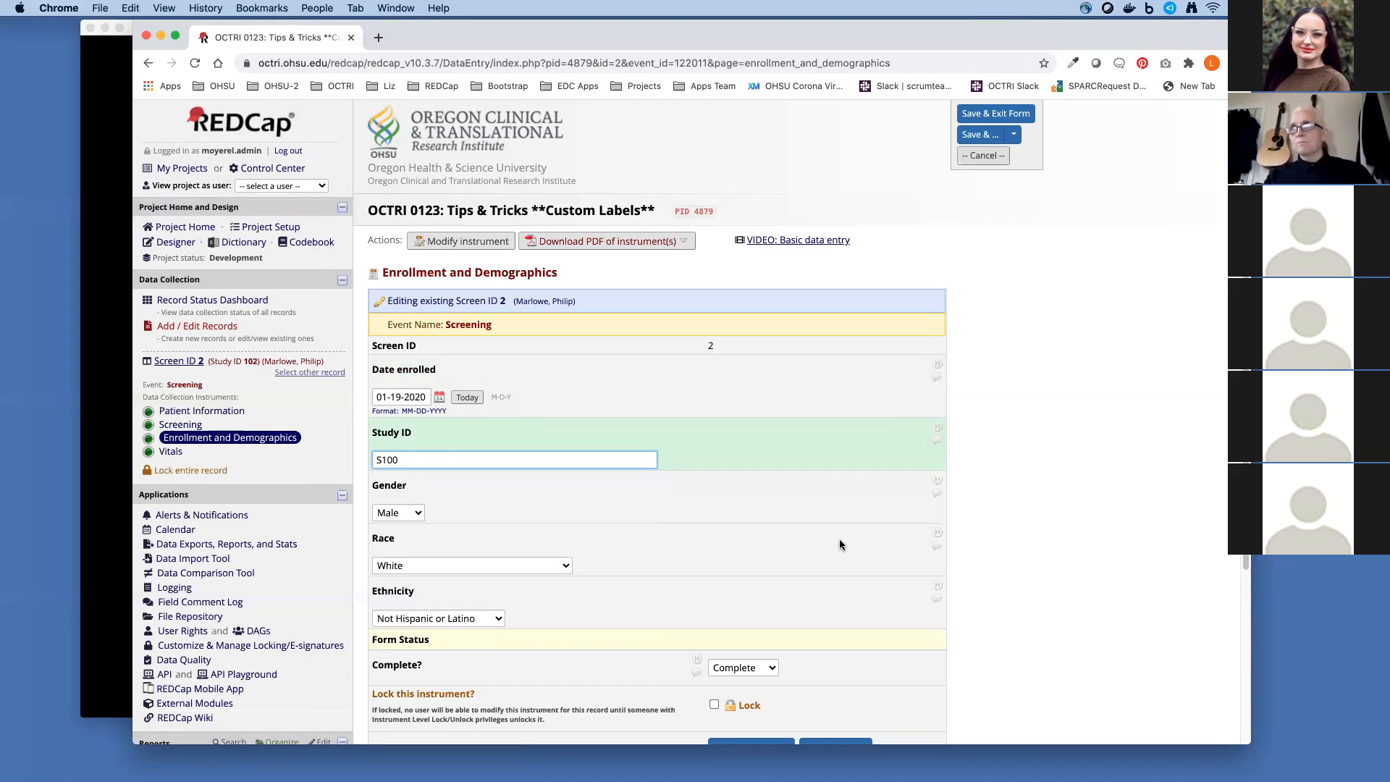
pyautogui.click(980, 134)
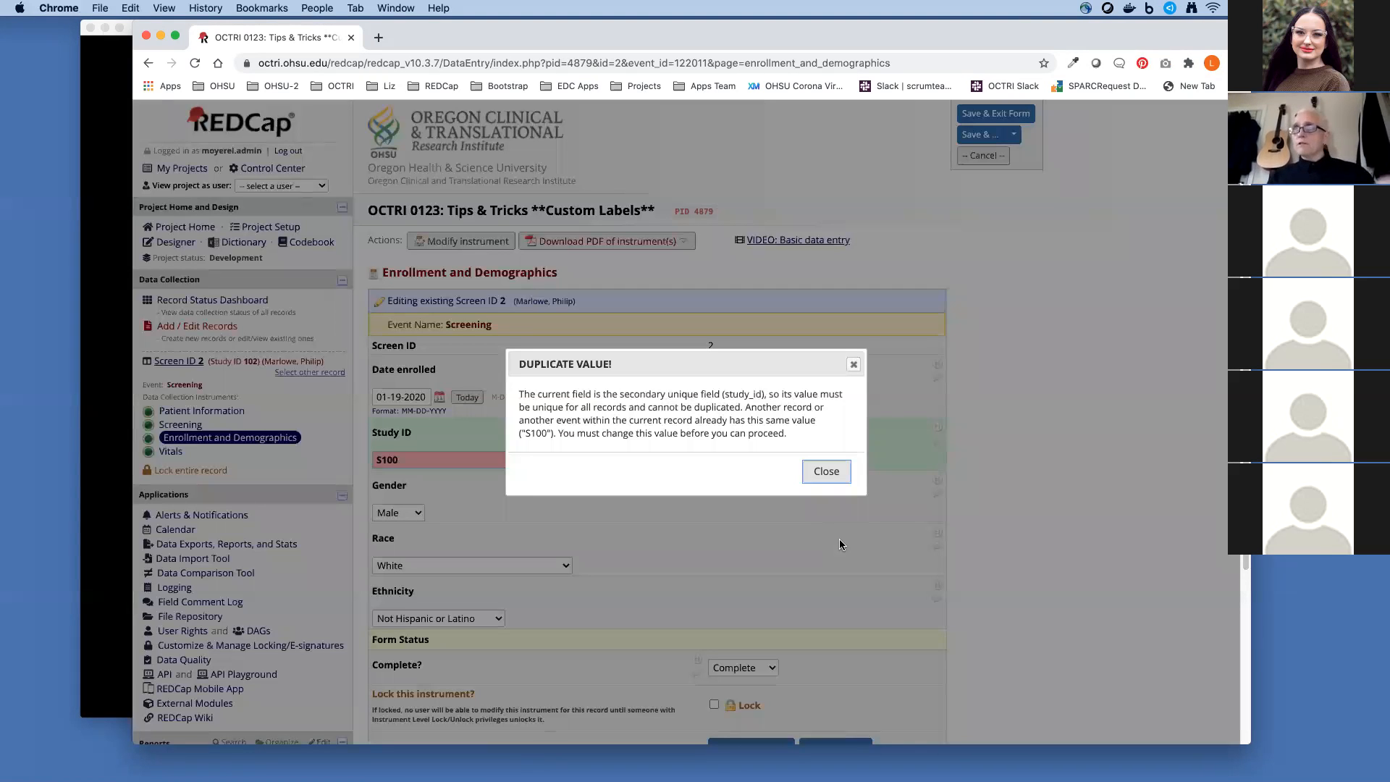
pyautogui.moveTo(780, 510)
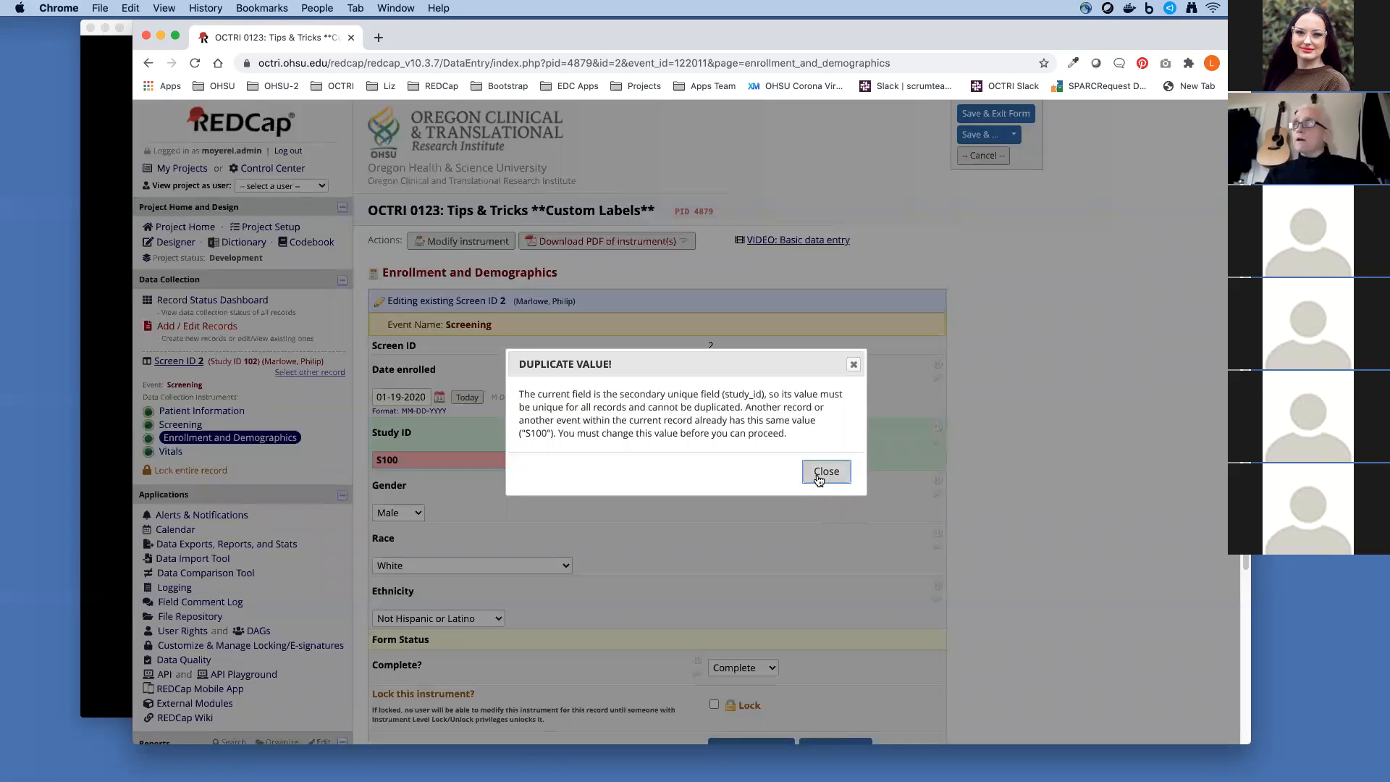
# Dismiss the warning, enter Study ID S101 instead and save the form with Save & Exit.
pyautogui.click(824, 470)
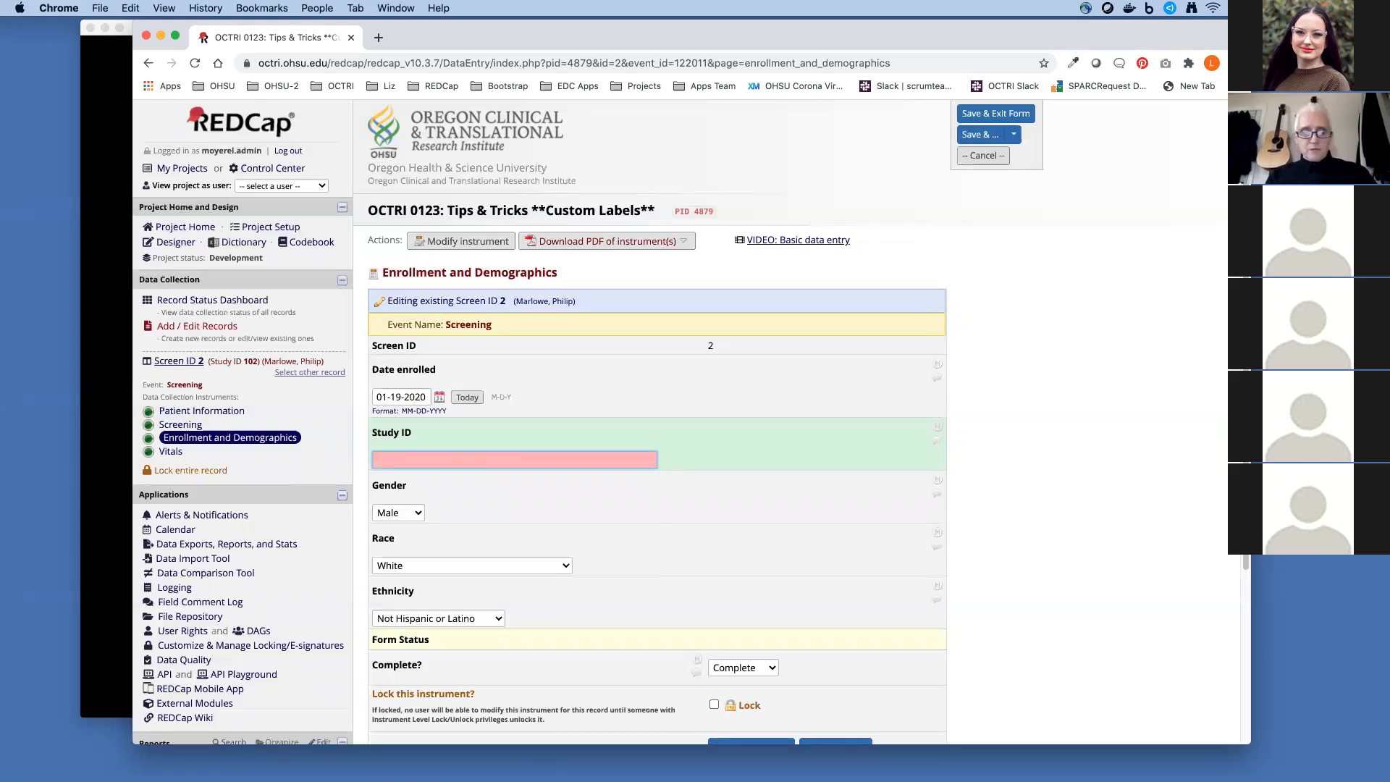
pyautogui.write('S101')
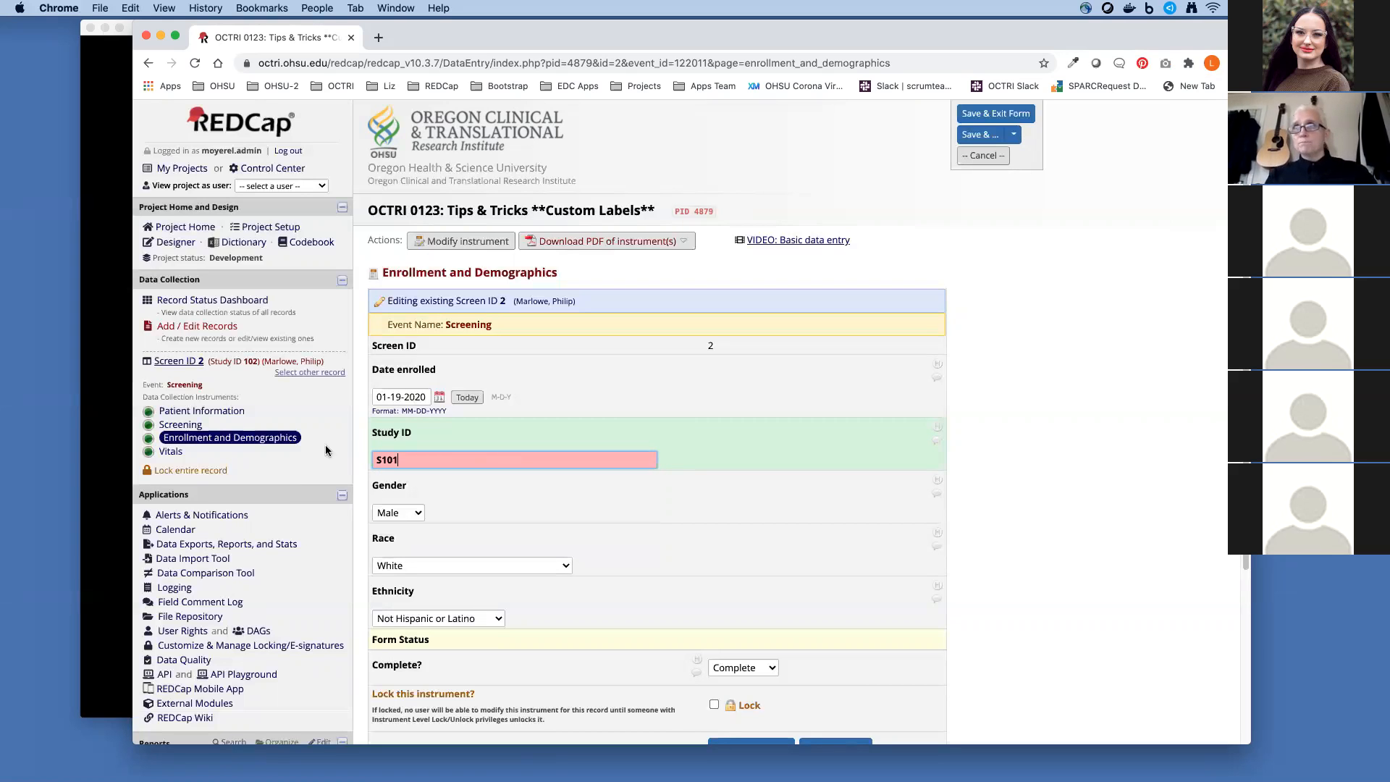
pyautogui.scroll(-3)
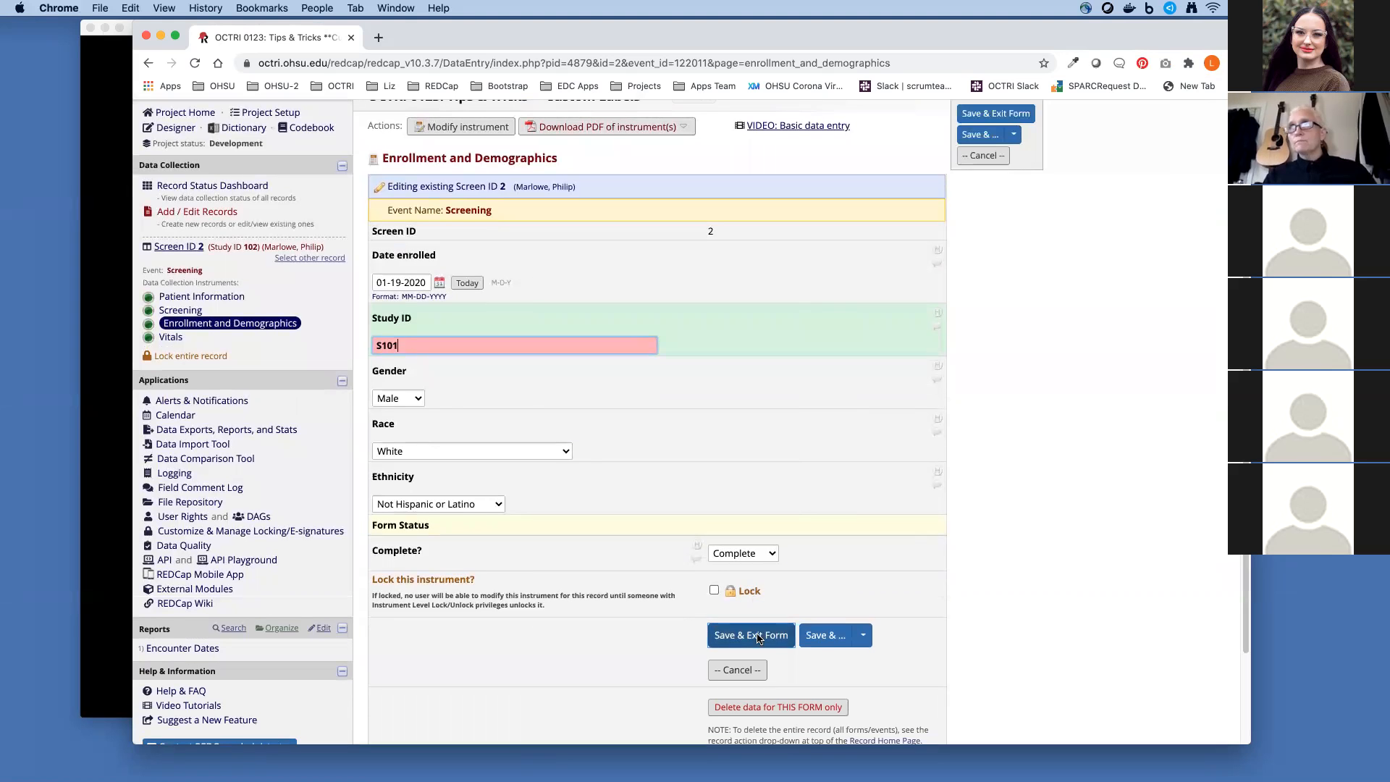
pyautogui.click(750, 634)
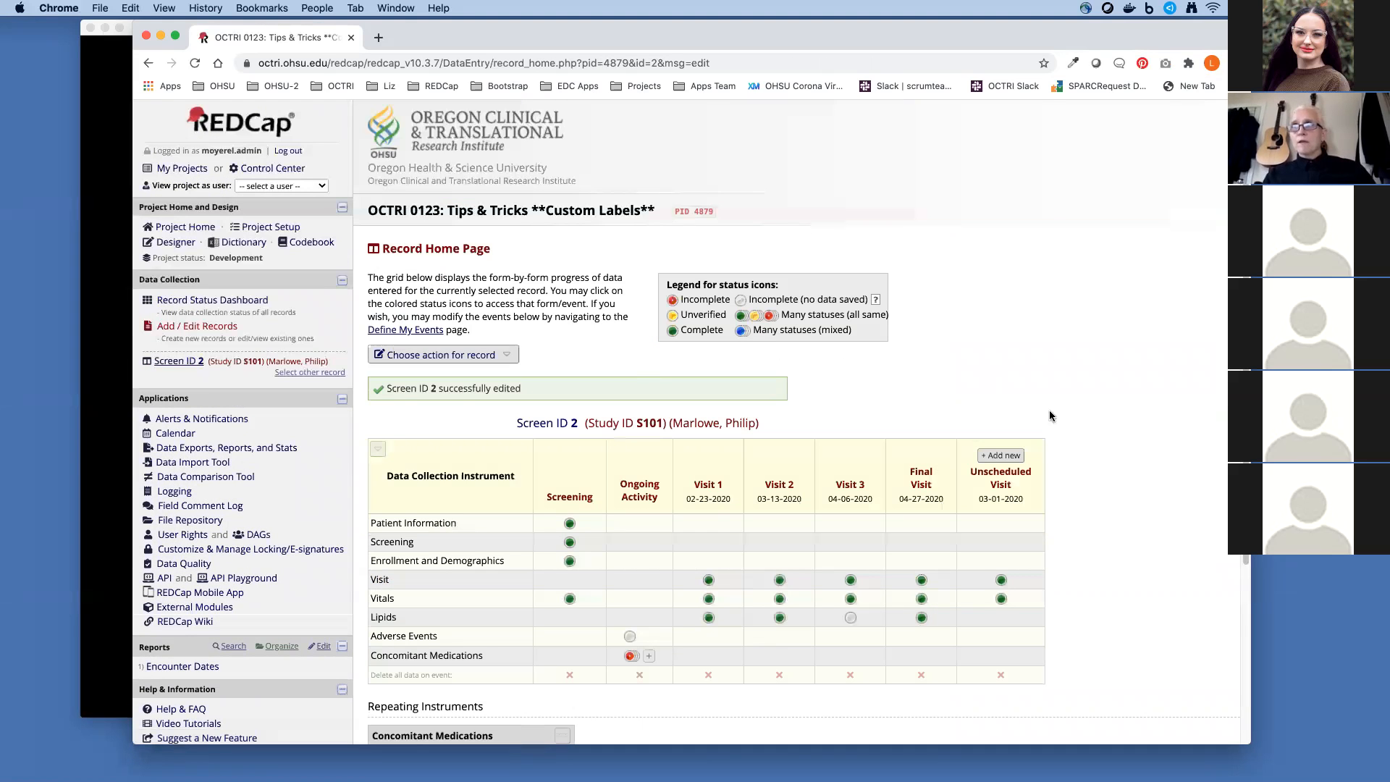
pyautogui.moveTo(1083, 447)
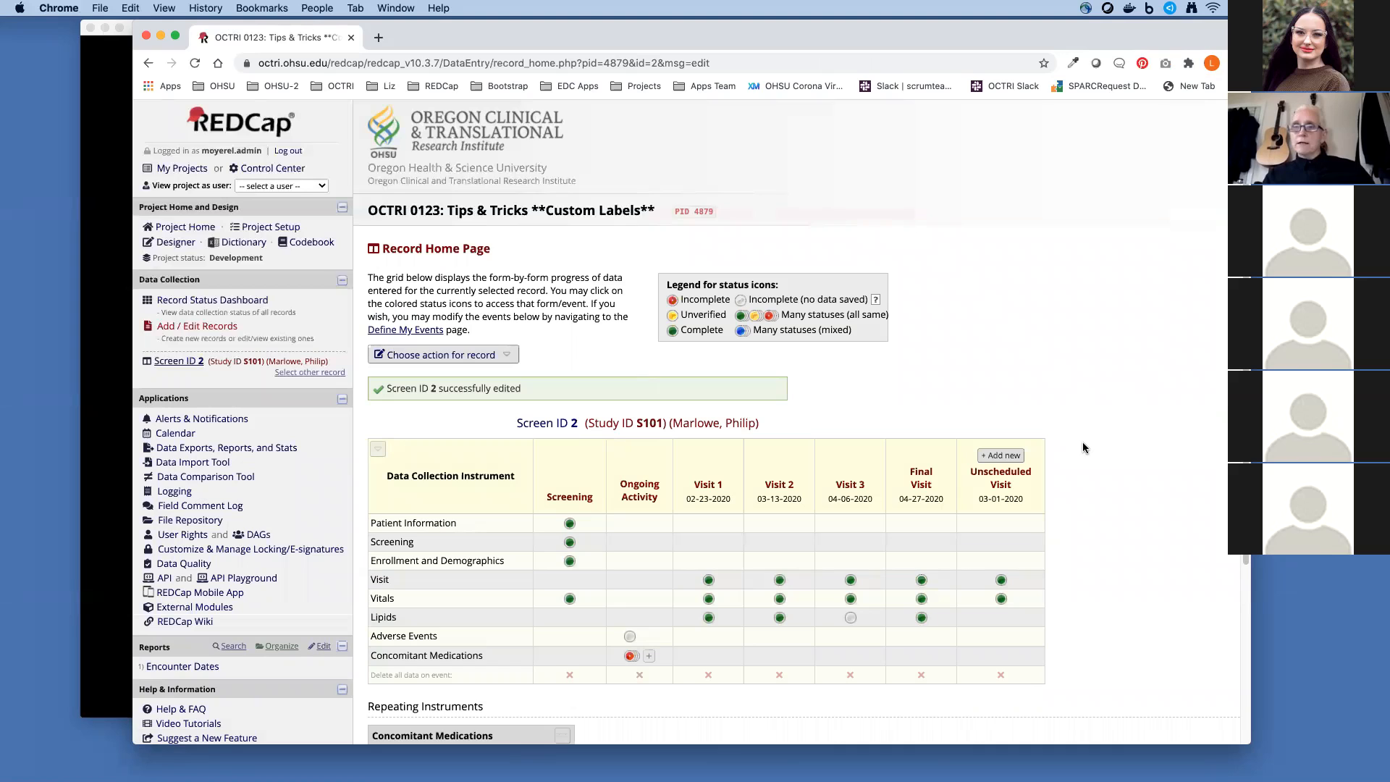